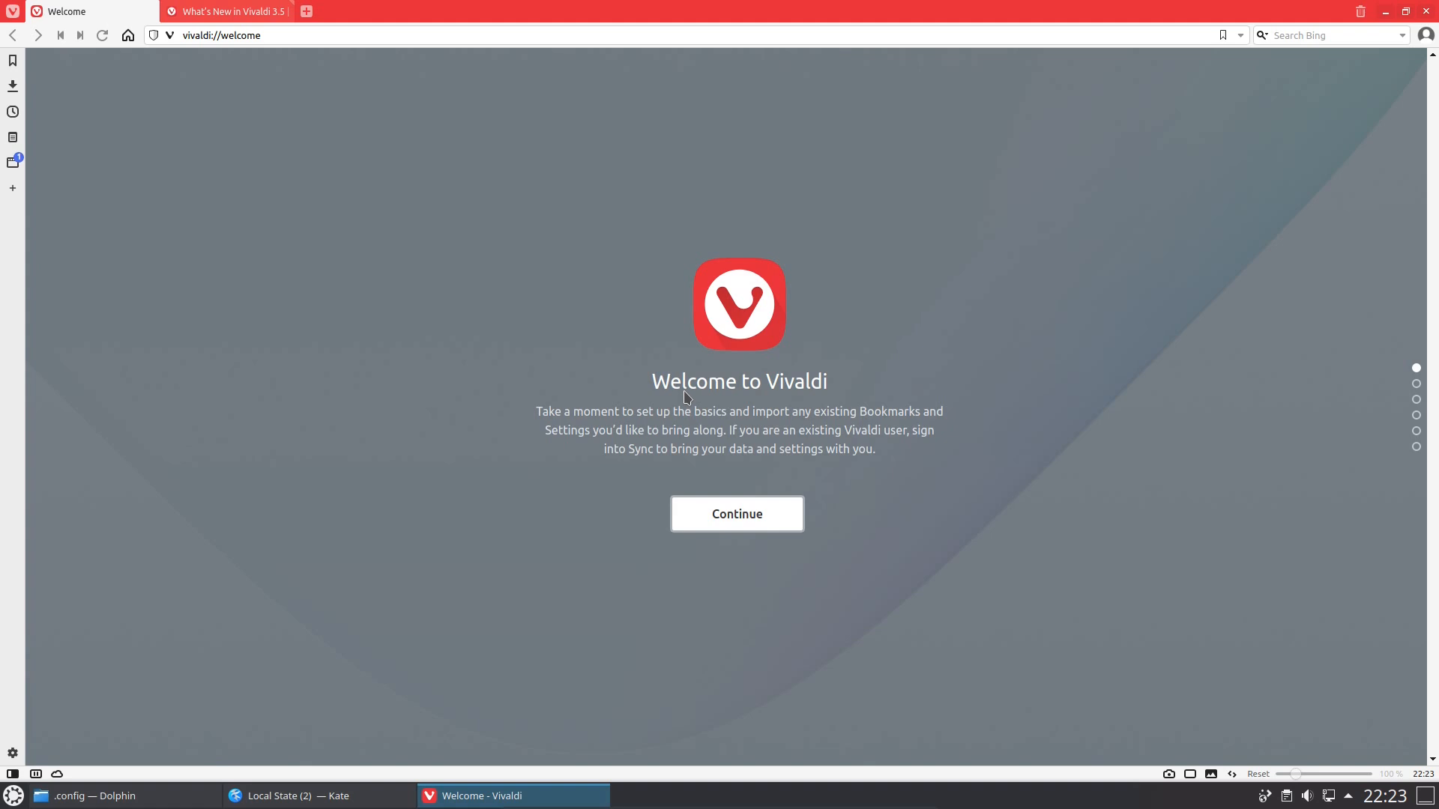
Move past the welcome and import steps without importing, choosing Block Trackers protection
left_click(736, 513)
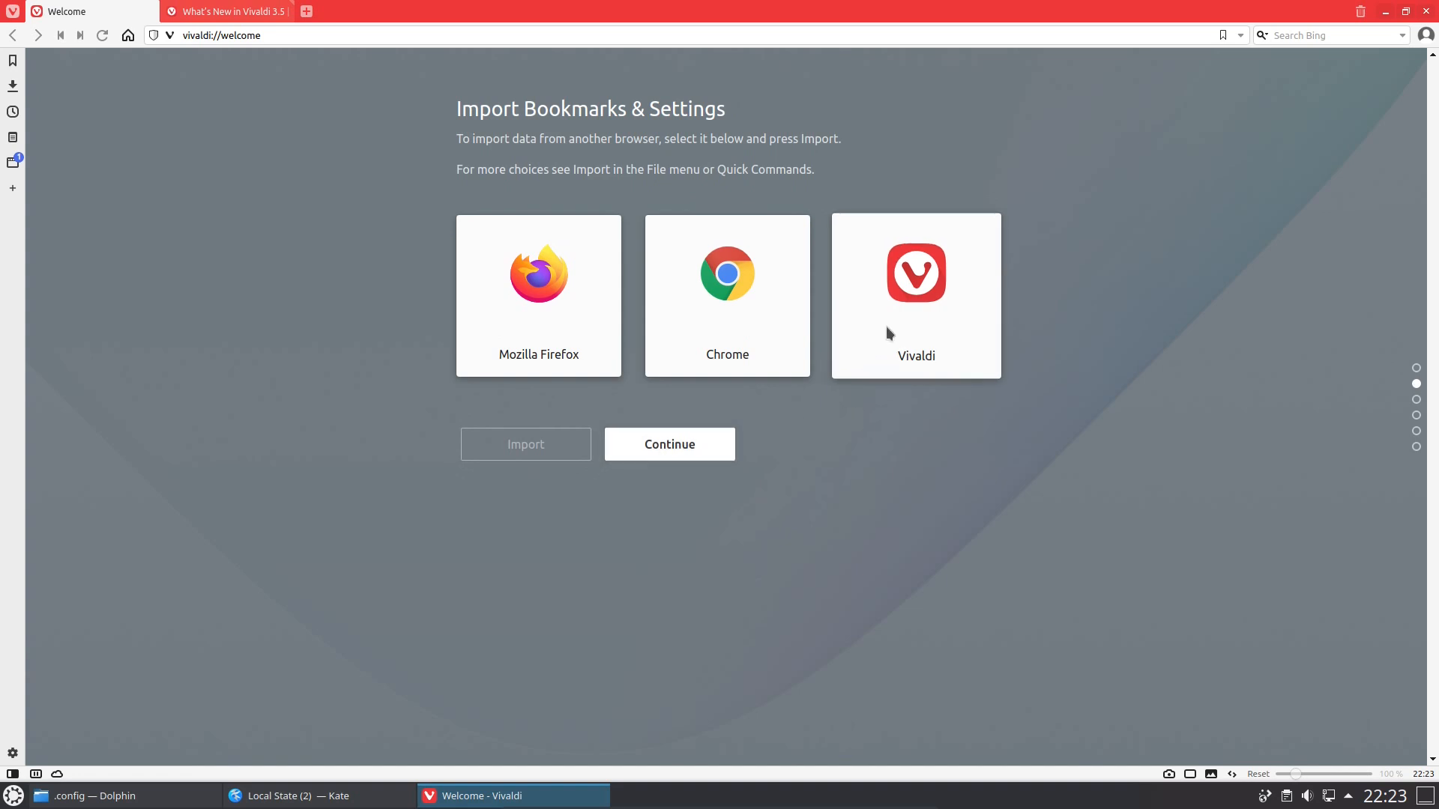
mouse_move(669, 444)
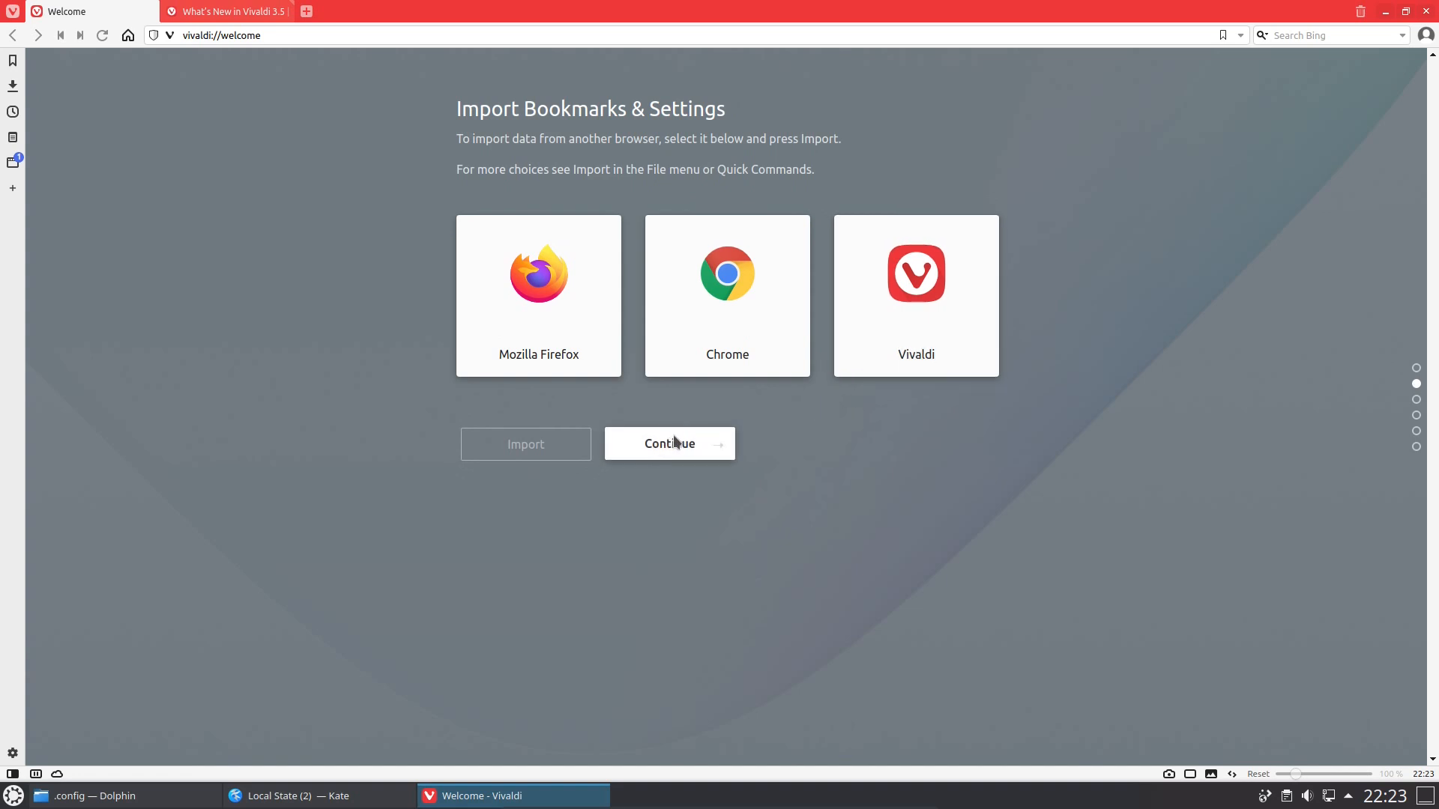
left_click(668, 444)
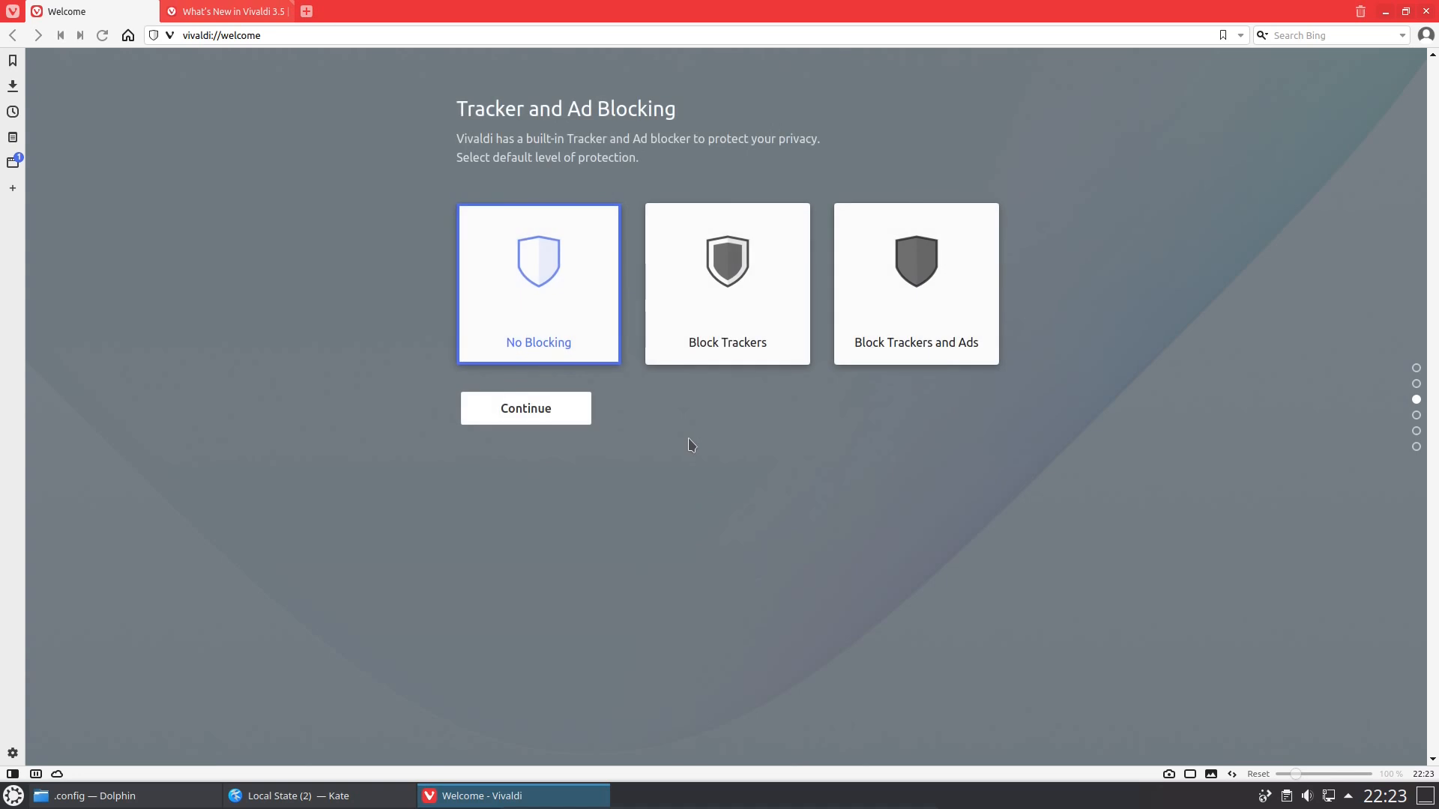
mouse_move(680, 439)
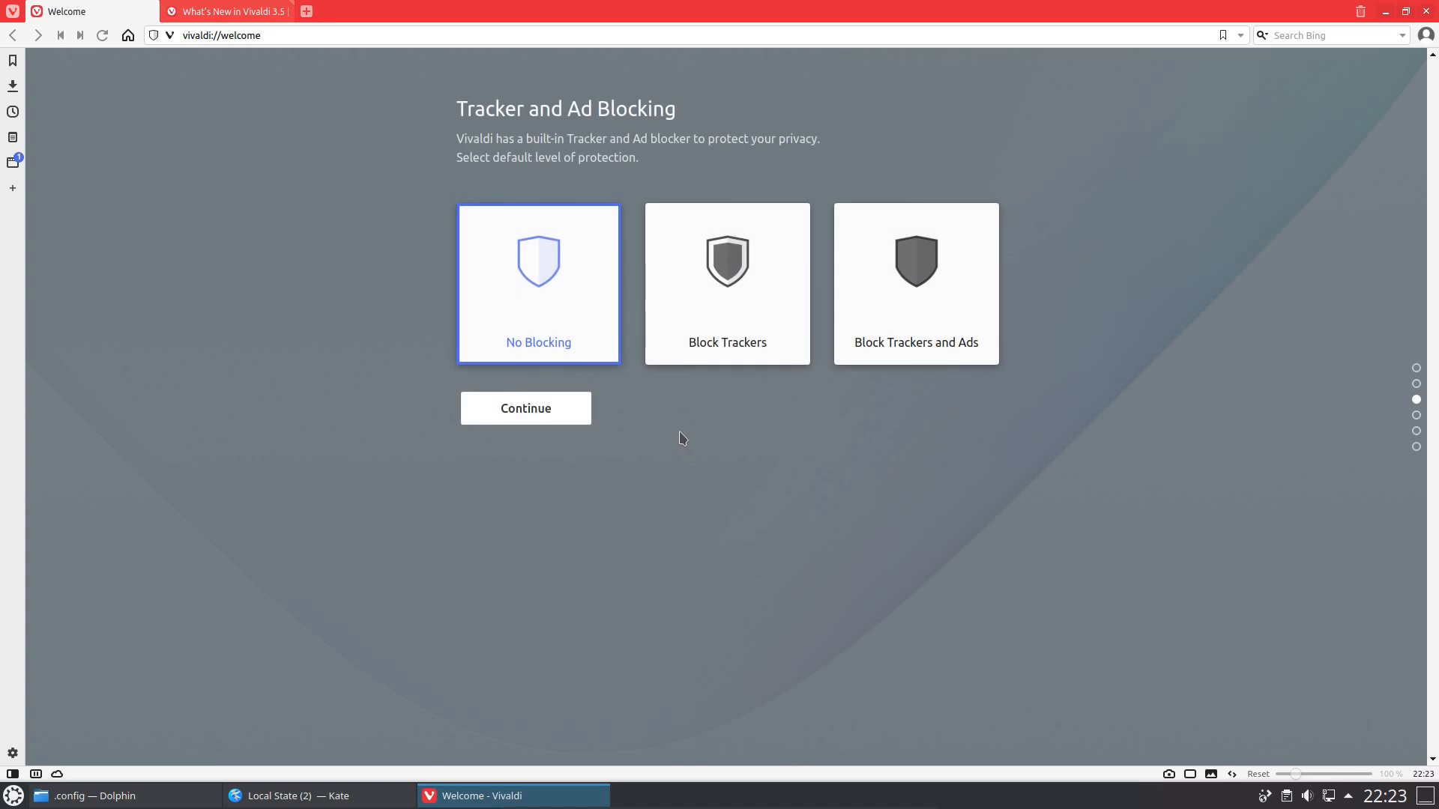
mouse_move(548, 411)
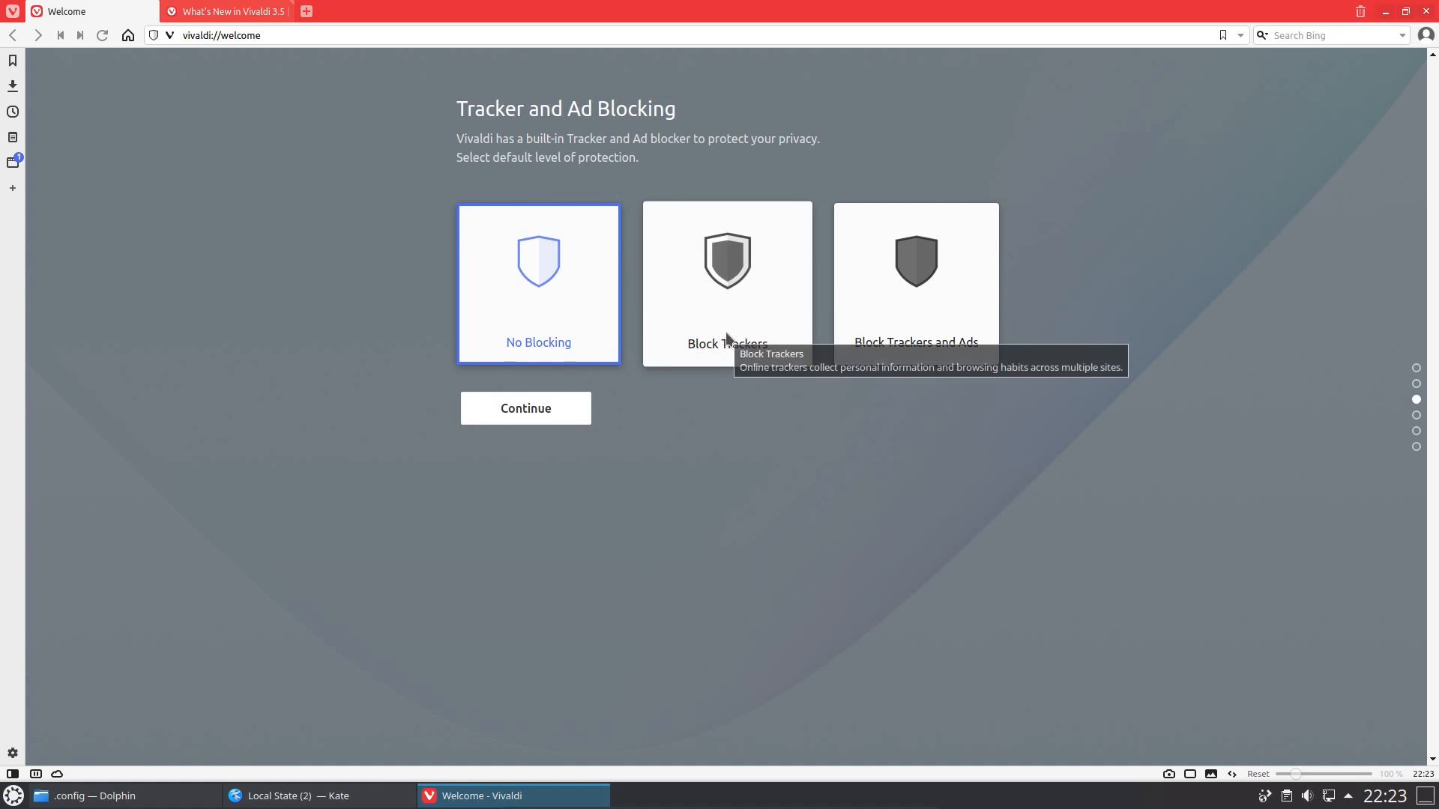
left_click(725, 284)
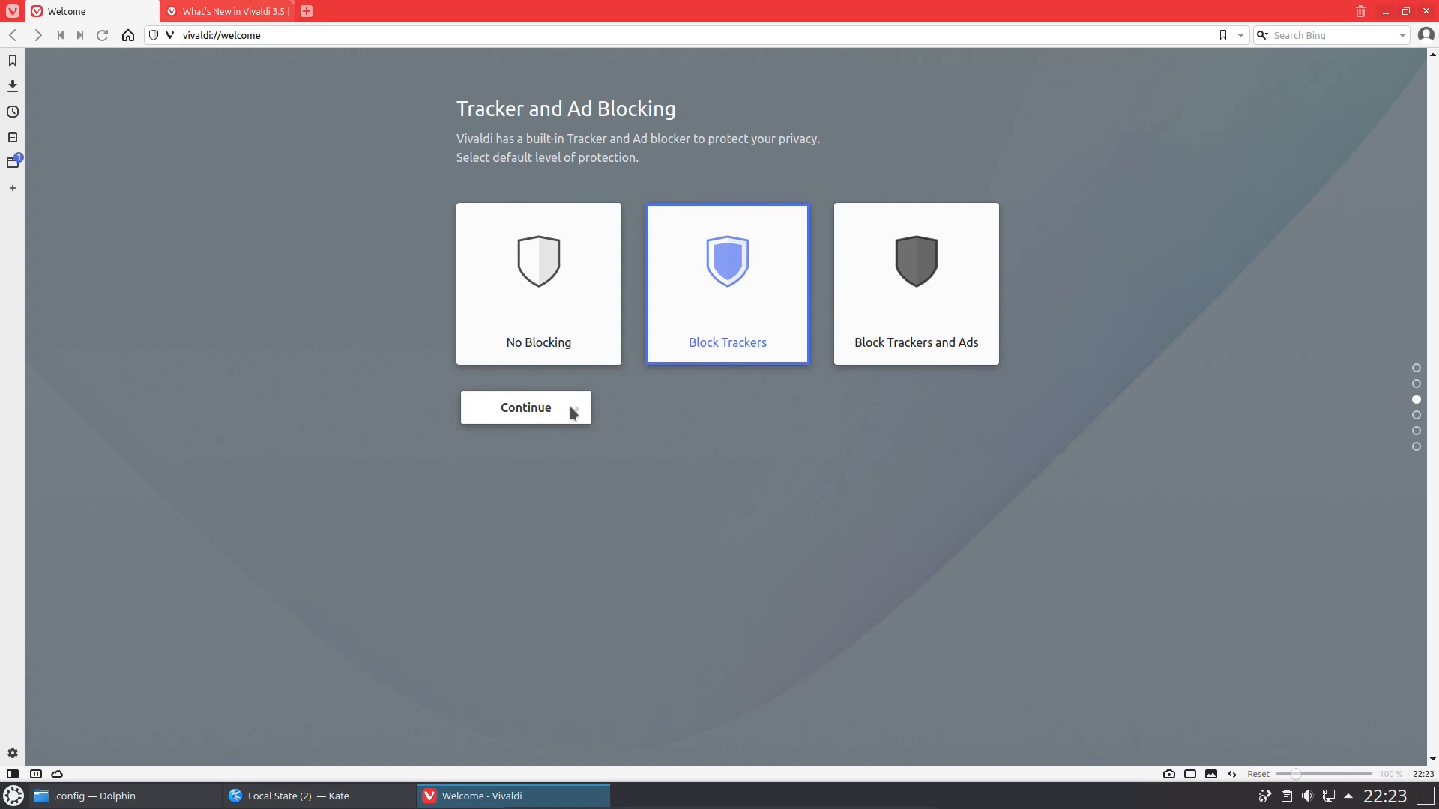
Preview the Human, Hot Pink, Subtle and Beach themes, then apply Dark
left_click(525, 407)
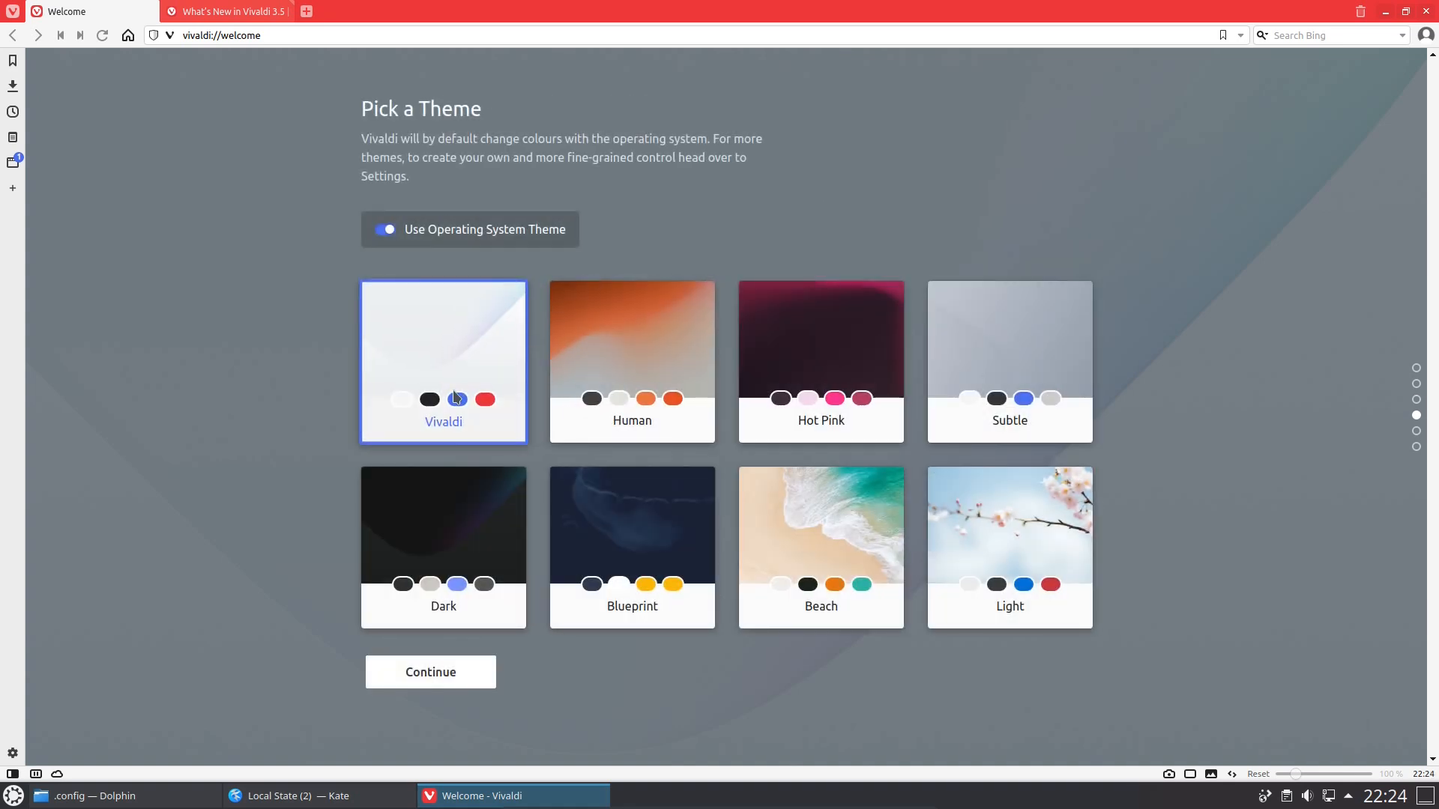
left_click(631, 361)
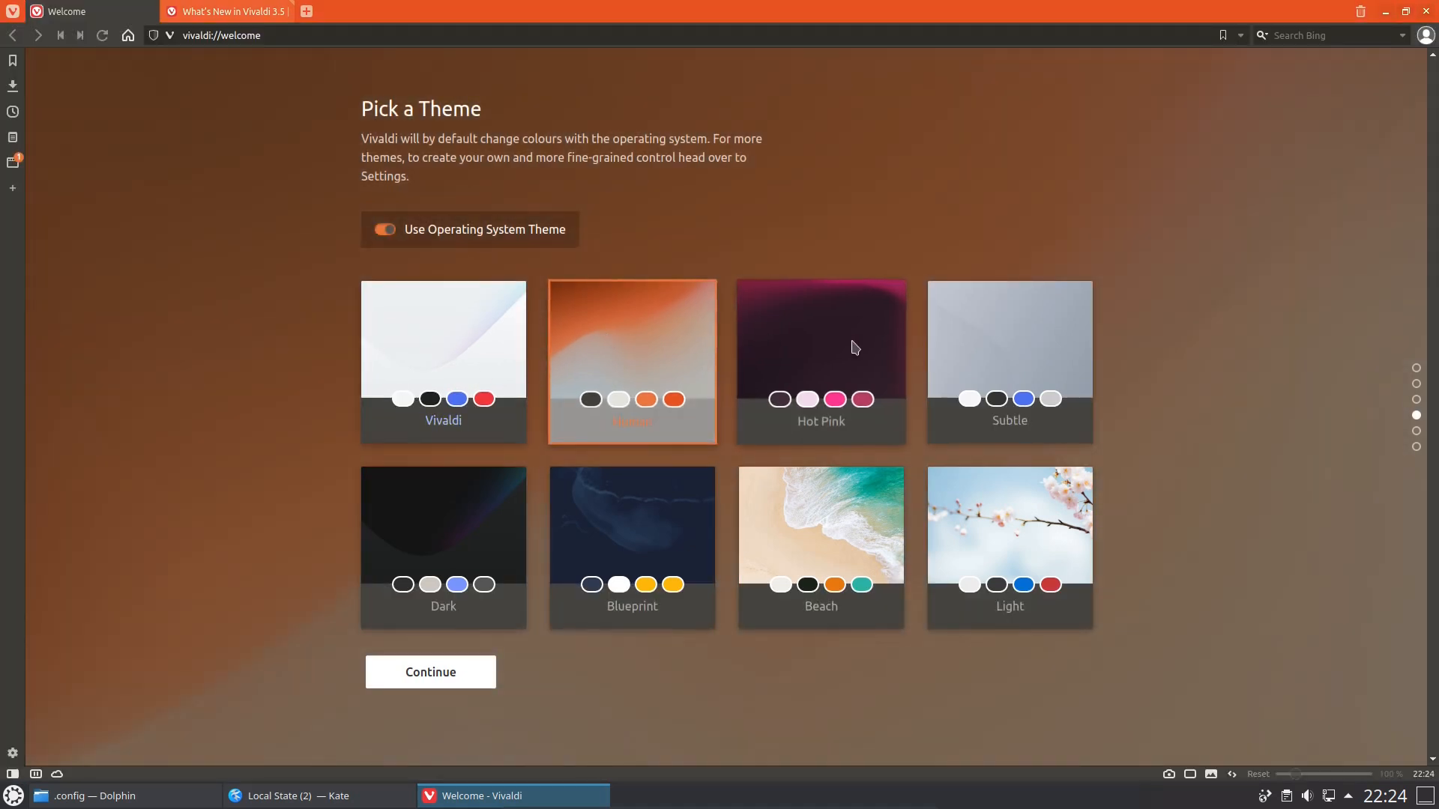
left_click(819, 361)
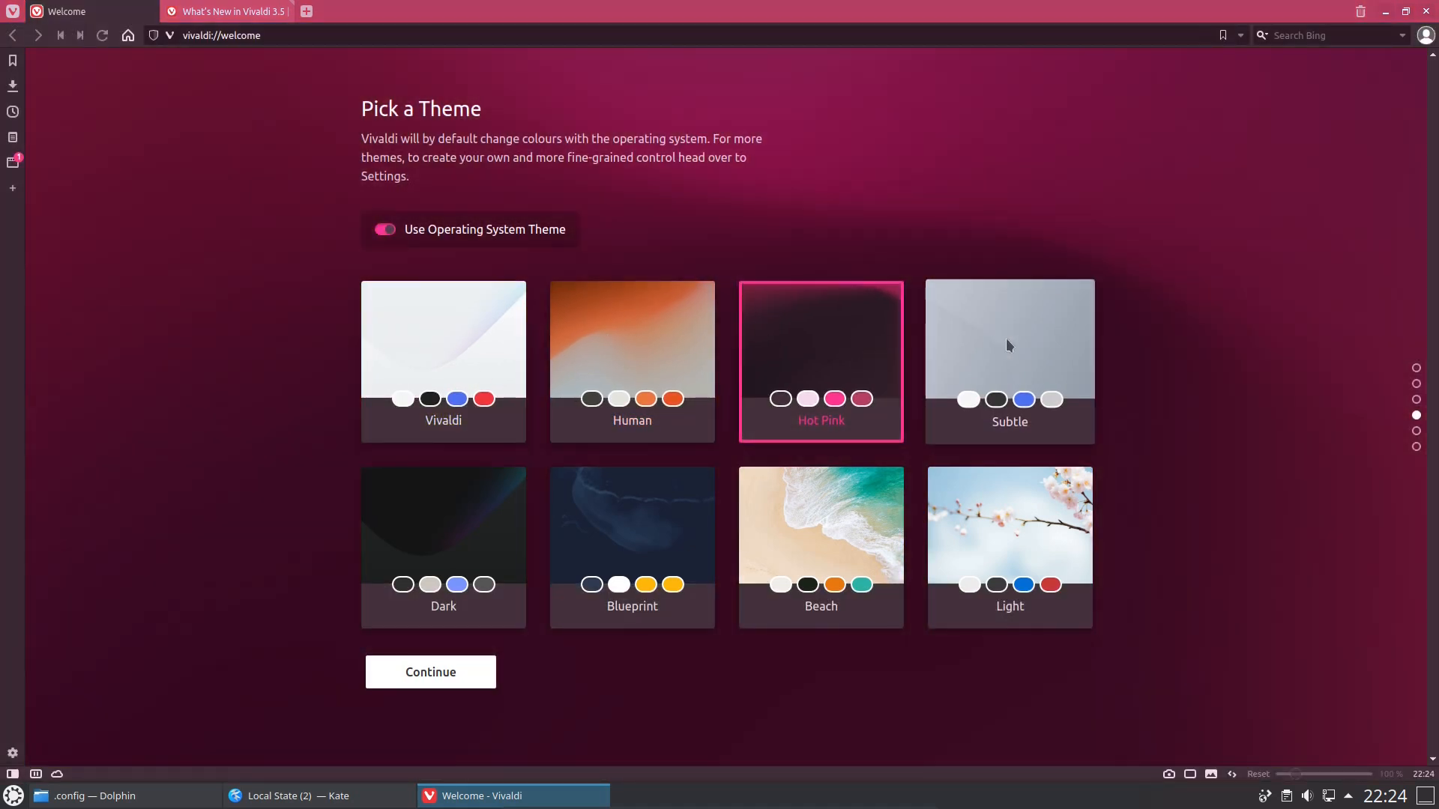
left_click(1009, 361)
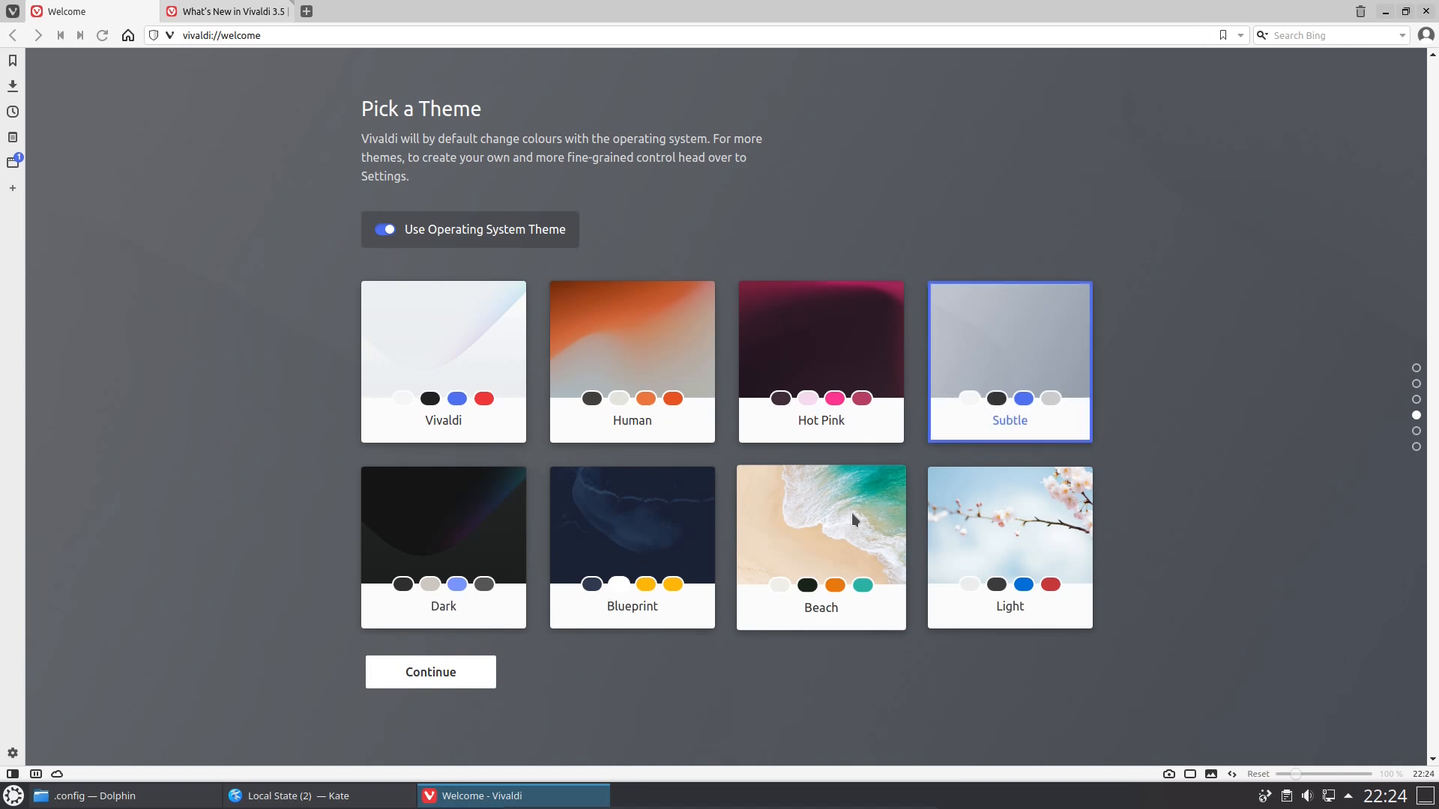
left_click(820, 541)
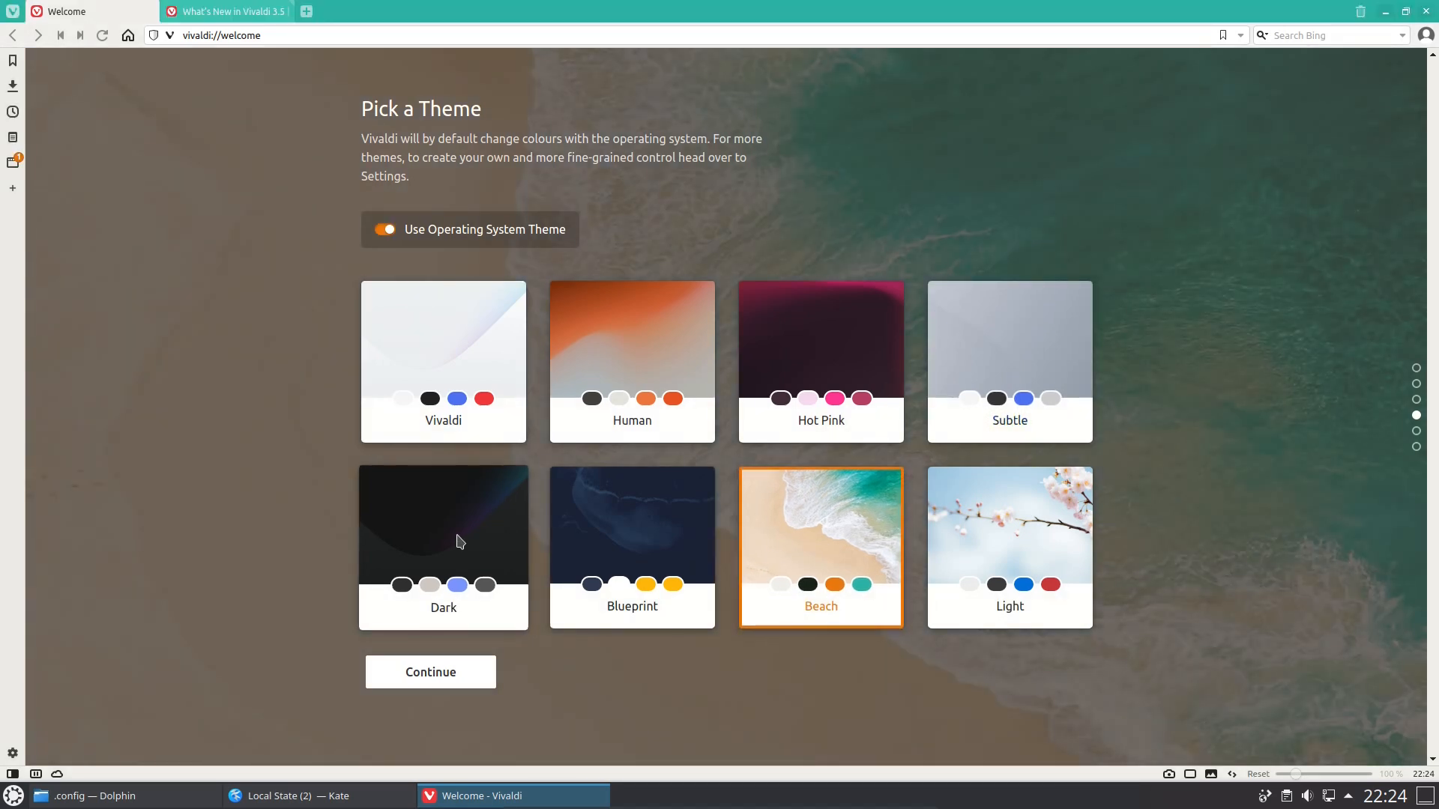
left_click(444, 546)
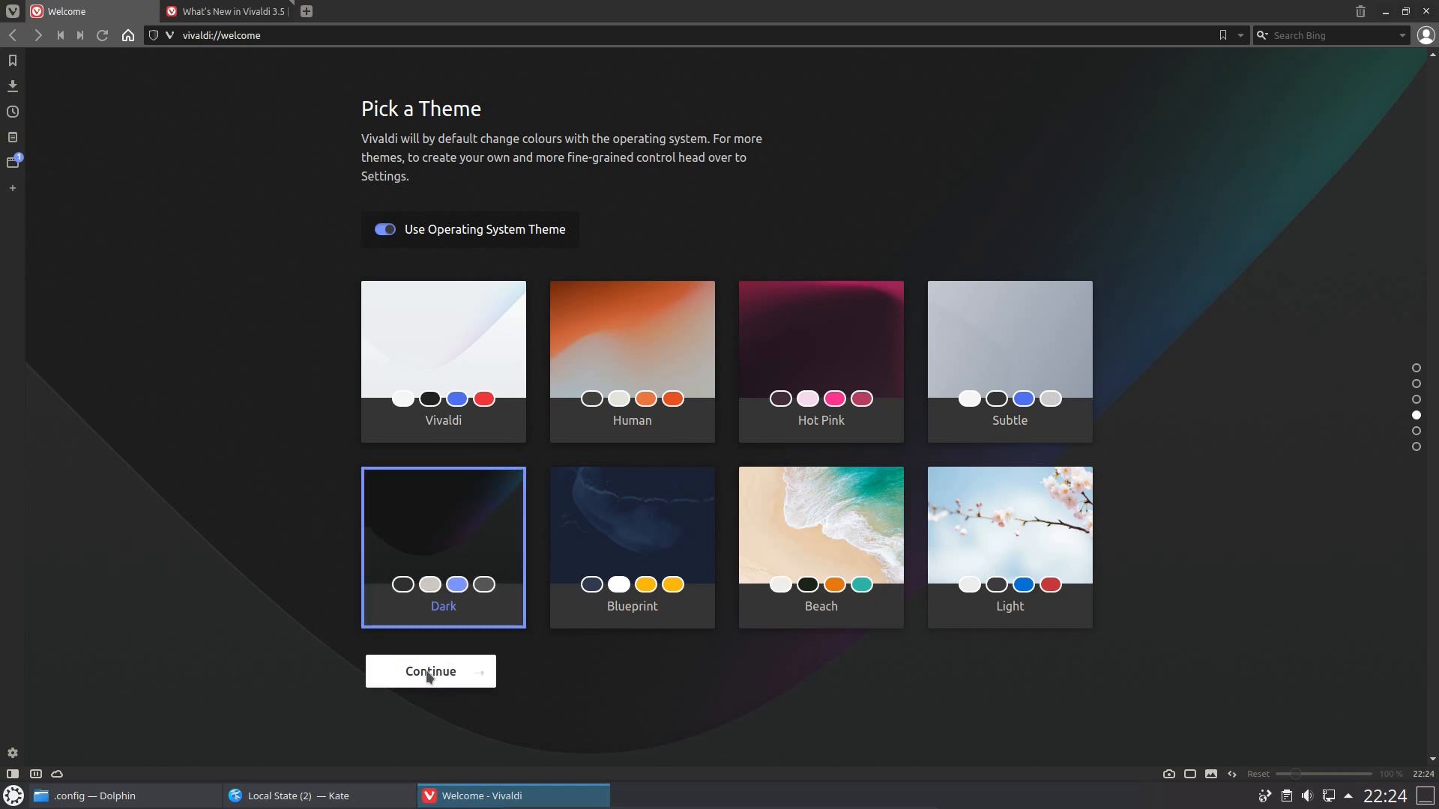
Continue to tab placement keeping tabs on Top
left_click(430, 671)
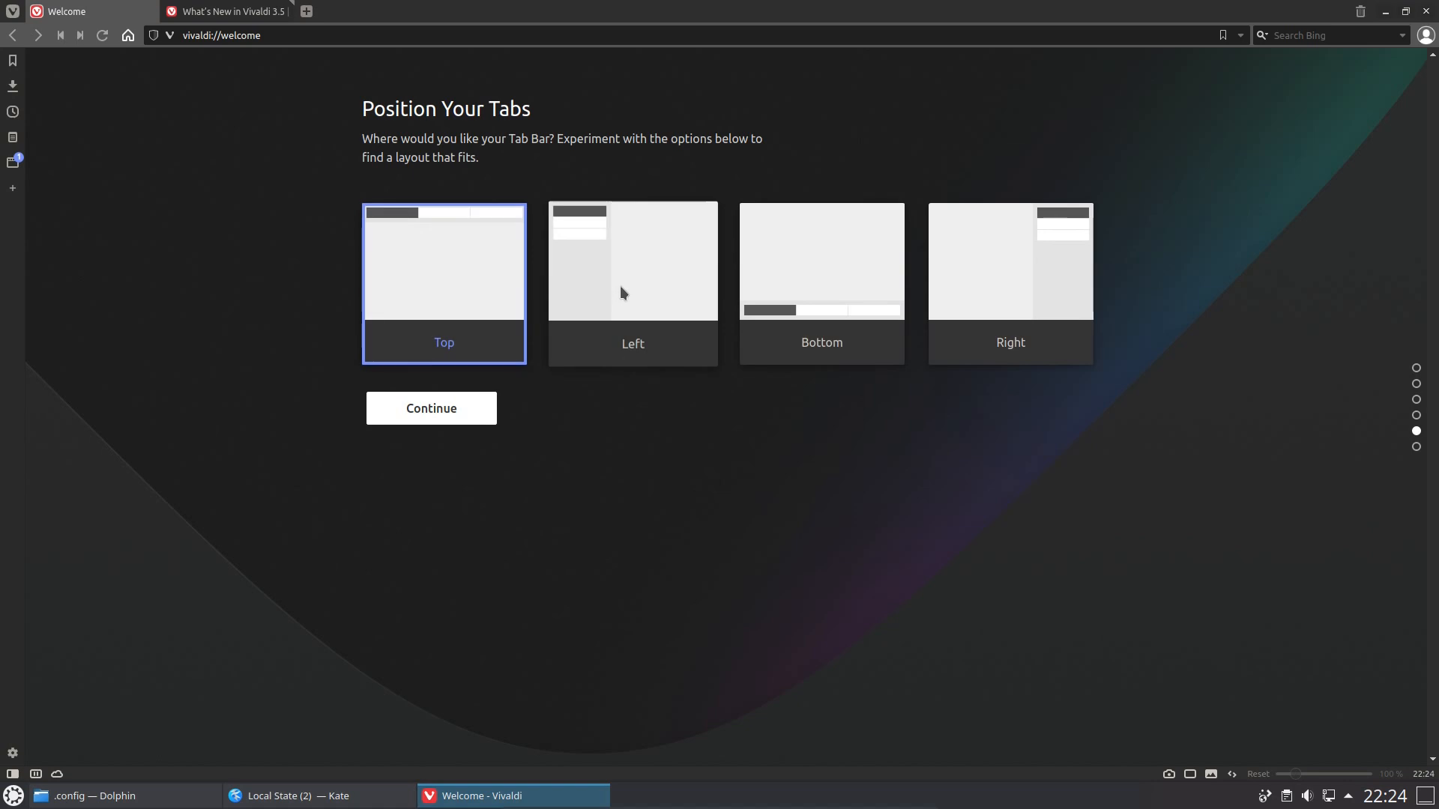
left_click(632, 261)
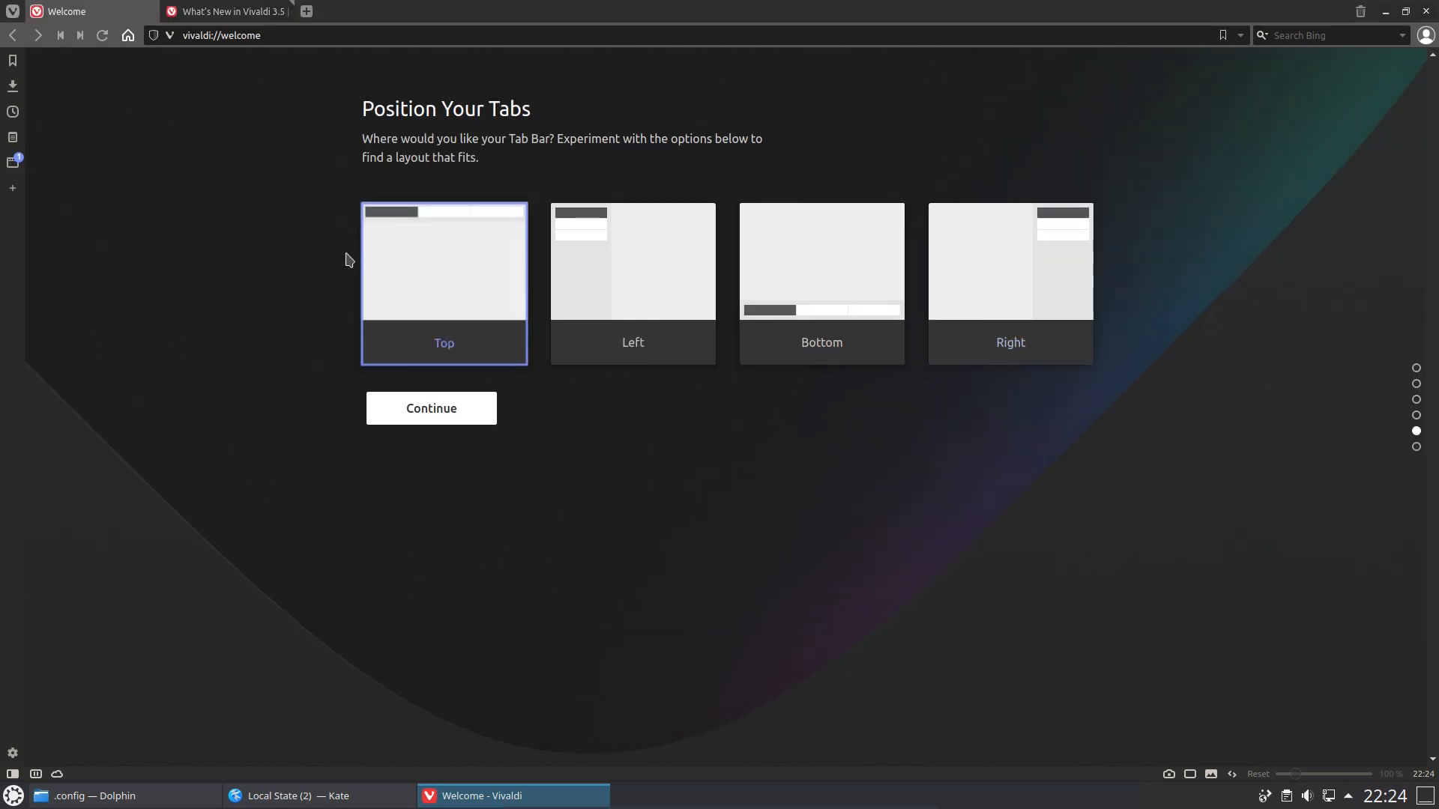
mouse_move(451, 424)
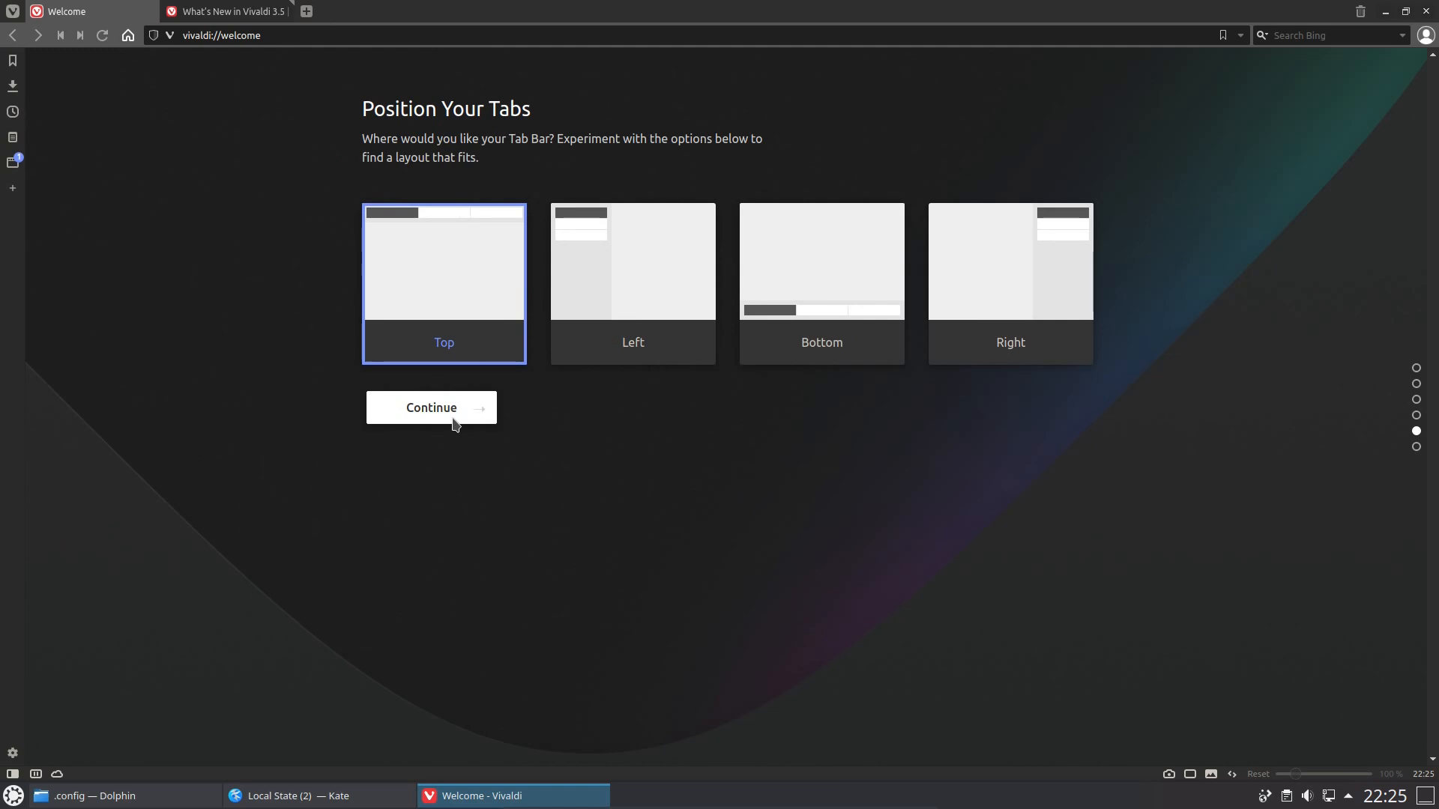
Continue setup, open the Notes and Tab Tiling help articles, and return to the Welcome tab
left_click(430, 408)
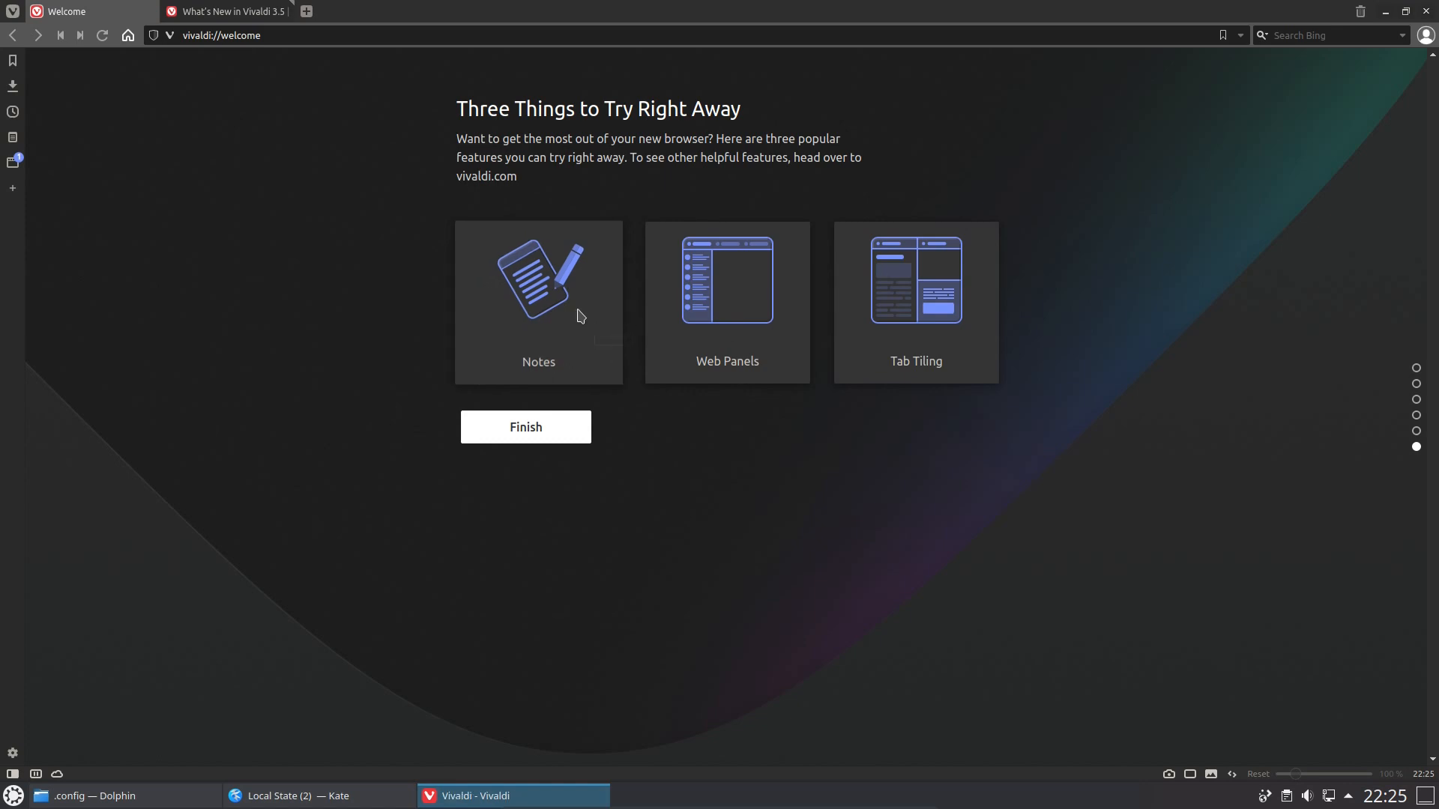
left_click(538, 285)
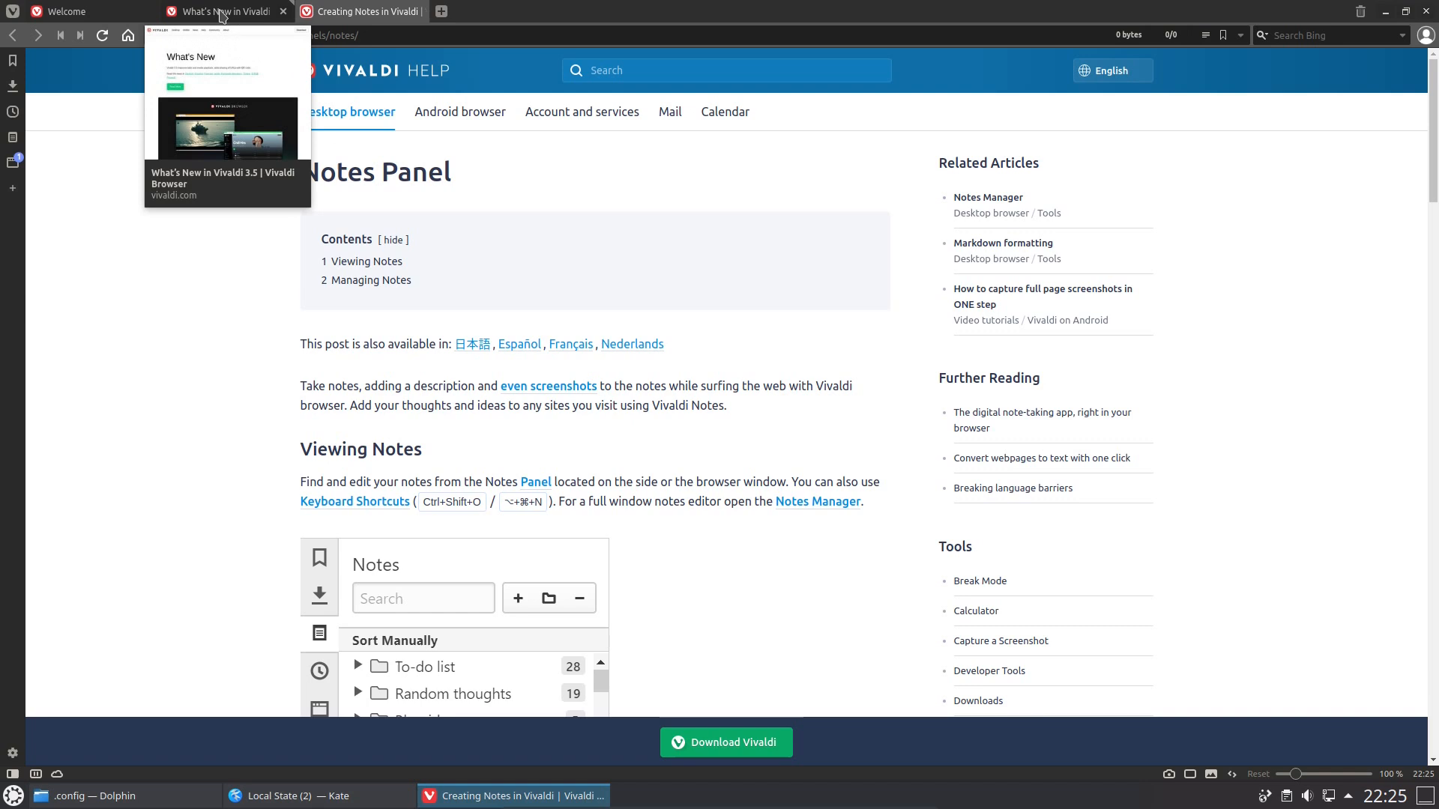
left_click(576, 11)
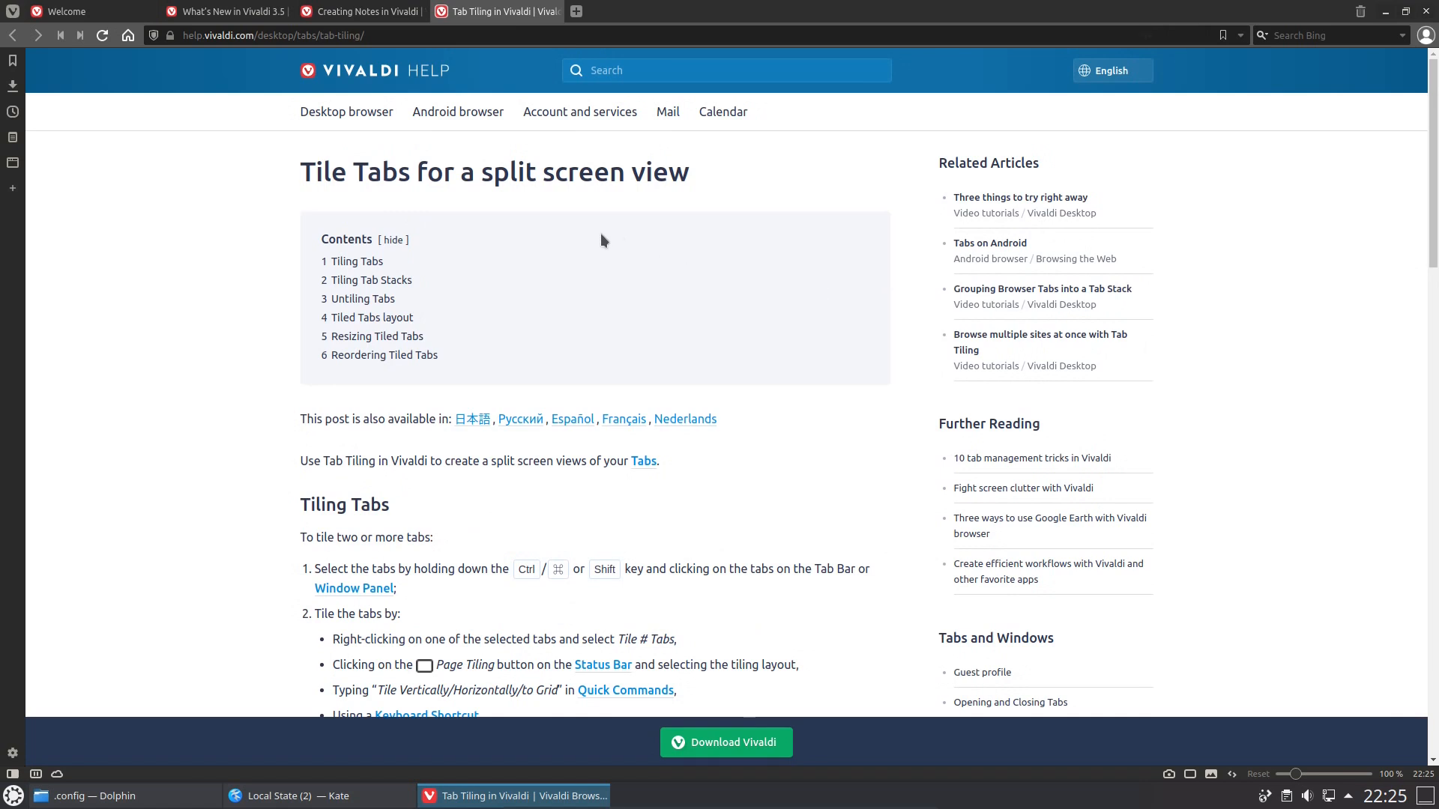
mouse_move(62, 10)
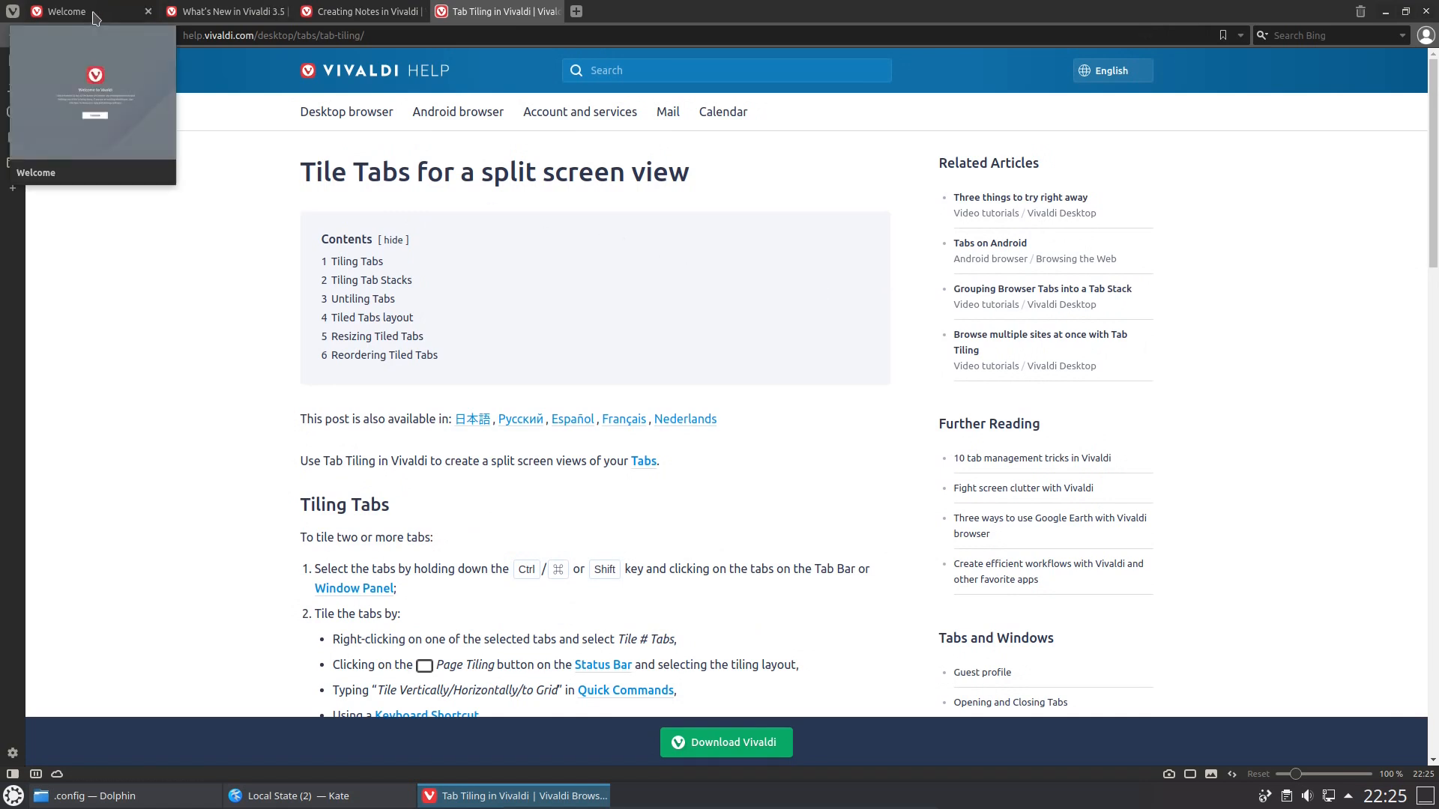
left_click(64, 10)
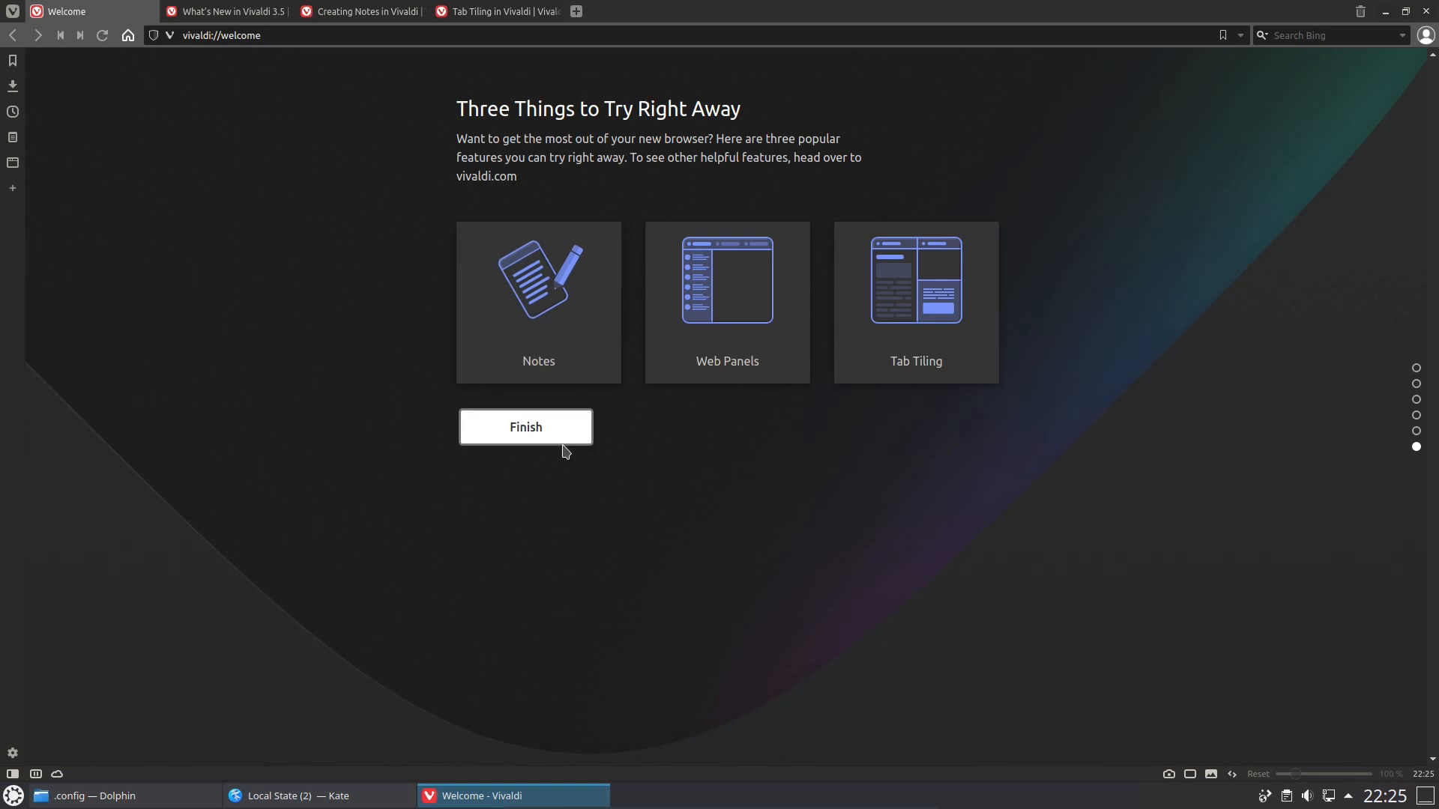
Finish setup, then launch the built-in Vivaldia game from the Start Page and start playing
left_click(524, 428)
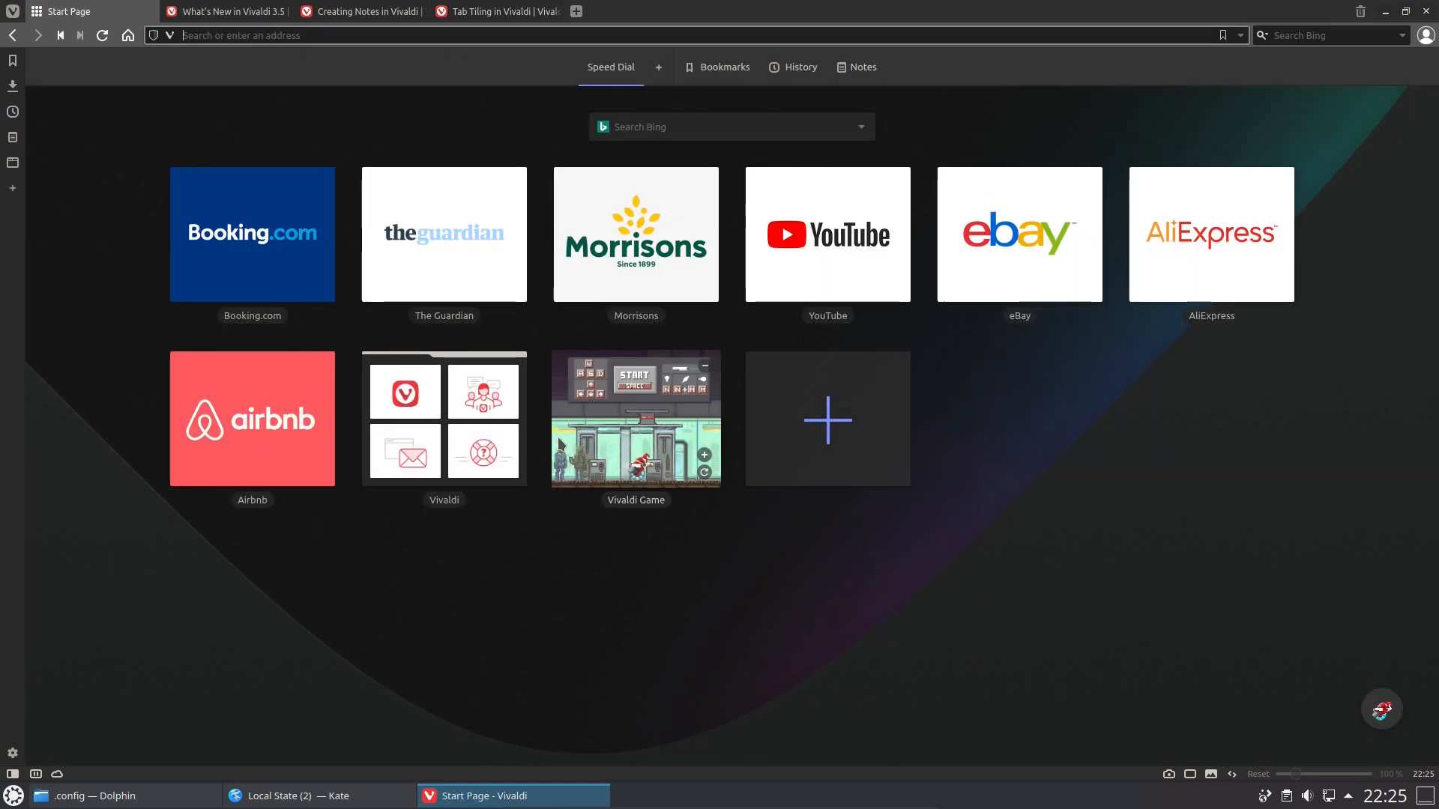
mouse_move(497, 10)
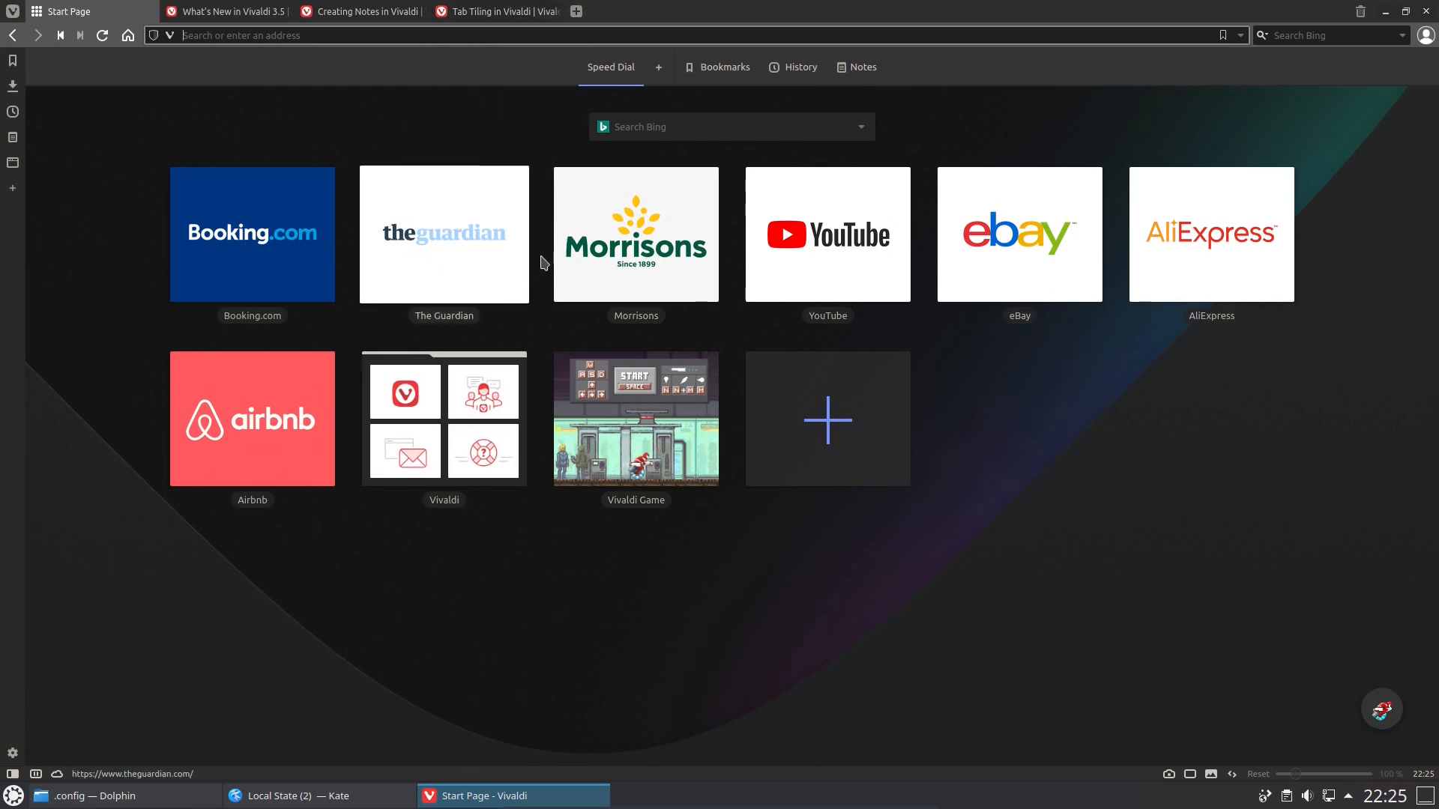
left_click(1018, 234)
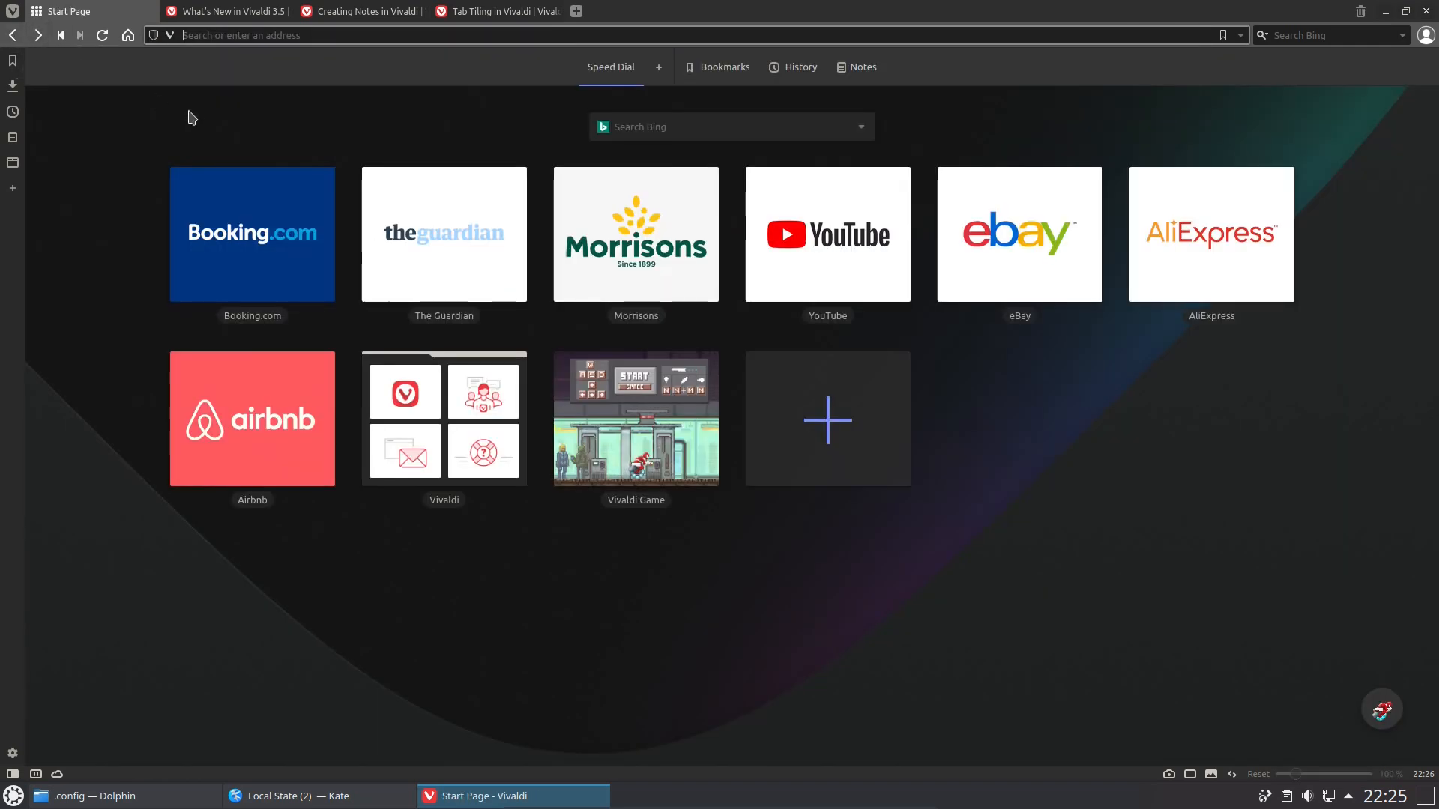
mouse_move(1037, 521)
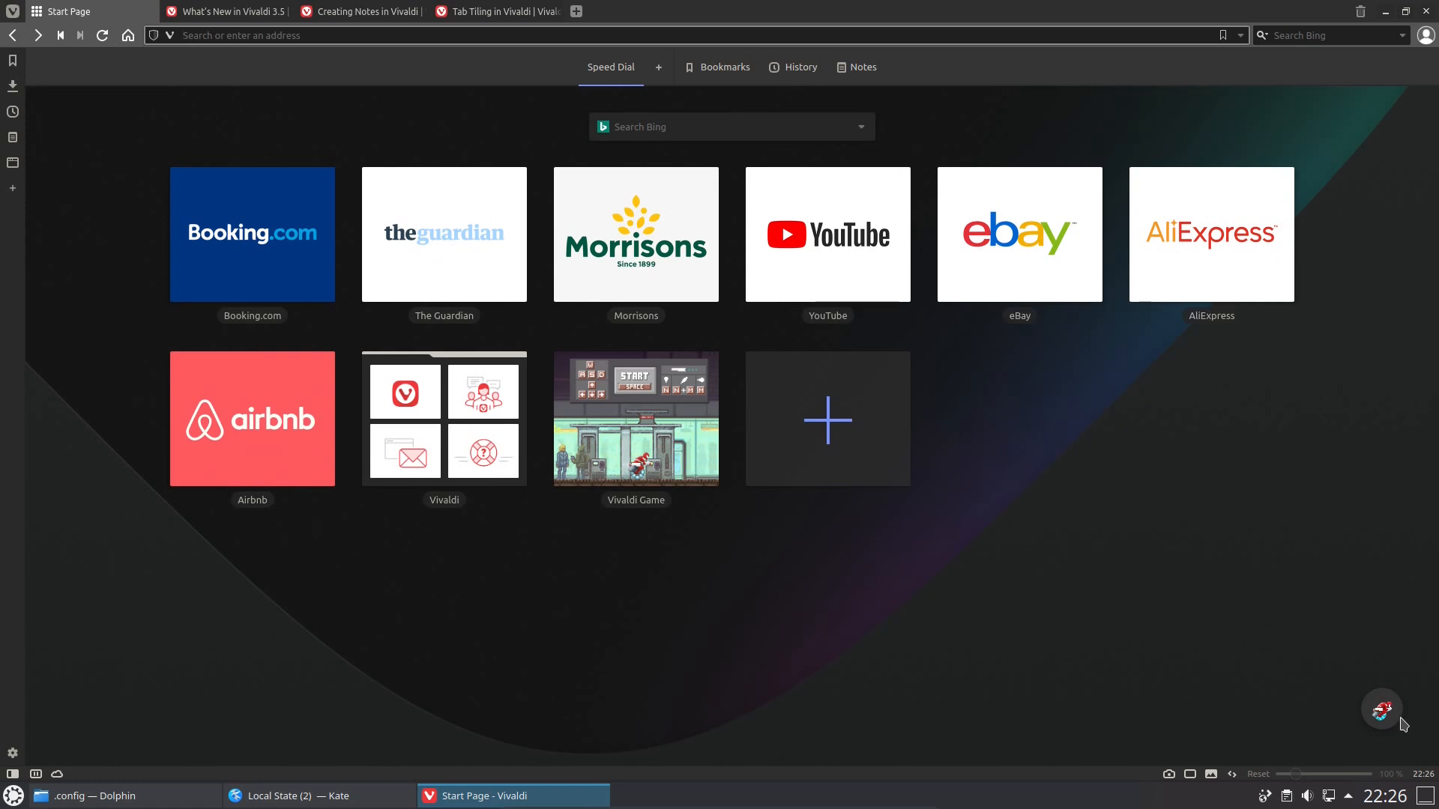
left_click(636, 418)
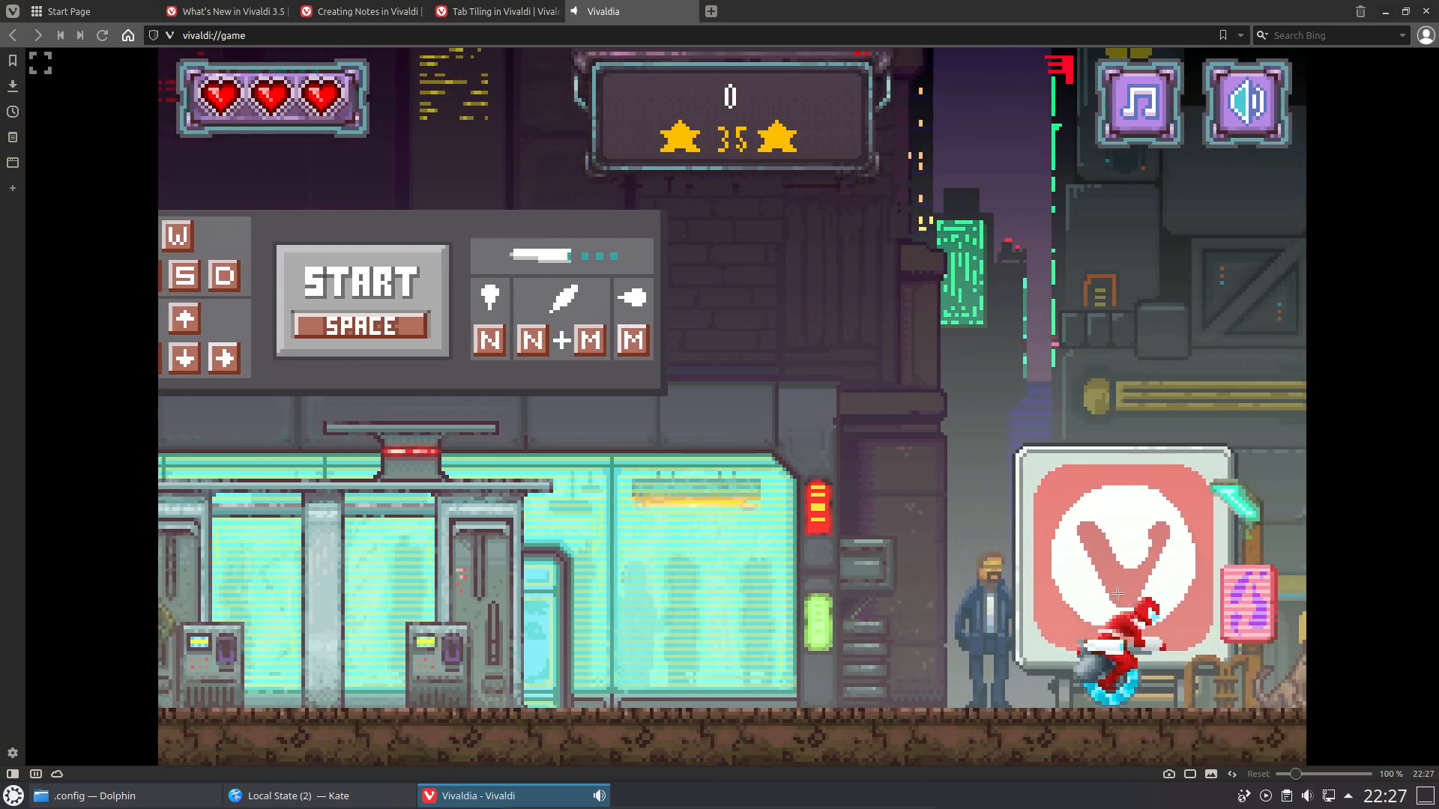
key("space")
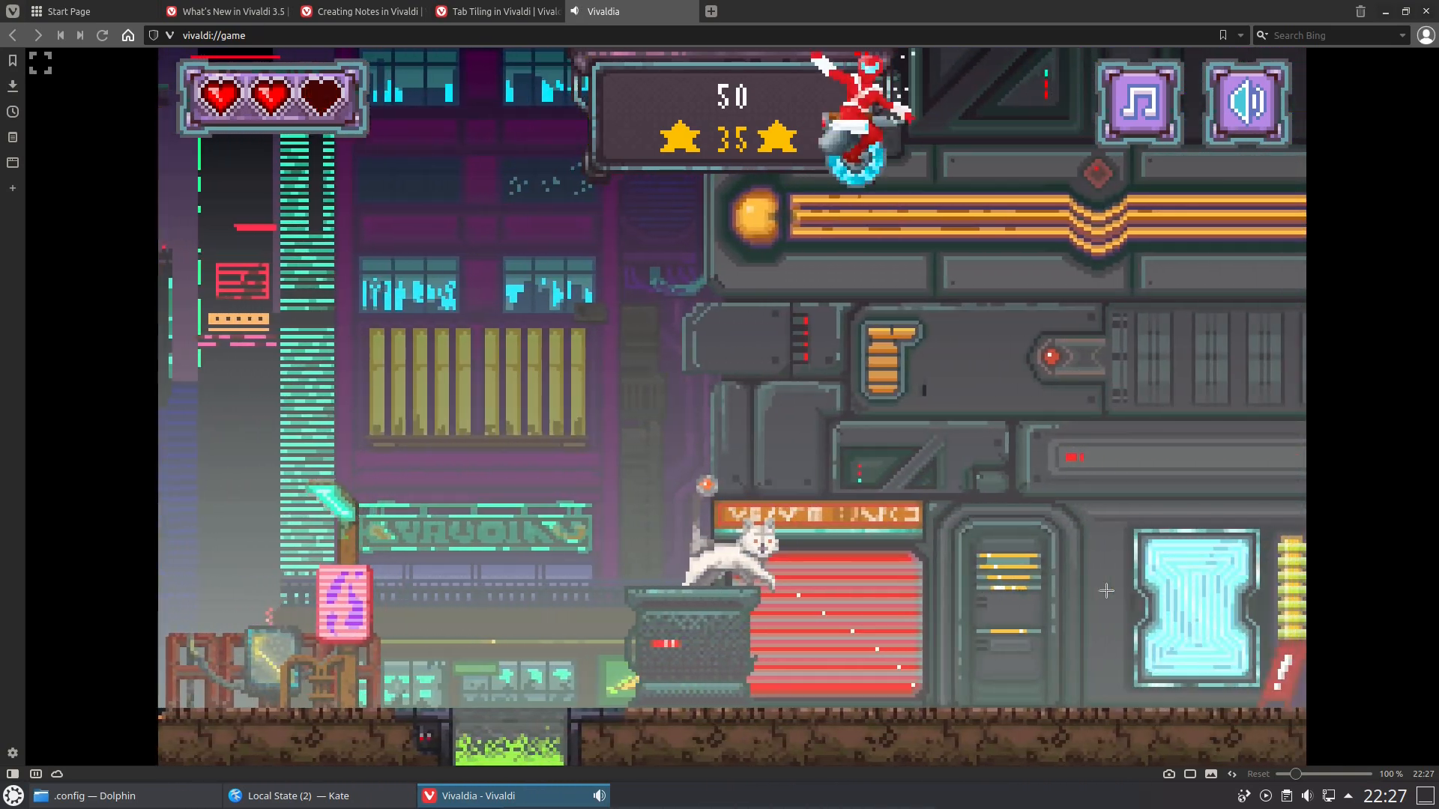
Switch to the tab tiling help page and bring up its tab actions menu
left_click(496, 10)
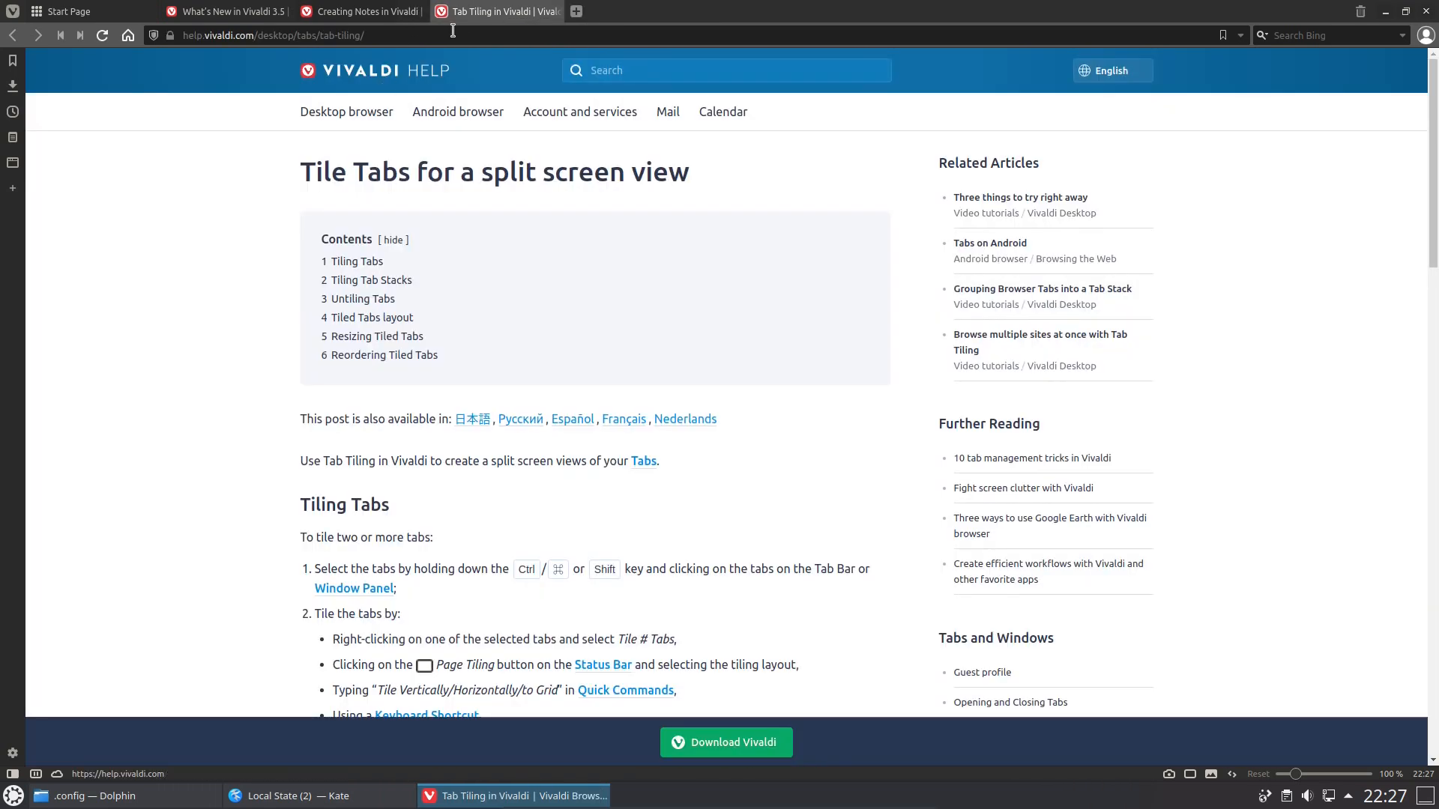
mouse_move(489, 10)
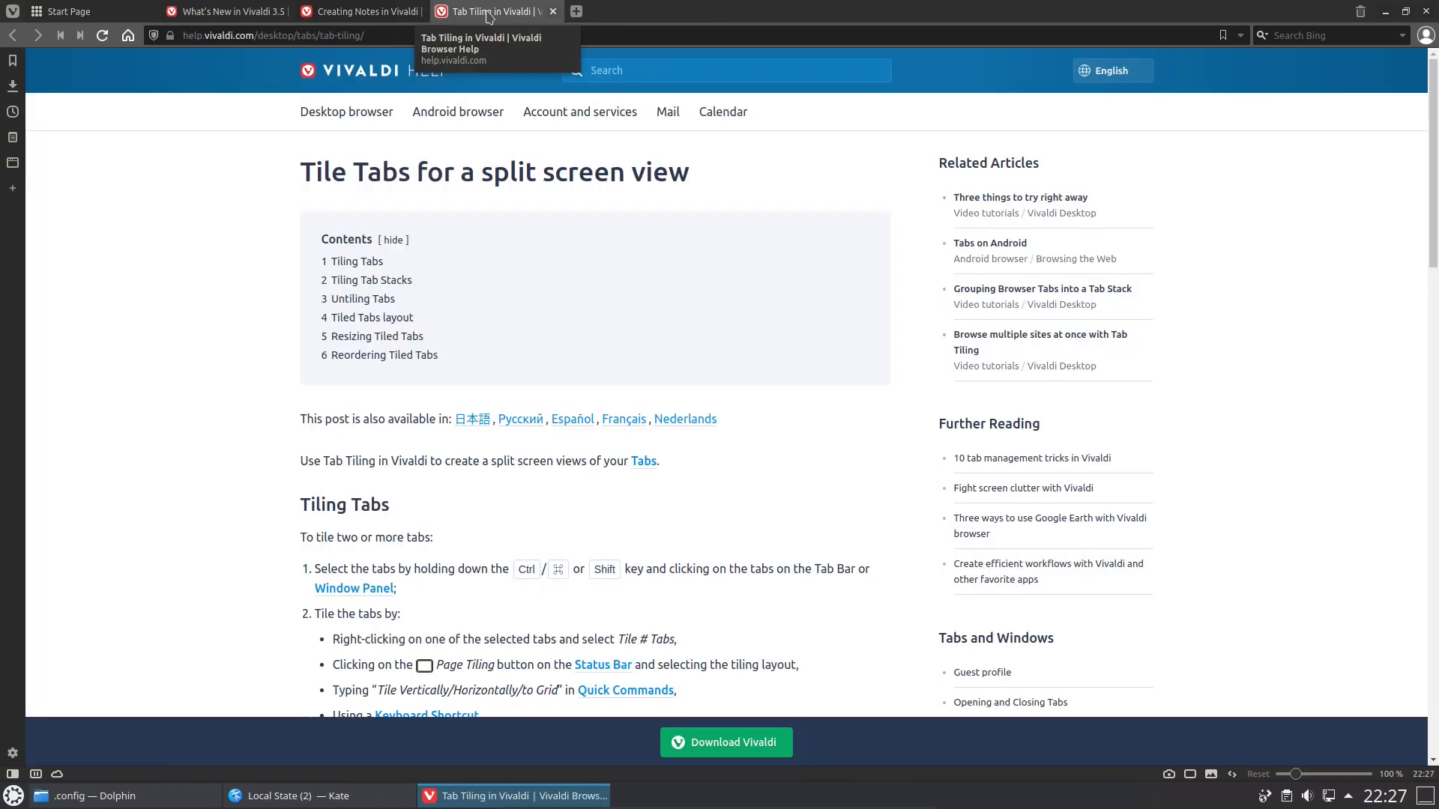
right_click(497, 11)
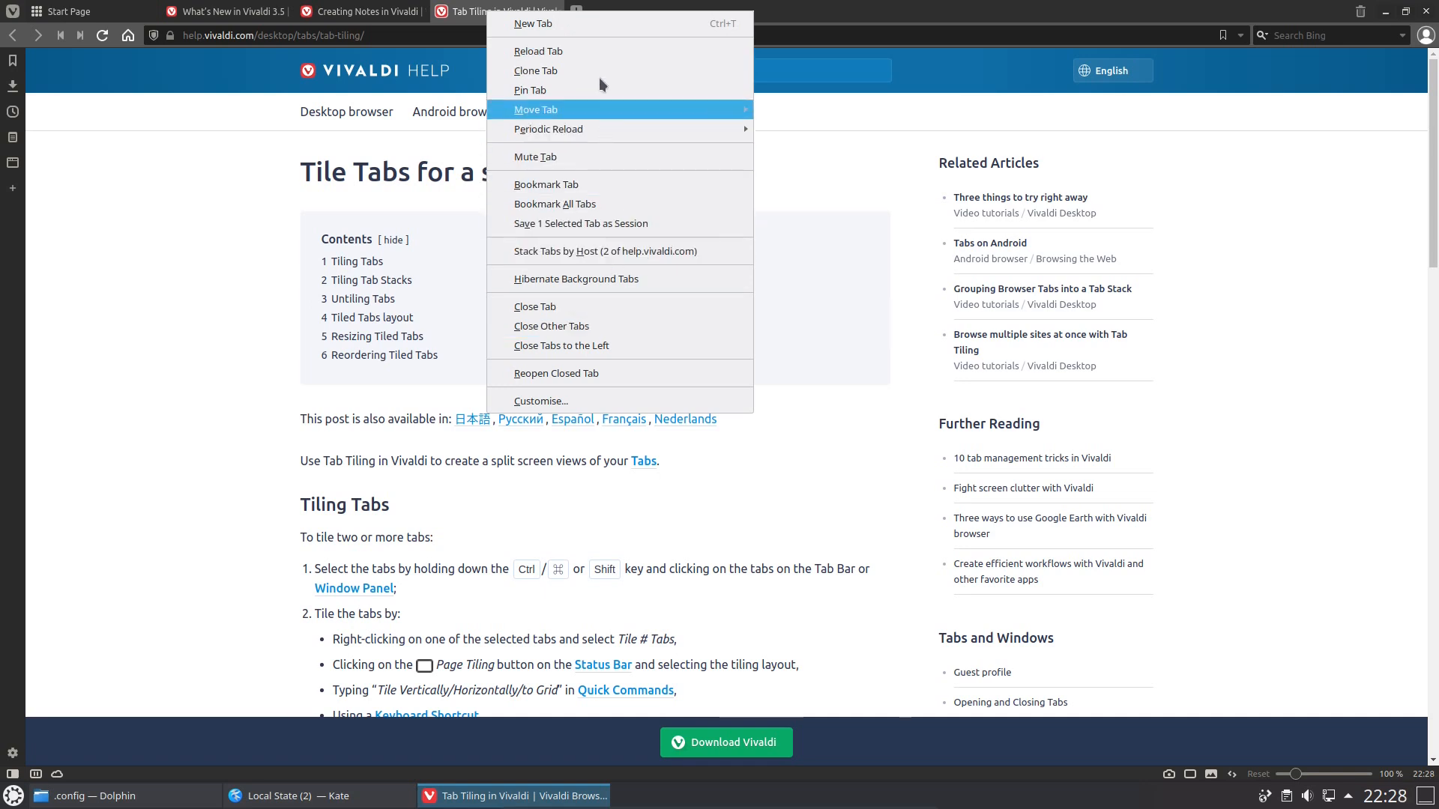
mouse_move(547, 129)
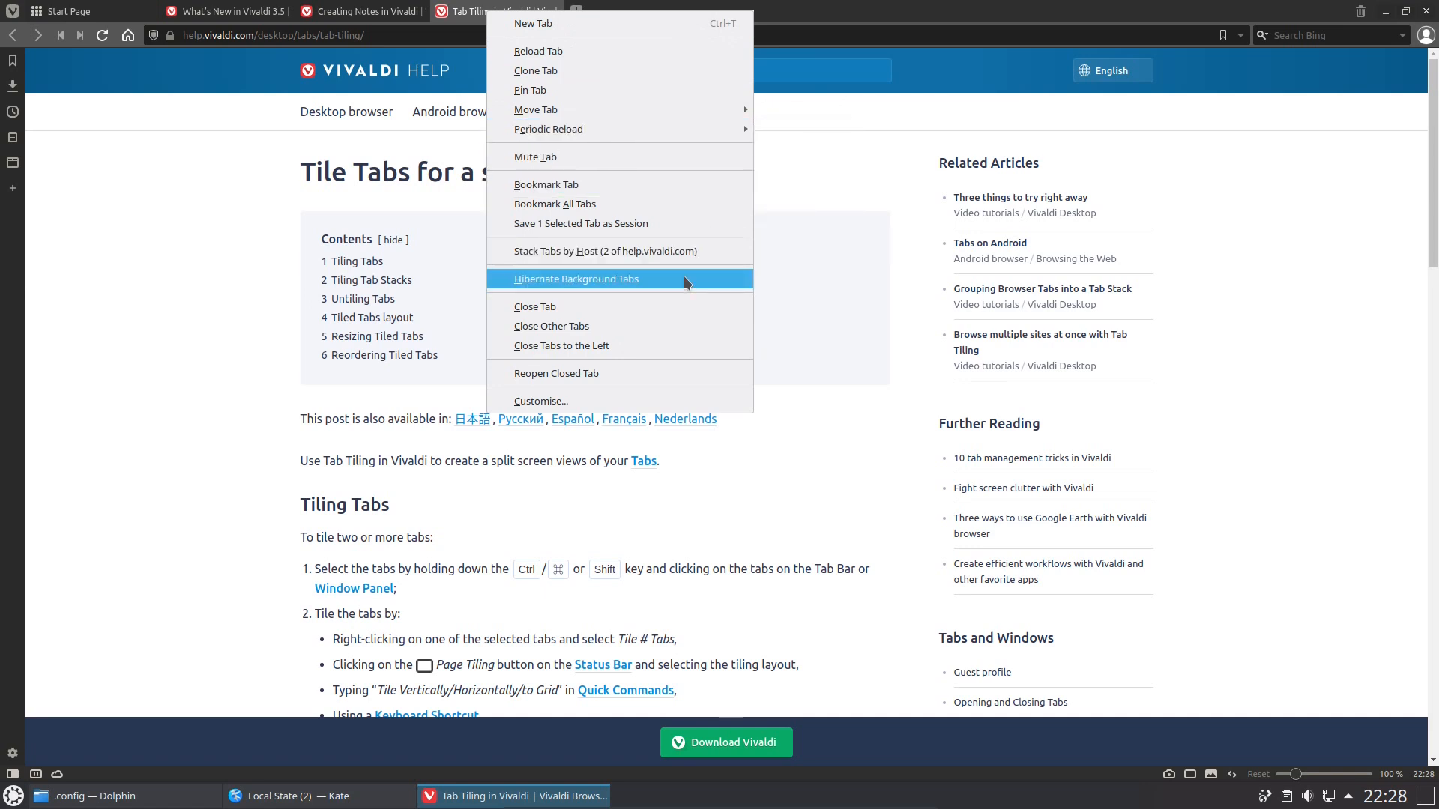
mouse_move(591, 285)
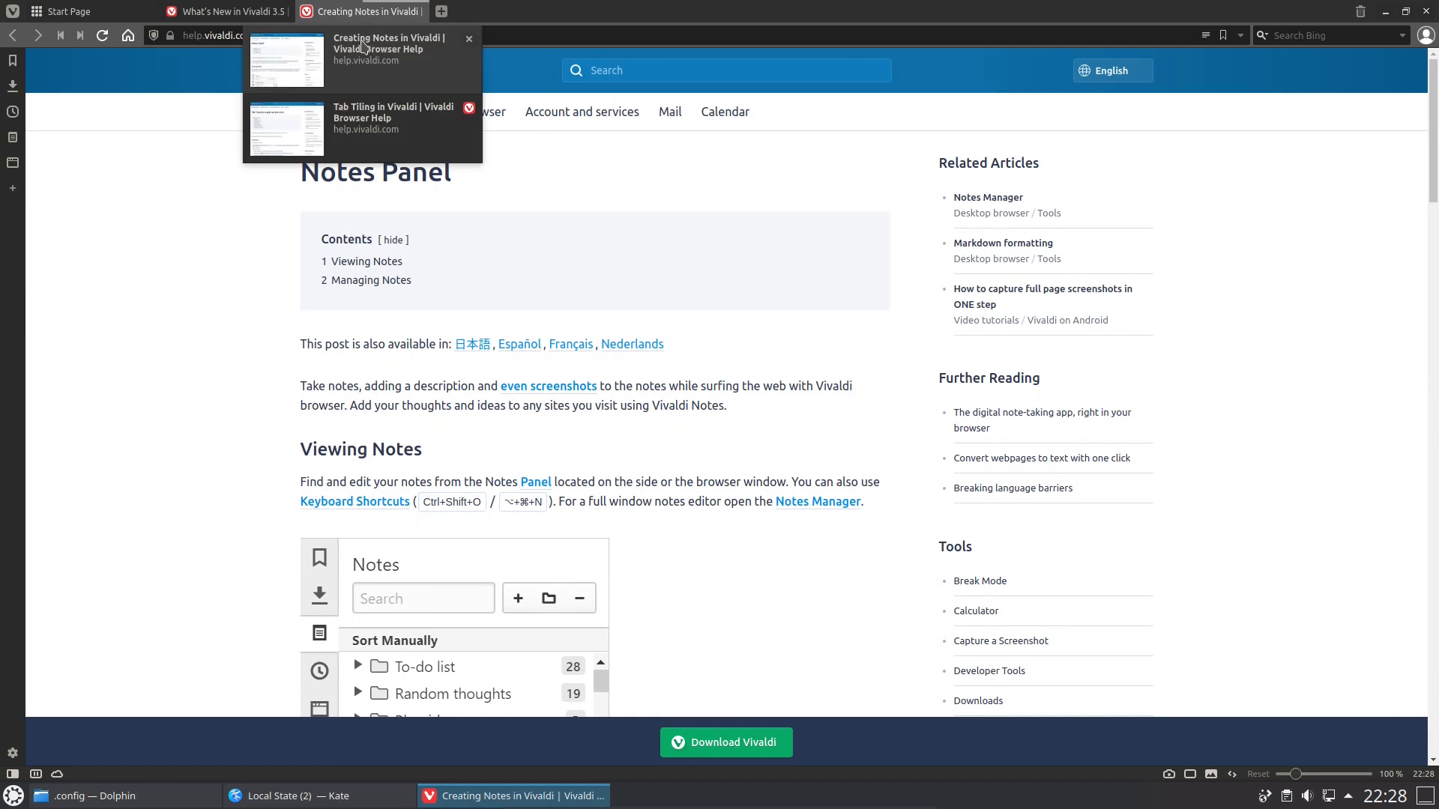
mouse_move(441, 10)
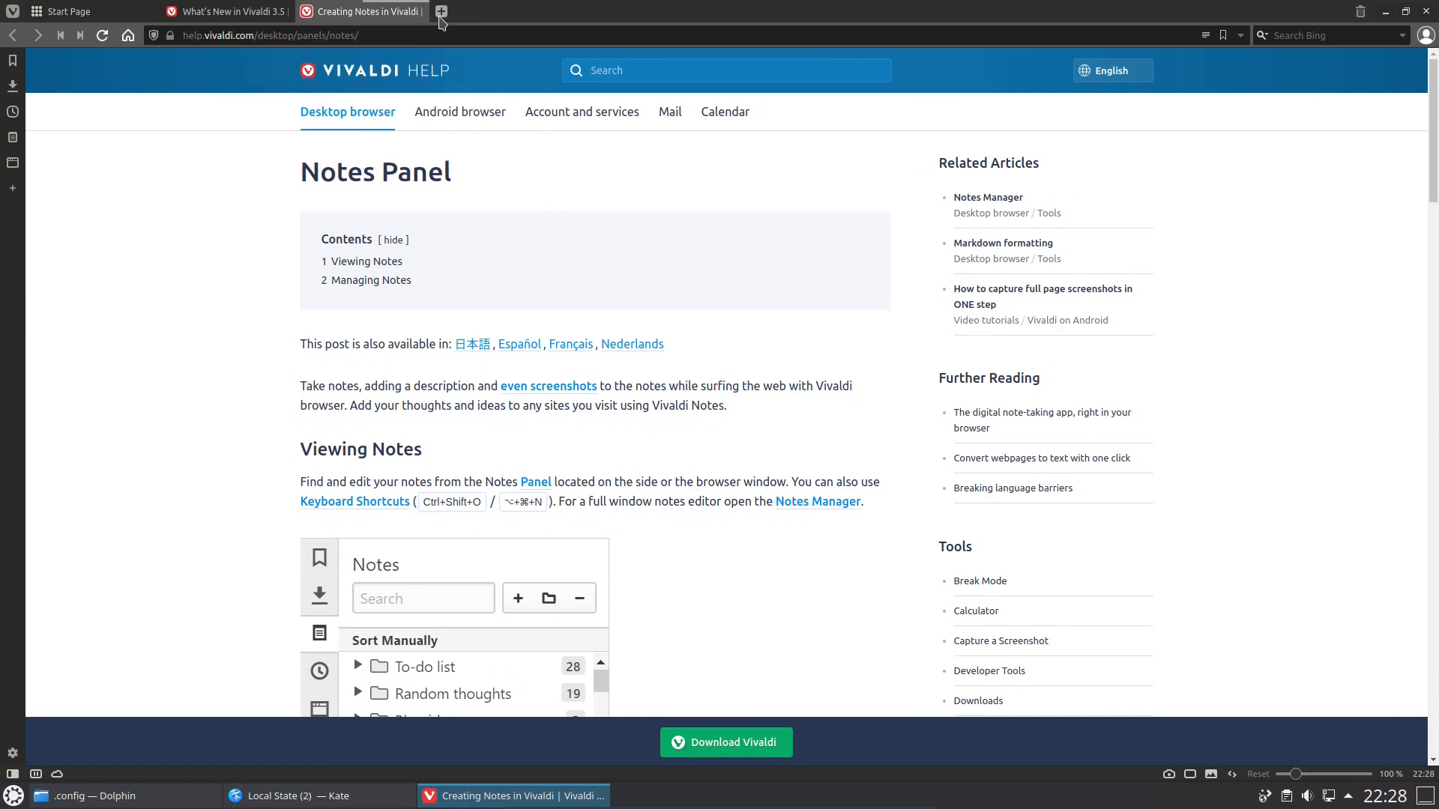
mouse_move(441, 12)
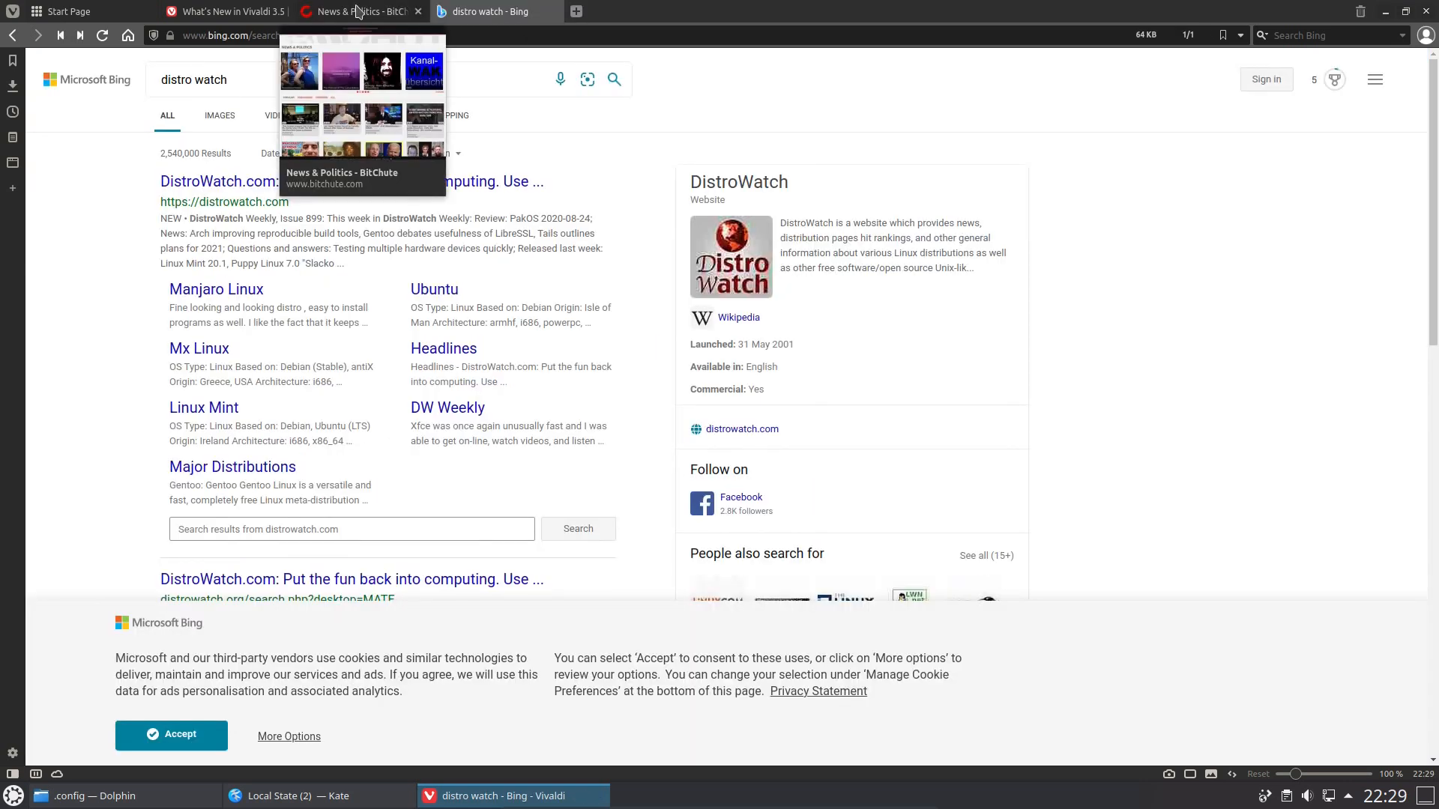
Close the BitChute page and open the DistroWatch.com result from the Bing search
left_click(416, 11)
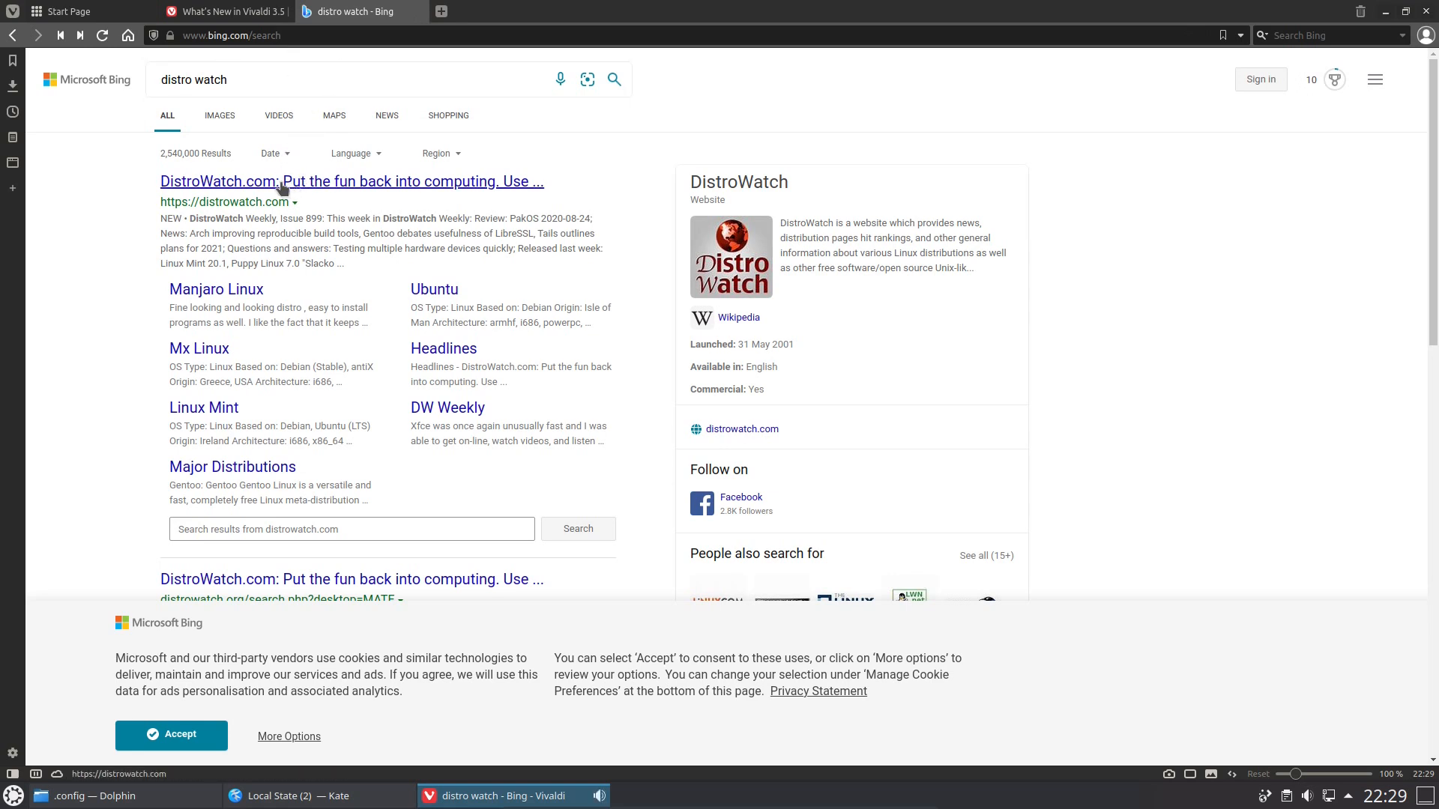
left_click(351, 181)
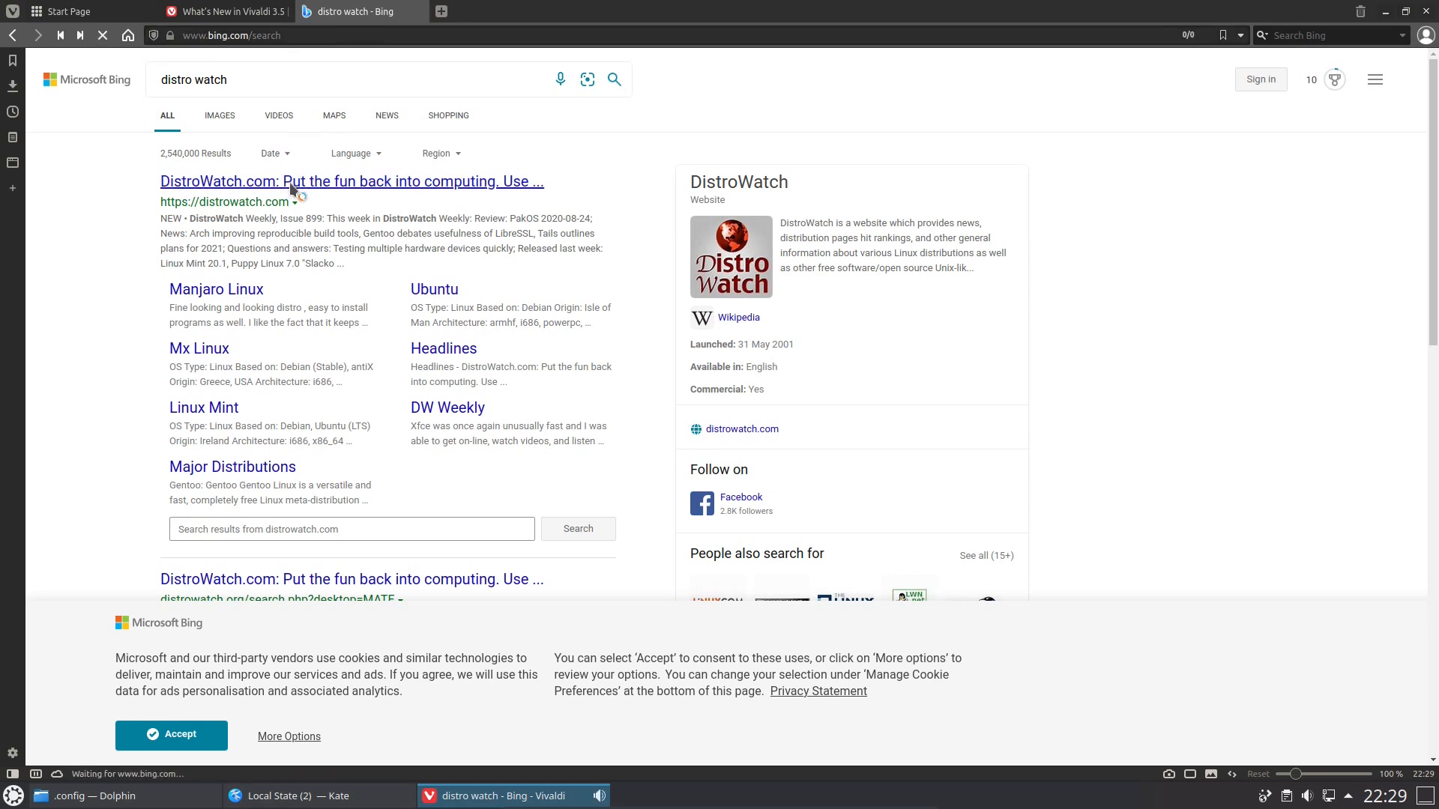
left_click(351, 182)
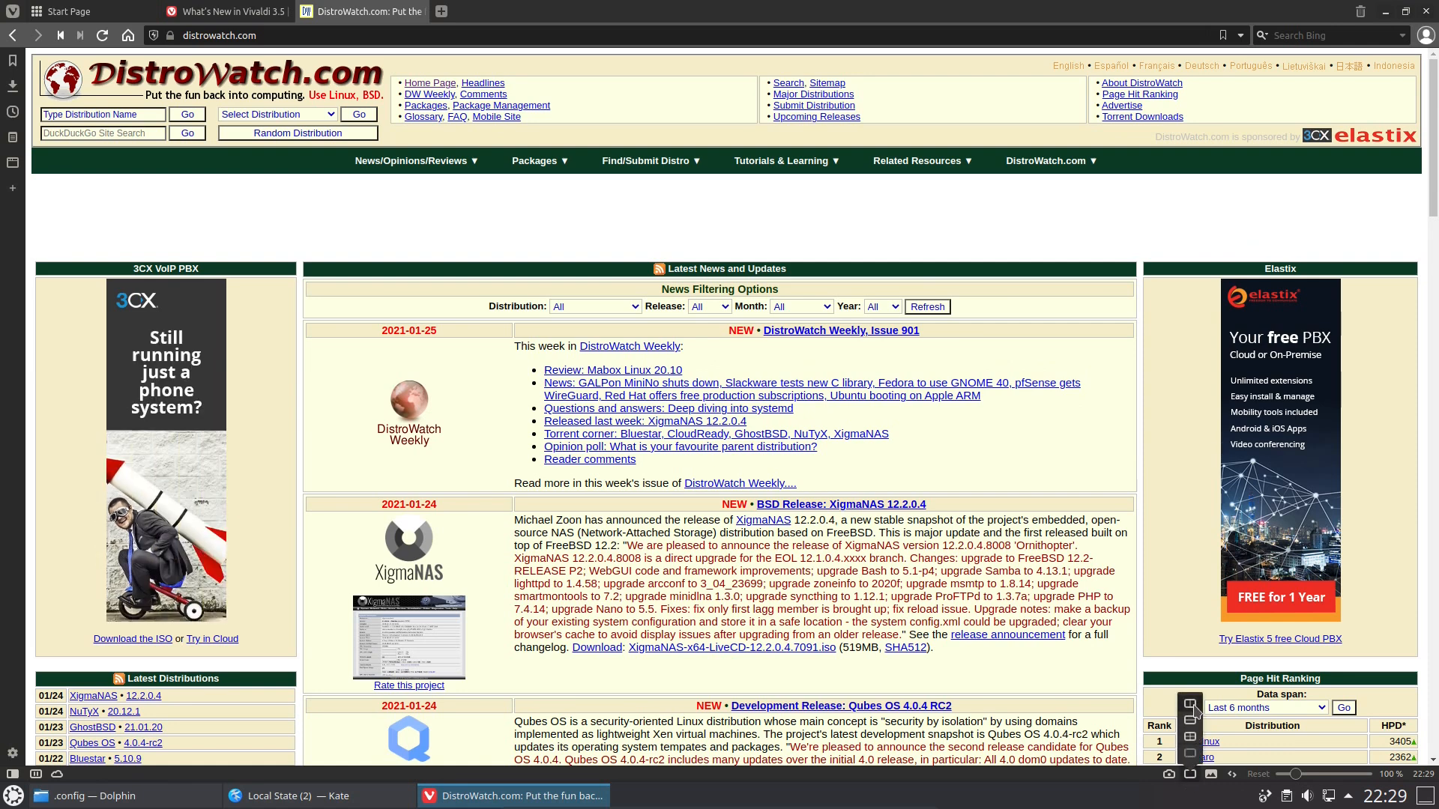
mouse_move(1188, 709)
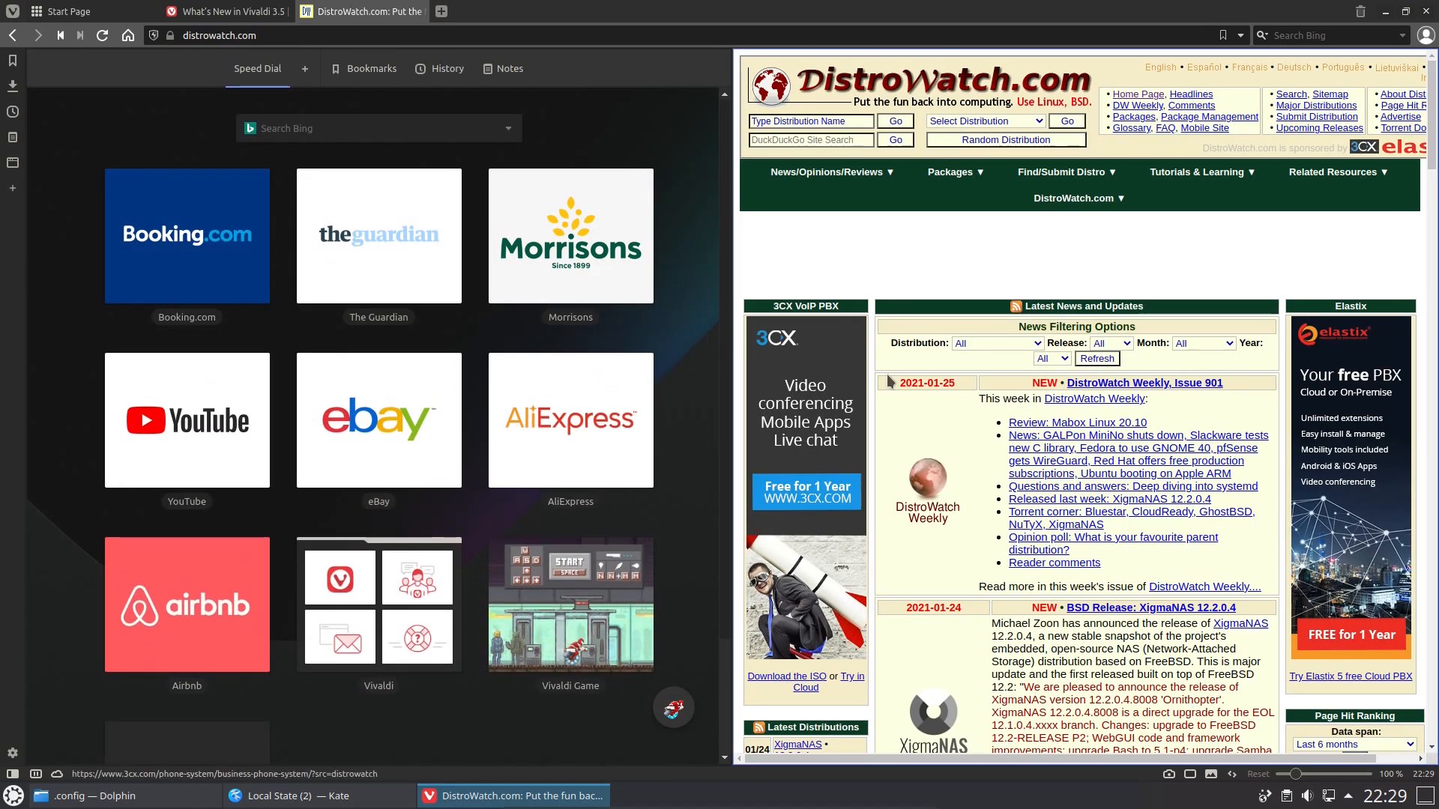
Open YouTube in the left tile of the split view and scroll the page
left_click(223, 11)
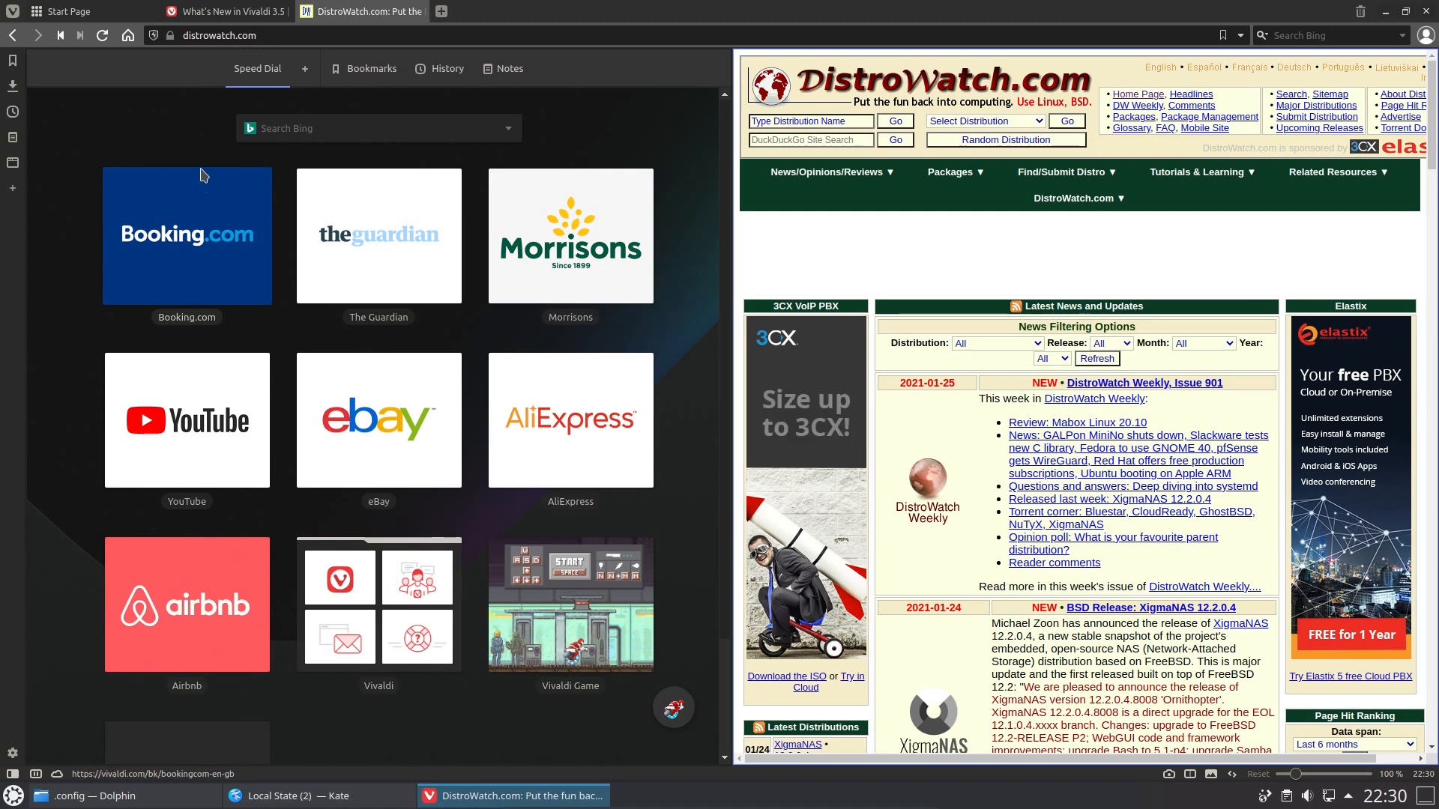
left_click(186, 420)
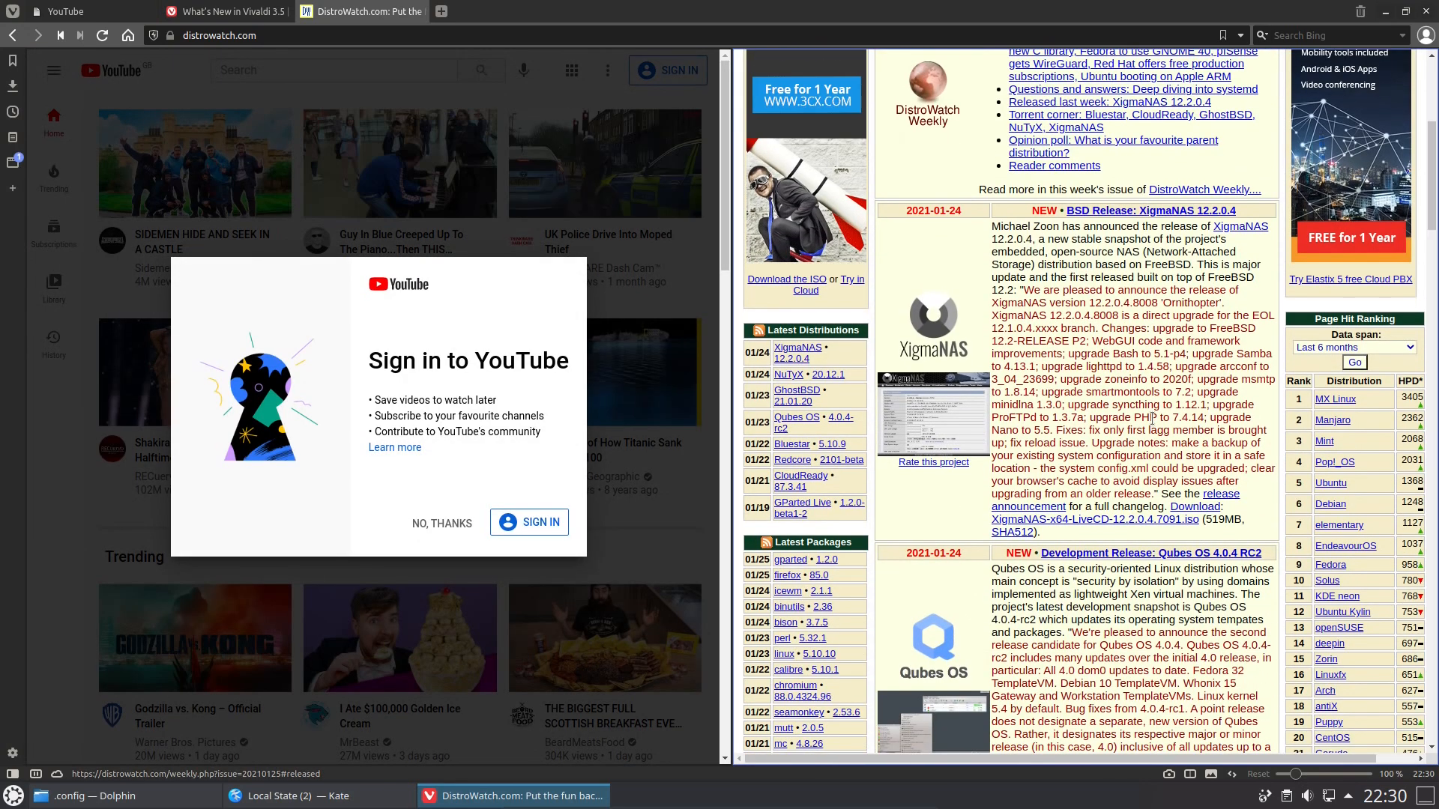
scroll("down", 3)
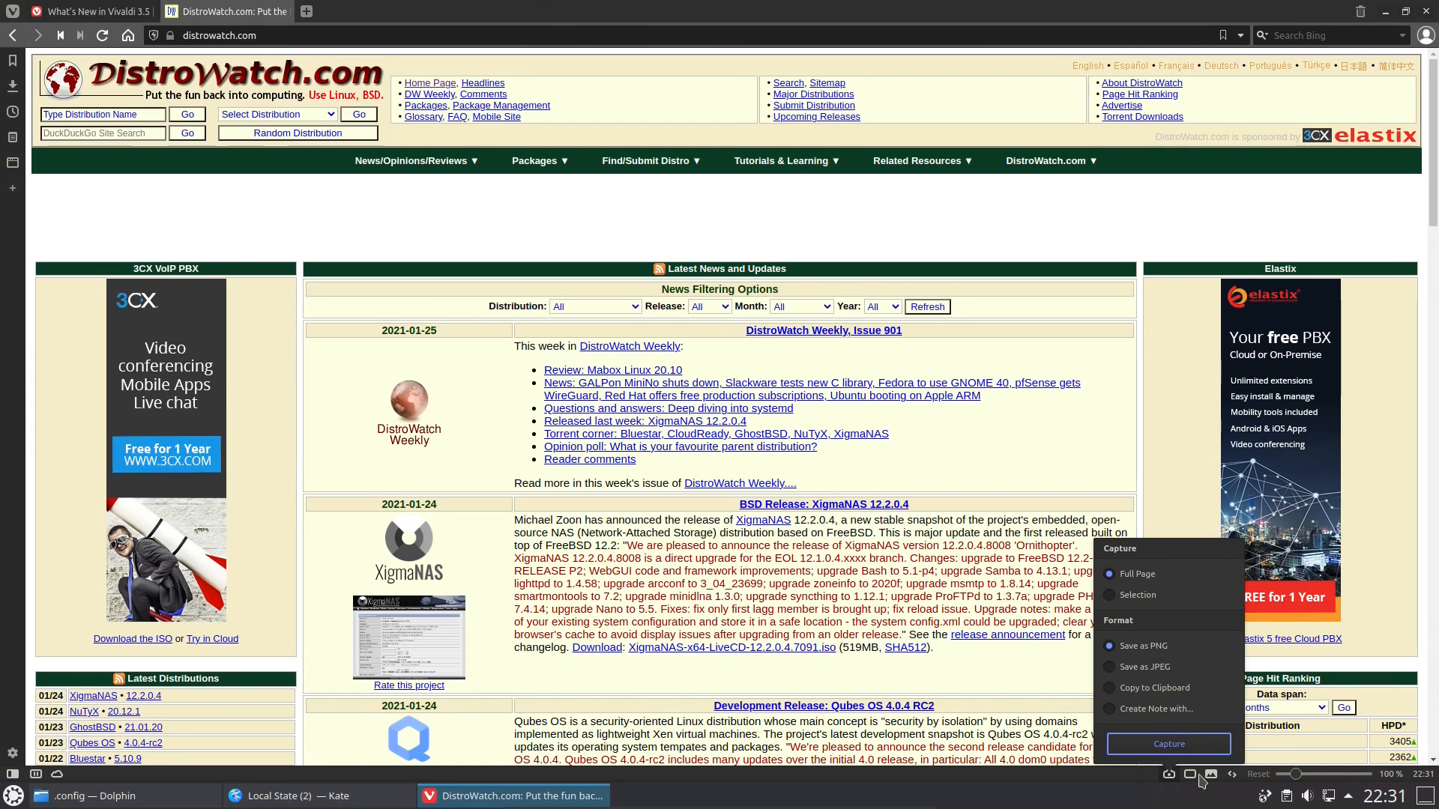
Show page capture options, inspect DistroWatch in developer tools, and switch to a Start Page tab
left_click(1211, 774)
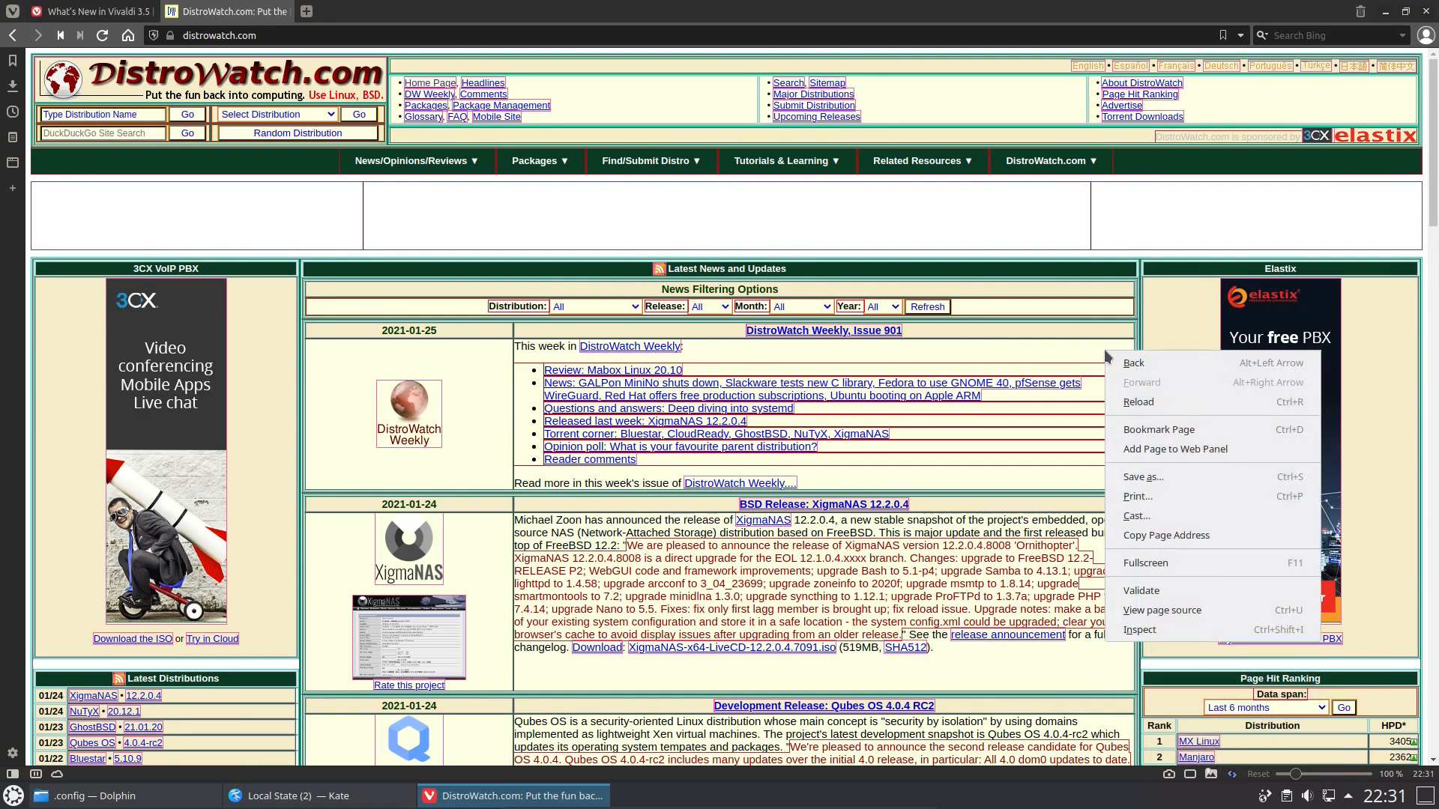
mouse_move(1166, 637)
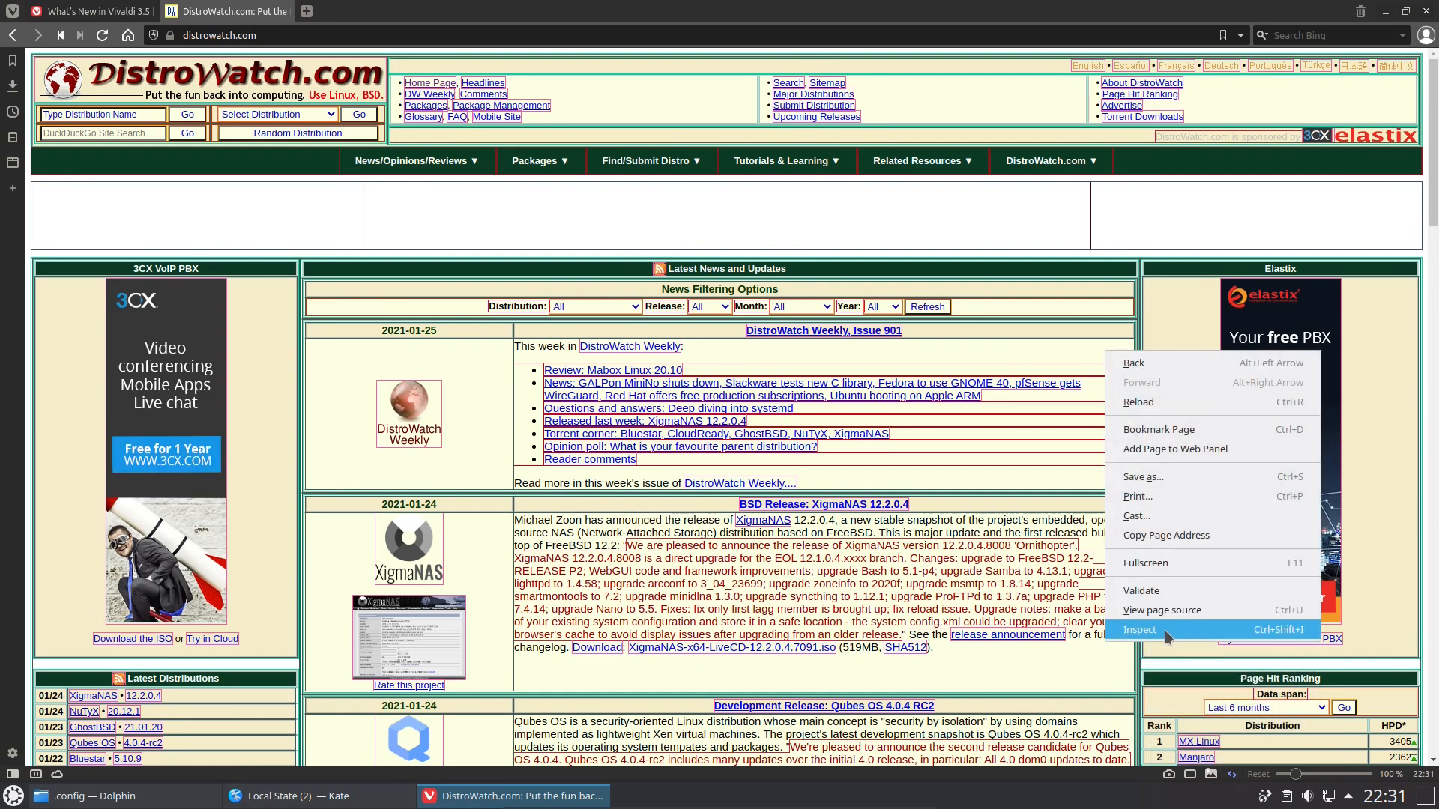
left_click(1141, 630)
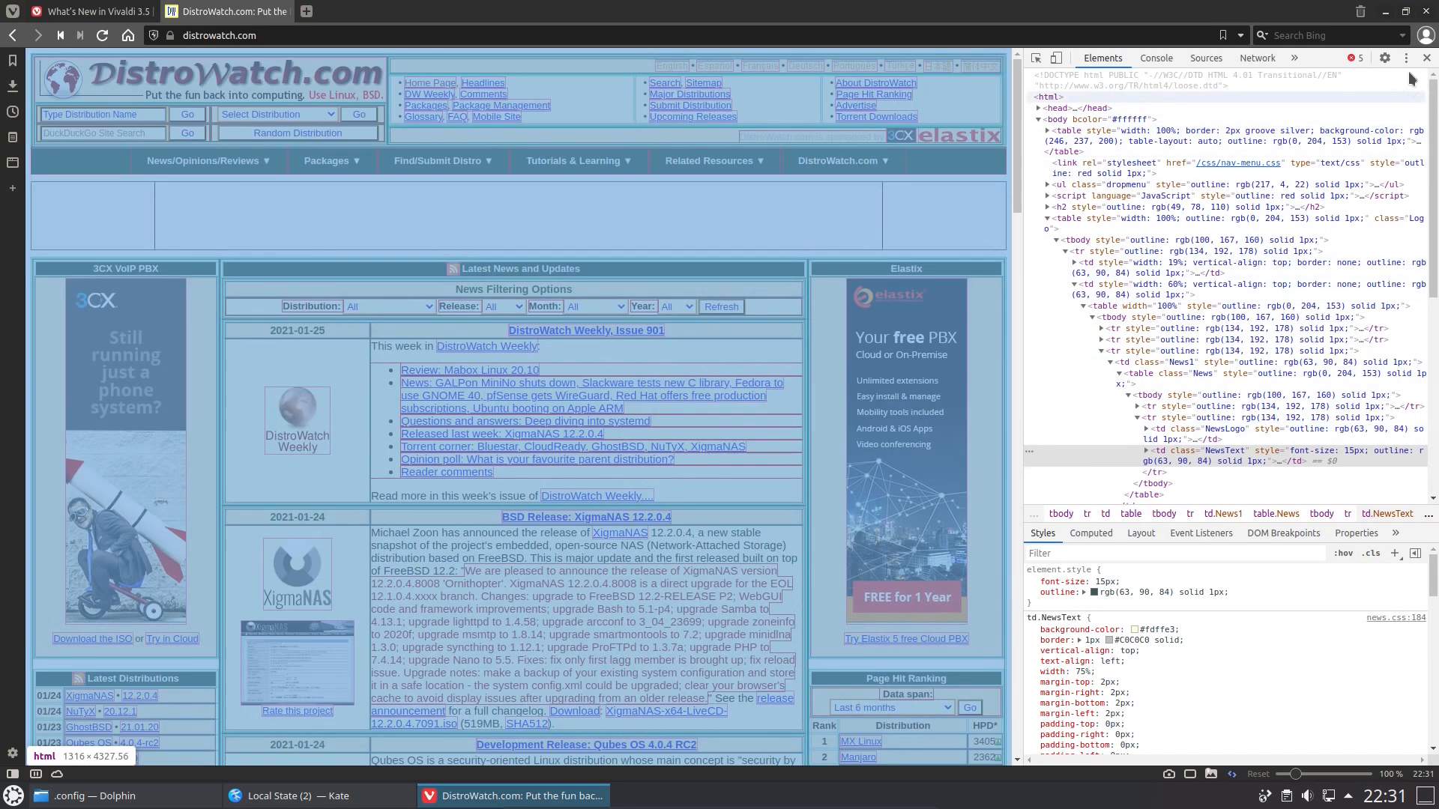
left_click(441, 11)
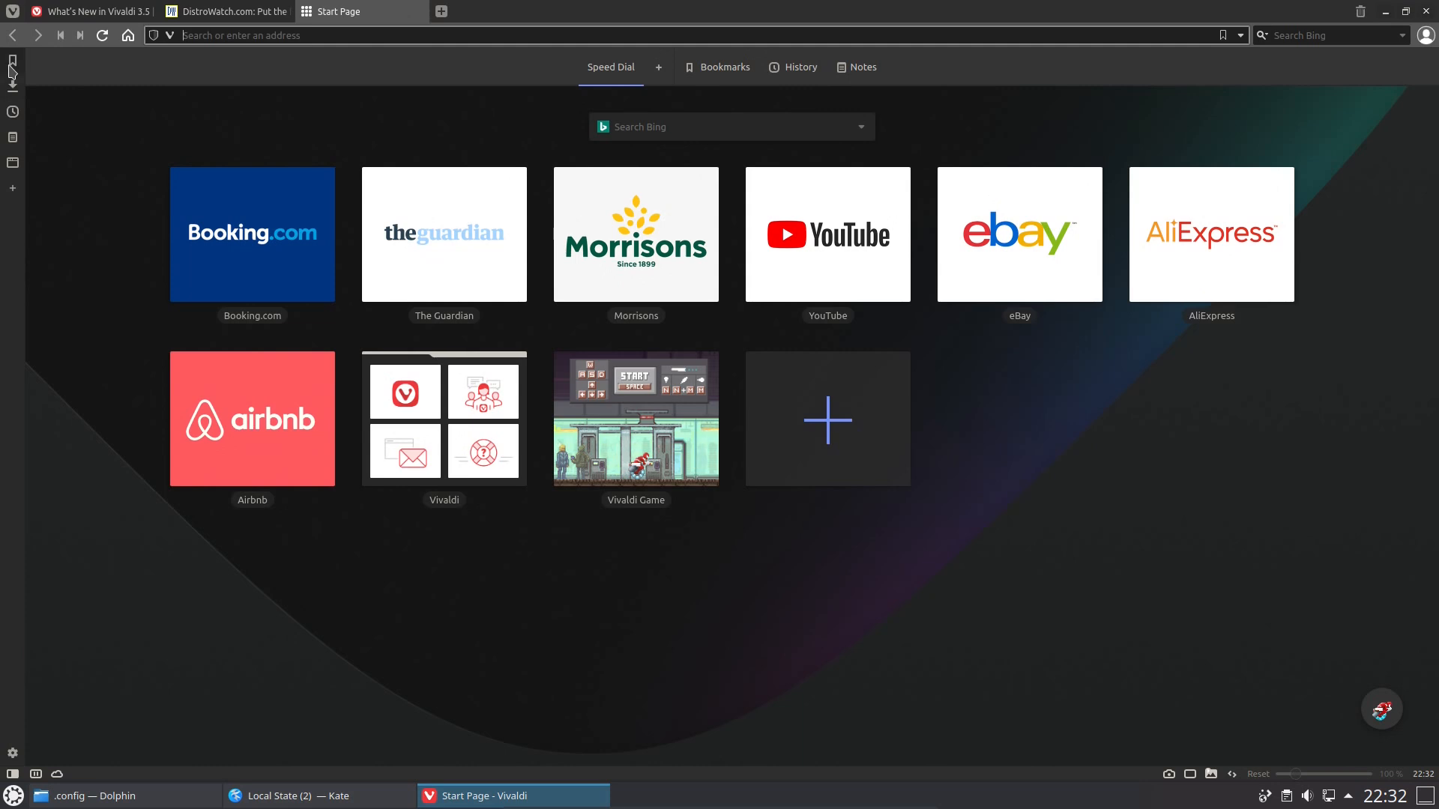
Browse the downloads and history panels, then show the notes list
left_click(13, 62)
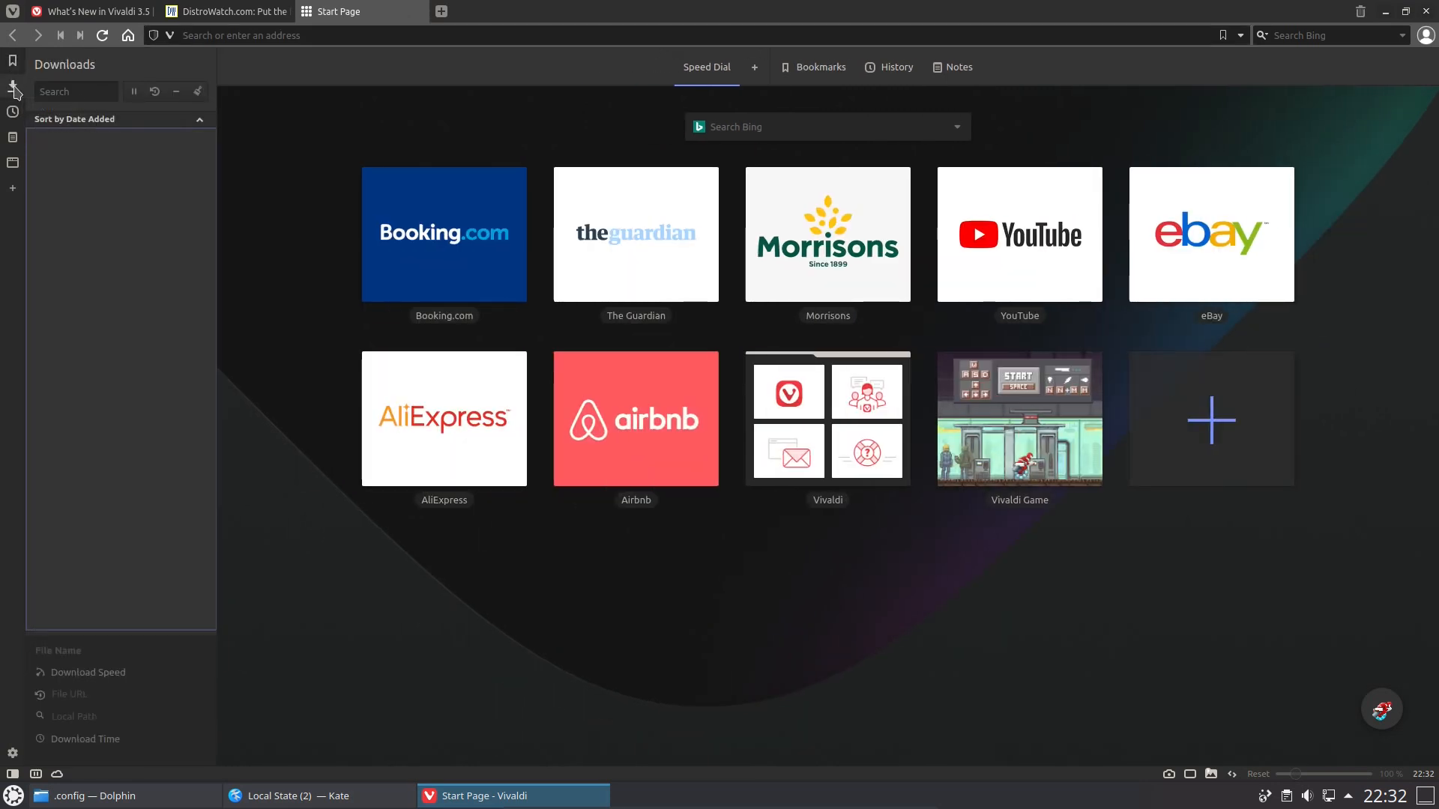
mouse_move(13, 110)
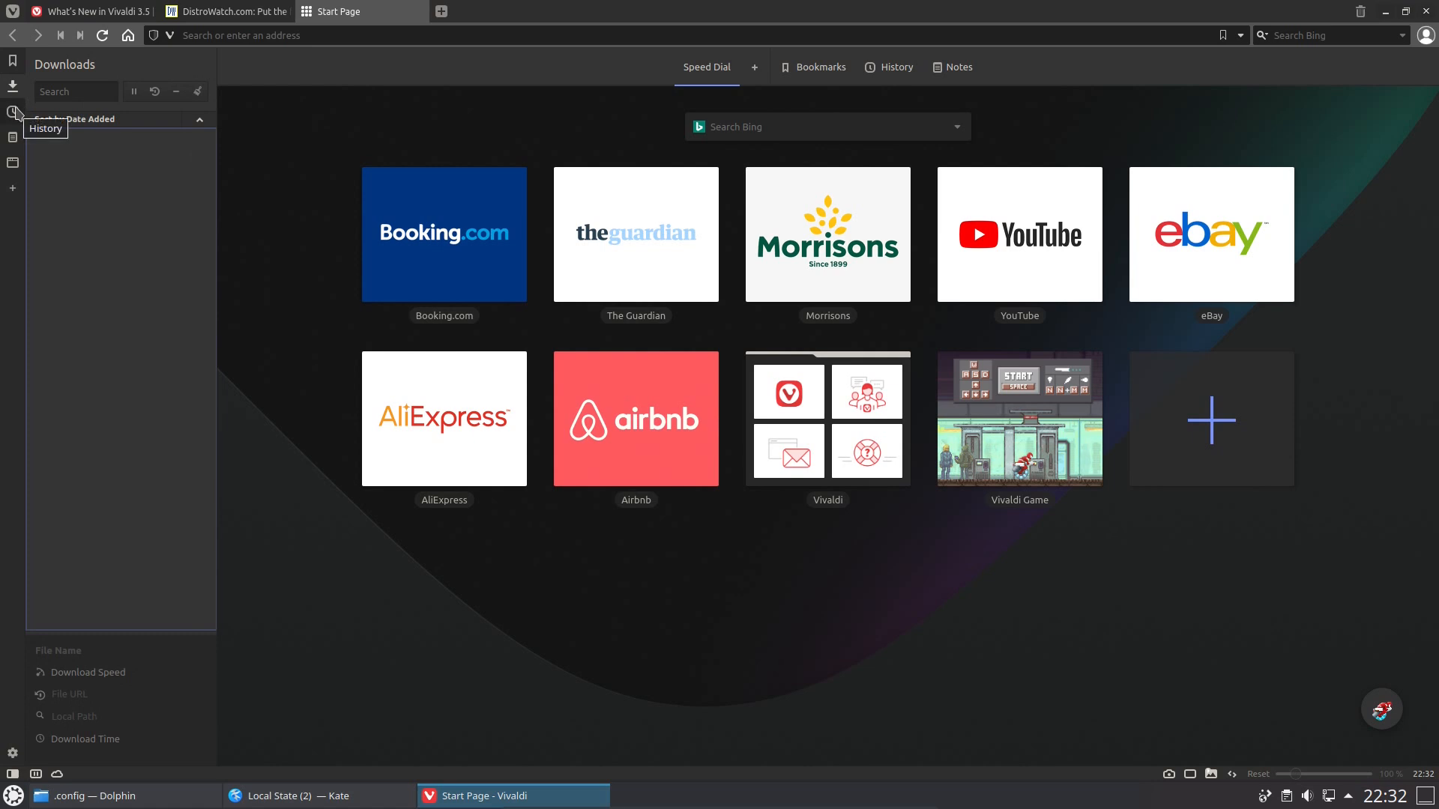
left_click(14, 112)
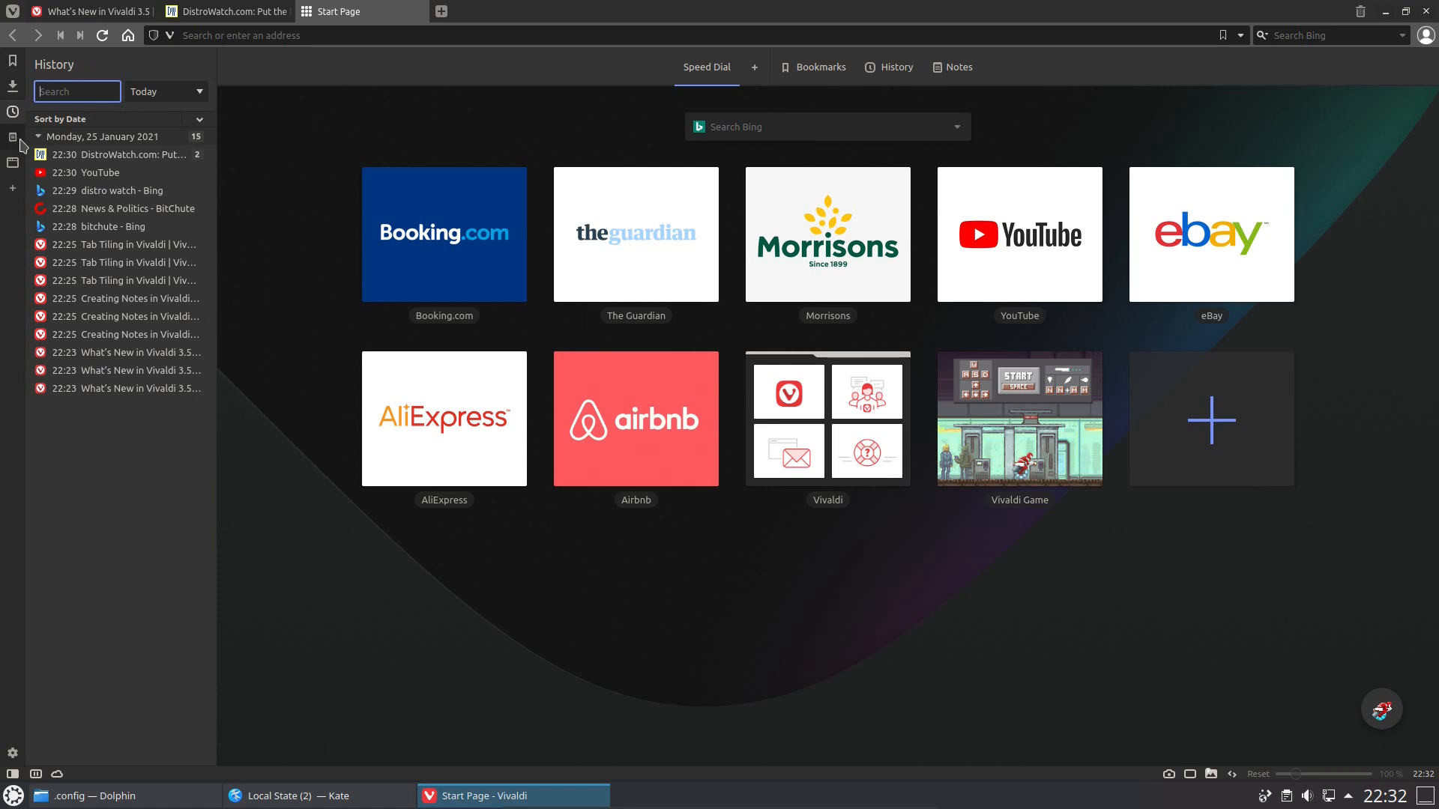
left_click(14, 138)
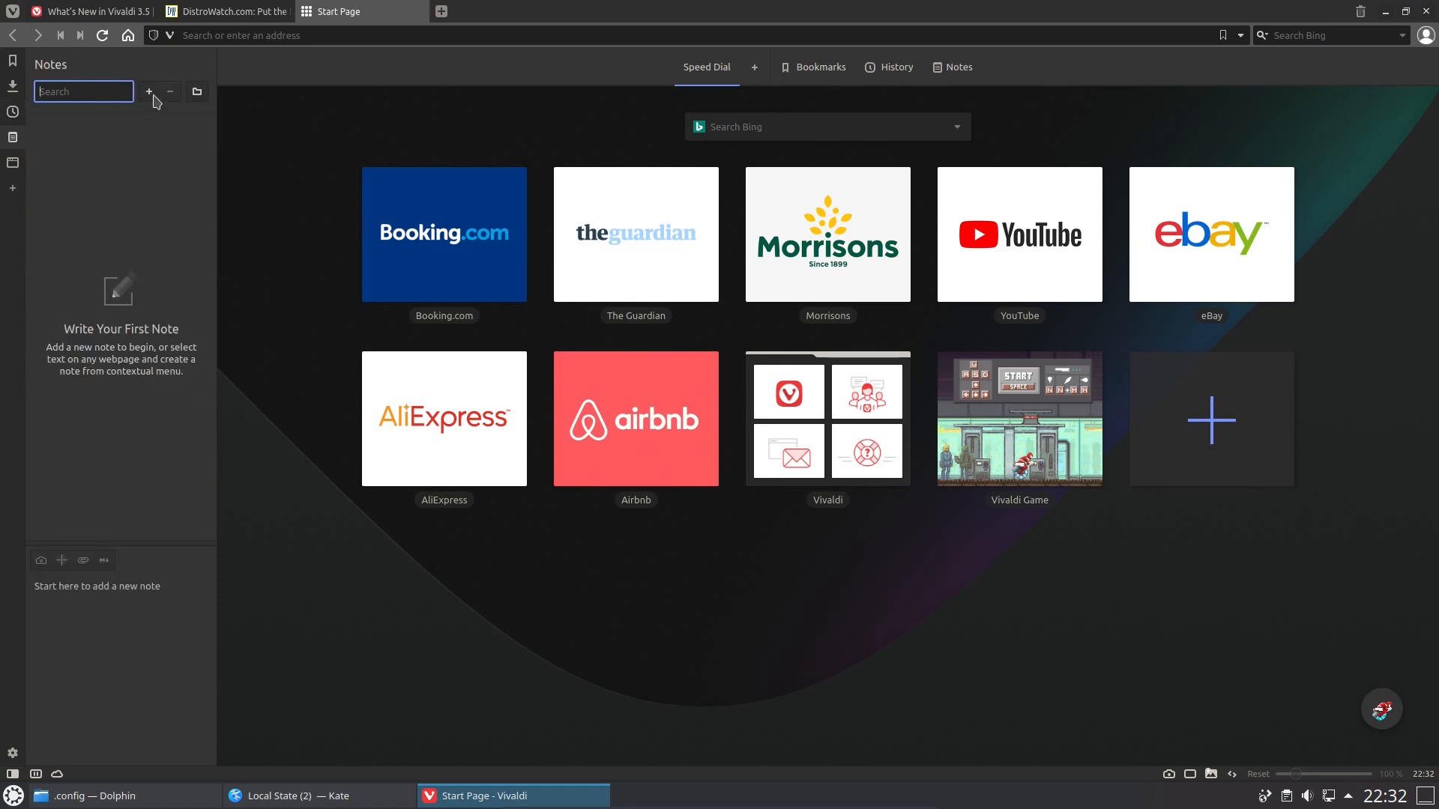
Create a new note reading 'Have a beer / Have food'
left_click(149, 91)
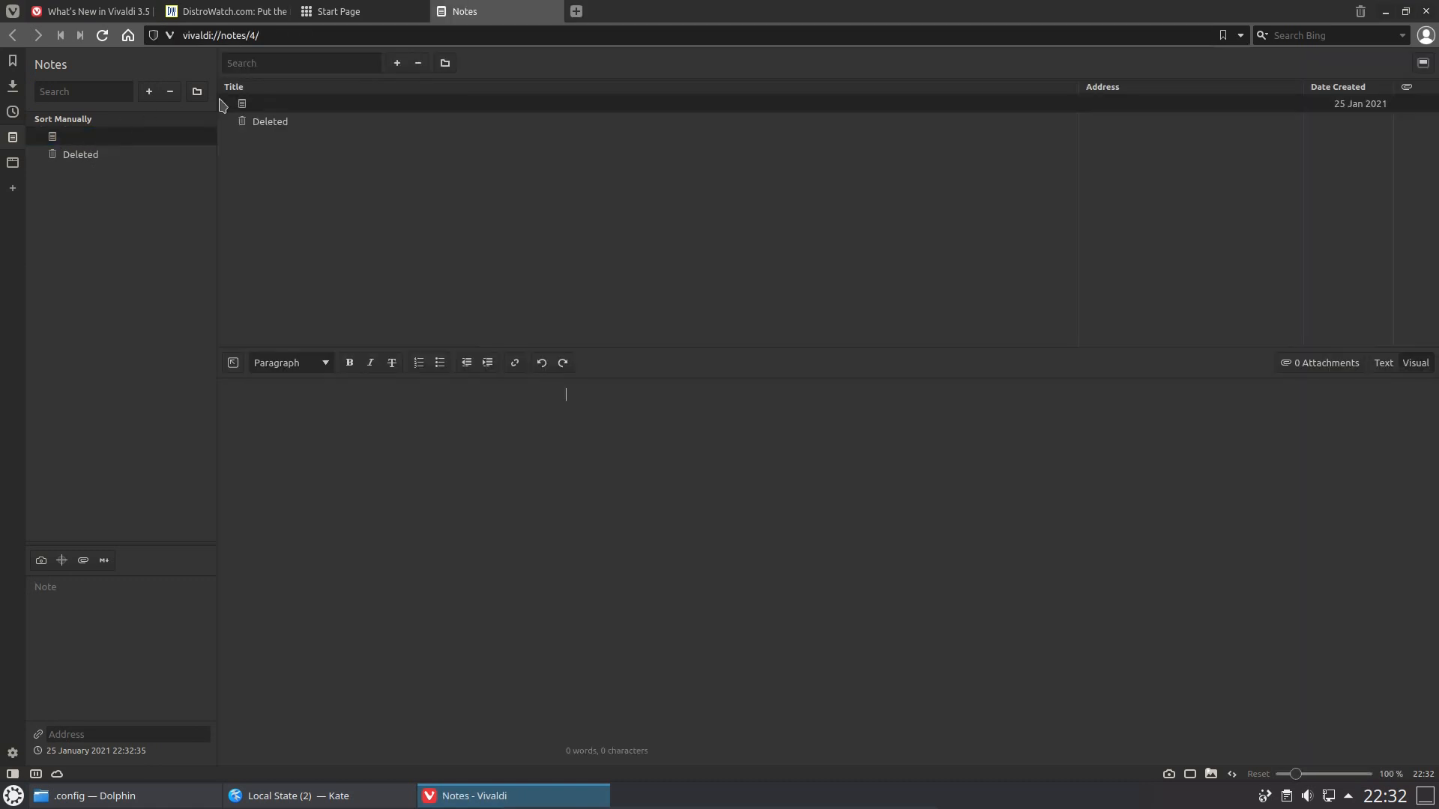
type("Have a beer")
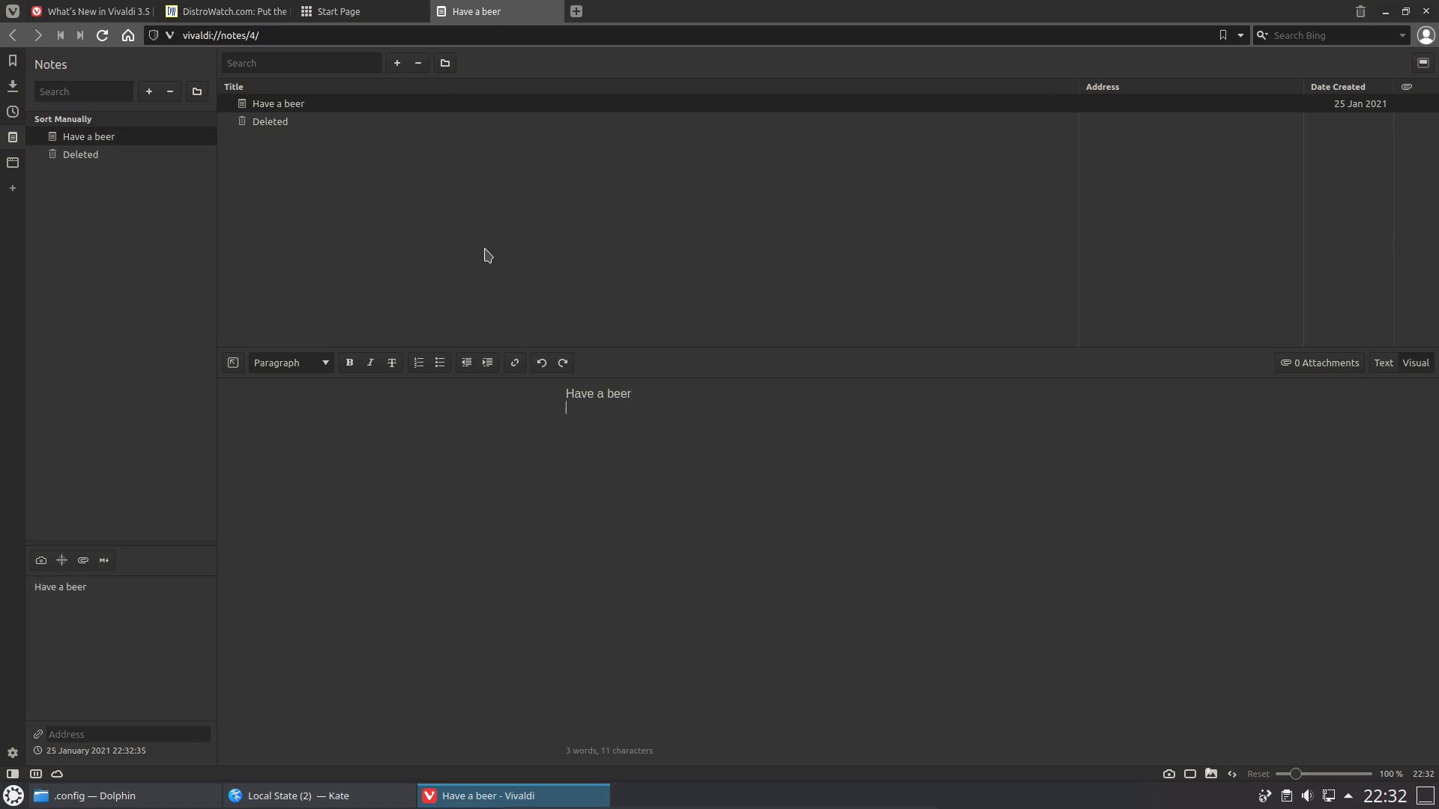
type("Have foo")
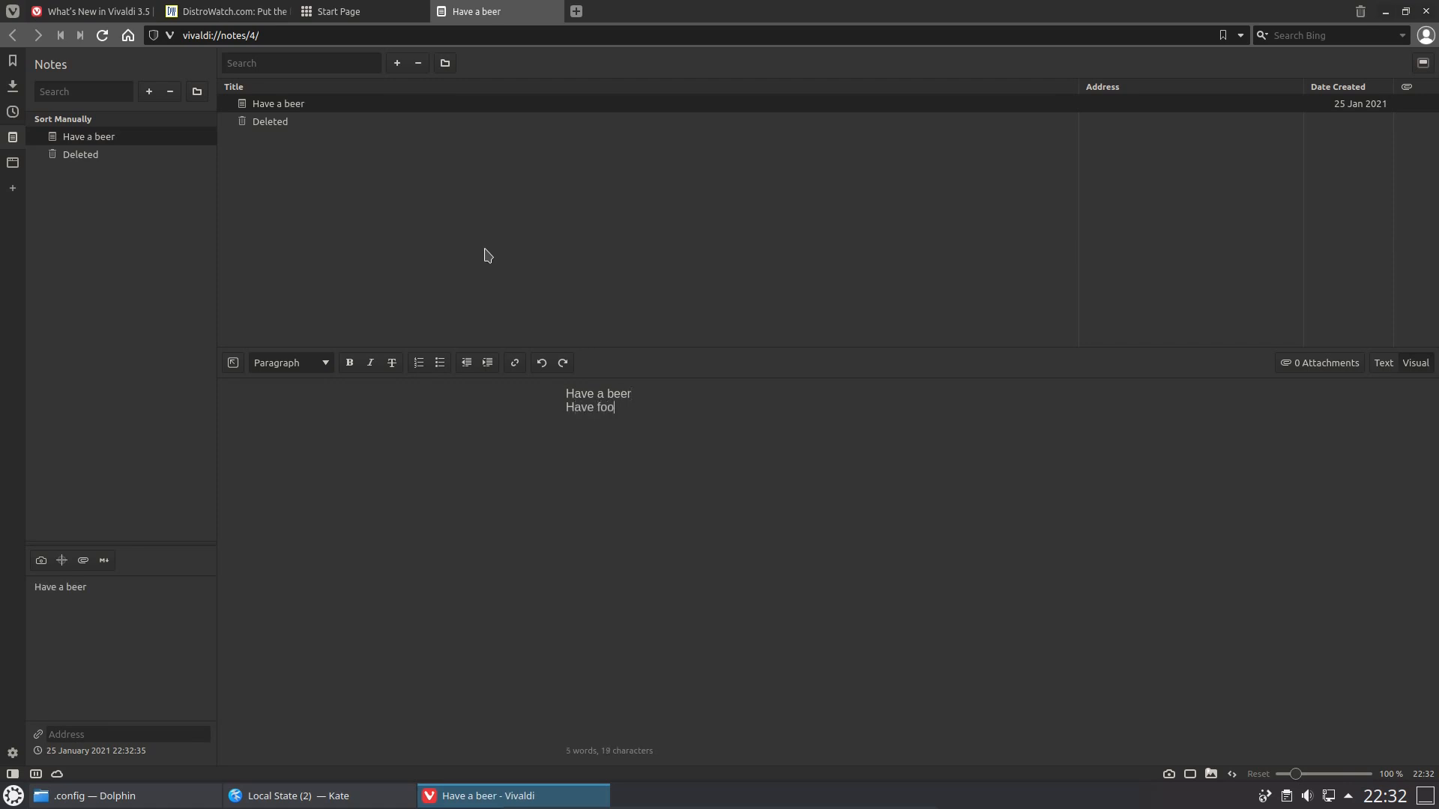
type("d")
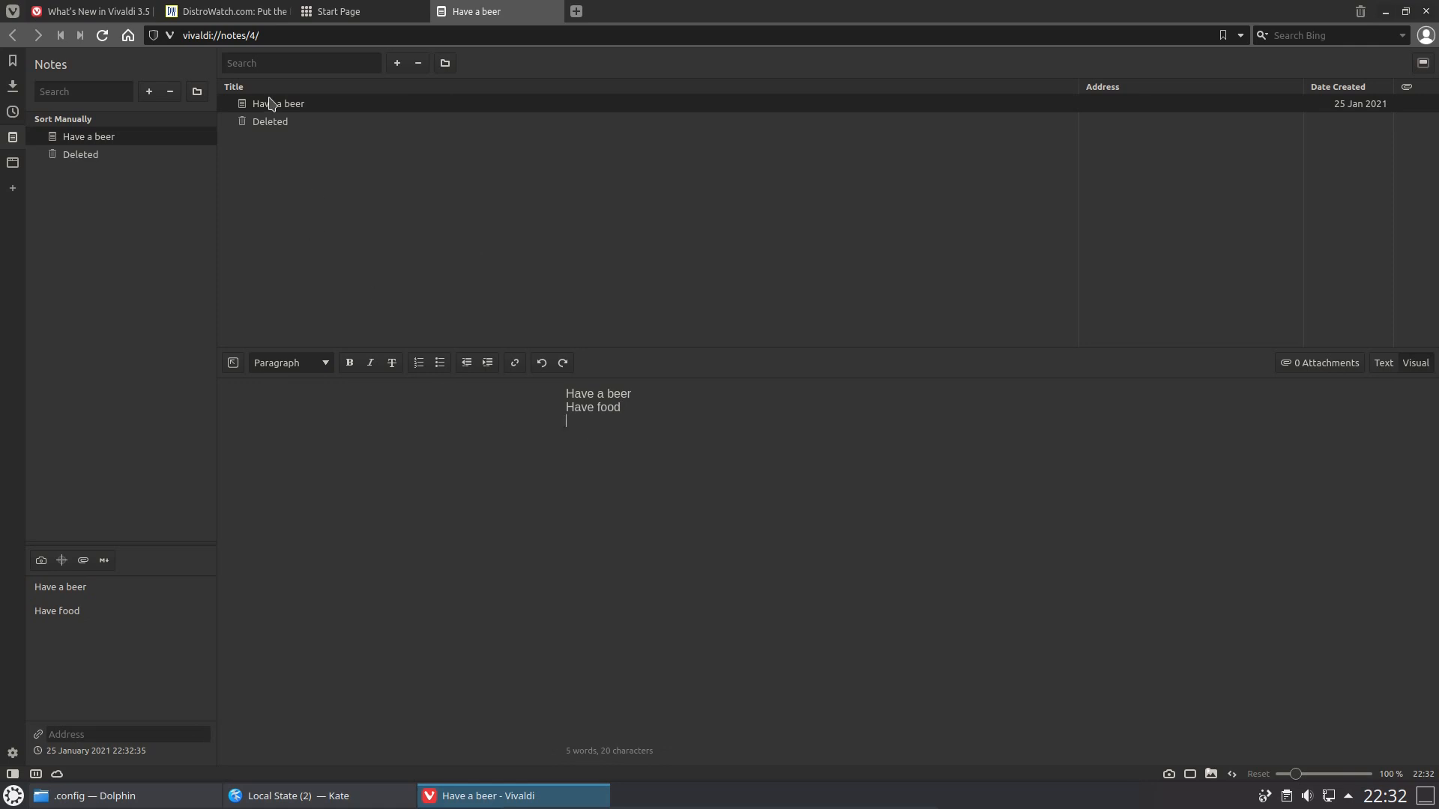
mouse_move(277, 104)
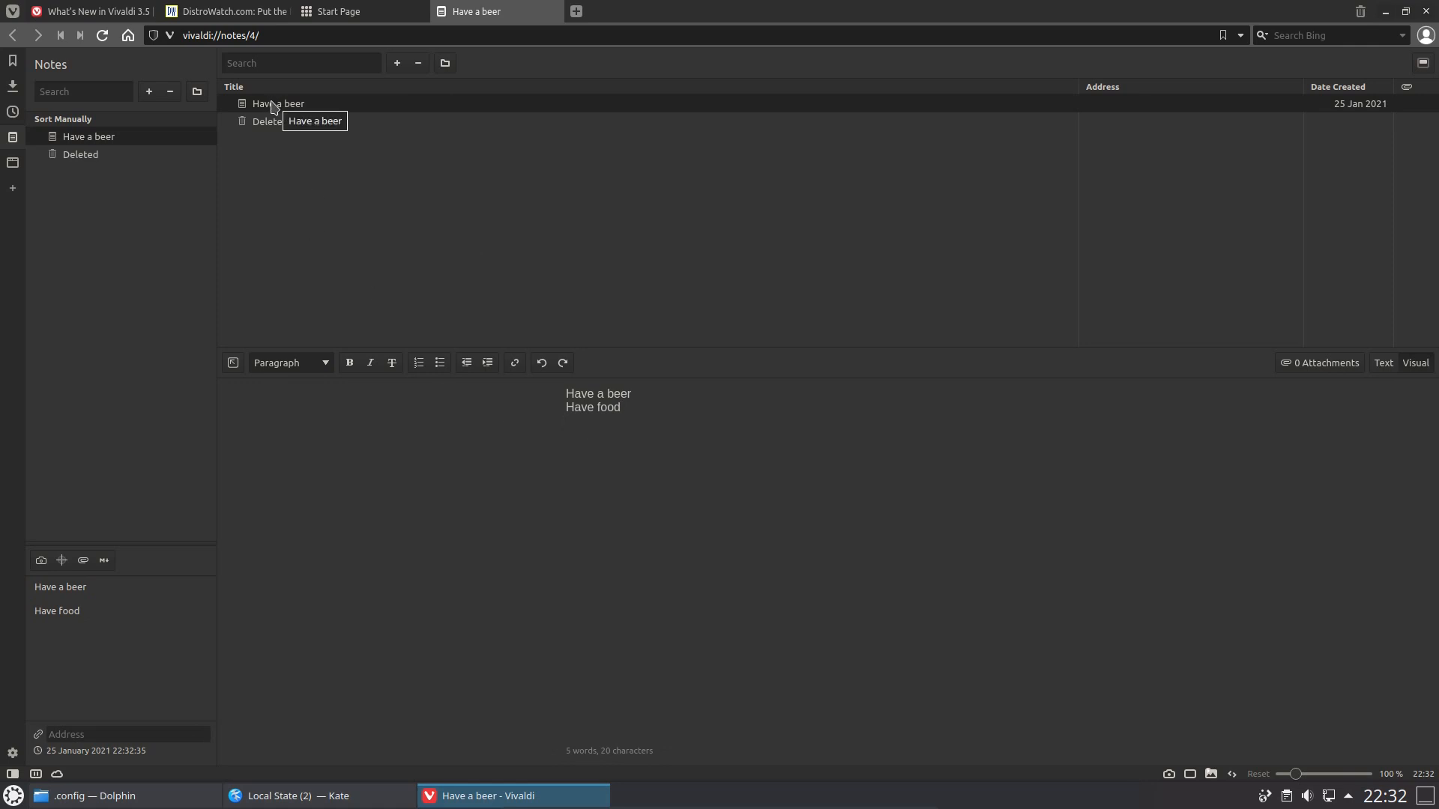
Delete the Have a beer note, view it under Deleted, and return to the Start Page
right_click(276, 103)
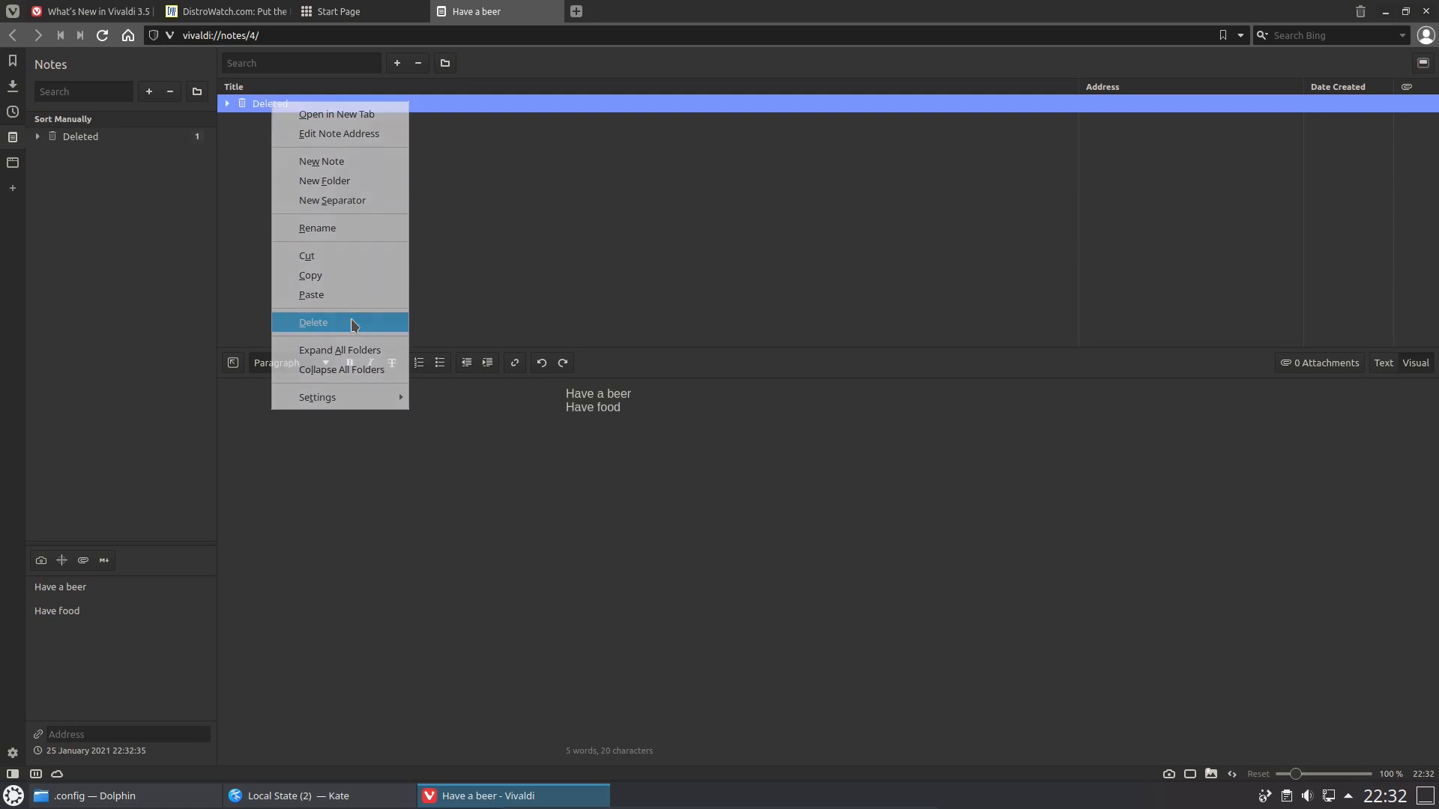
left_click(314, 322)
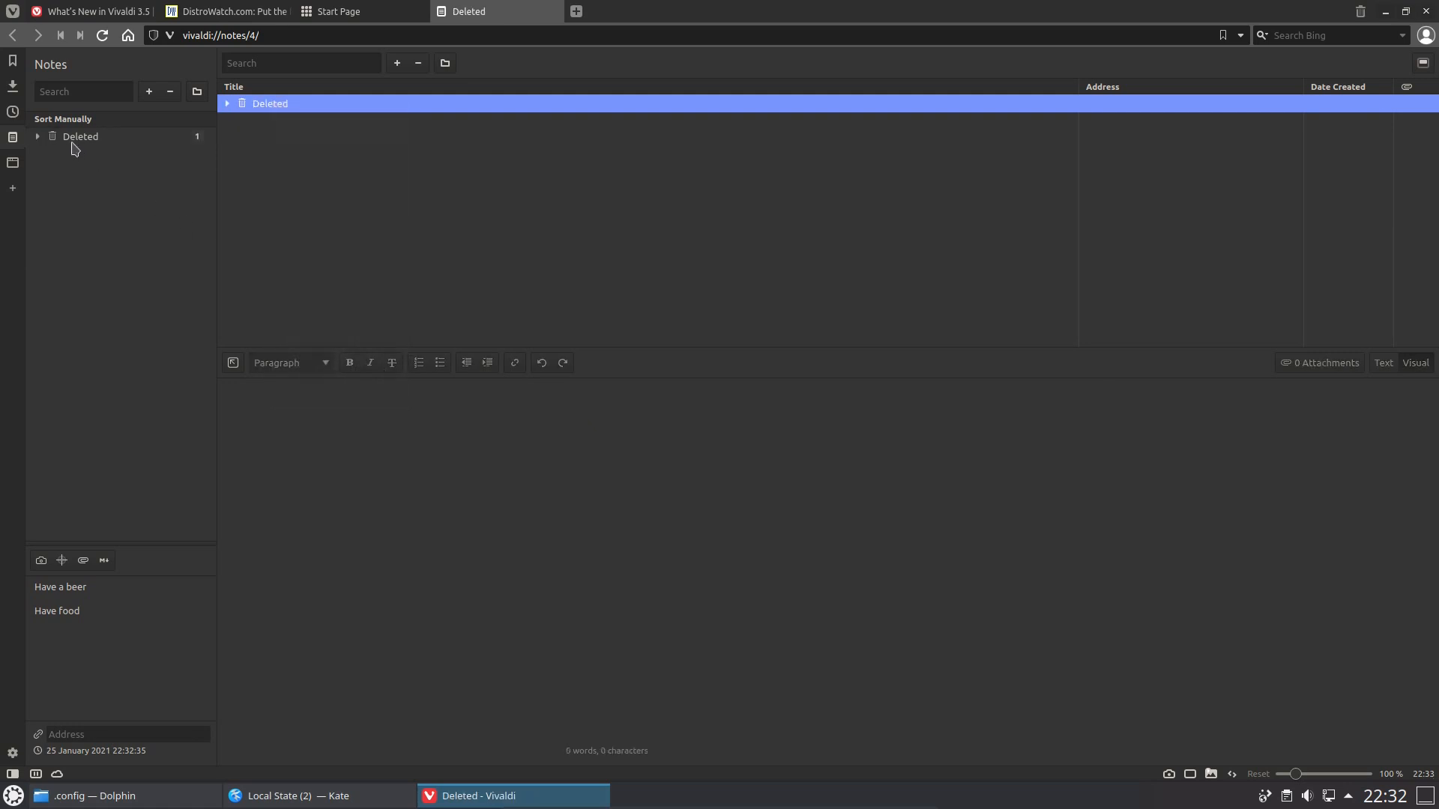
left_click(36, 136)
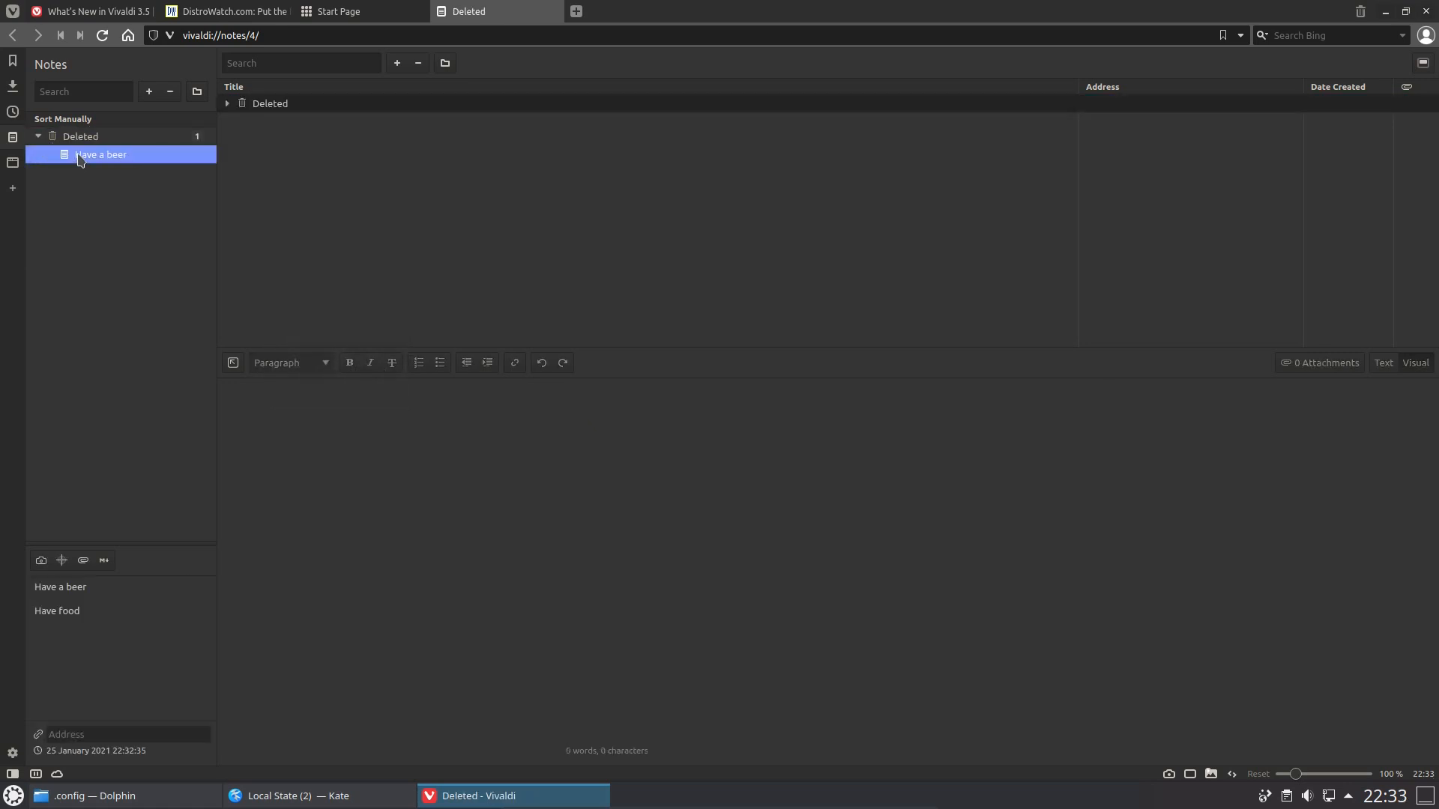
left_click(361, 10)
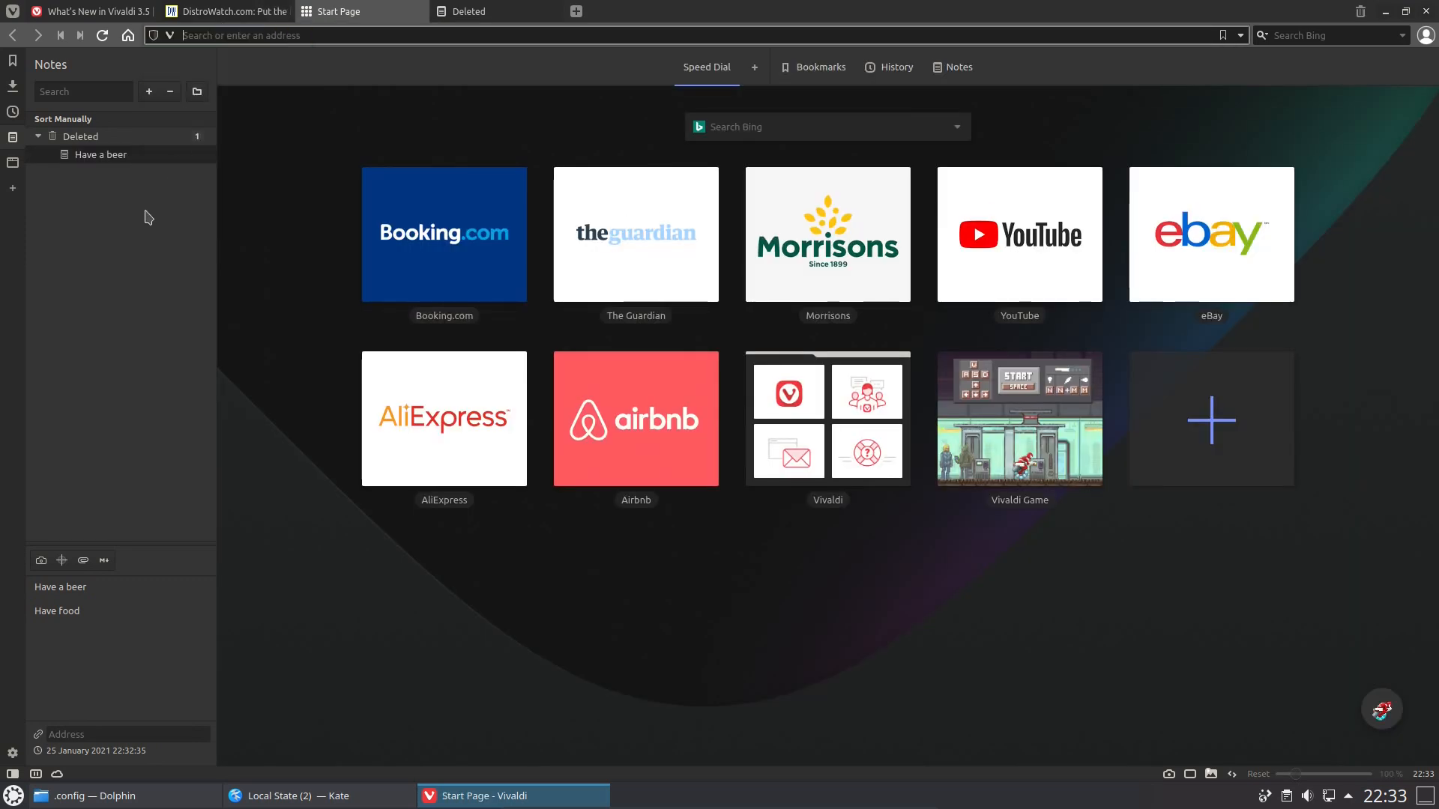
left_click(225, 11)
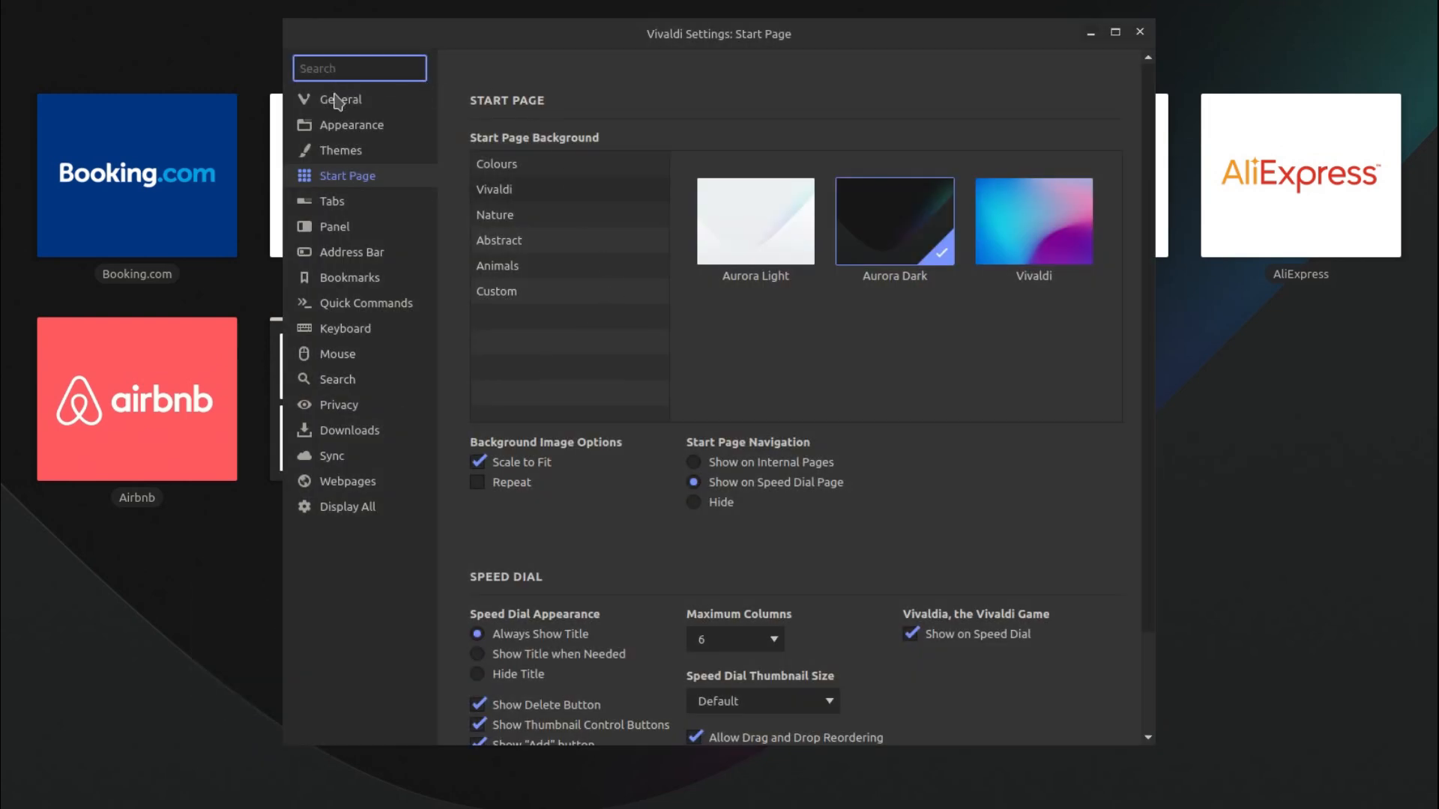
Turn on Use Native Window in Appearance settings and view the Themes section
left_click(350, 124)
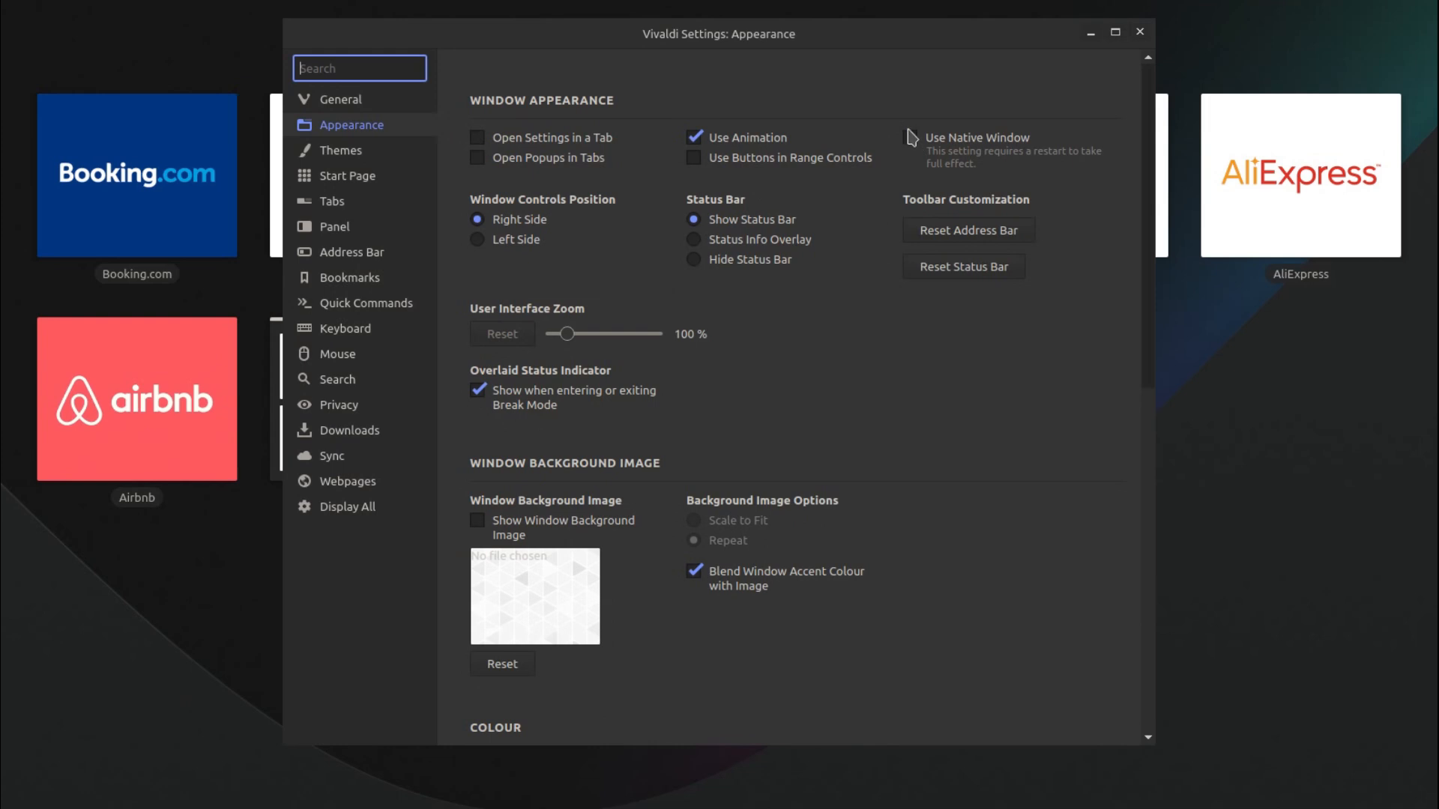
left_click(909, 138)
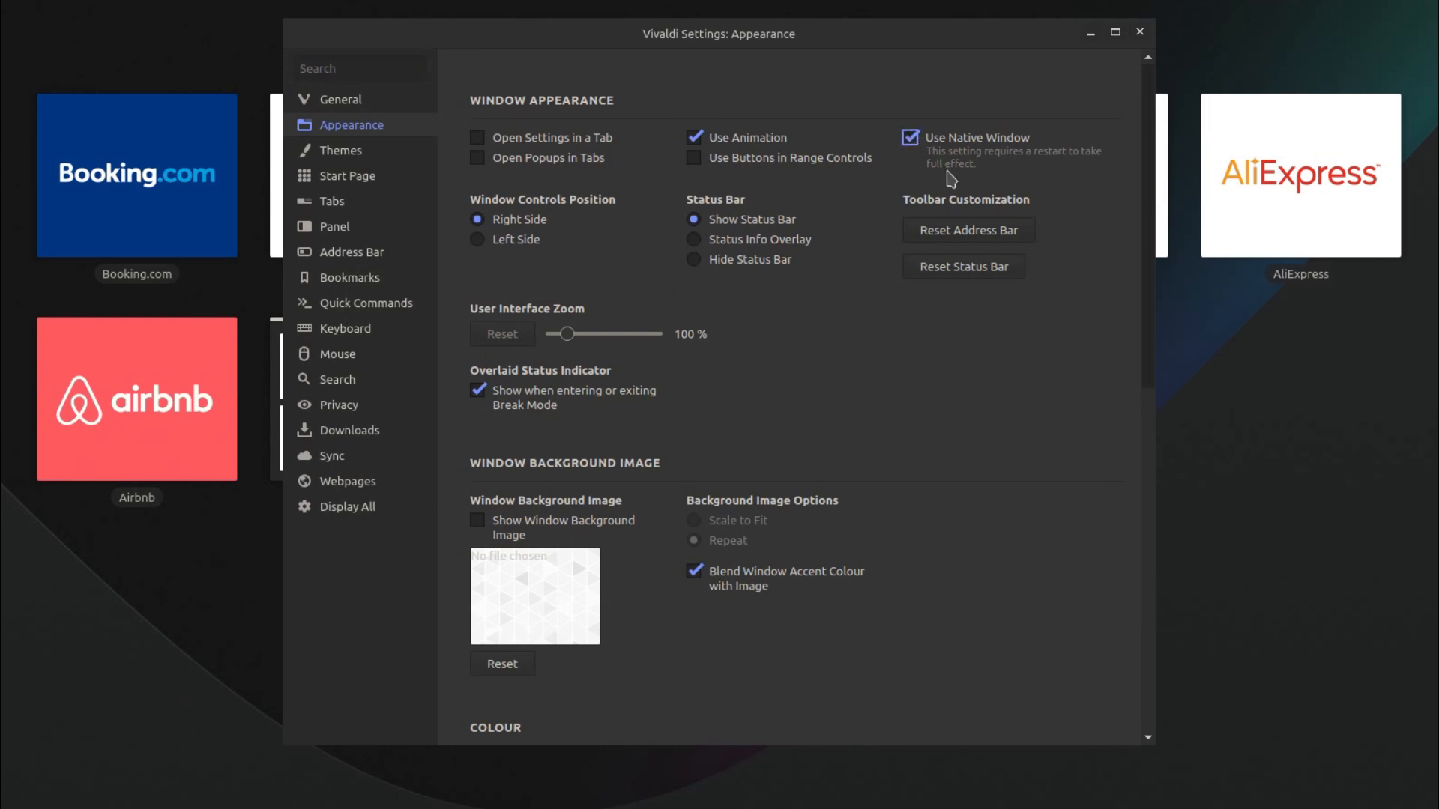
mouse_move(1192, 133)
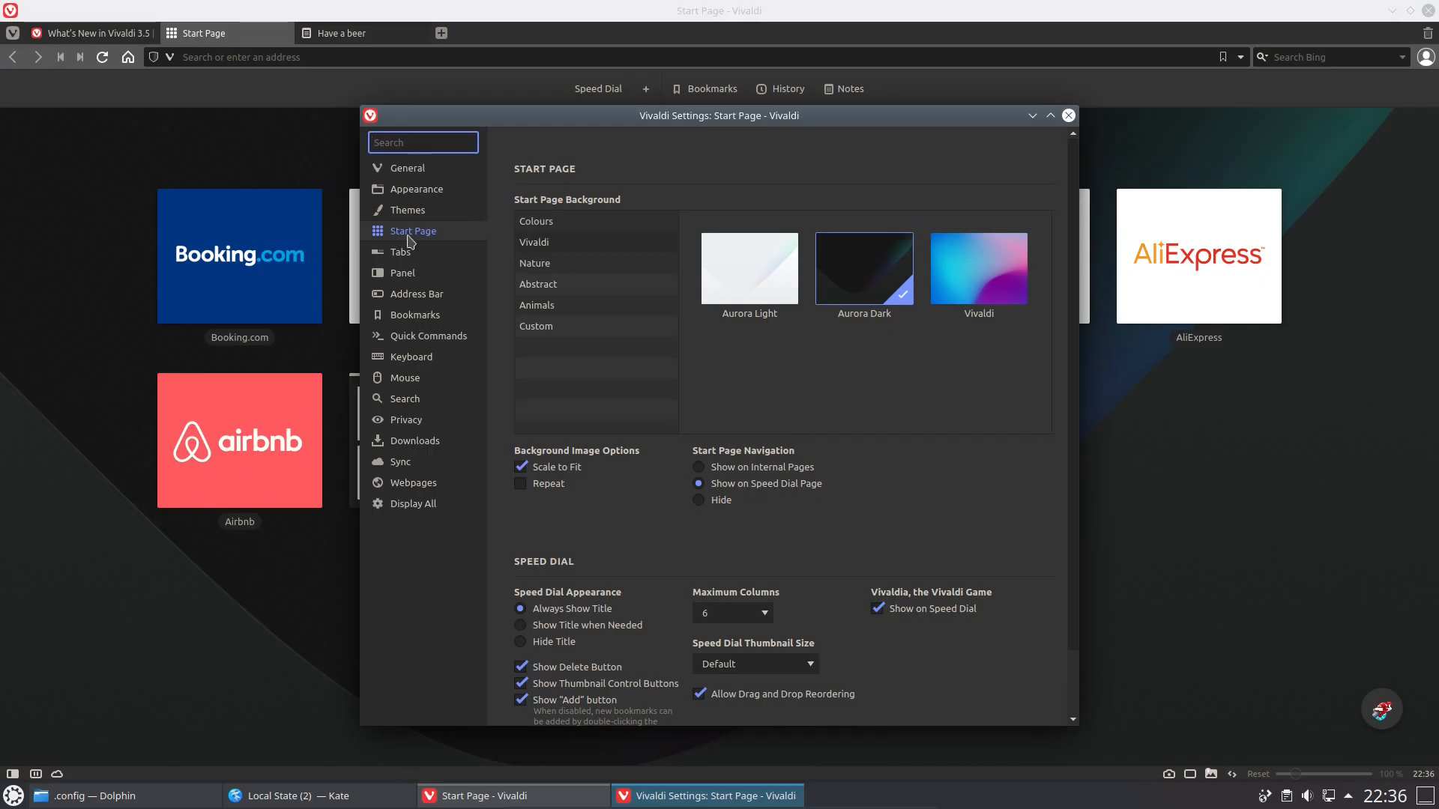
mouse_move(912, 125)
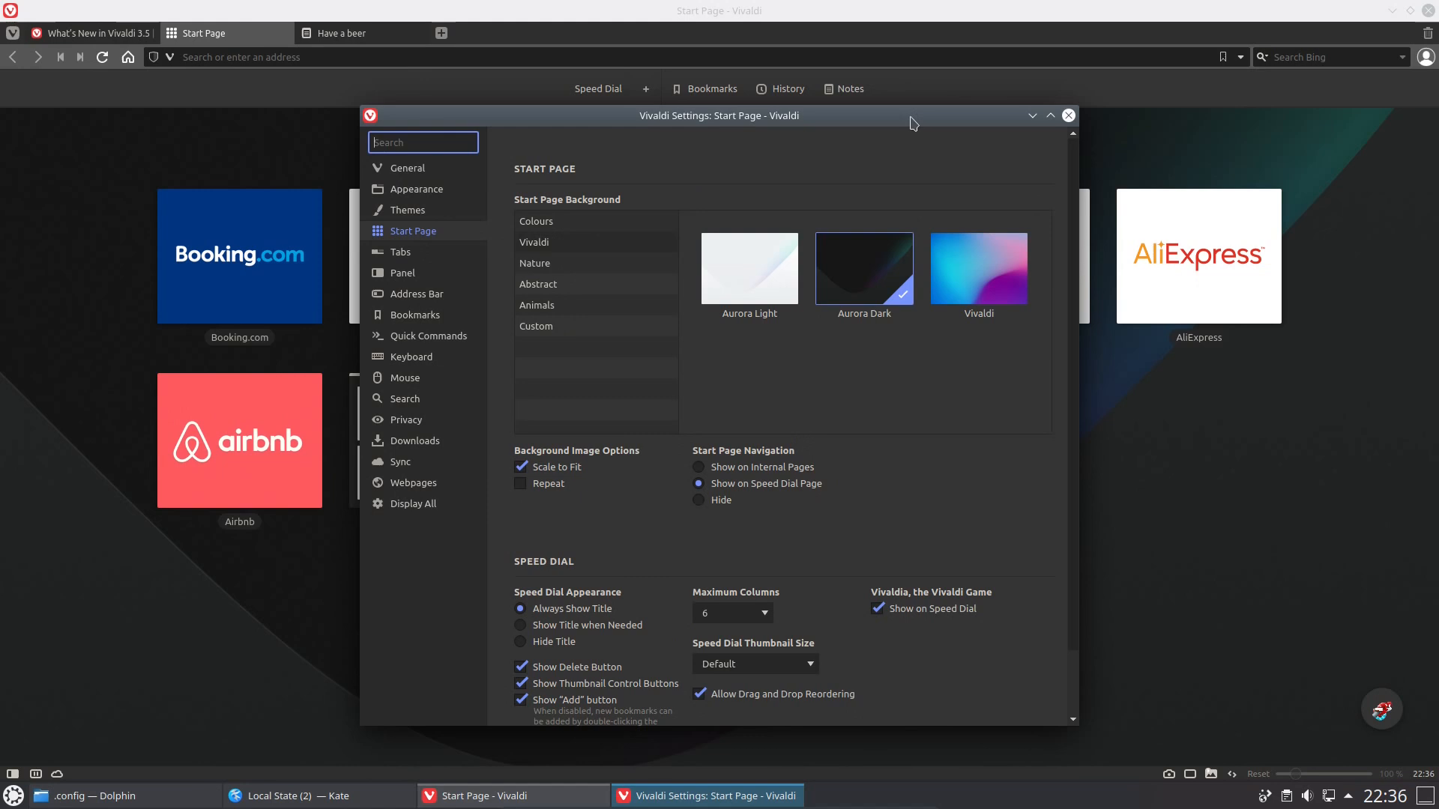
mouse_move(406, 264)
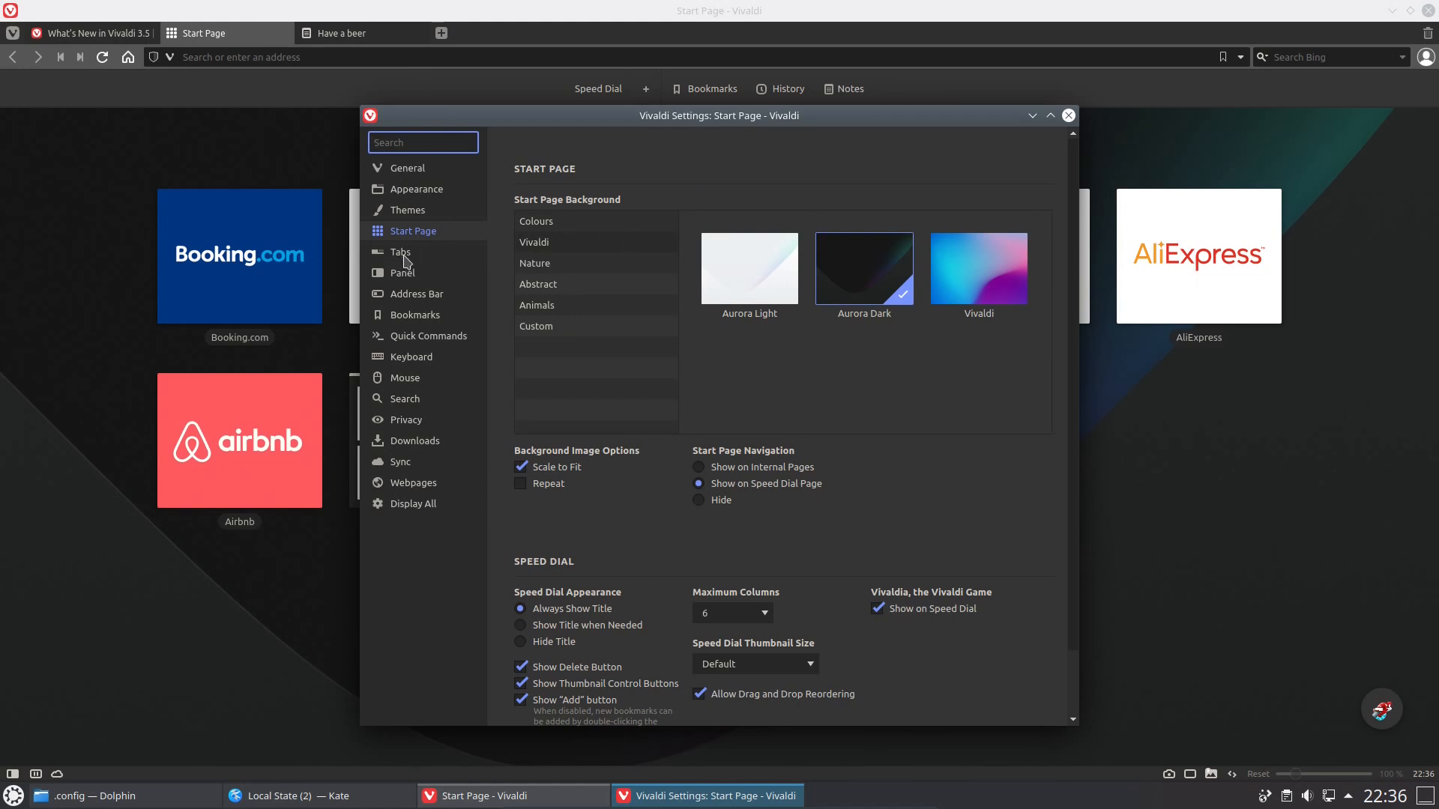
left_click(408, 210)
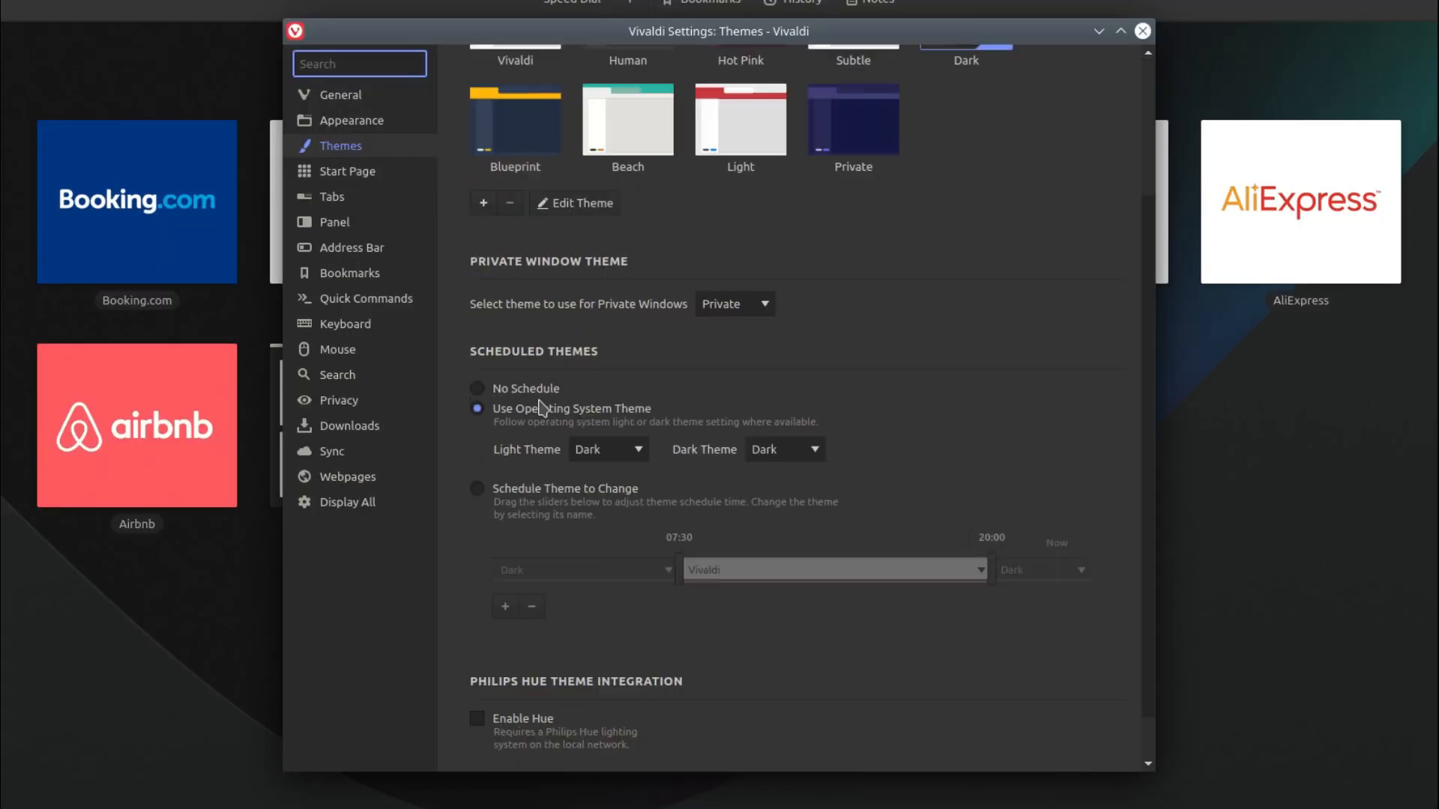
mouse_move(567, 456)
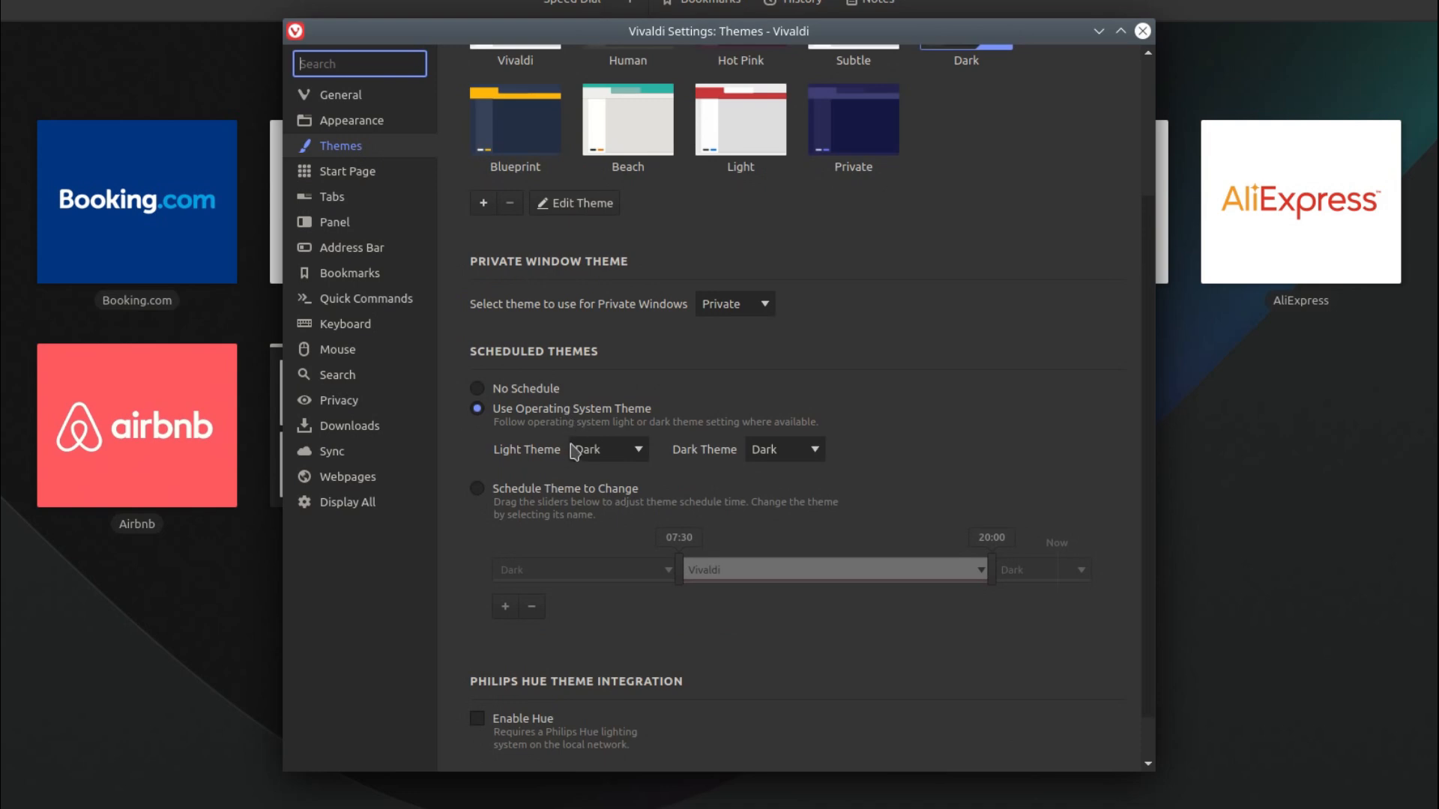
mouse_move(375, 172)
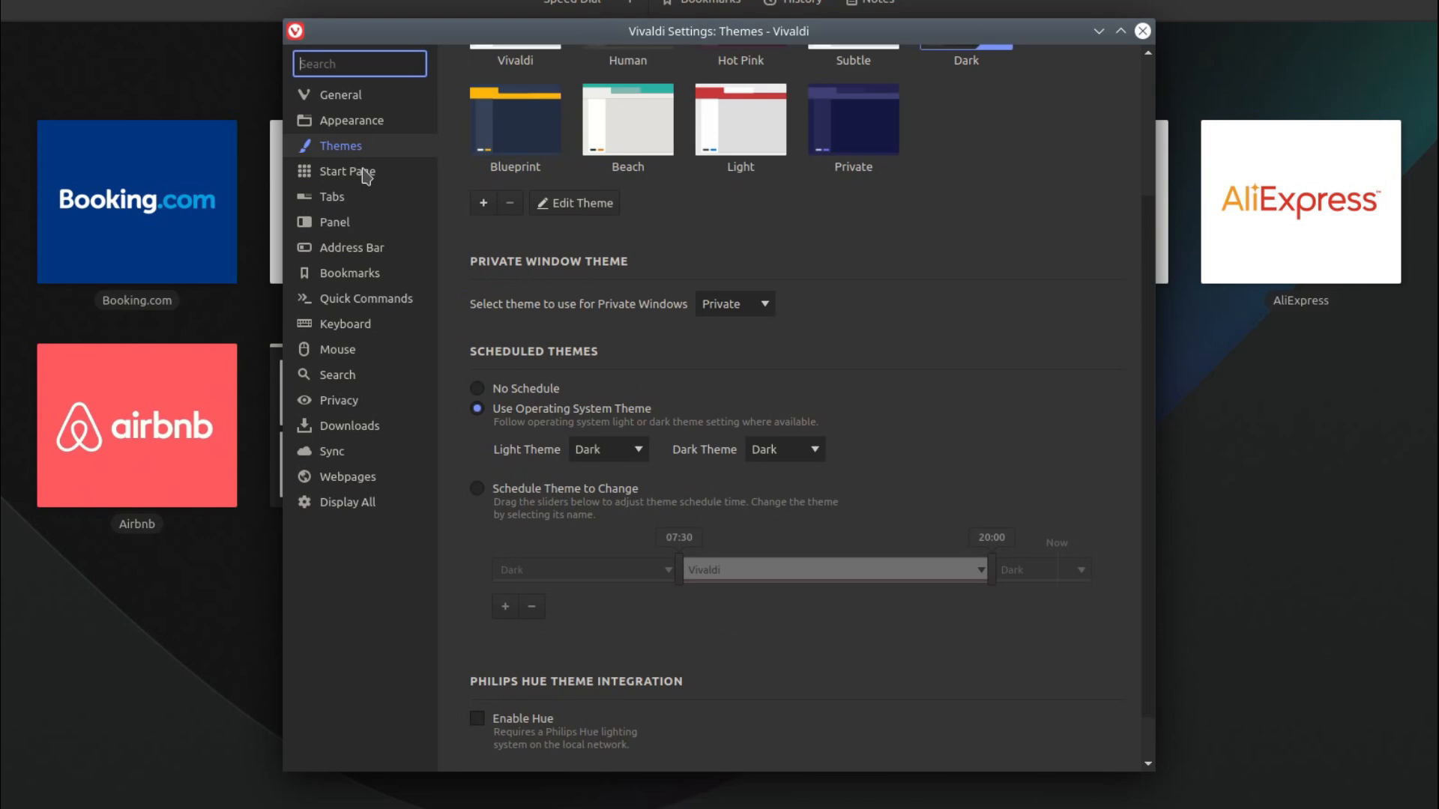
Browse the Tabs, Panel, Bookmarks and Quick Commands settings sections
left_click(332, 196)
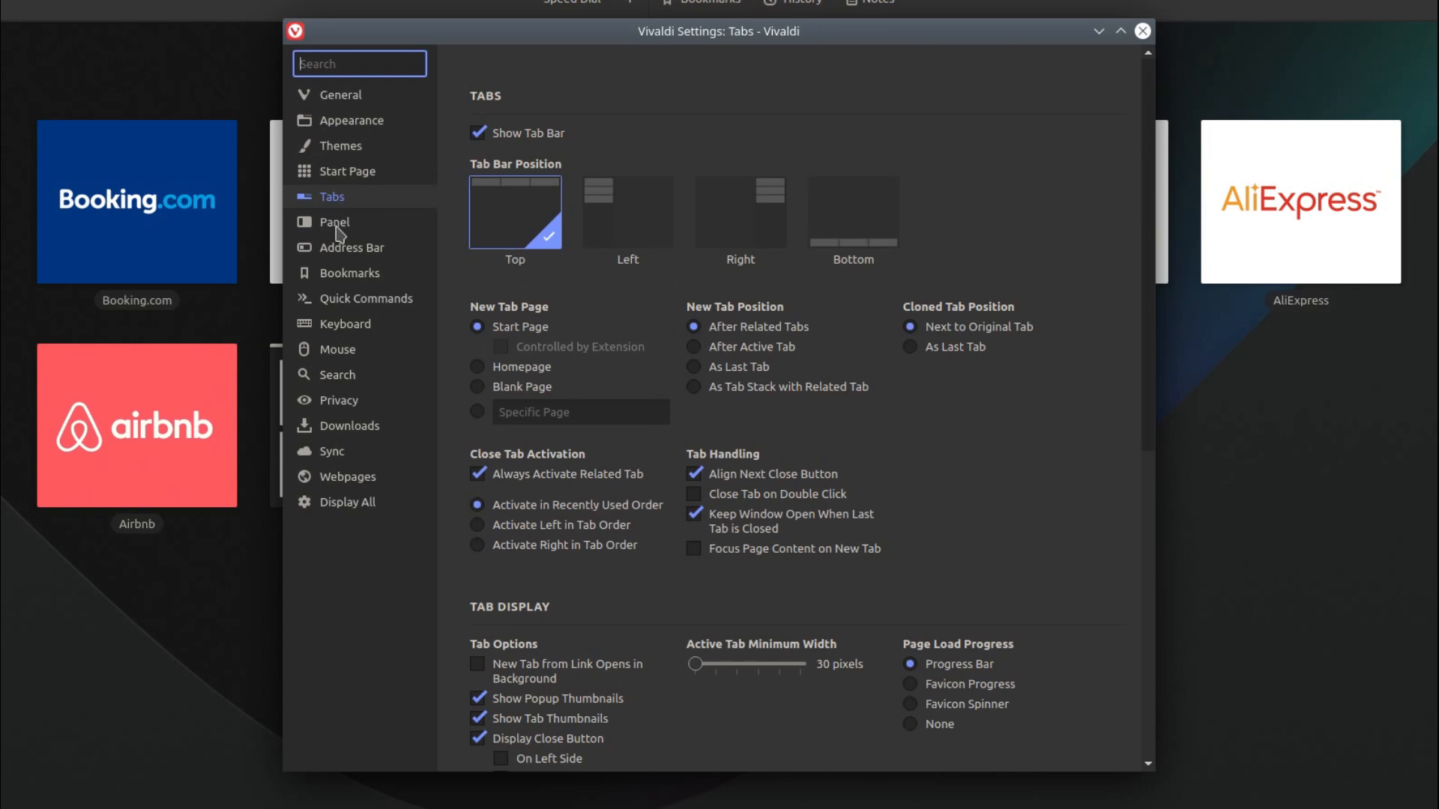
left_click(335, 222)
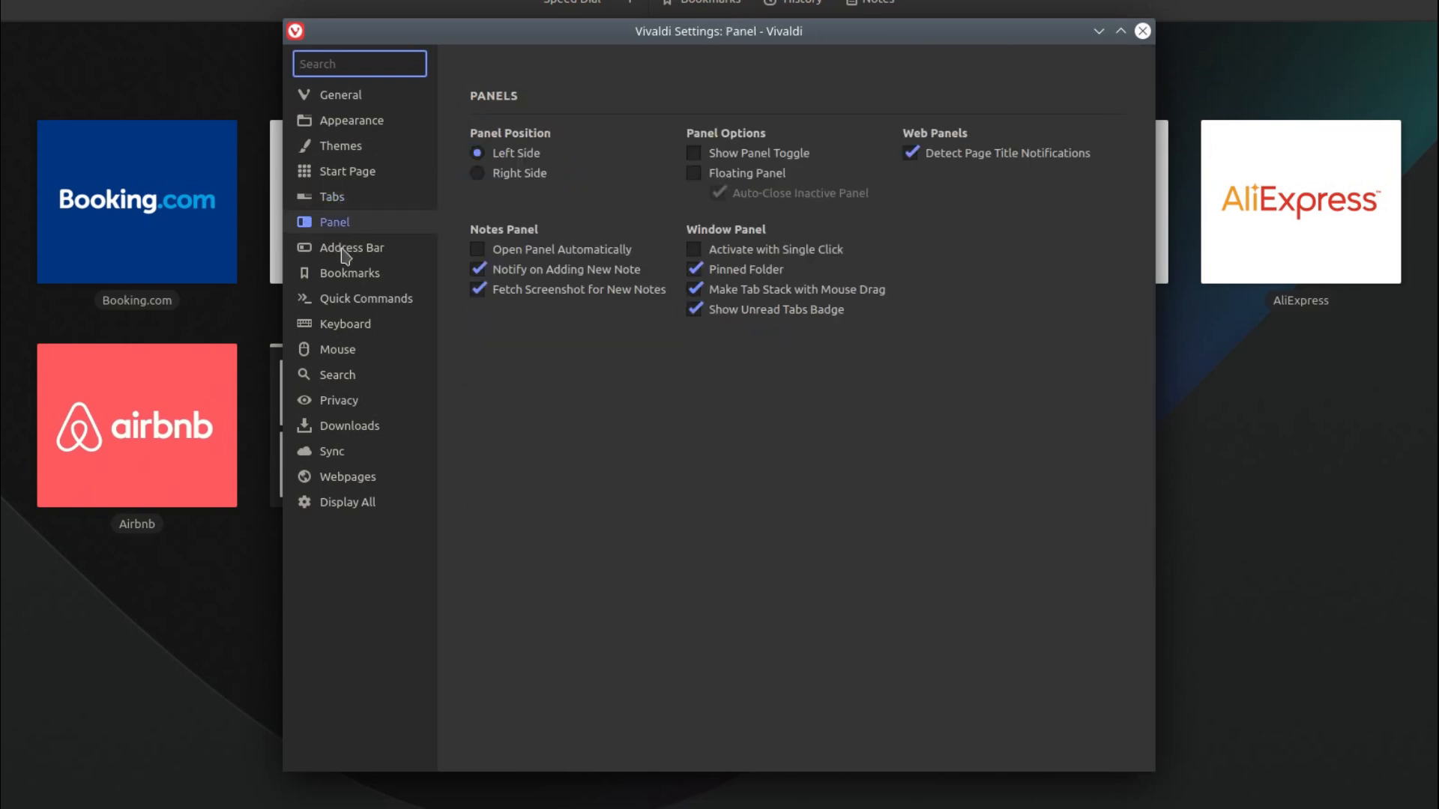
left_click(349, 273)
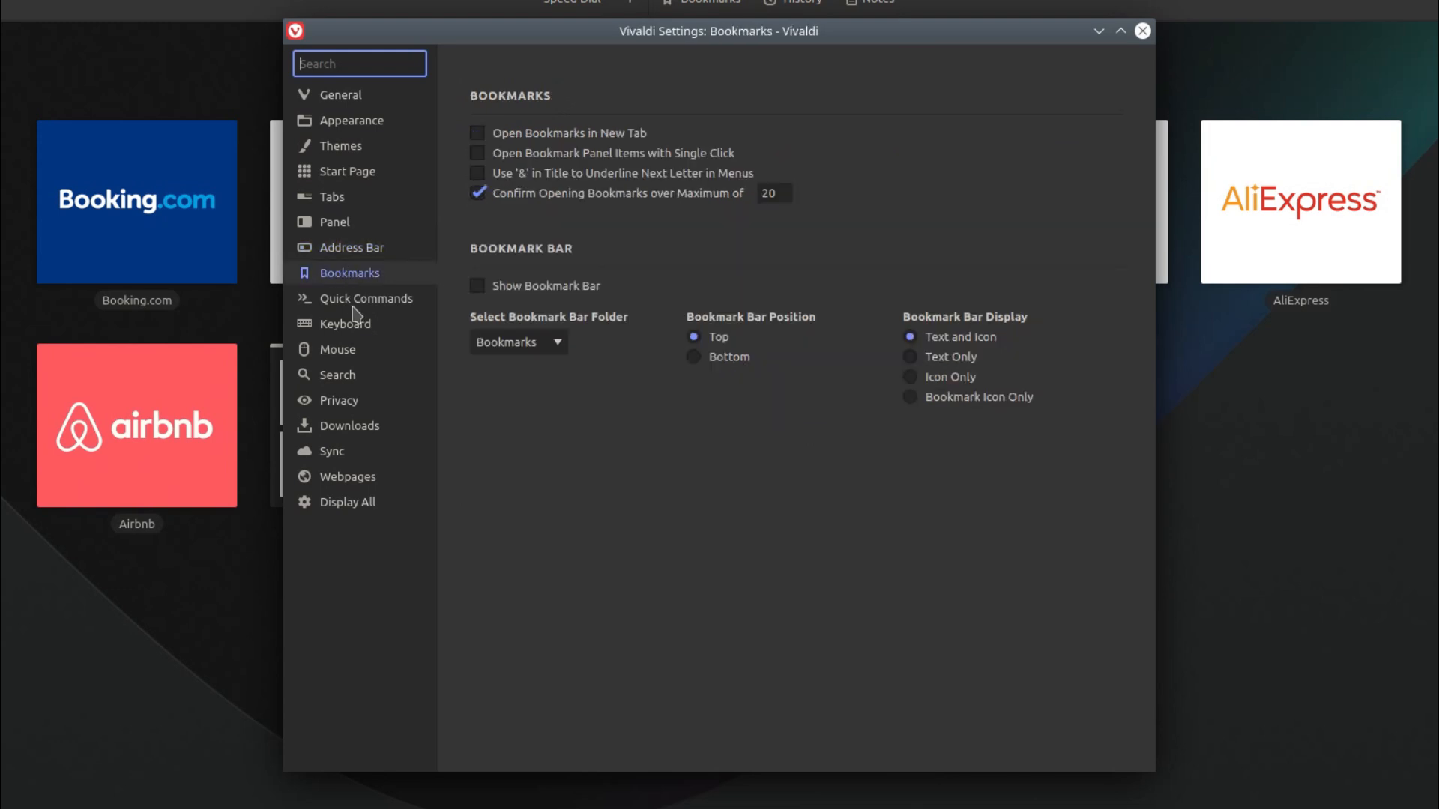
left_click(366, 297)
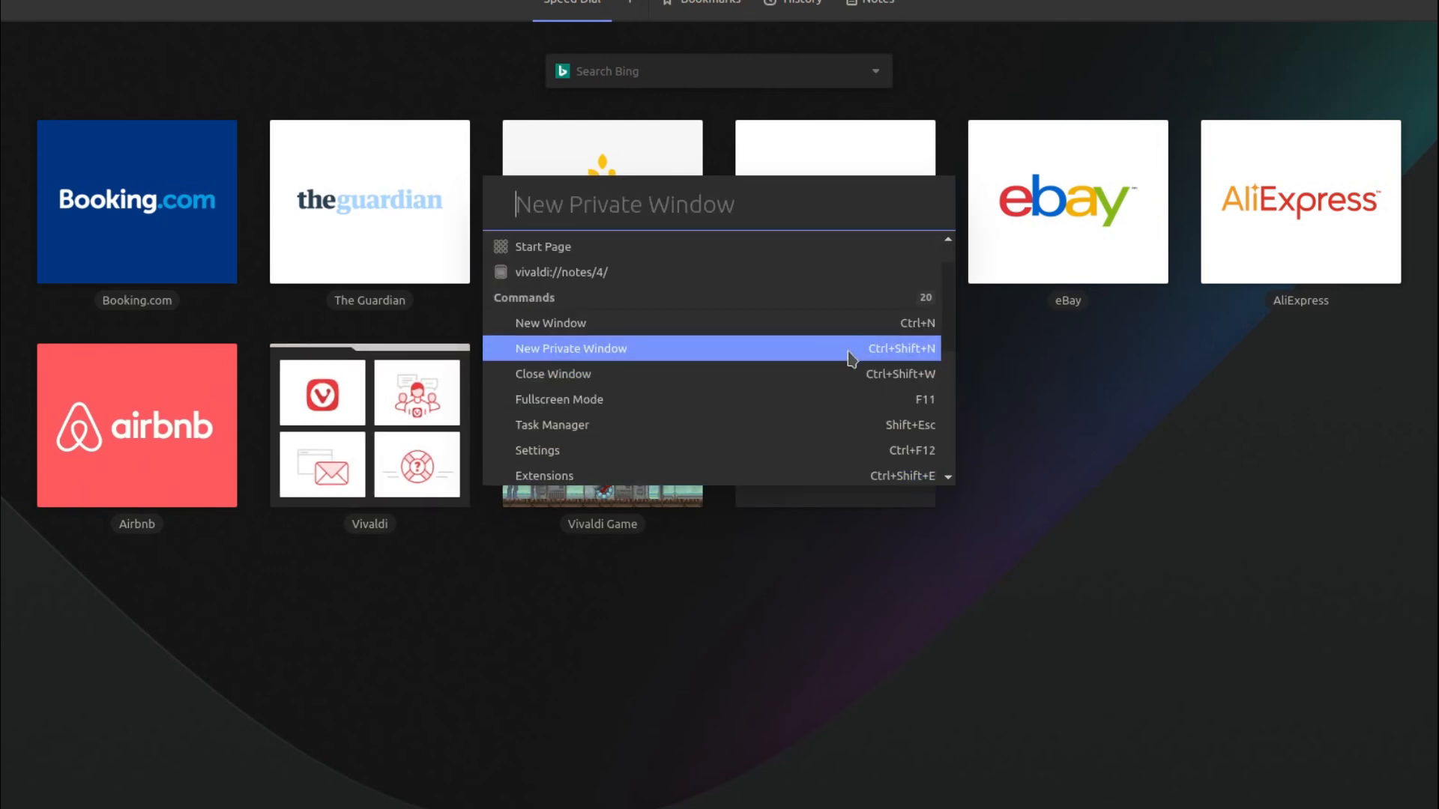
Browse the keyboard shortcut list, then show DuckDuckGo's details in the Search Engines list
left_click(553, 424)
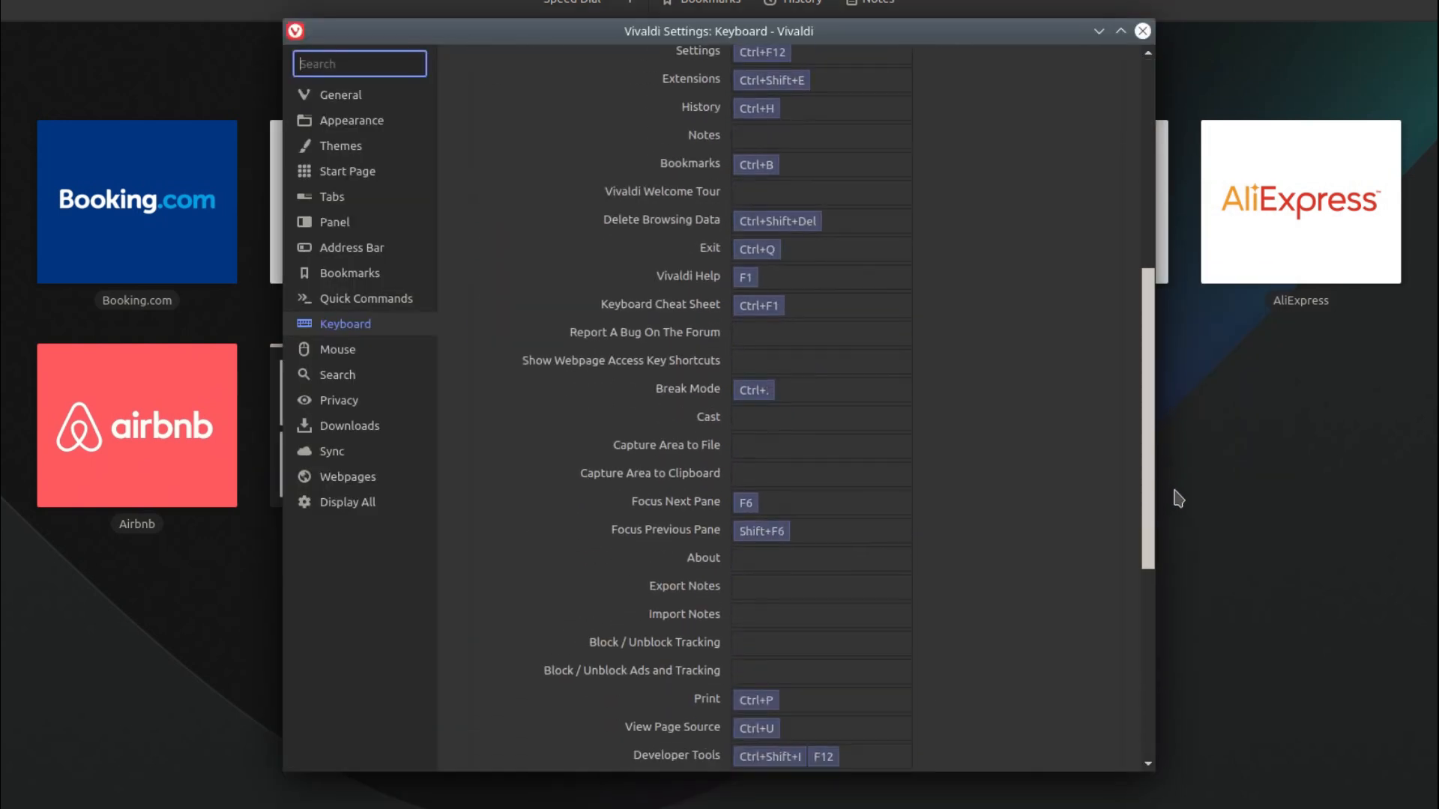
scroll("down", 3)
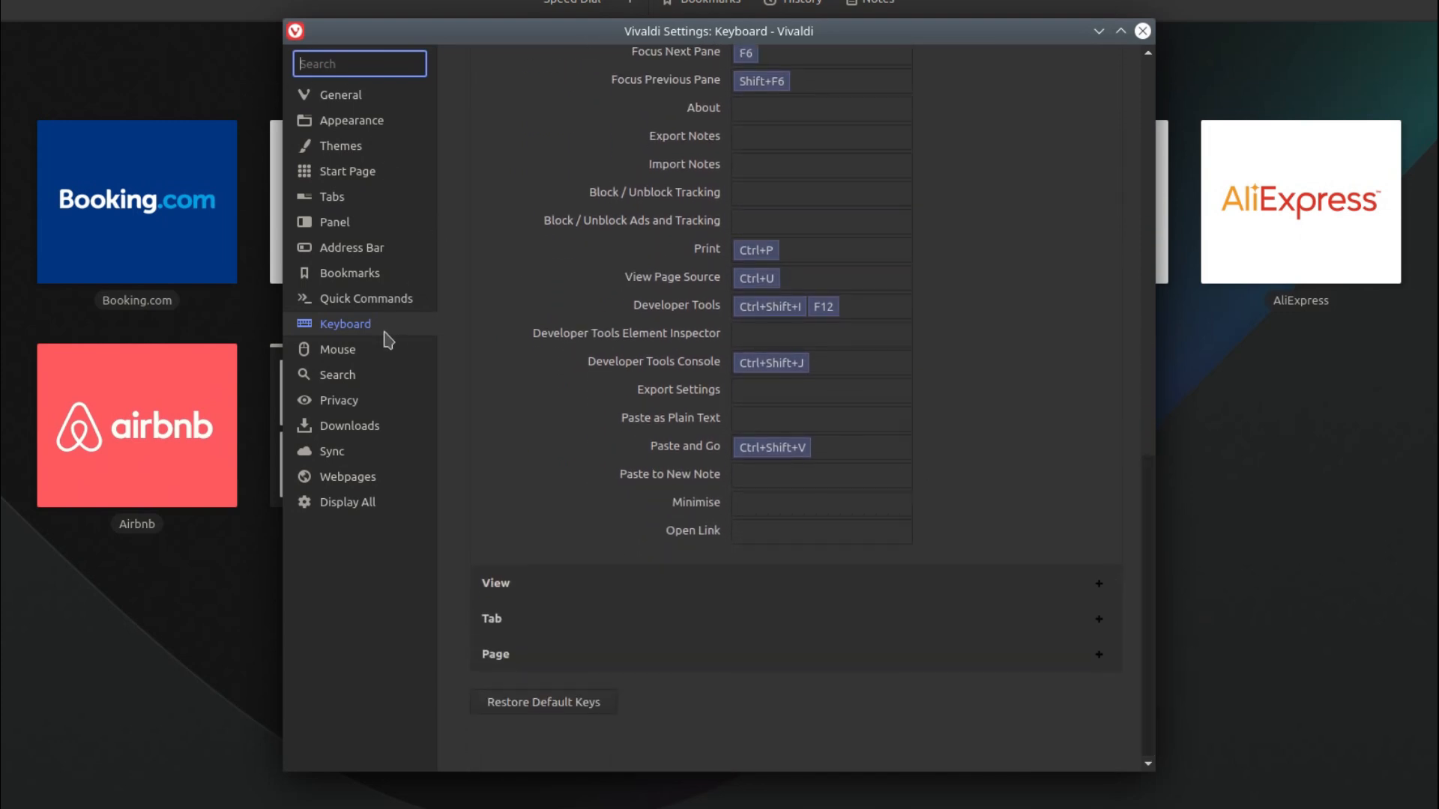
left_click(337, 374)
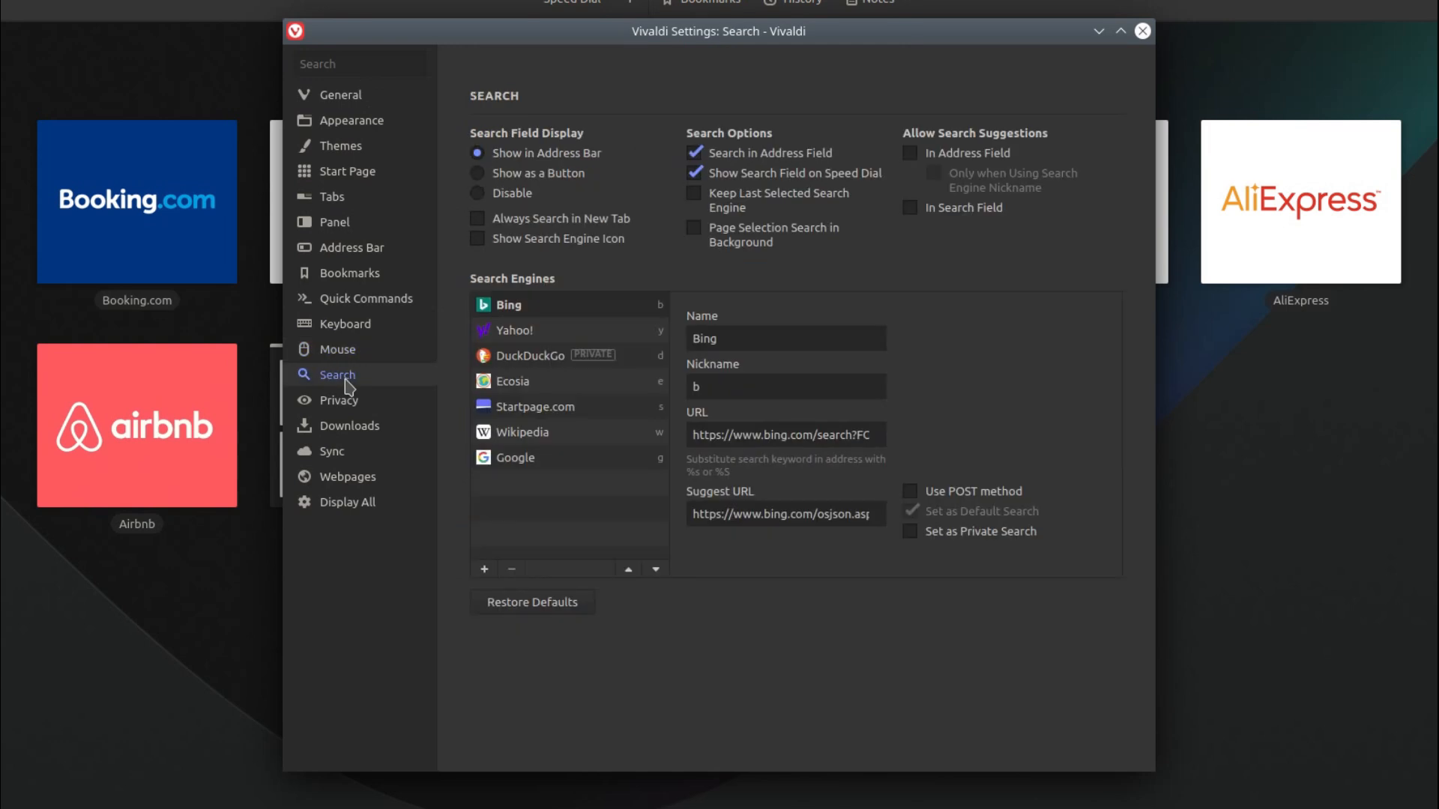
mouse_move(564, 379)
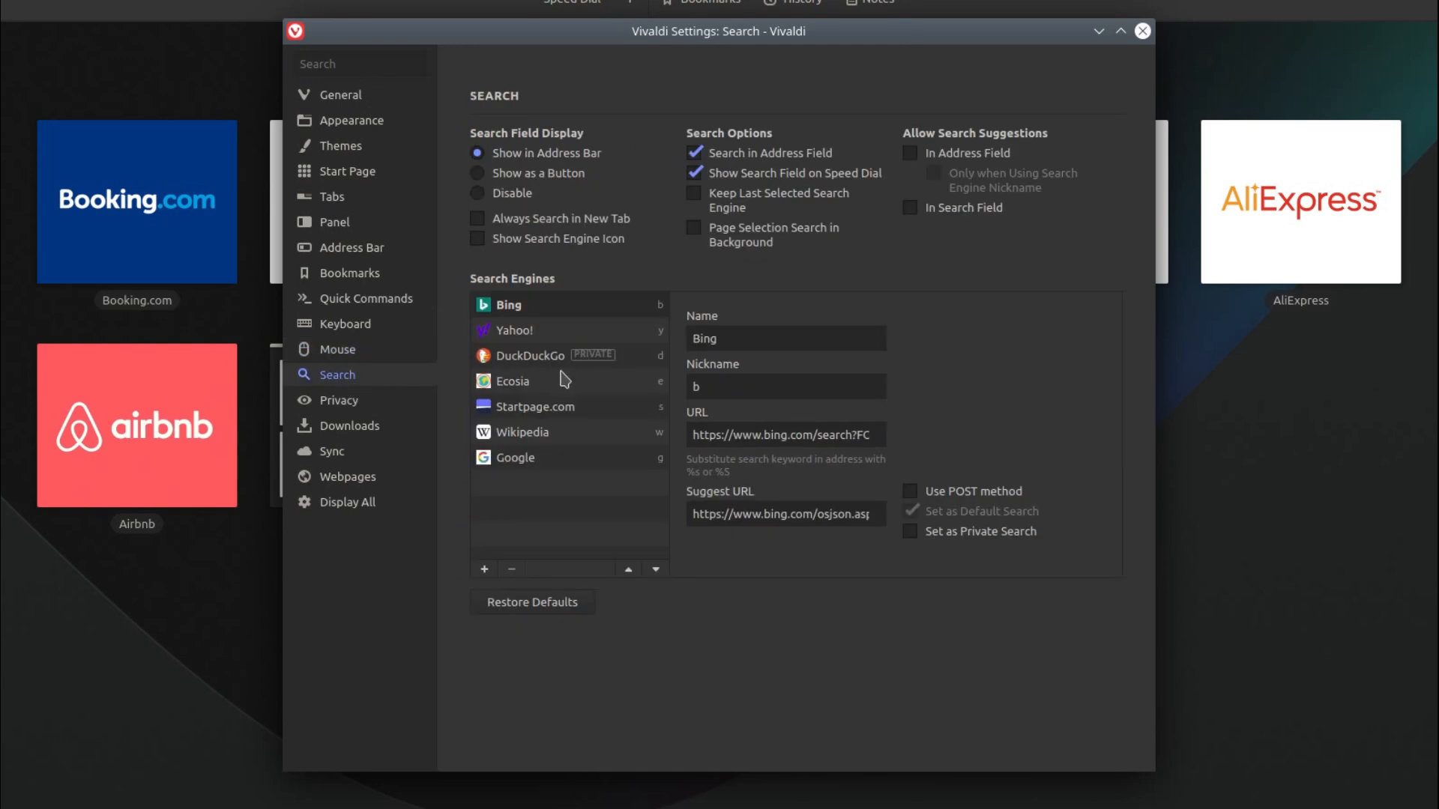
left_click(529, 355)
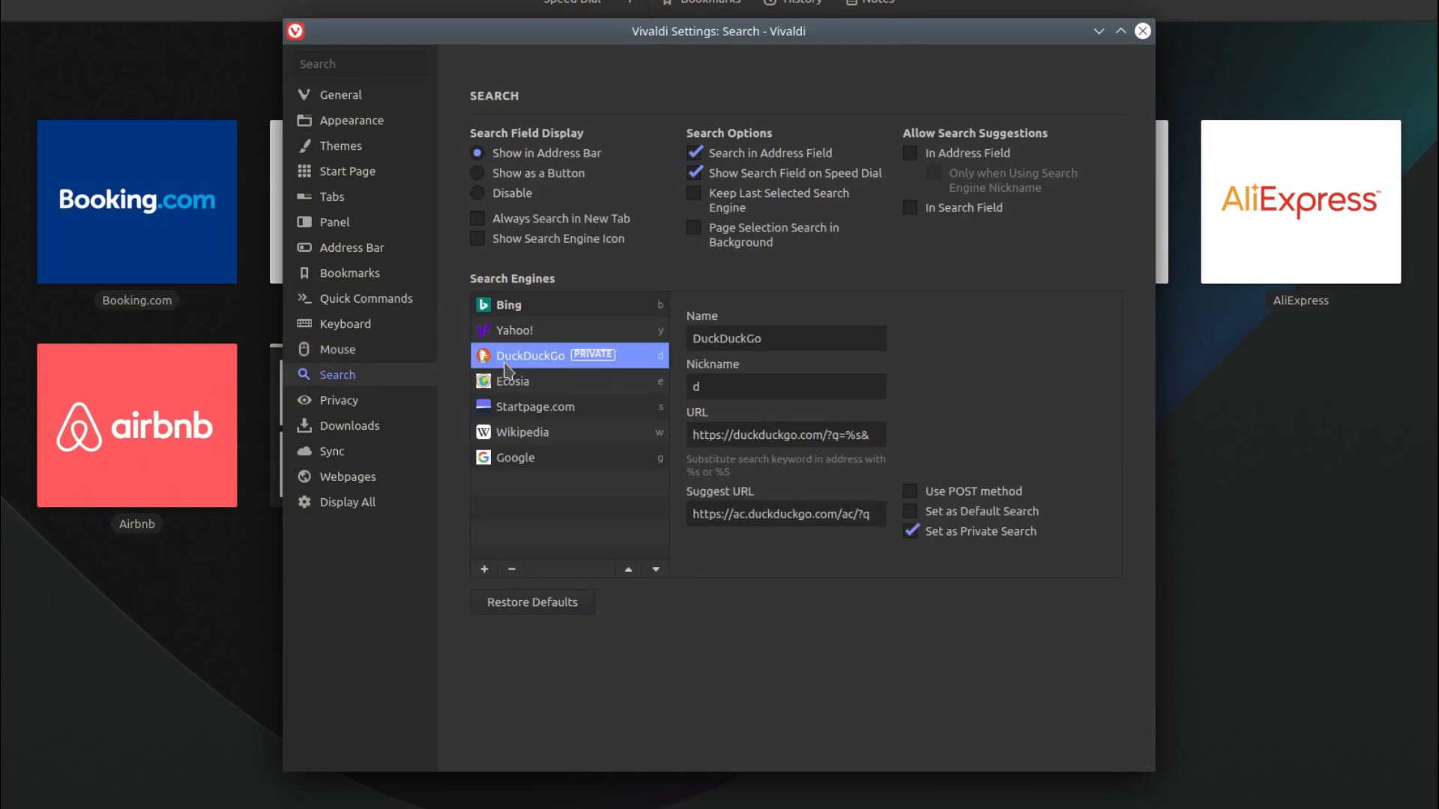
In Privacy settings, block all third-party cookies and set Accept Cookies to Never
left_click(339, 400)
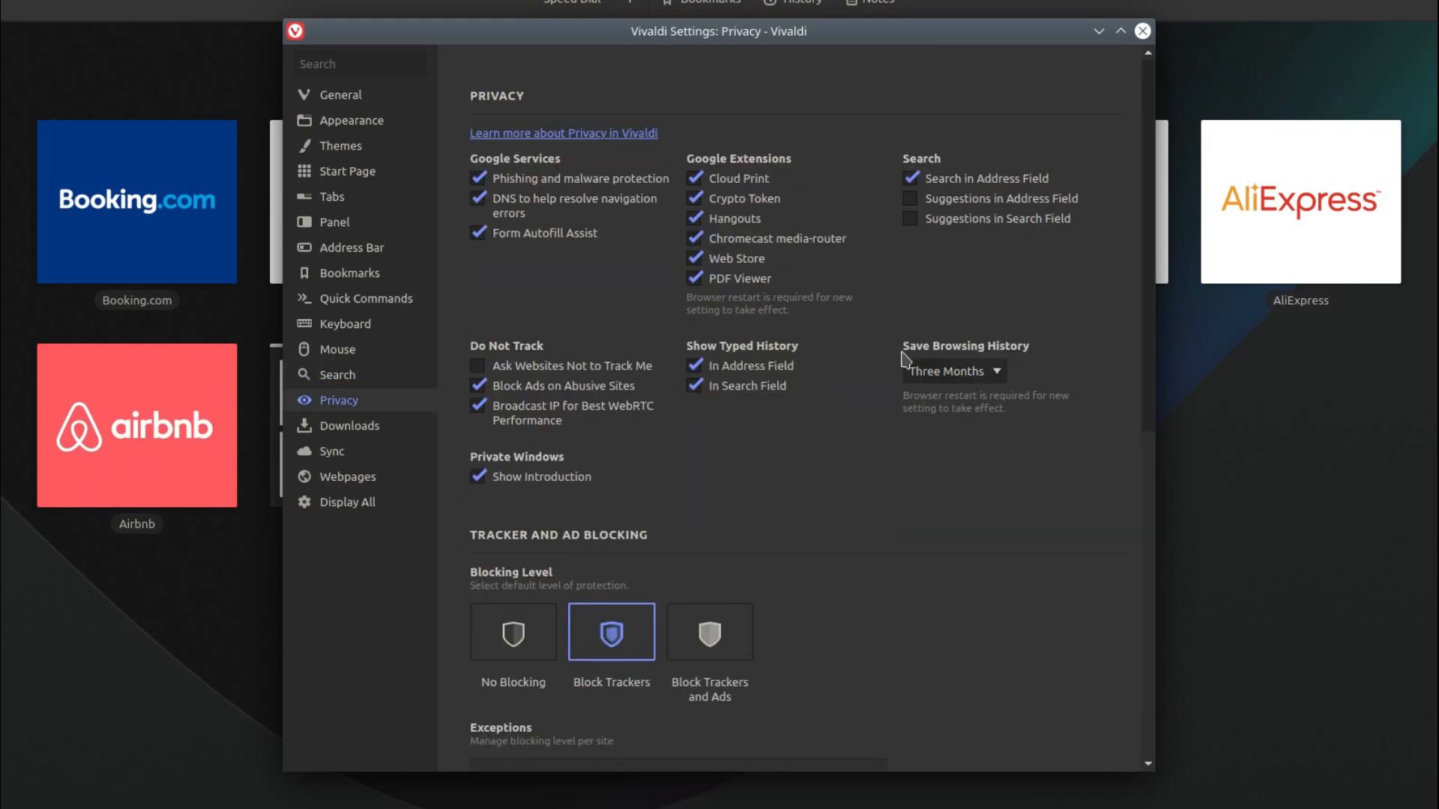
scroll("down", 3)
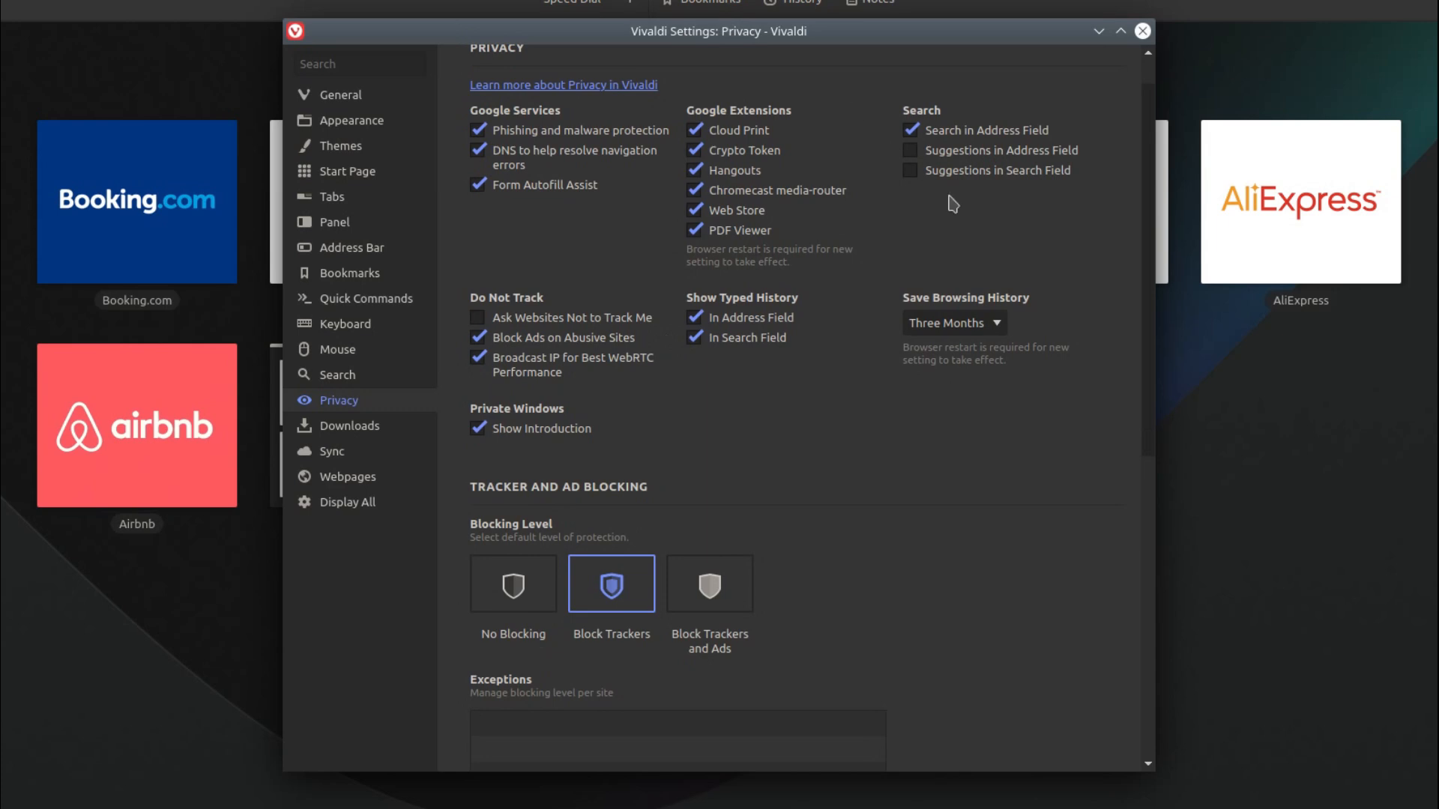
scroll("down", 3)
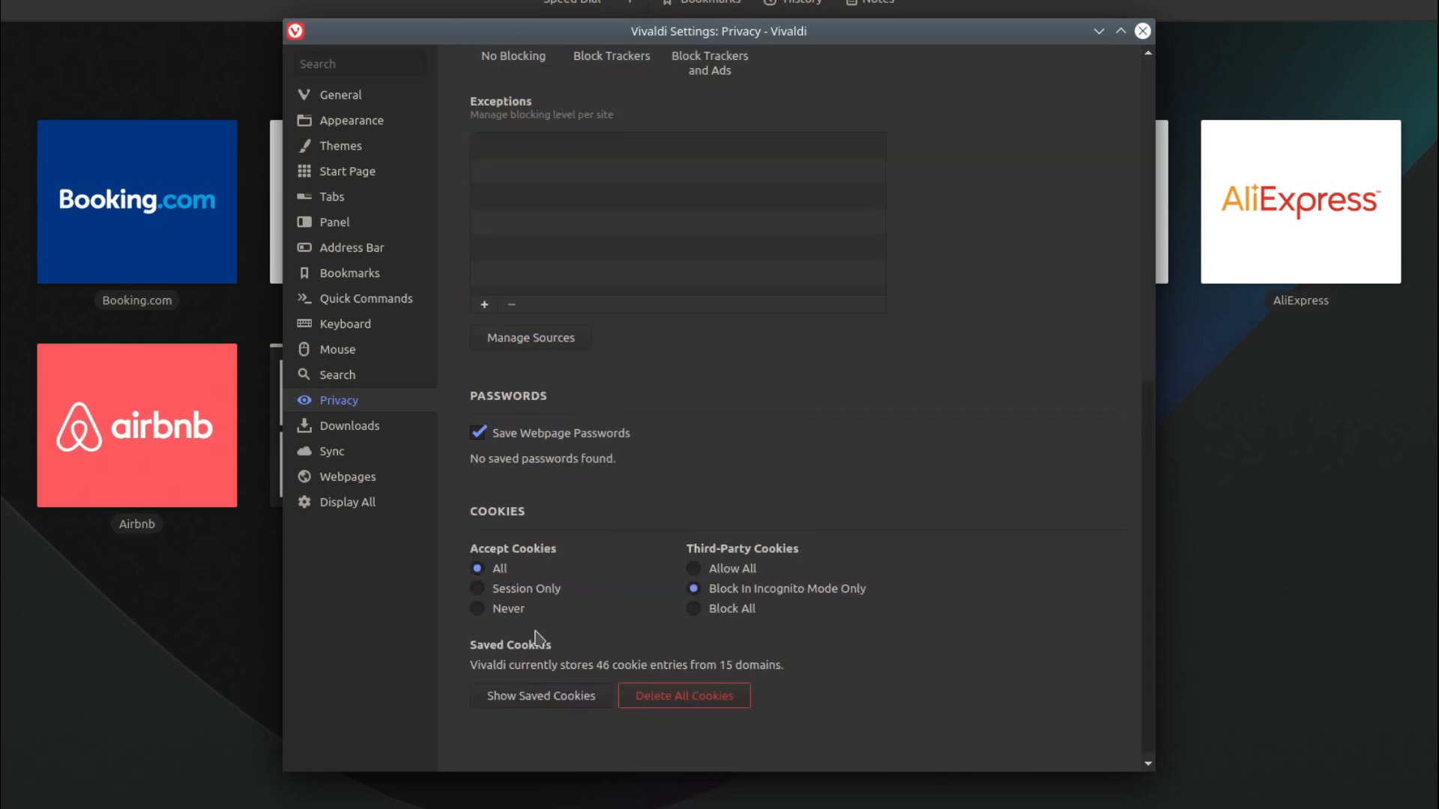
mouse_move(555, 652)
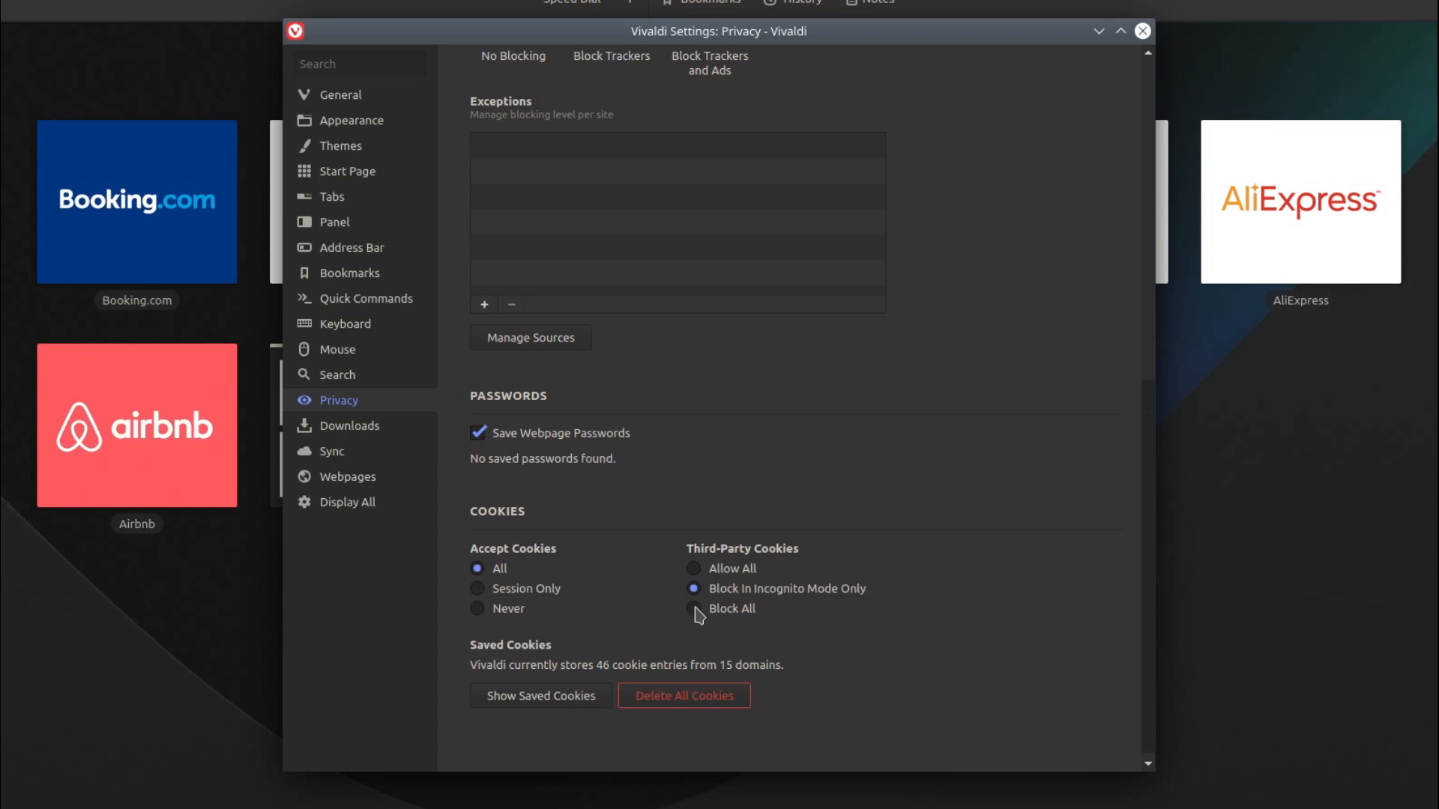
left_click(694, 610)
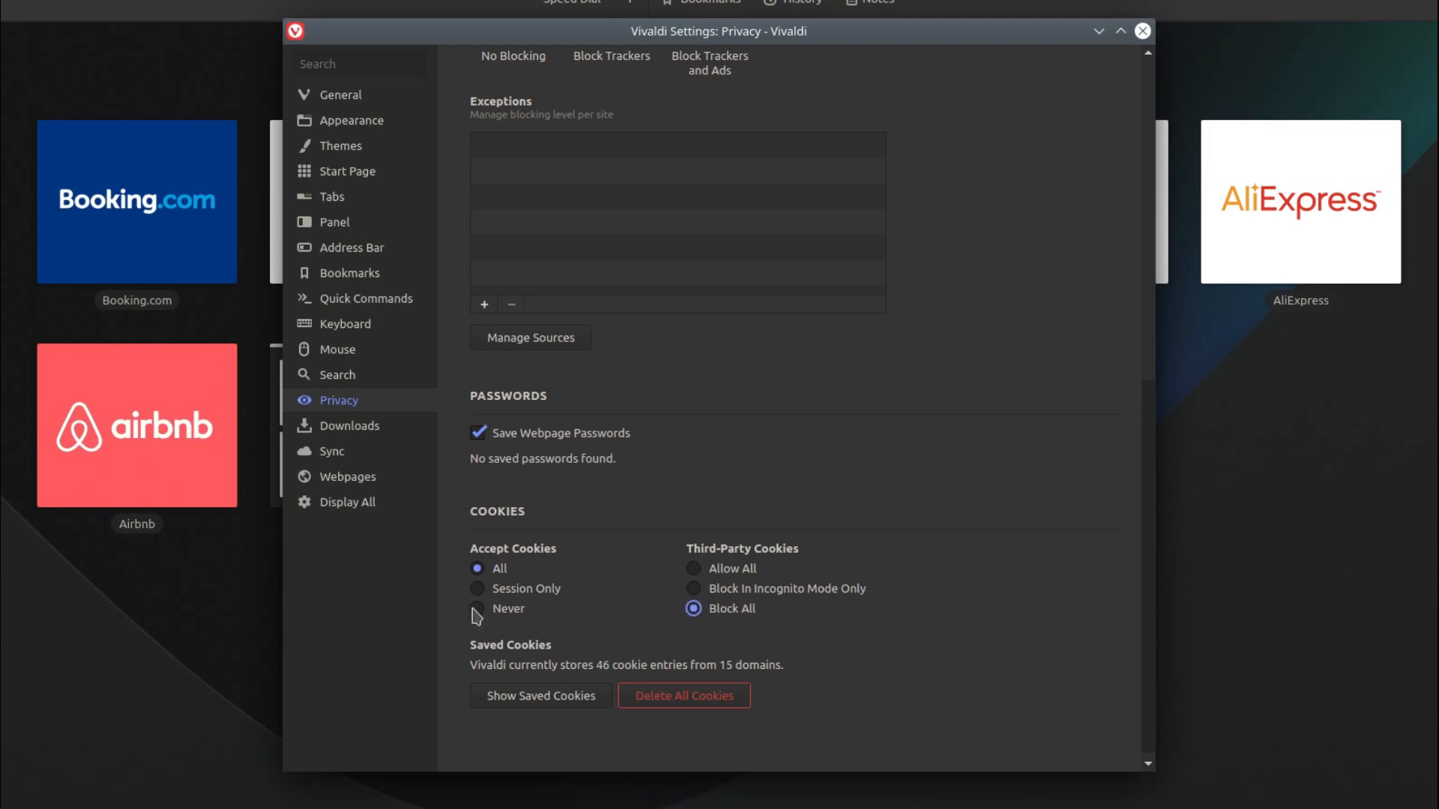
left_click(478, 609)
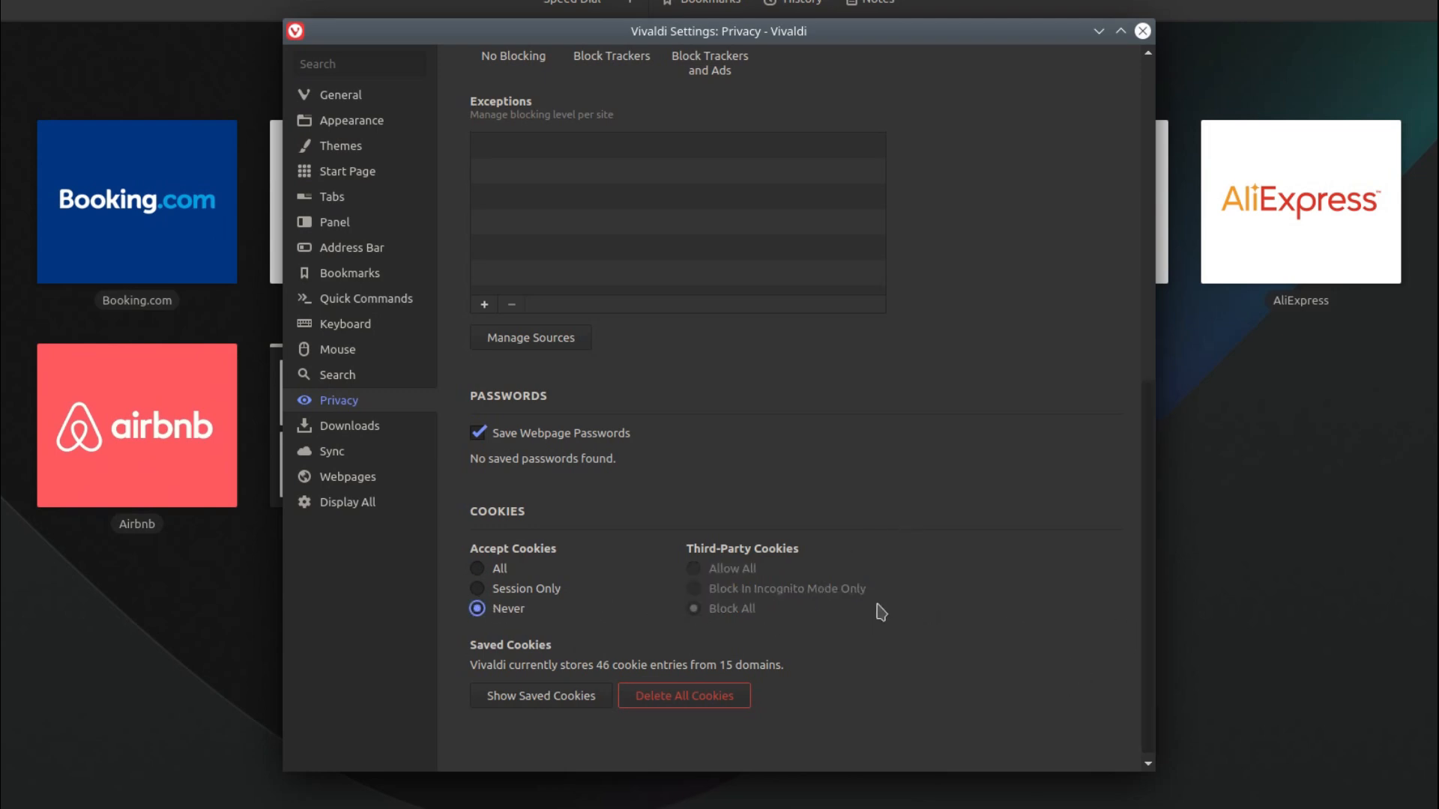
mouse_move(367, 482)
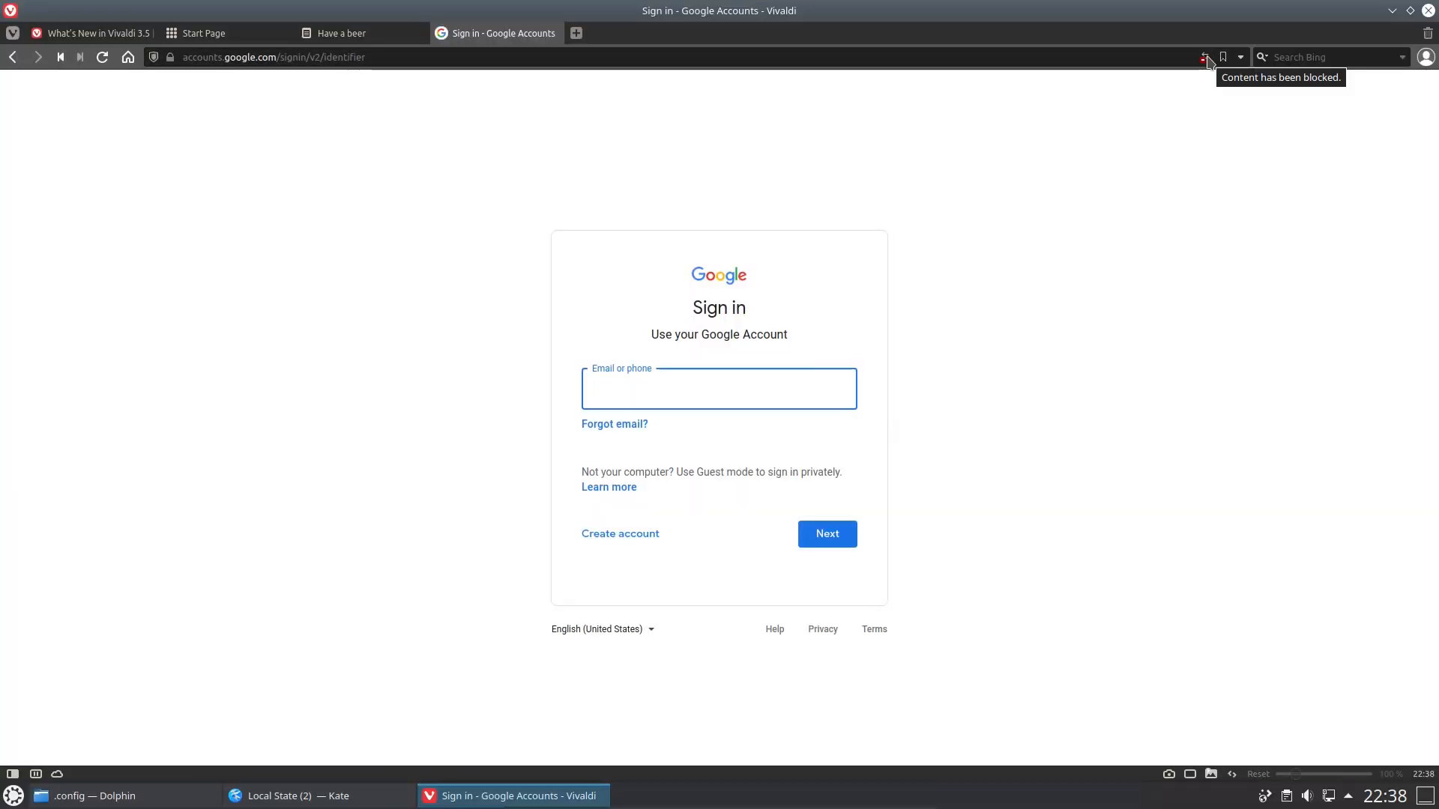
left_click(1203, 57)
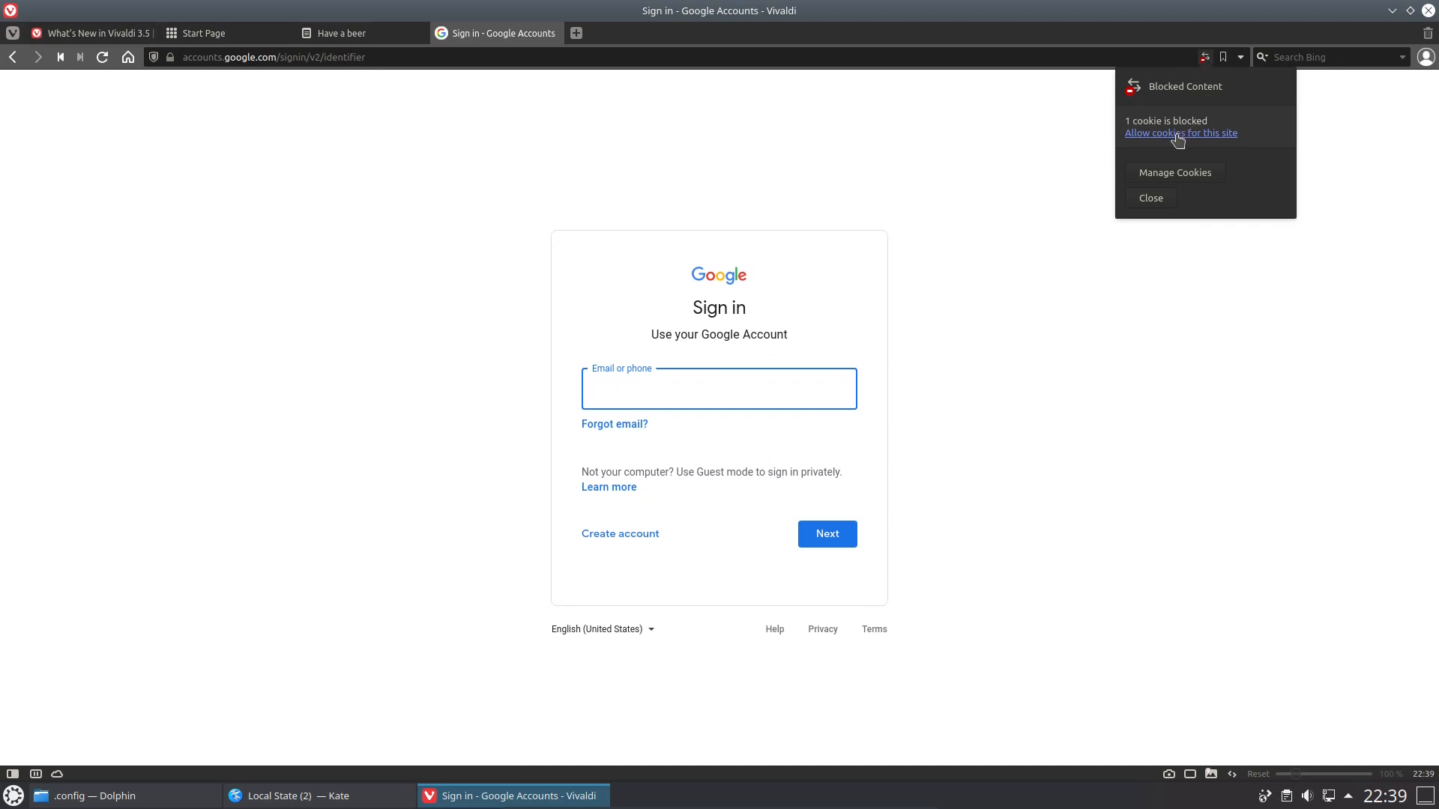
left_click(1150, 198)
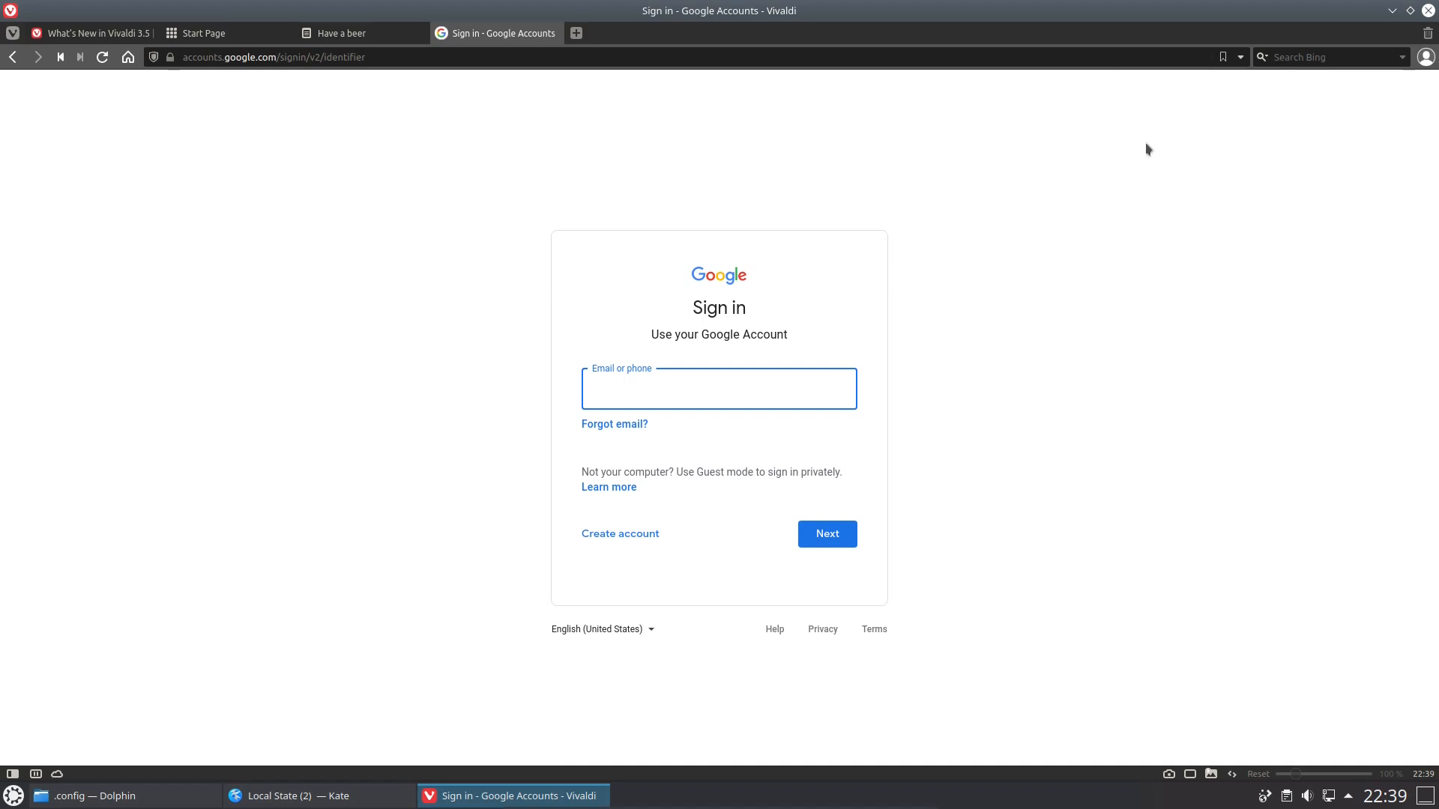
left_click(718, 388)
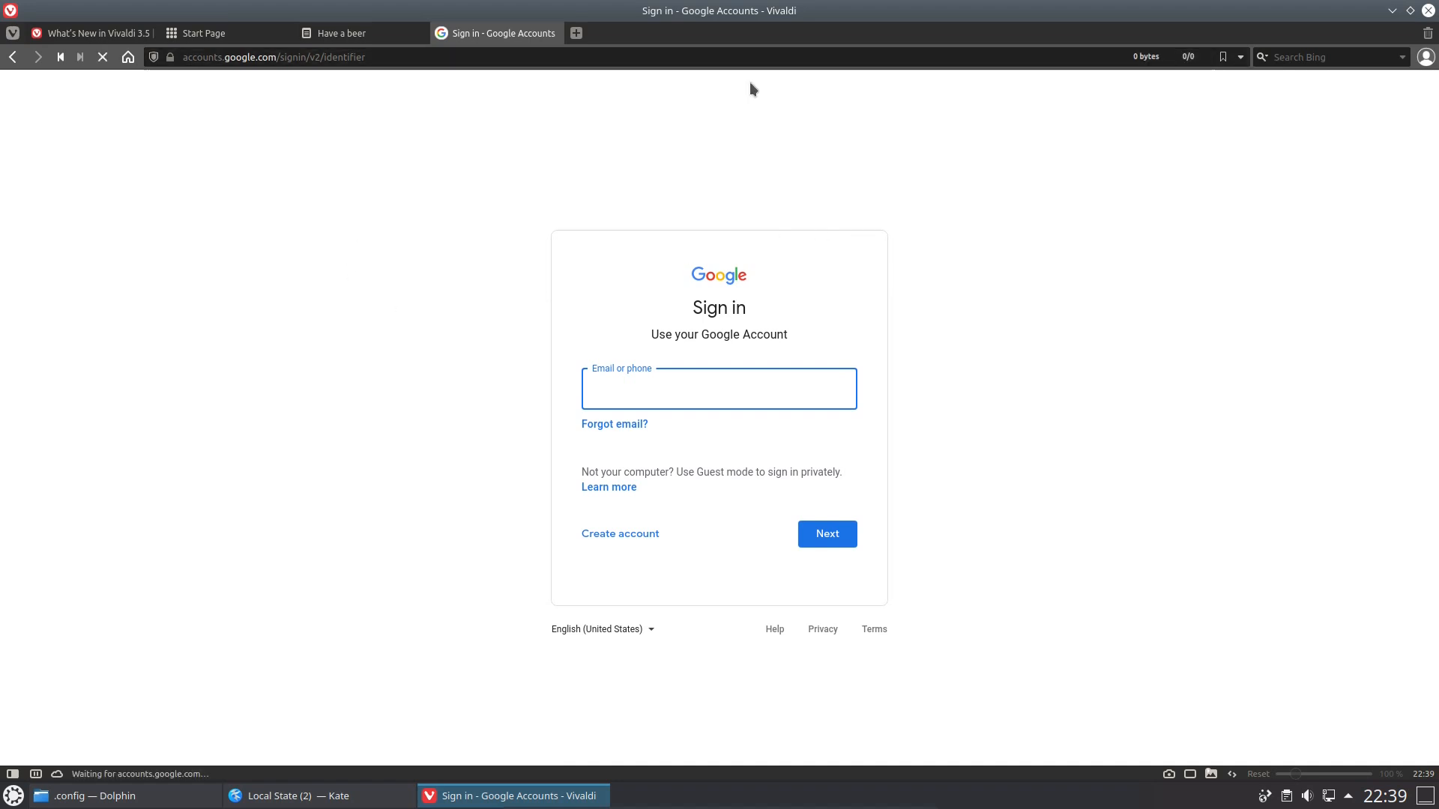
left_click(718, 386)
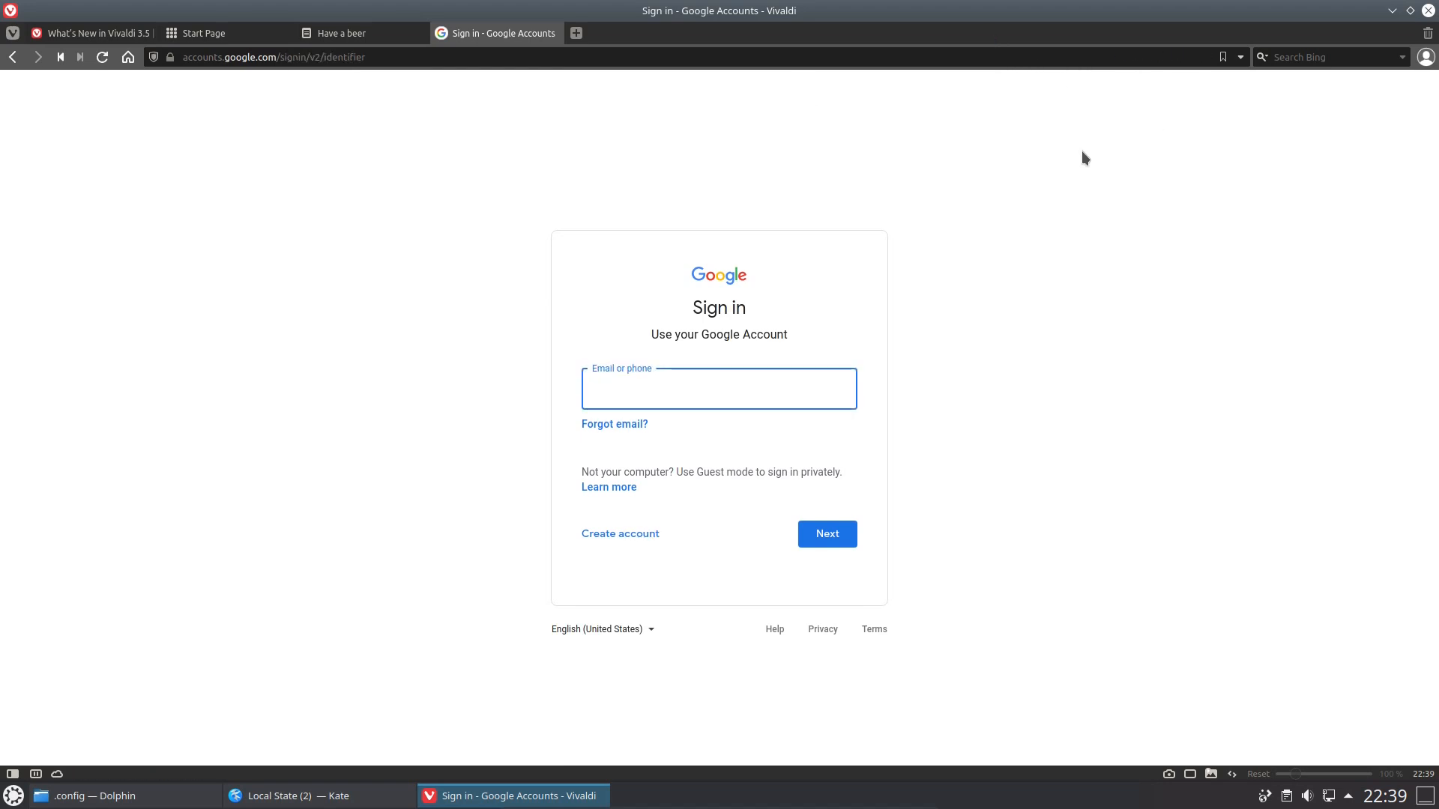
mouse_move(354, 242)
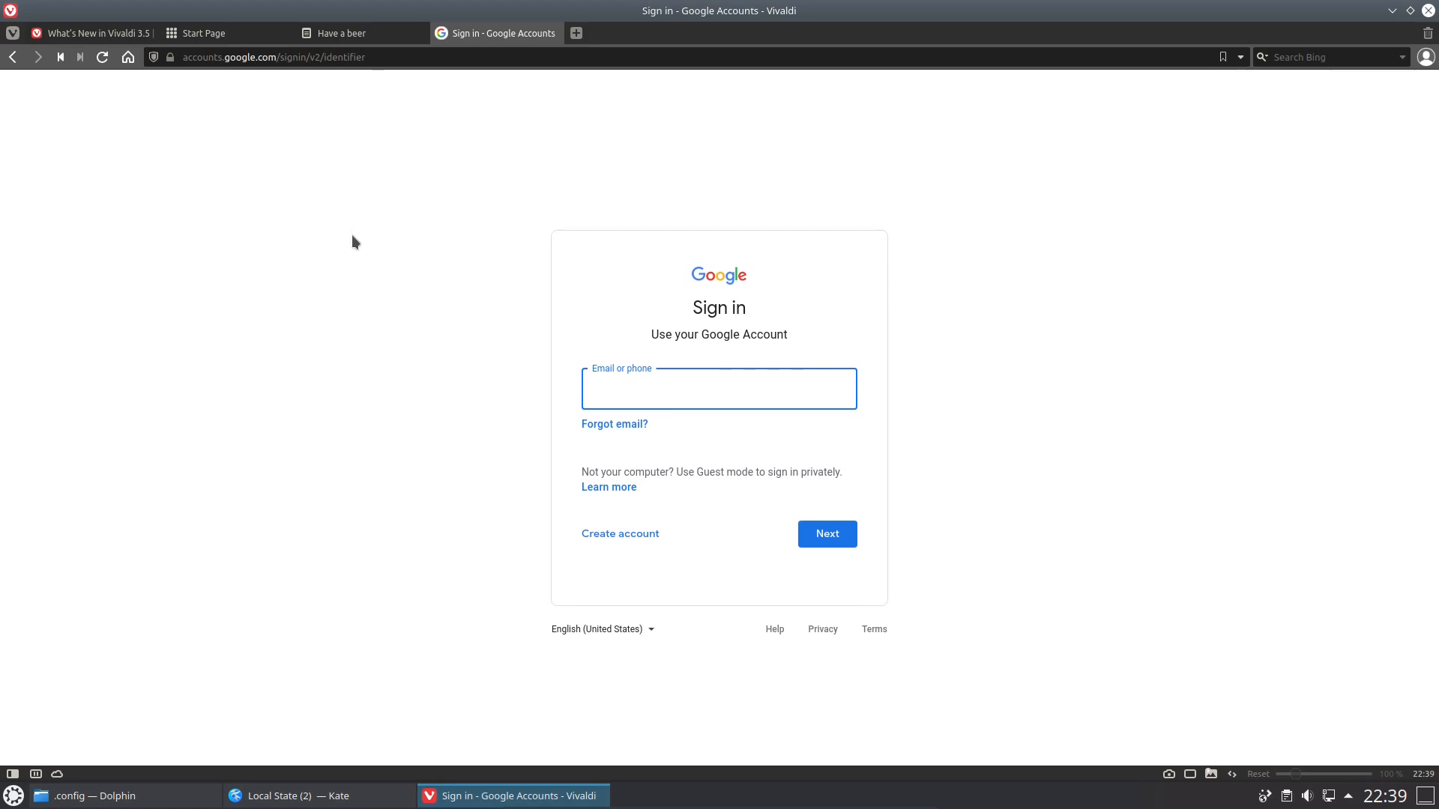
left_click(718, 389)
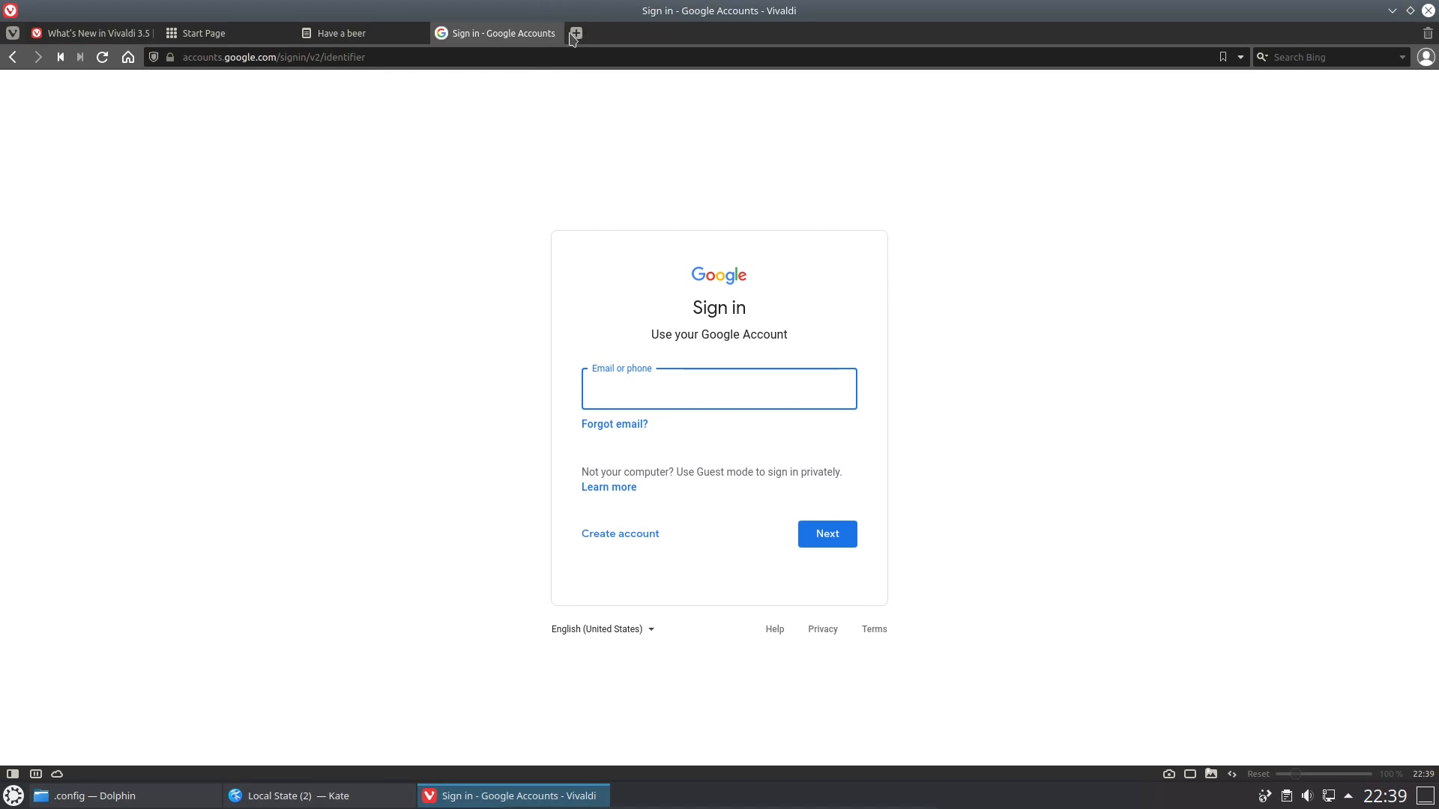
left_click(574, 33)
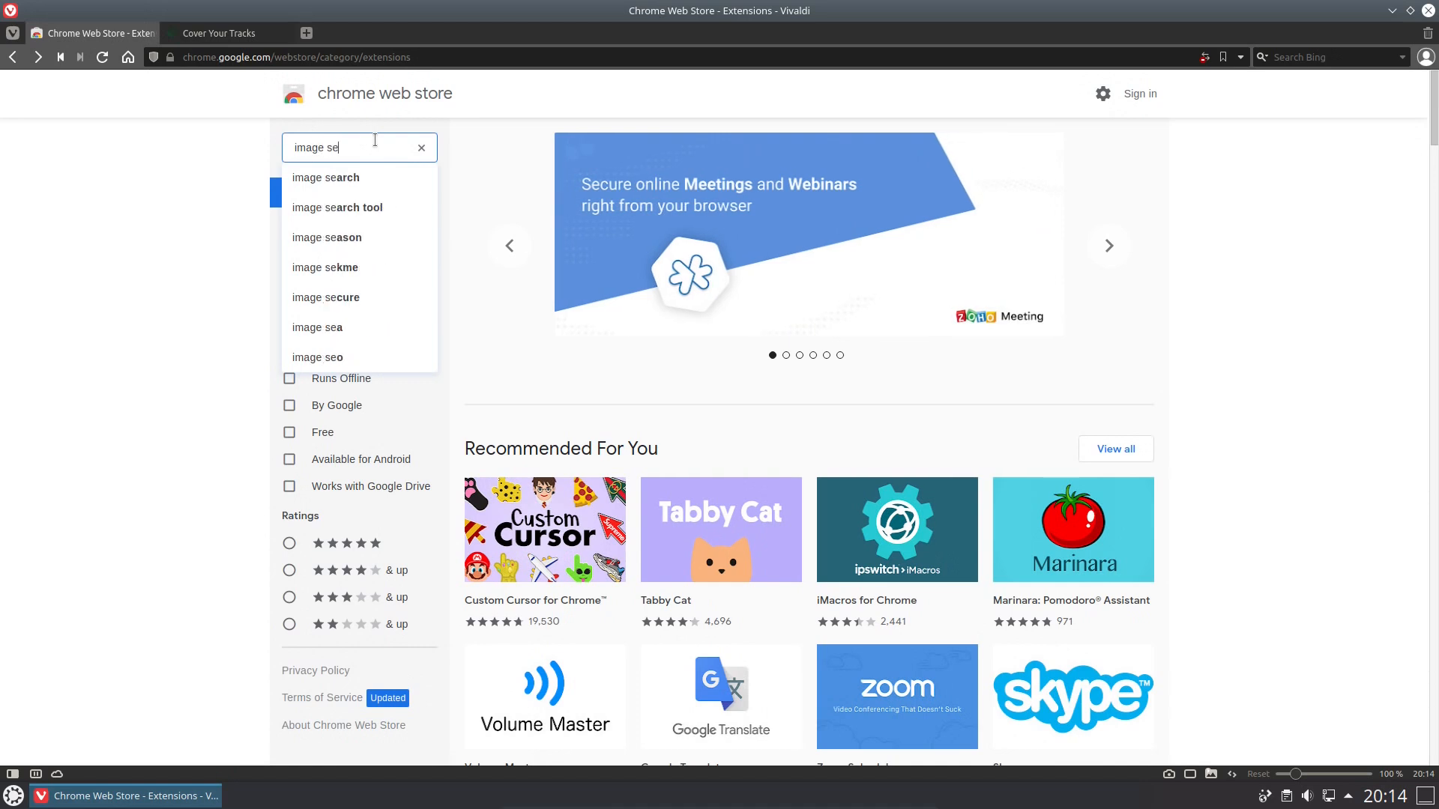
Install TinEye Reverse Image Search from the Chrome Web Store and return to Cover Your Tracks
left_click(325, 177)
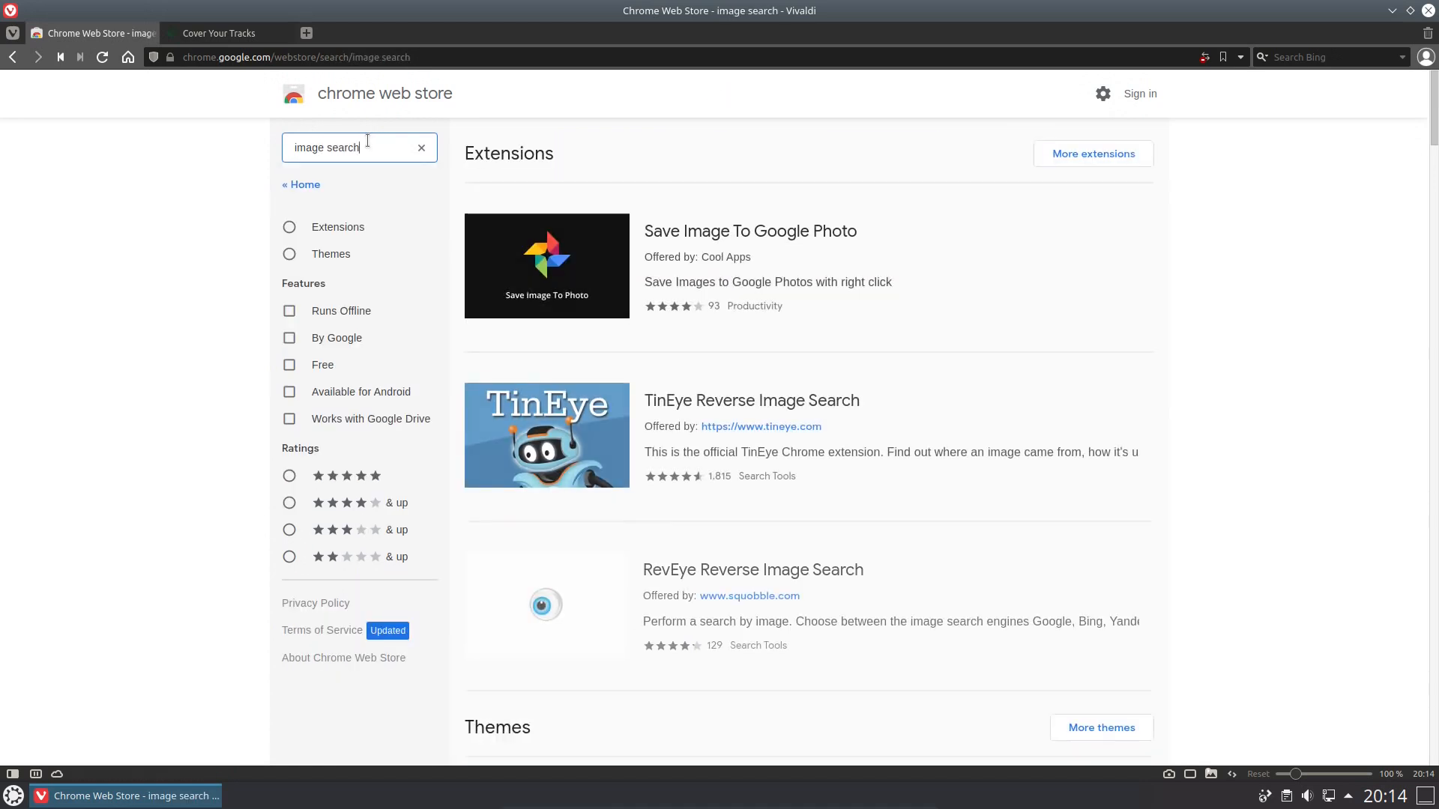
left_click(751, 401)
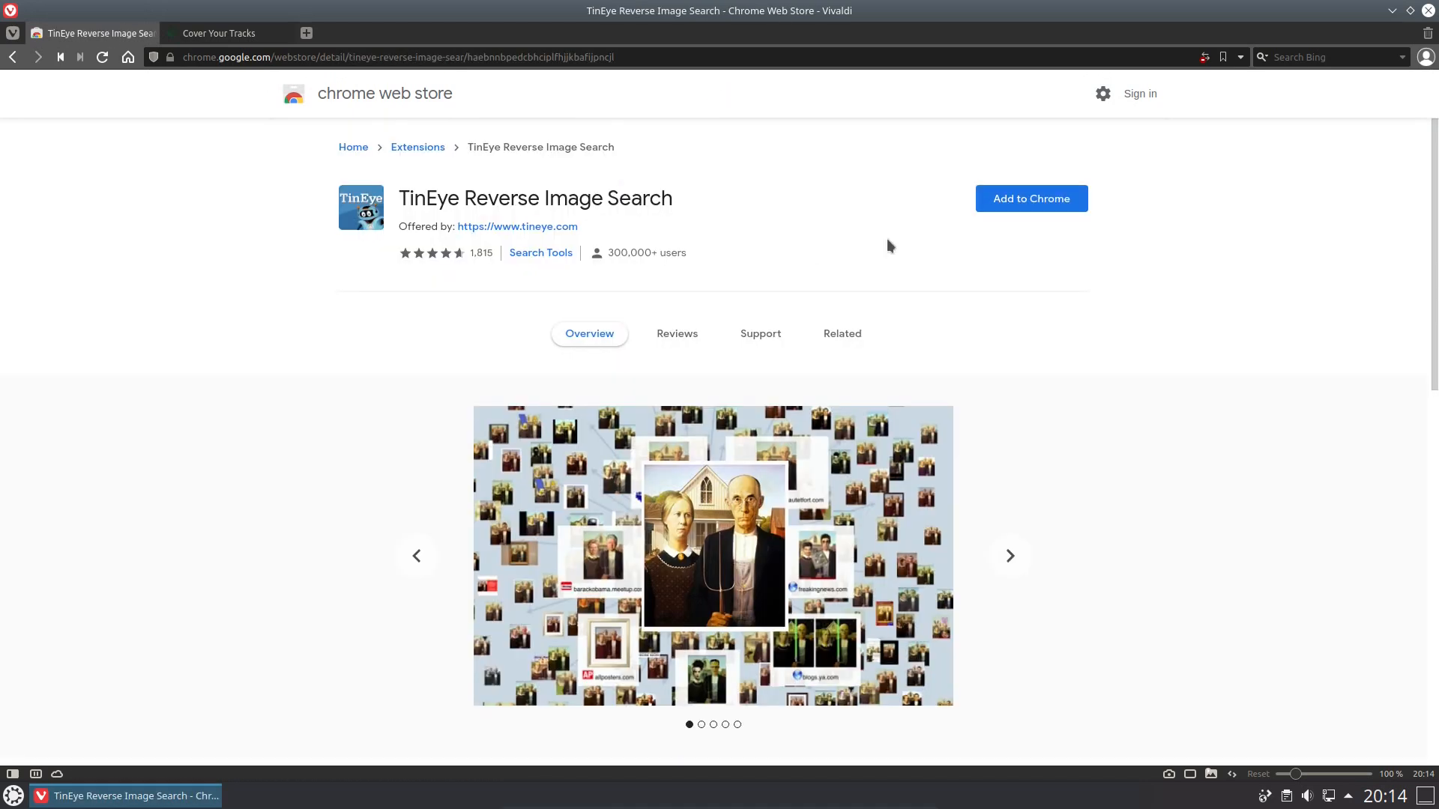
left_click(1031, 198)
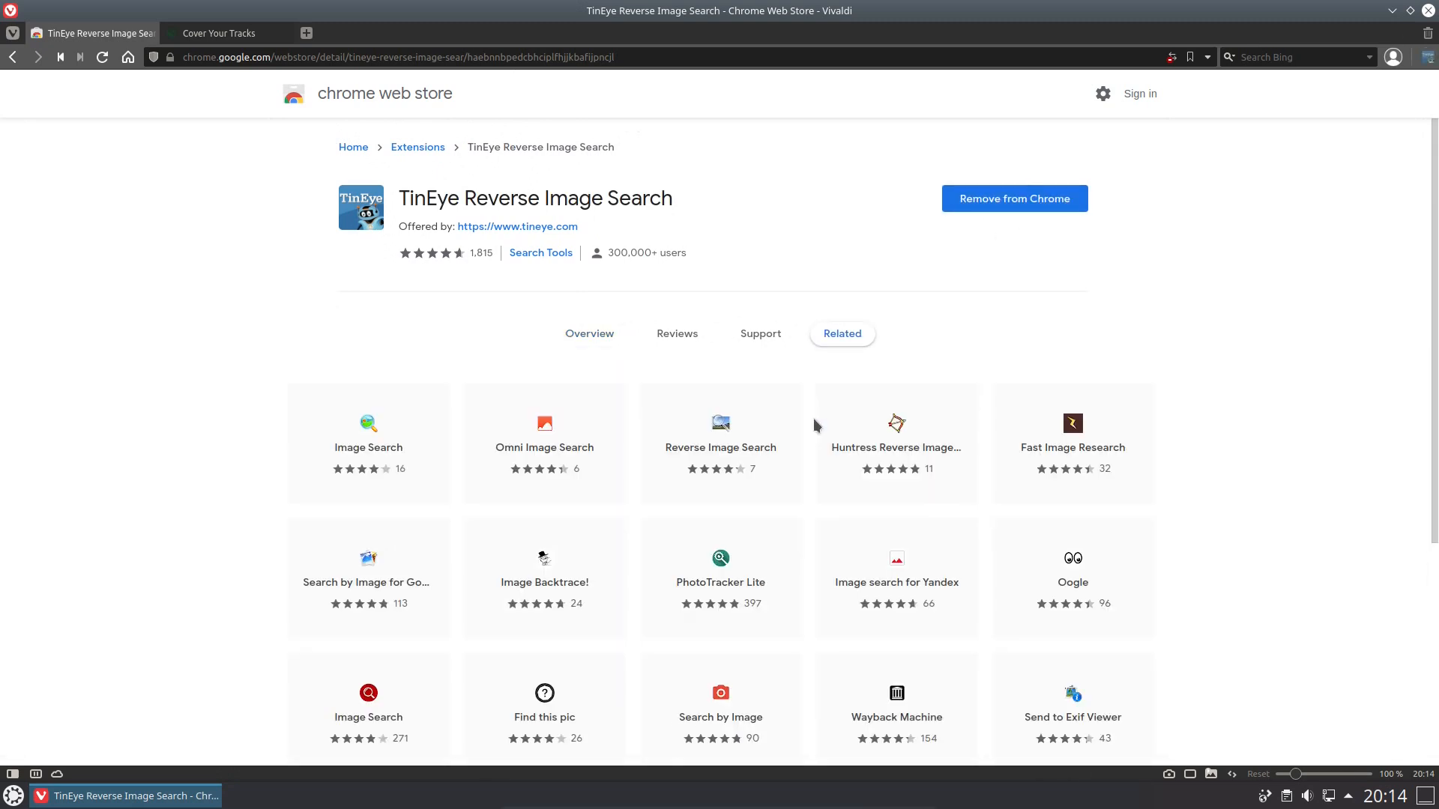
left_click(841, 333)
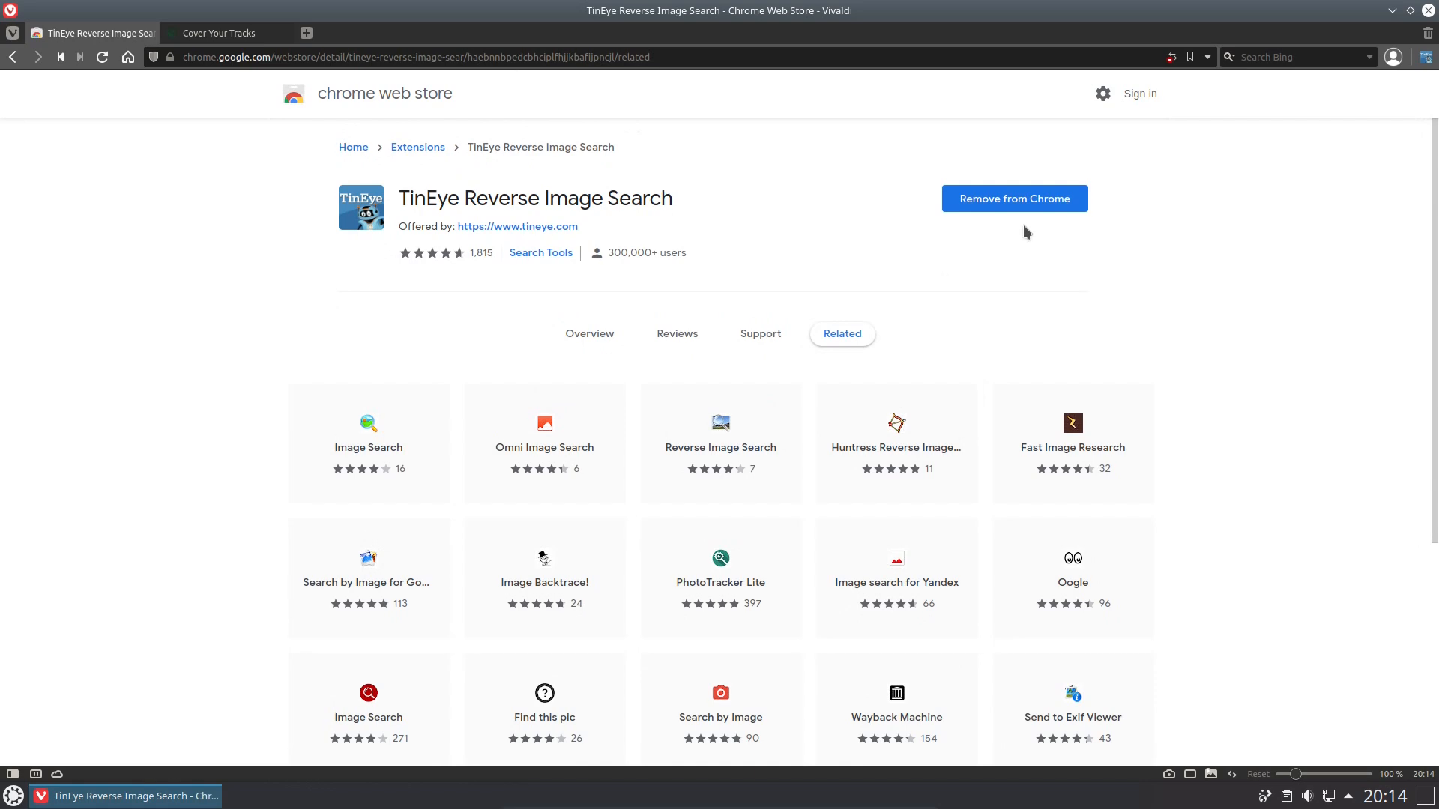
mouse_move(1015, 214)
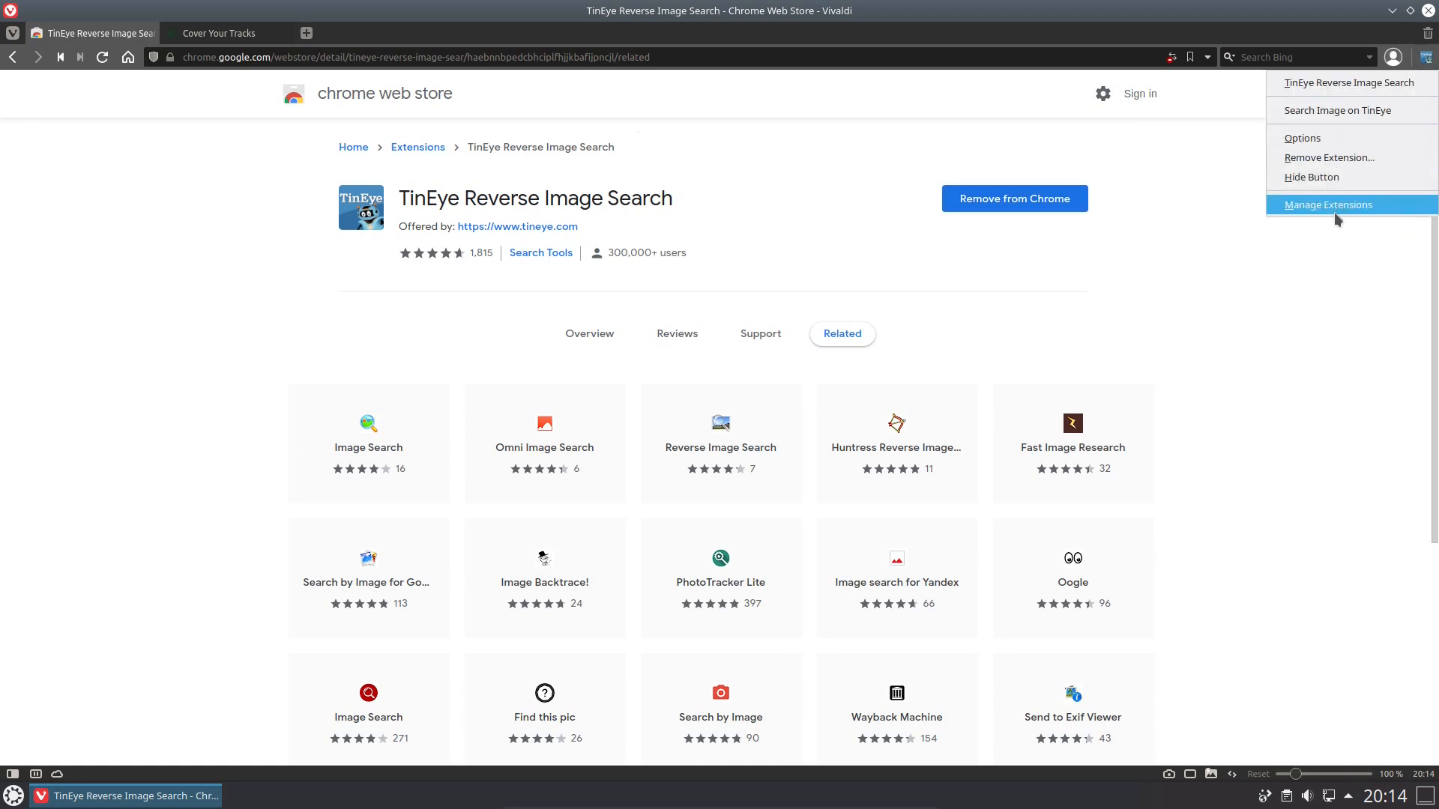
left_click(220, 31)
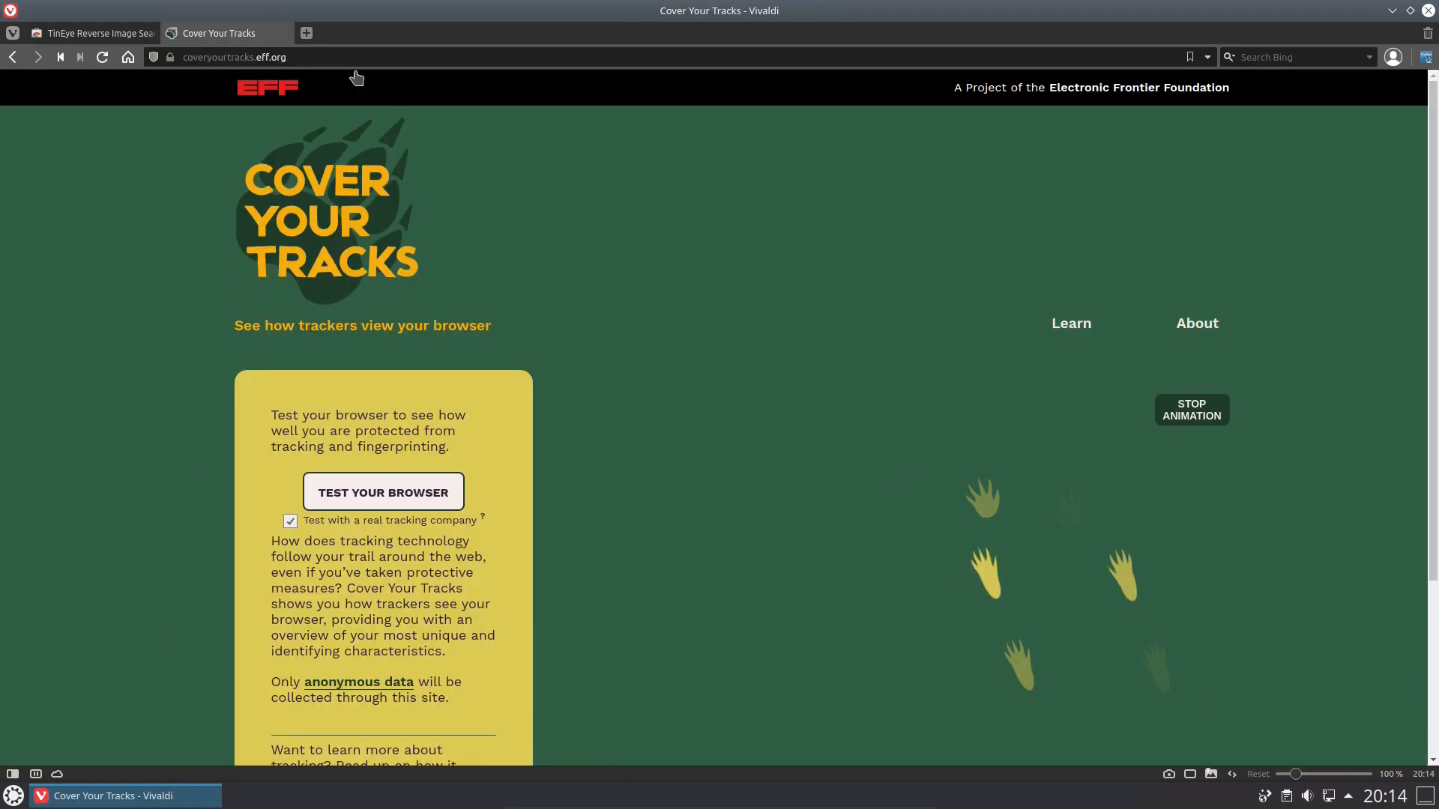
mouse_move(307, 33)
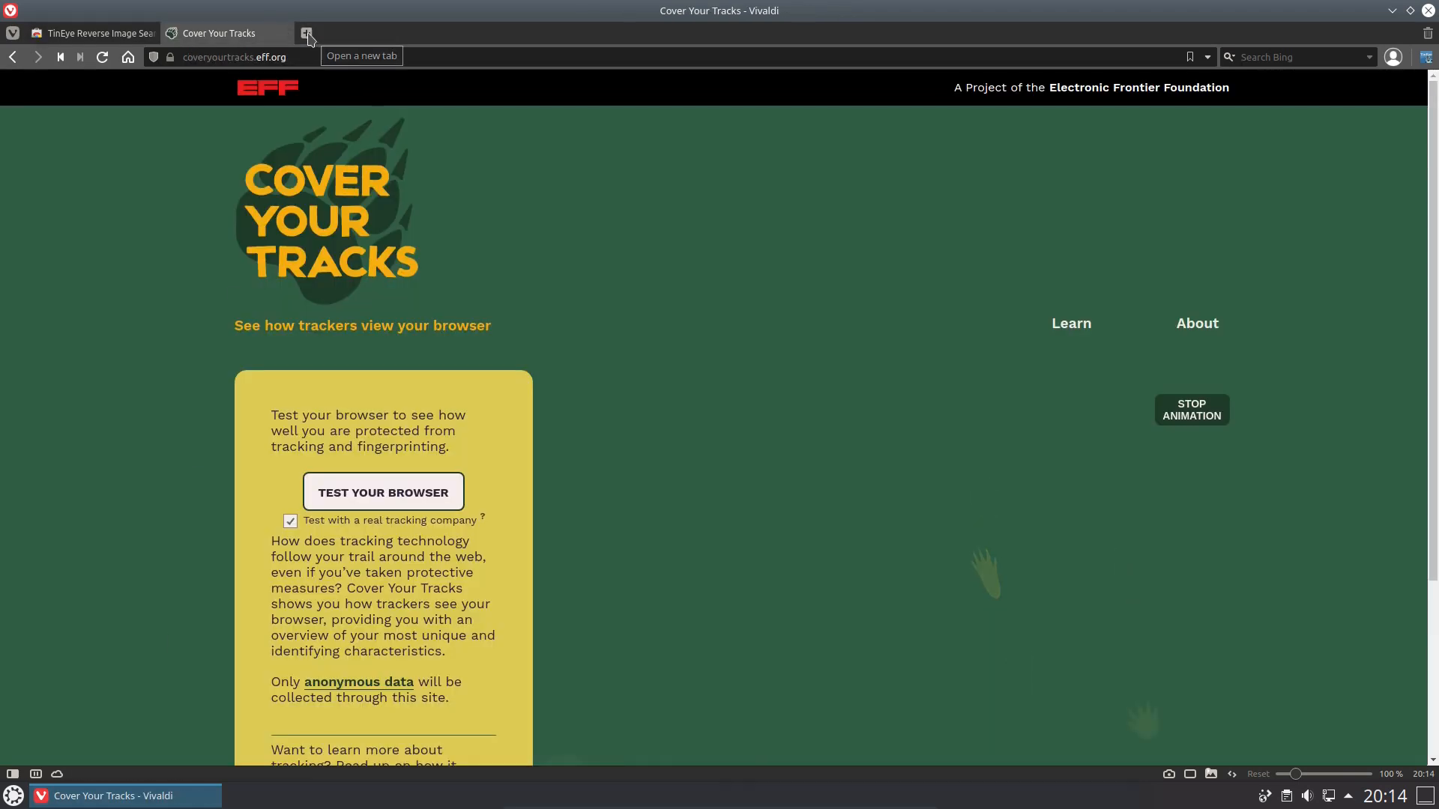
Enable Block Trackers and Ads in Privacy settings and return to the tracking test results
left_click(309, 36)
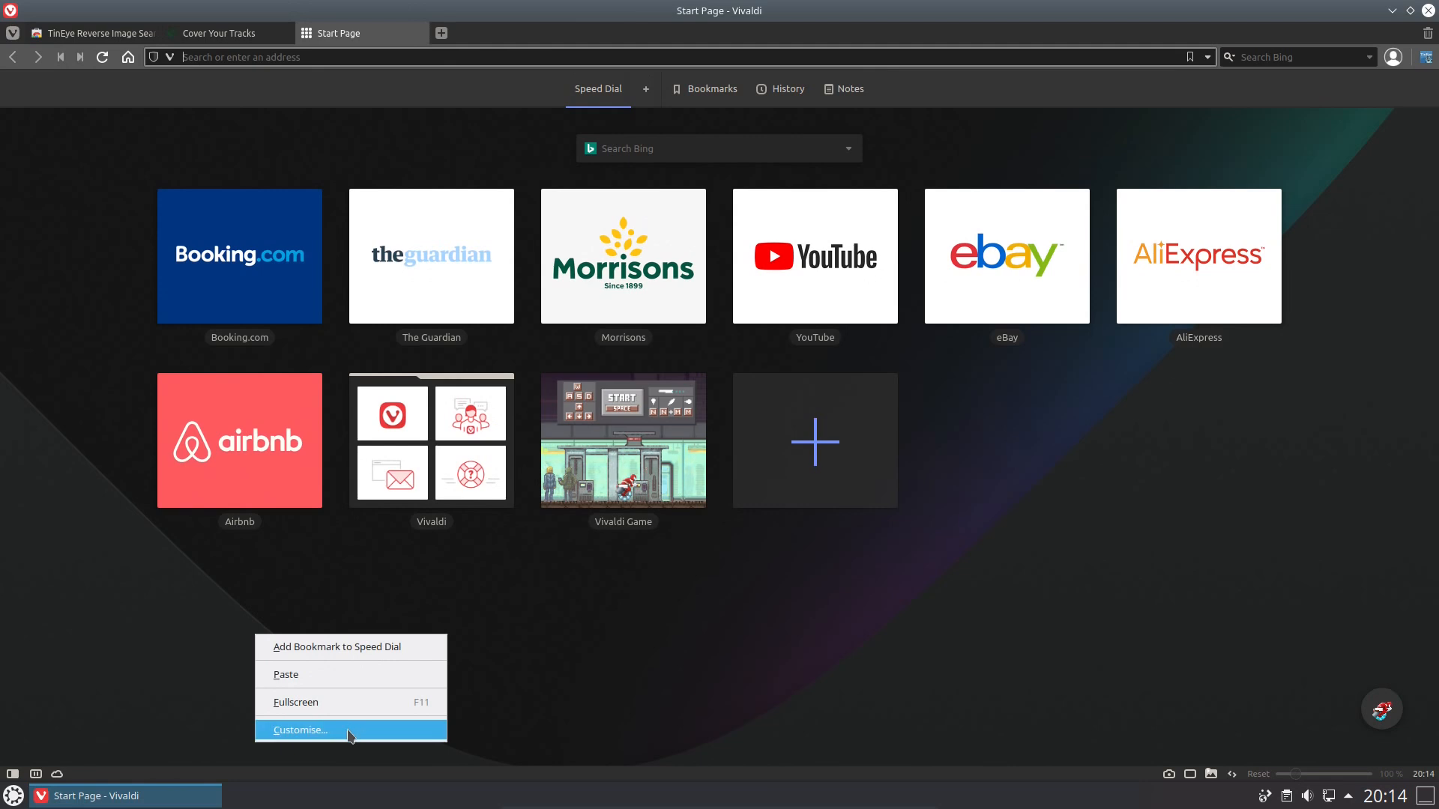
left_click(297, 730)
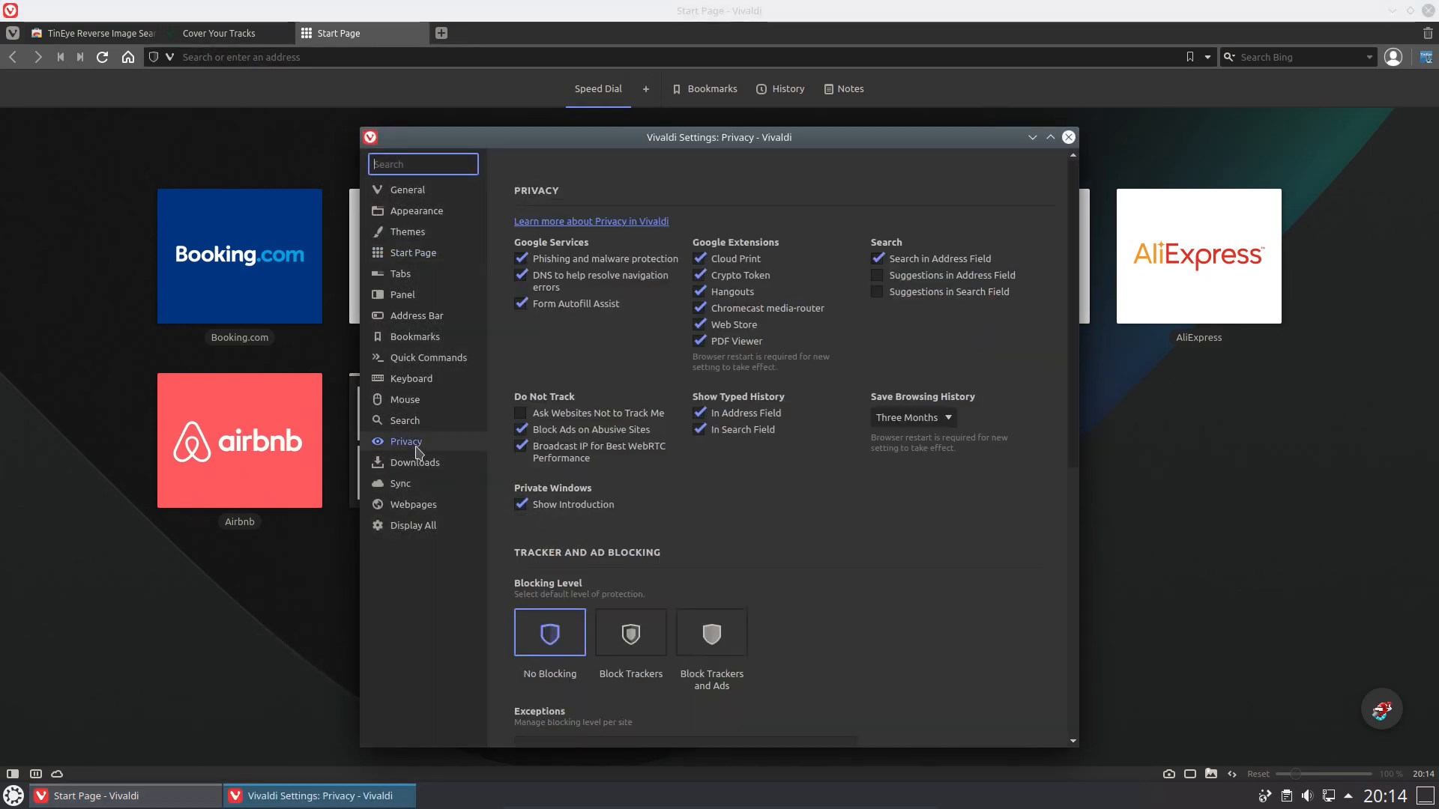
left_click(711, 633)
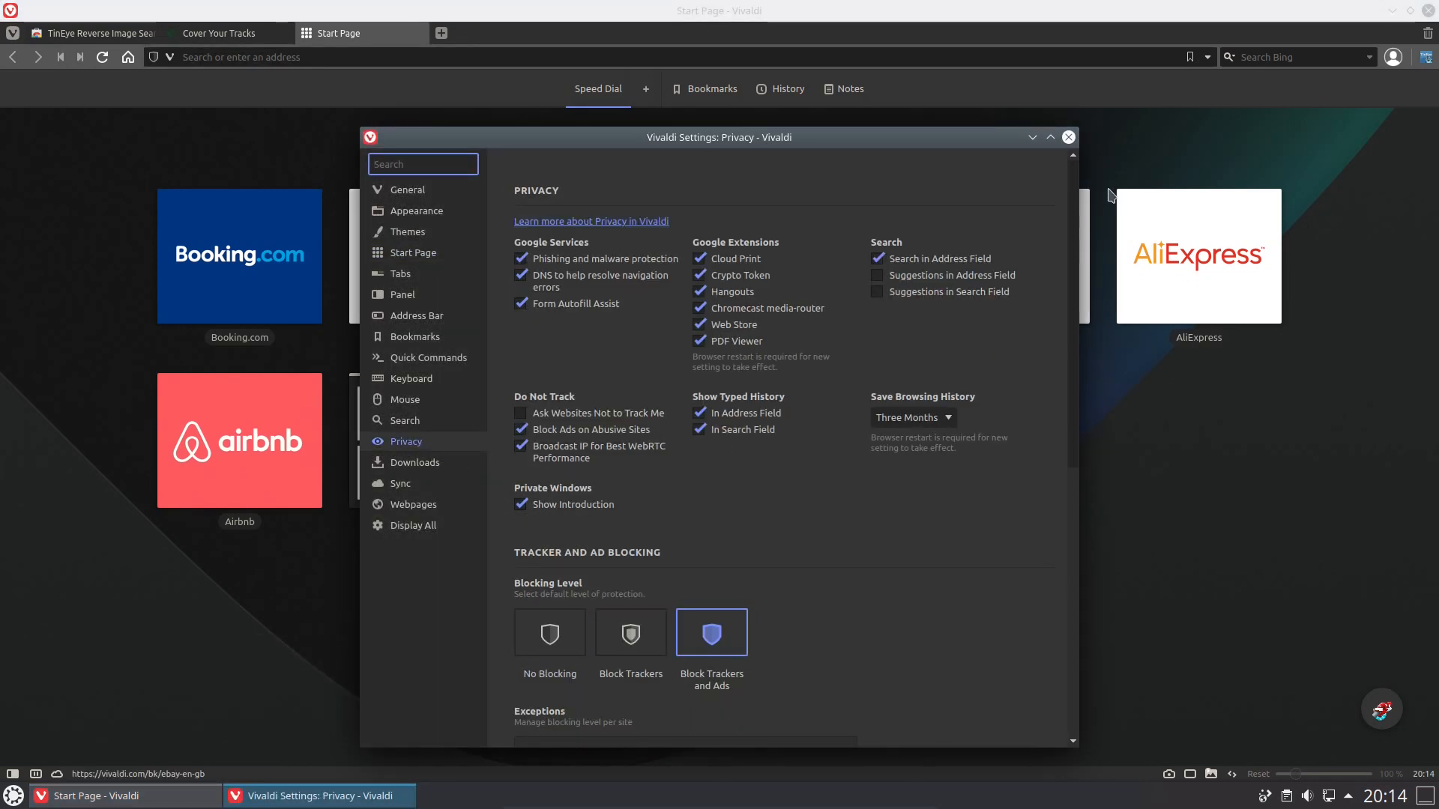
left_click(219, 33)
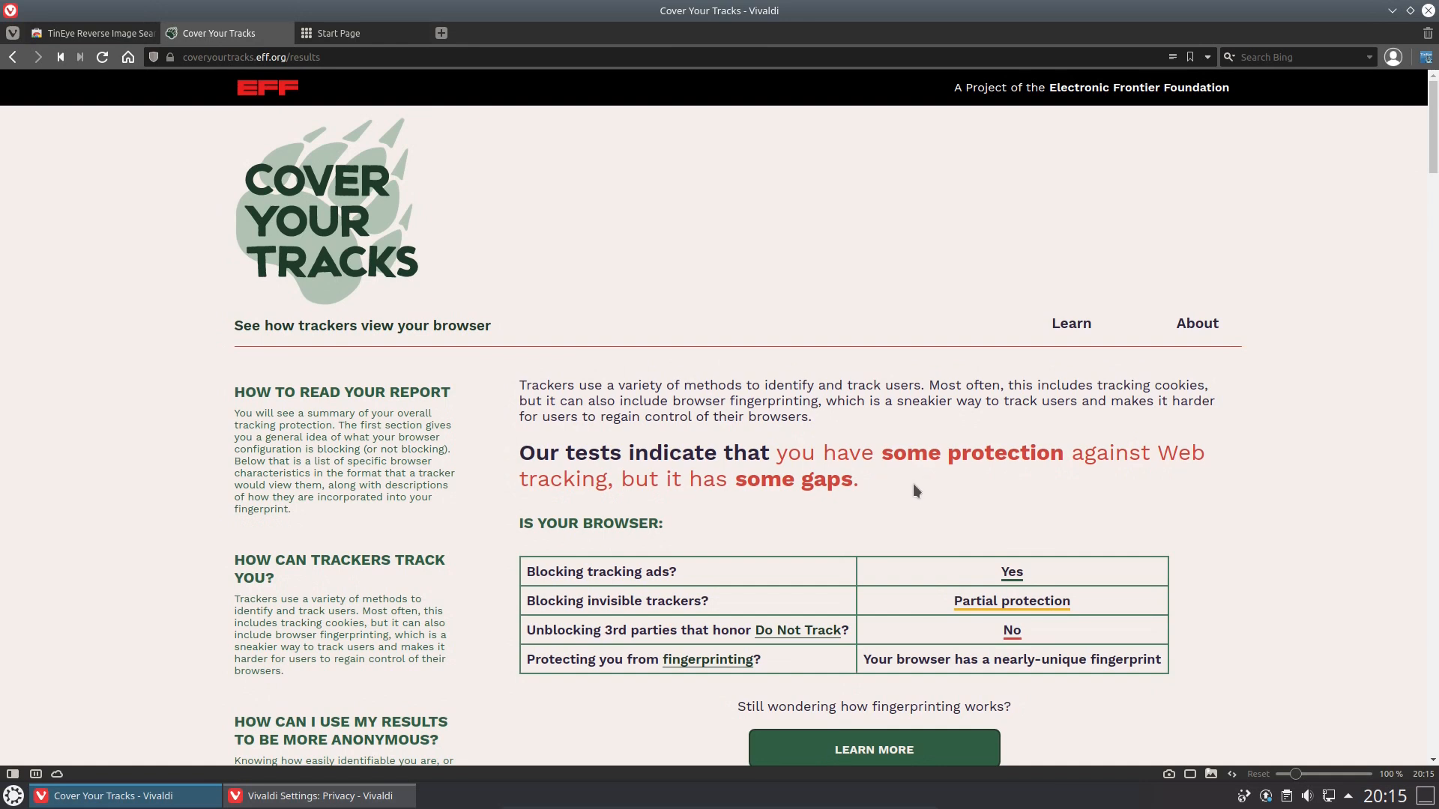
mouse_move(996, 574)
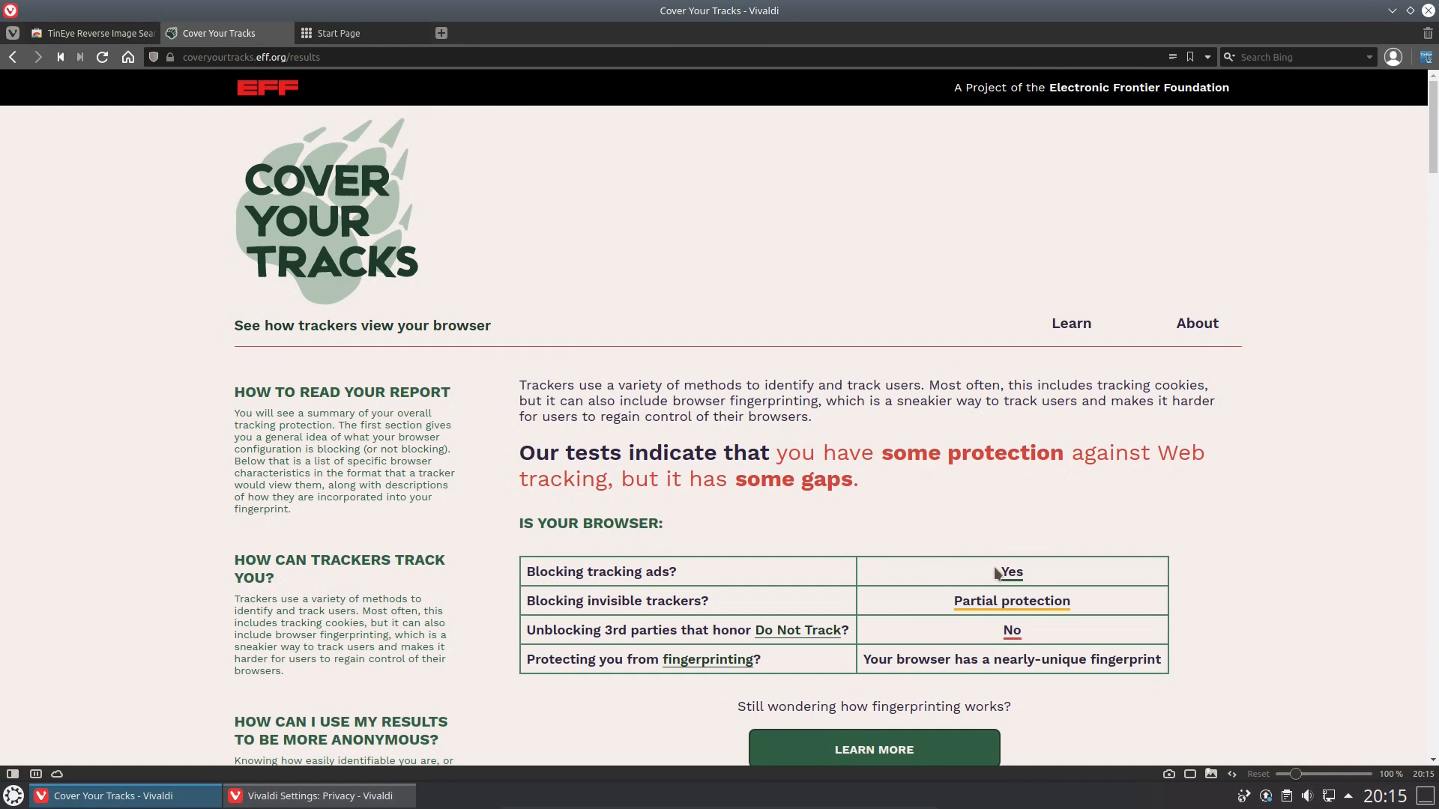
mouse_move(993, 601)
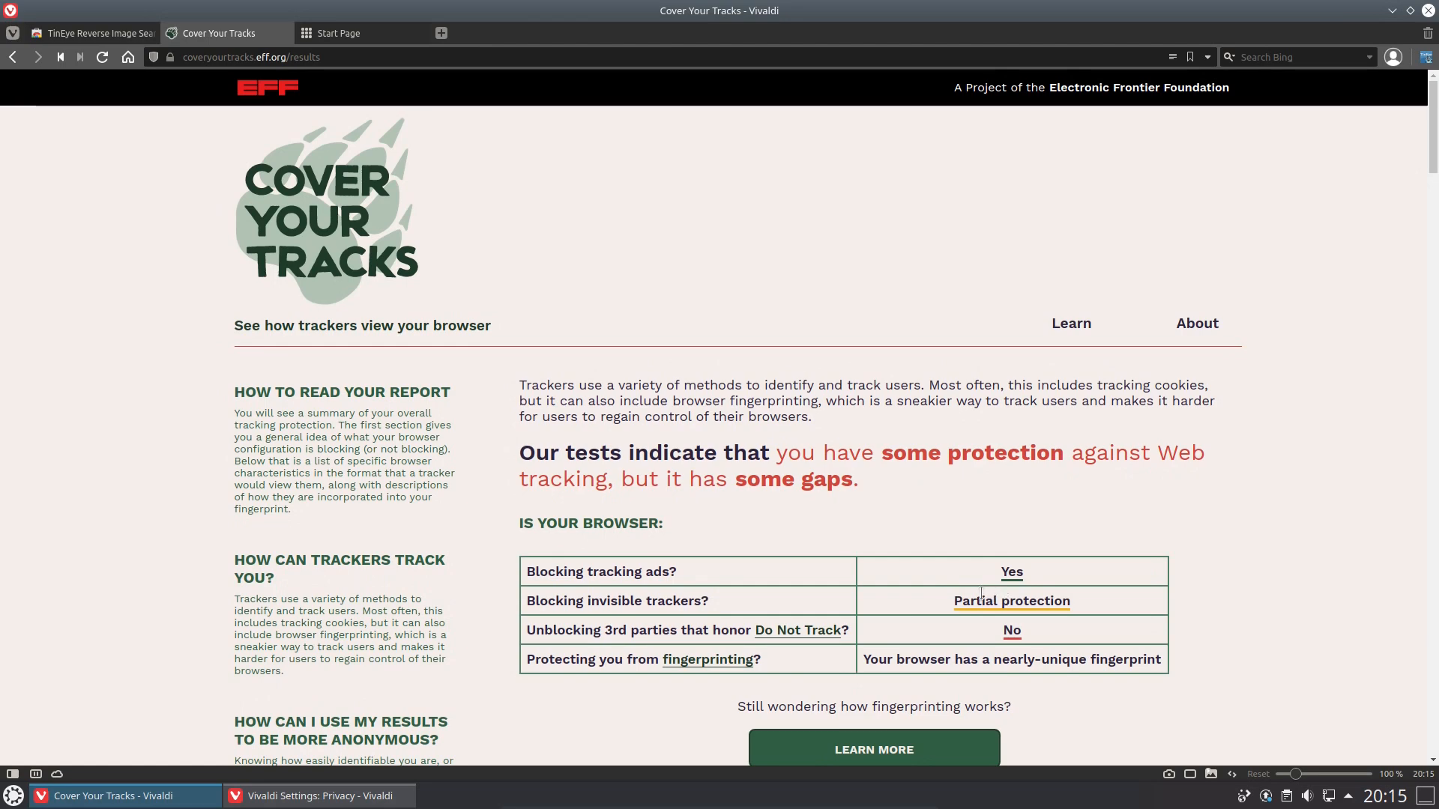
Read the Cover Your Tracks report, highlighting the one in 147833.5 browsers statistic
scroll("down", 3)
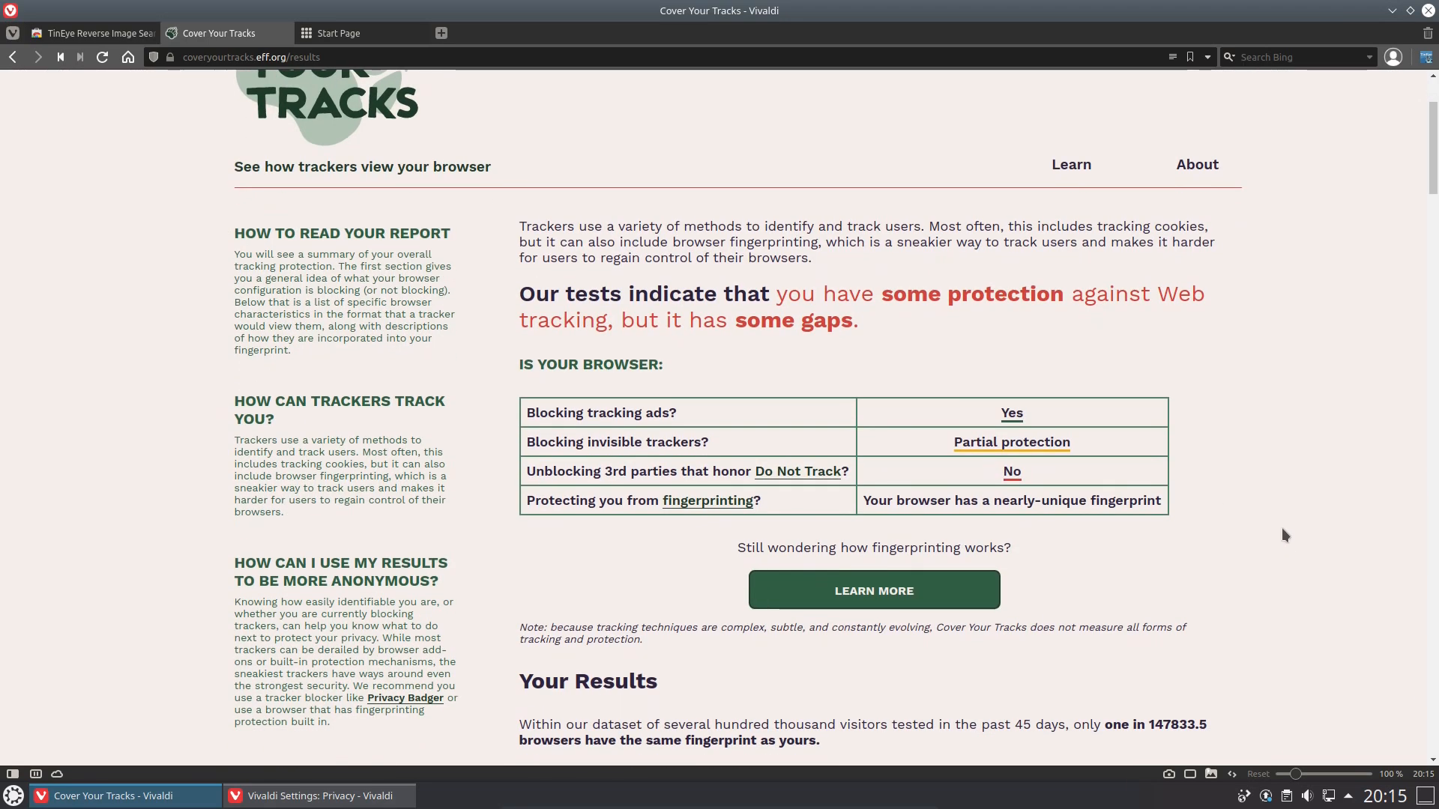
scroll("down", 3)
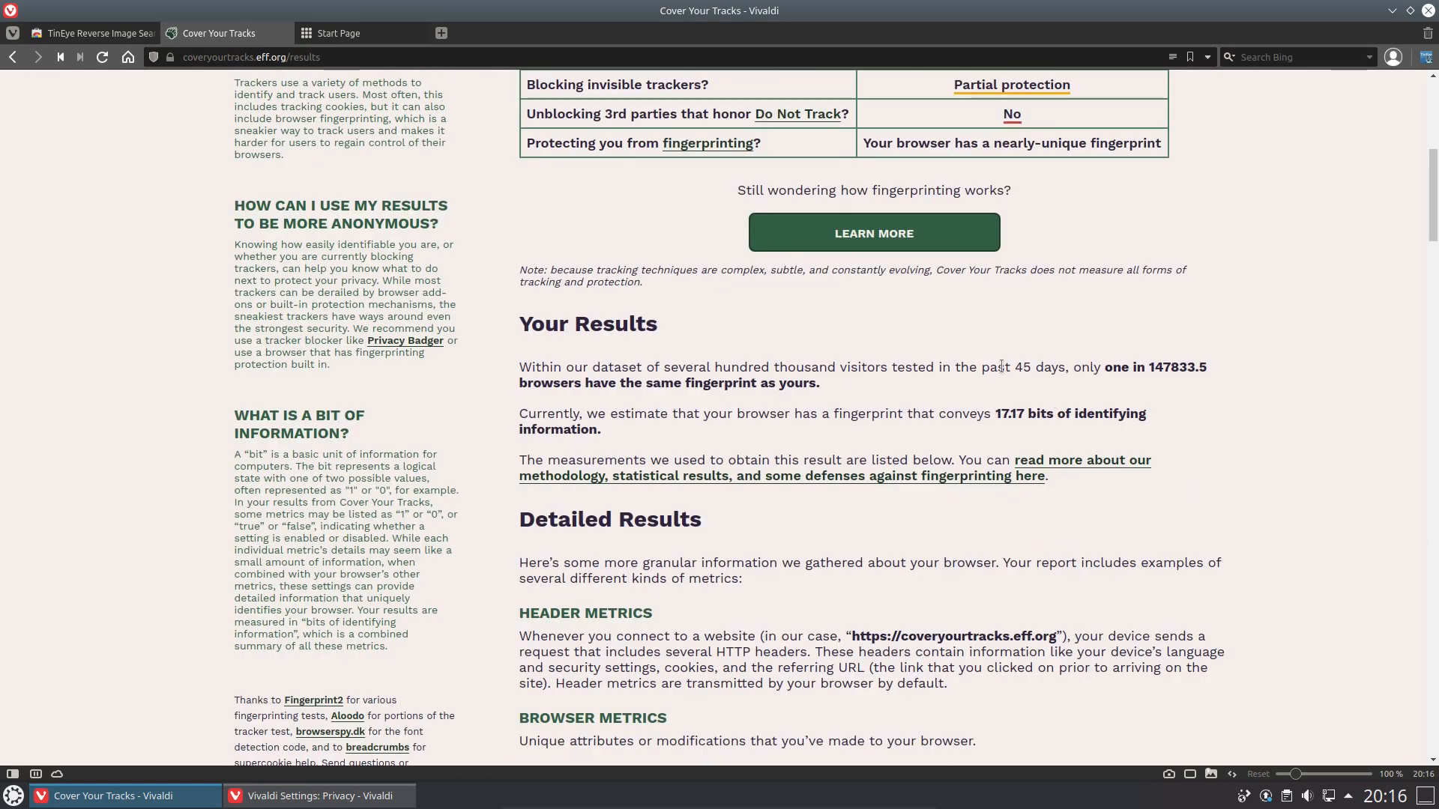
left_click_drag(981, 367, 1163, 367)
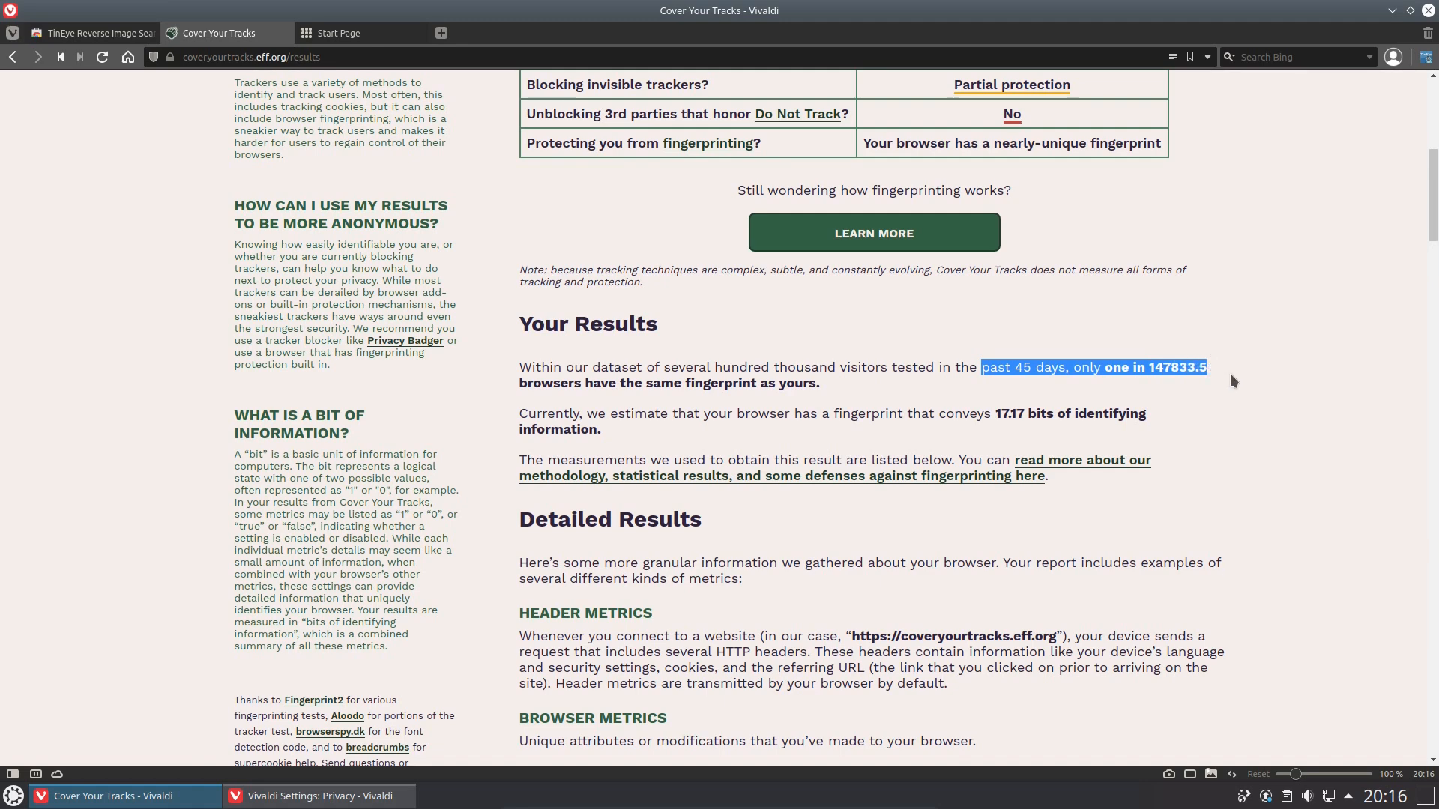
scroll("down", 3)
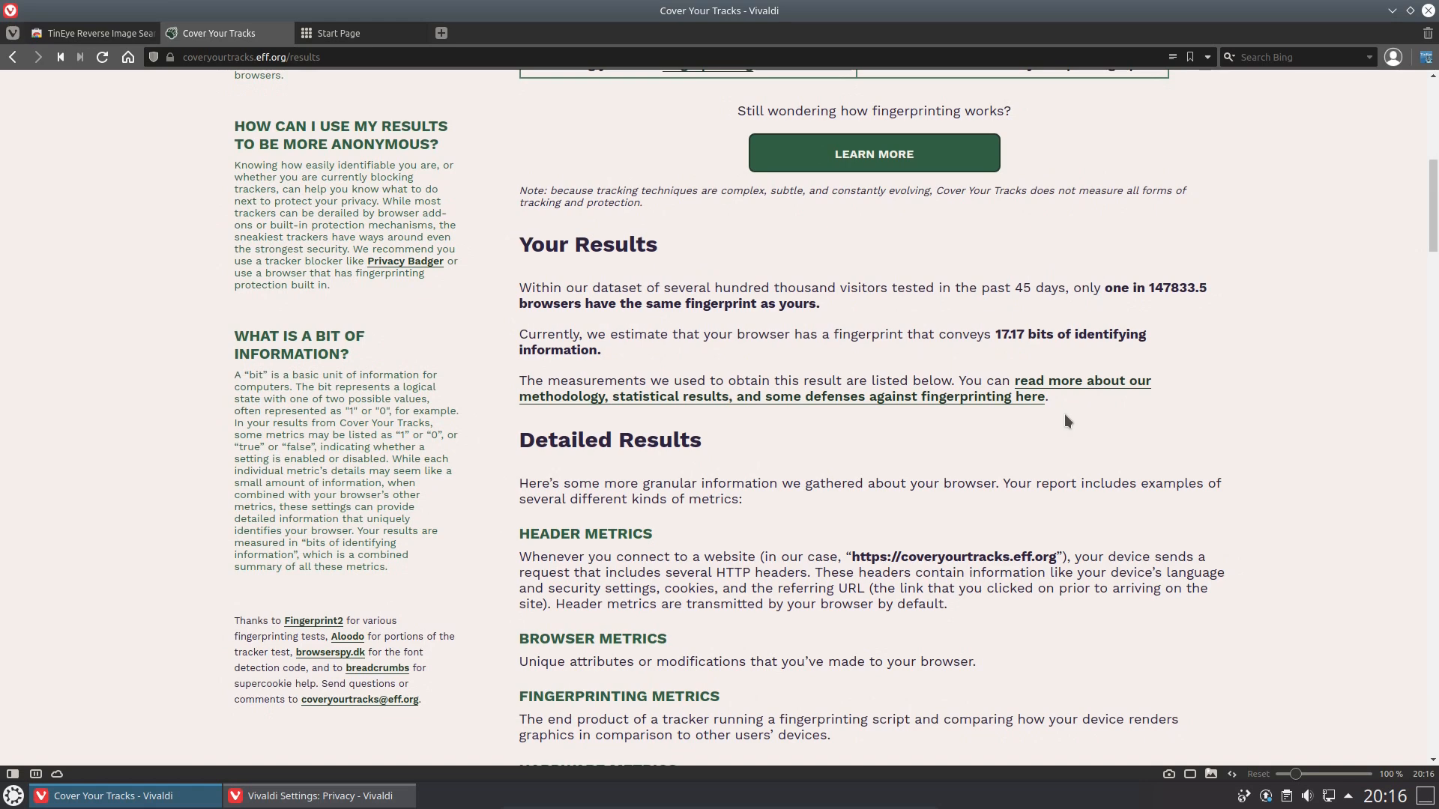
mouse_move(1021, 408)
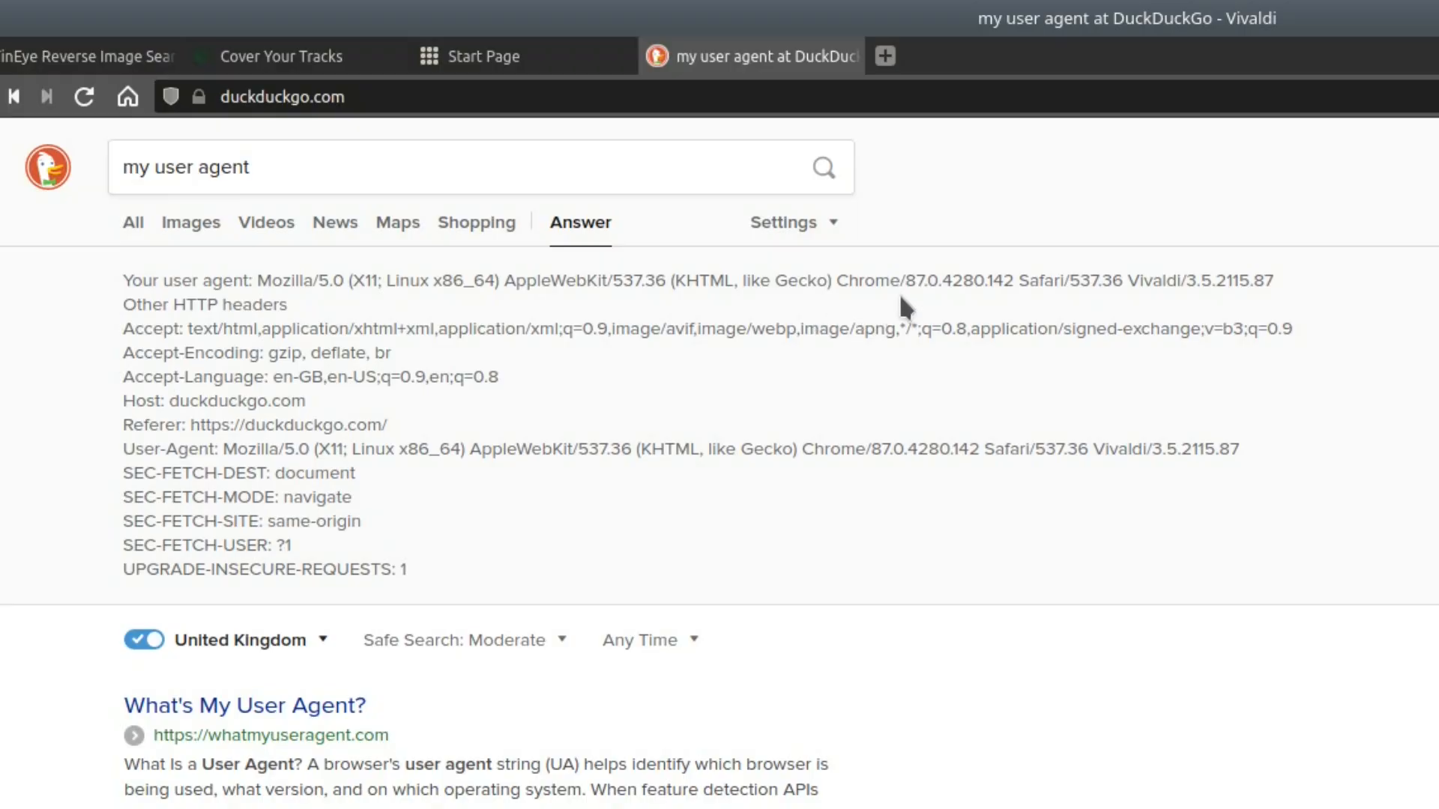
mouse_move(1194, 286)
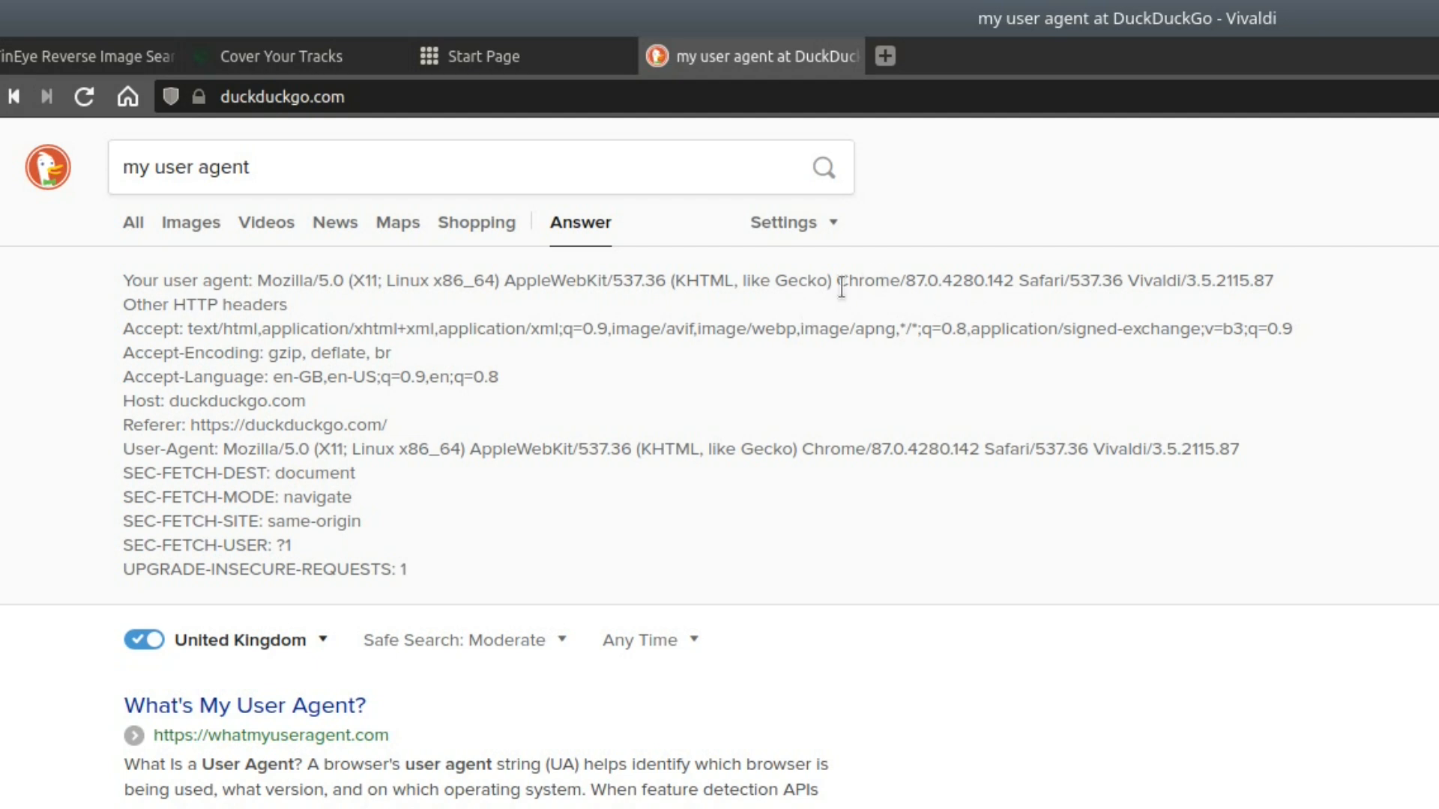
Select parts of the DuckDuckGo user agent answer identifying Vivaldi 3.5 on Linux
left_click_drag(838, 280, 1004, 280)
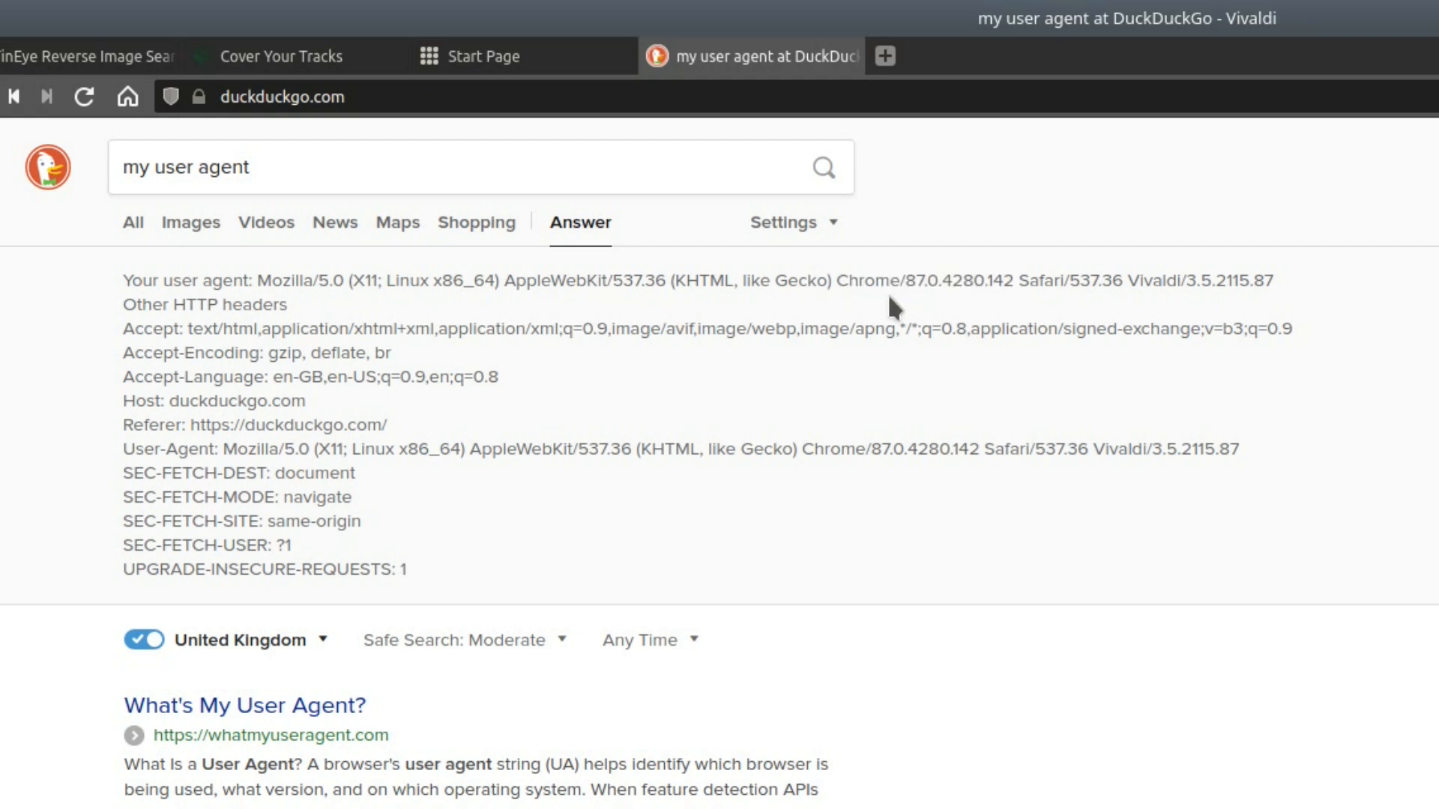
double_click(1042, 281)
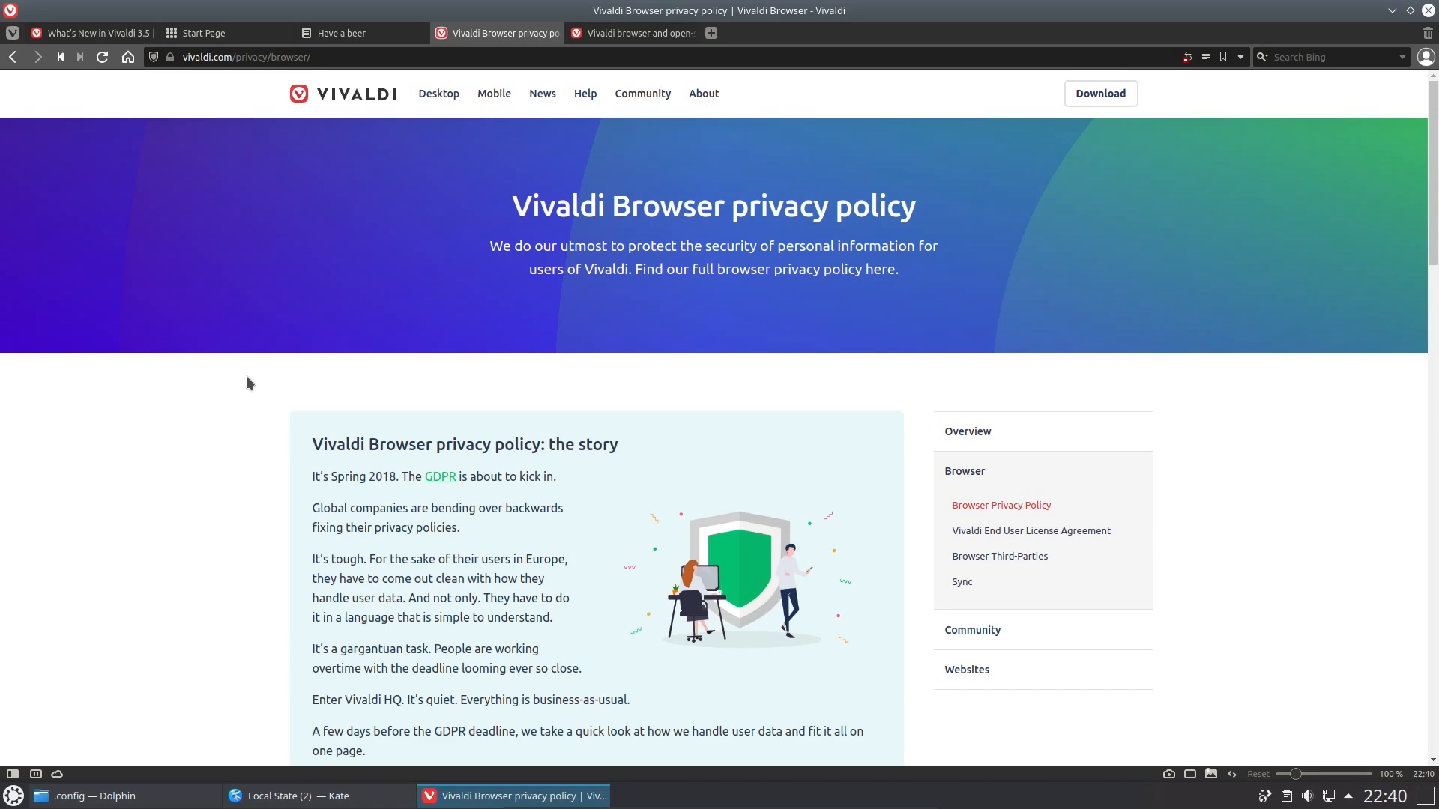
mouse_move(268, 404)
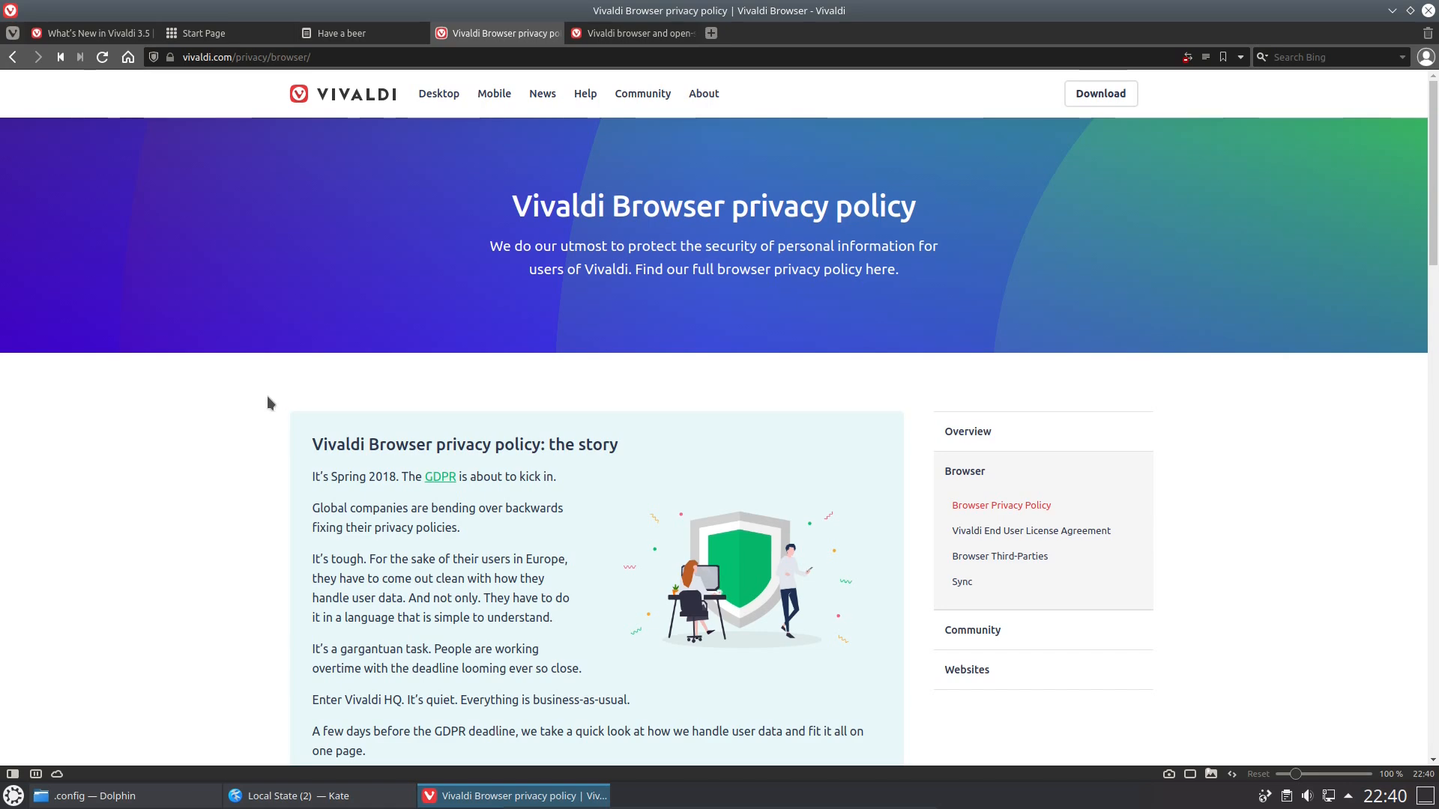
scroll("down", 3)
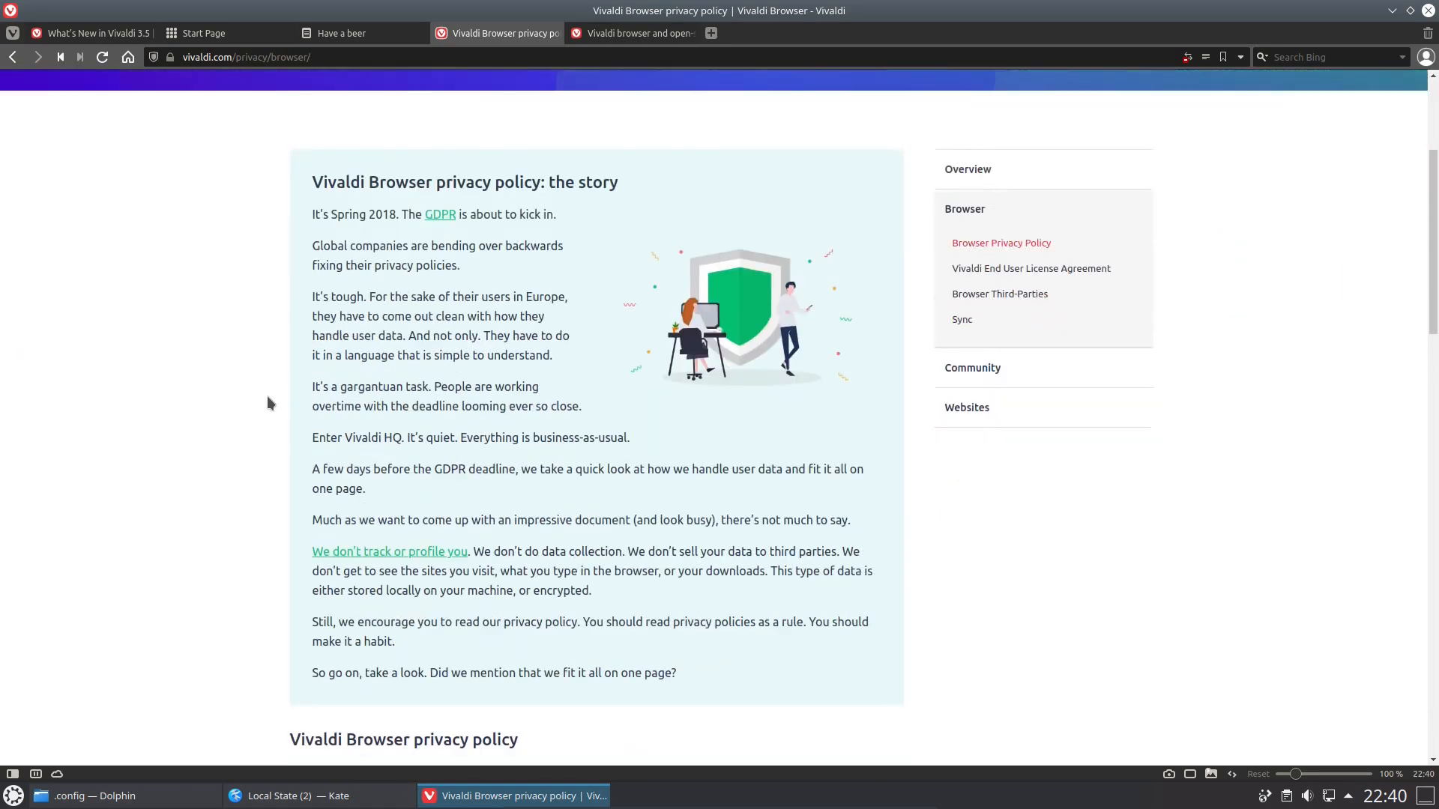
scroll("down", 3)
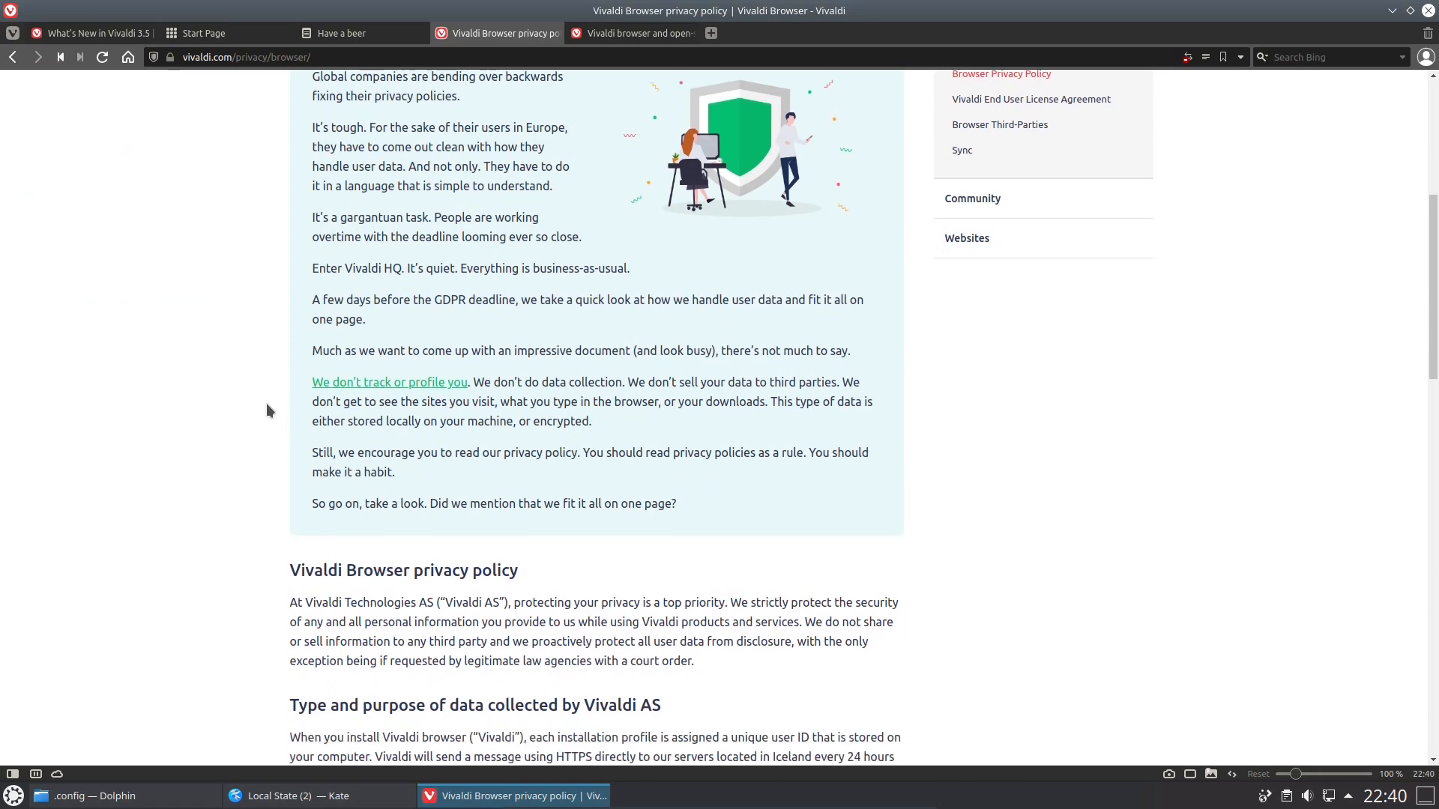
scroll("down", 3)
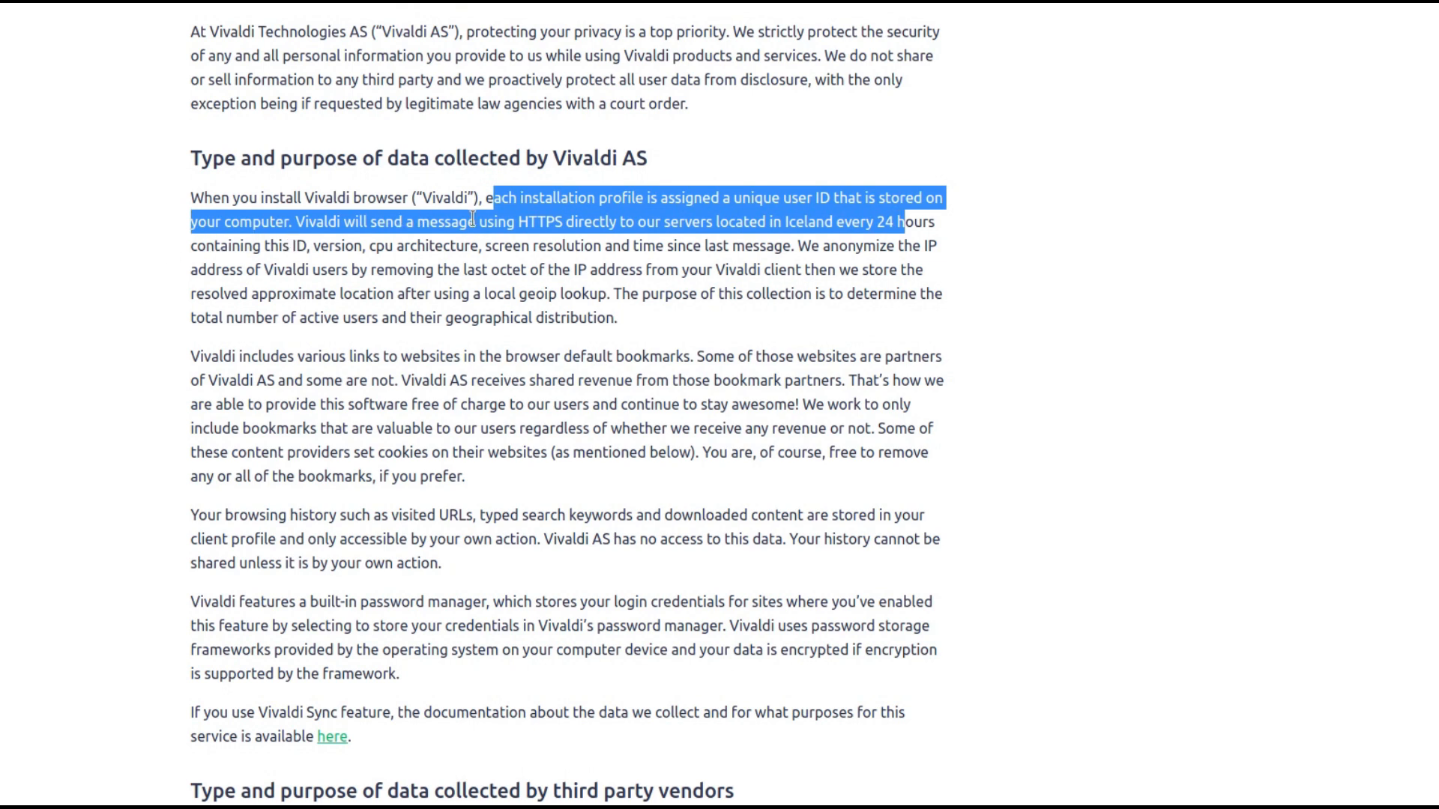
left_click(716, 221)
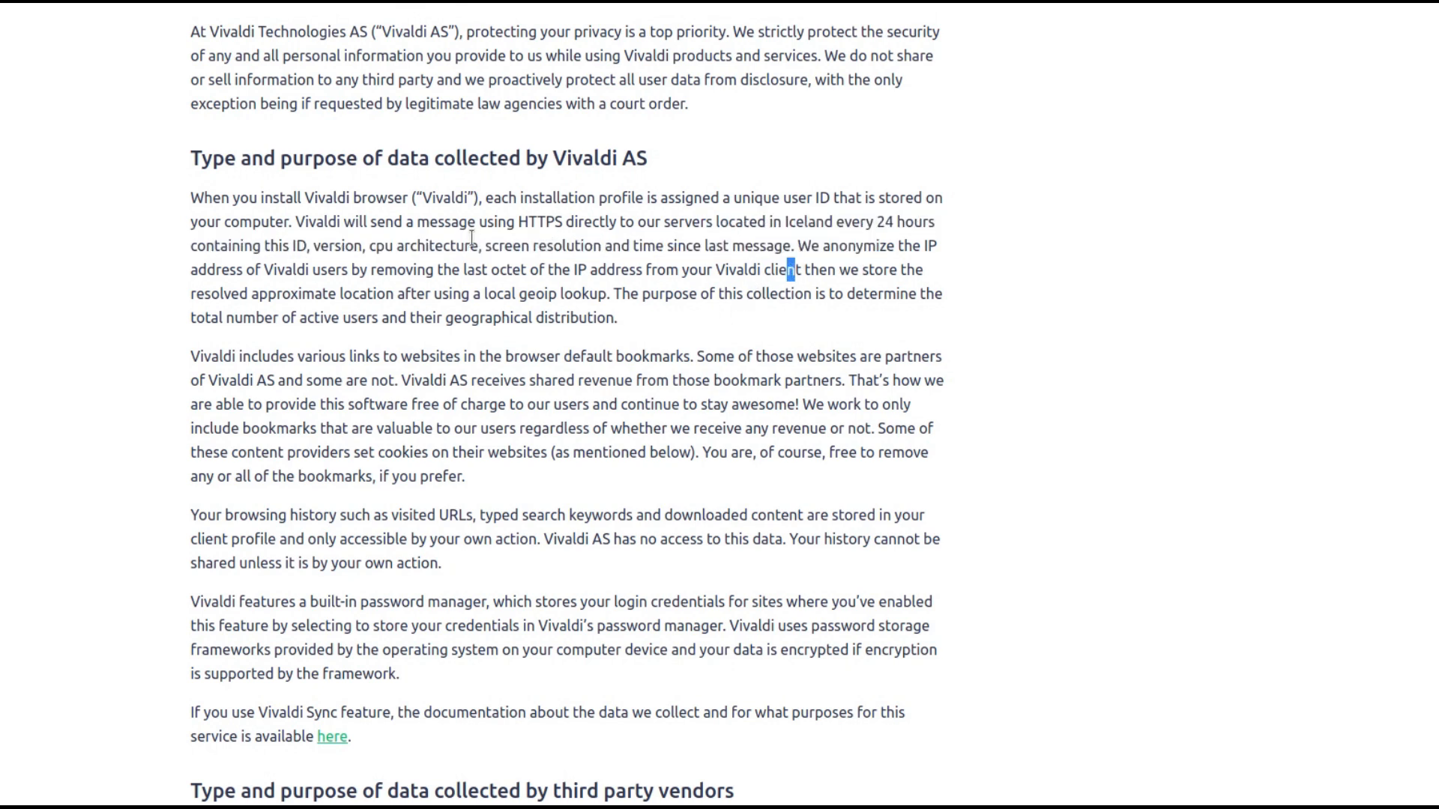
mouse_move(248, 337)
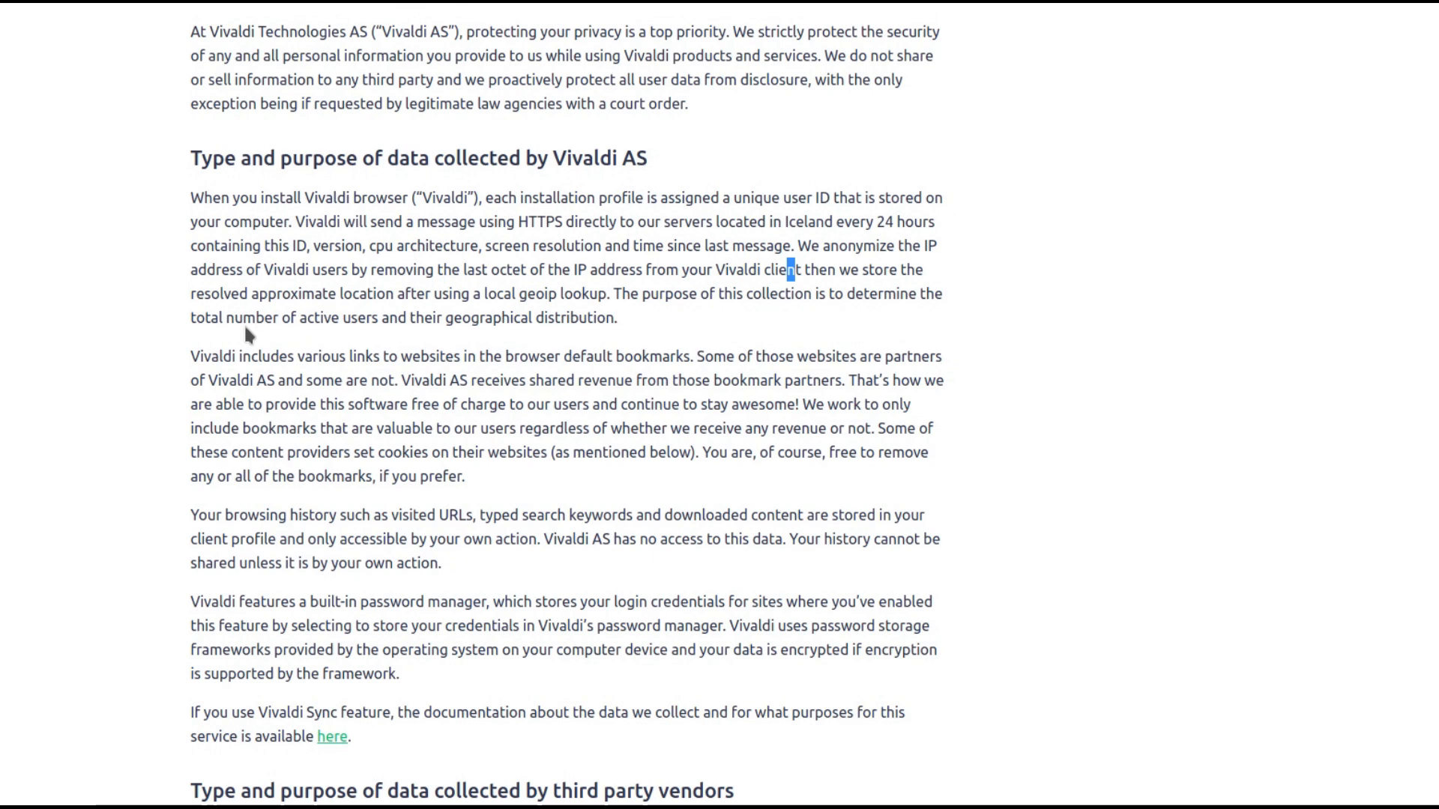
left_click_drag(191, 356, 310, 379)
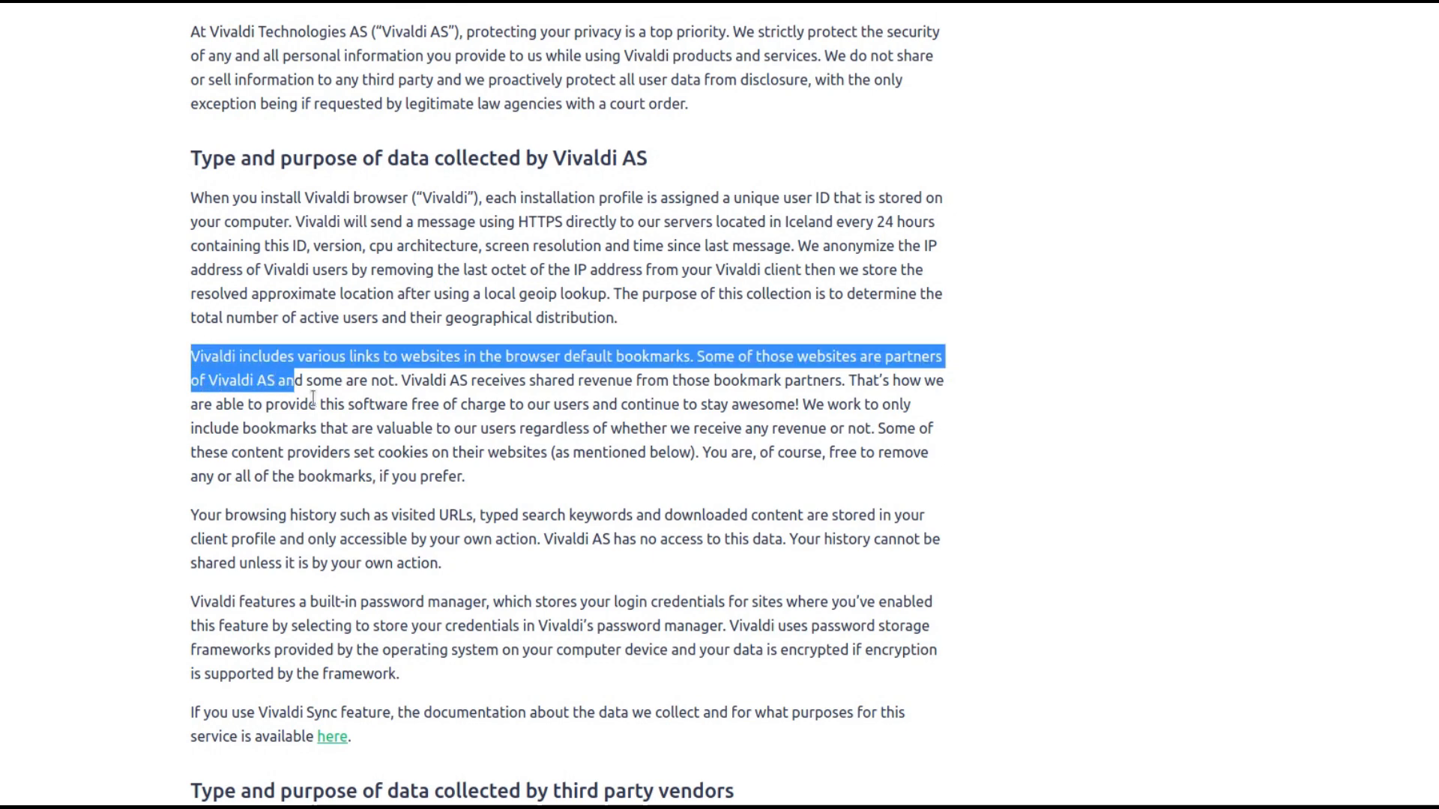
left_click_drag(308, 399, 465, 476)
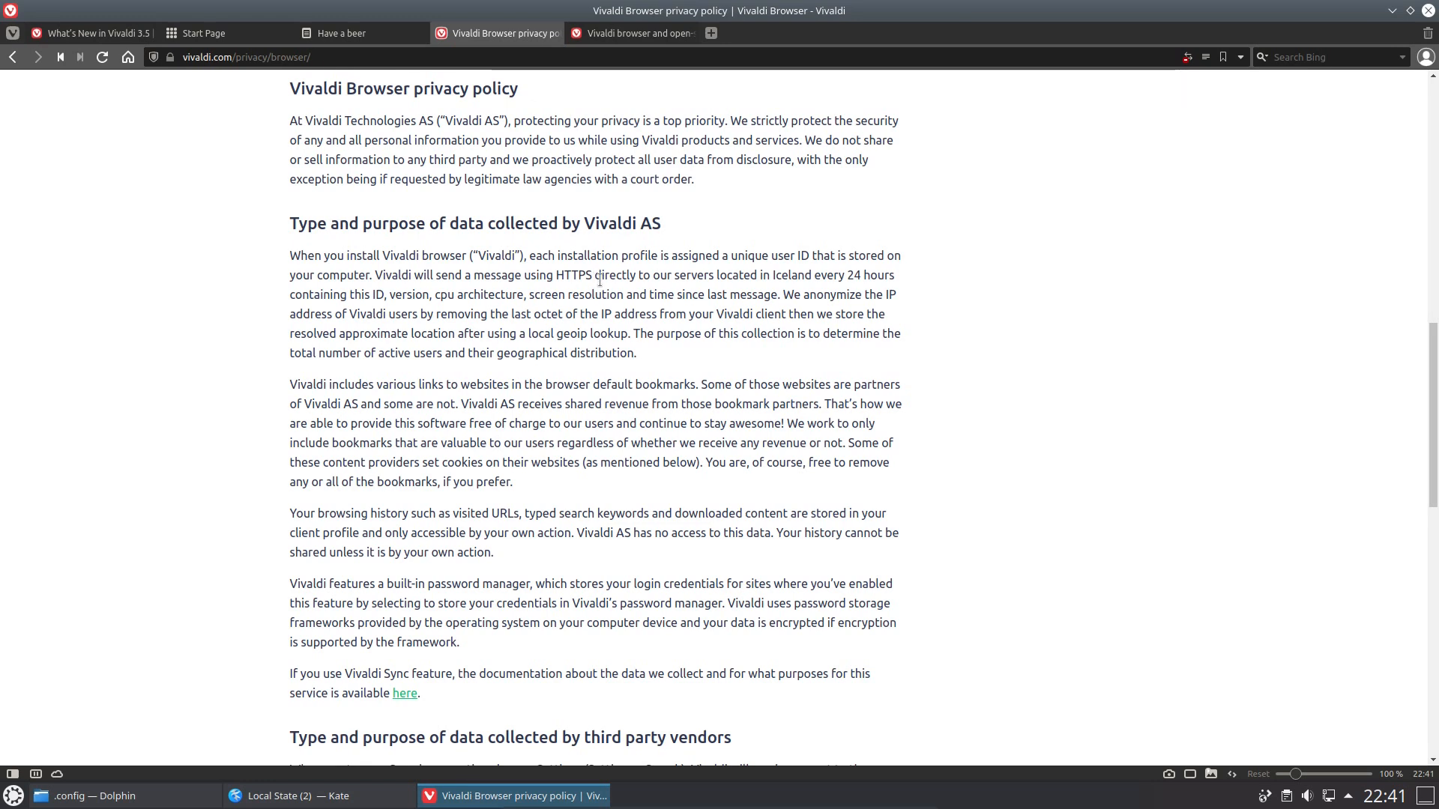
mouse_move(628, 33)
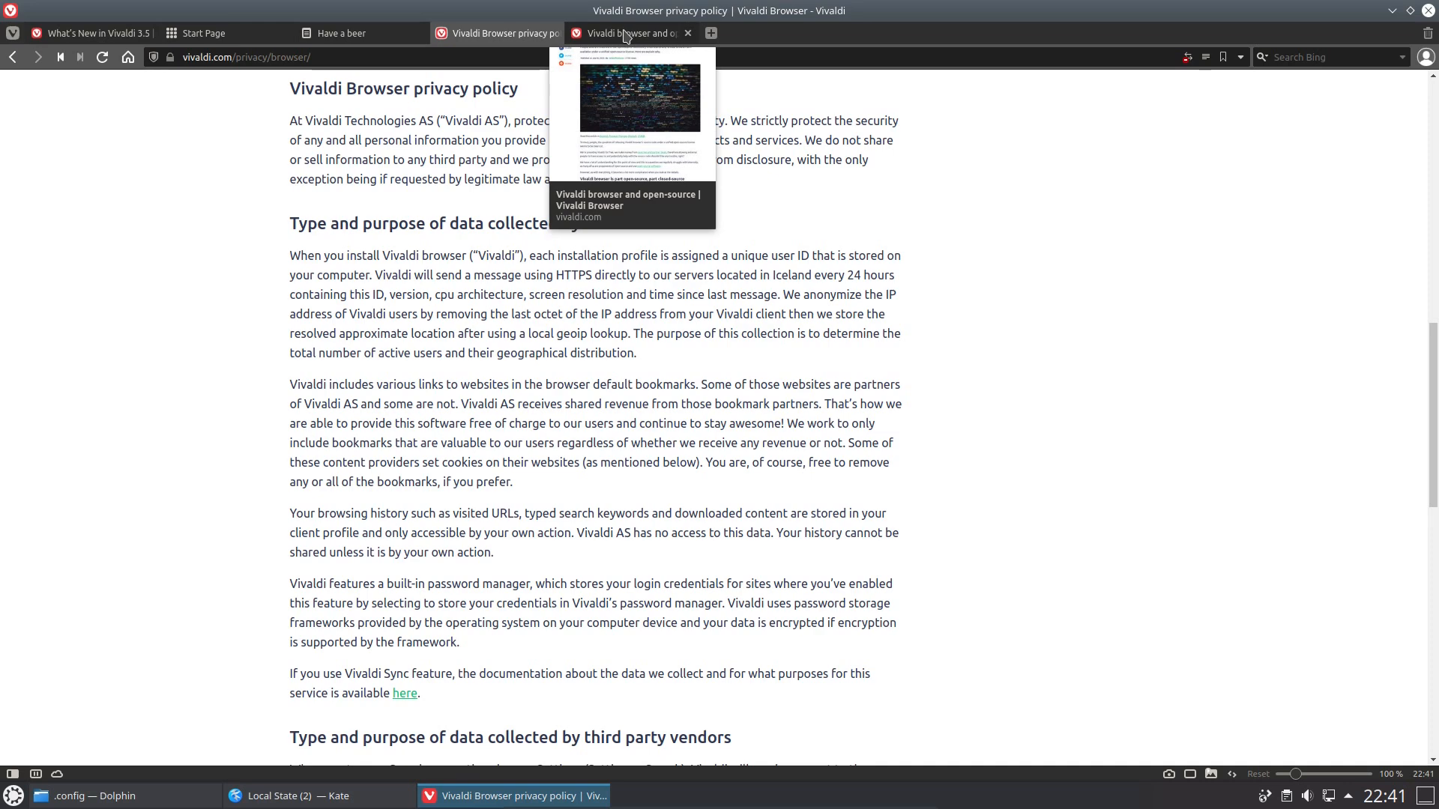
Read the 'Vivaldi browser and open-source' article, highlighting the 5% closed-source UI code phrase
left_click(623, 33)
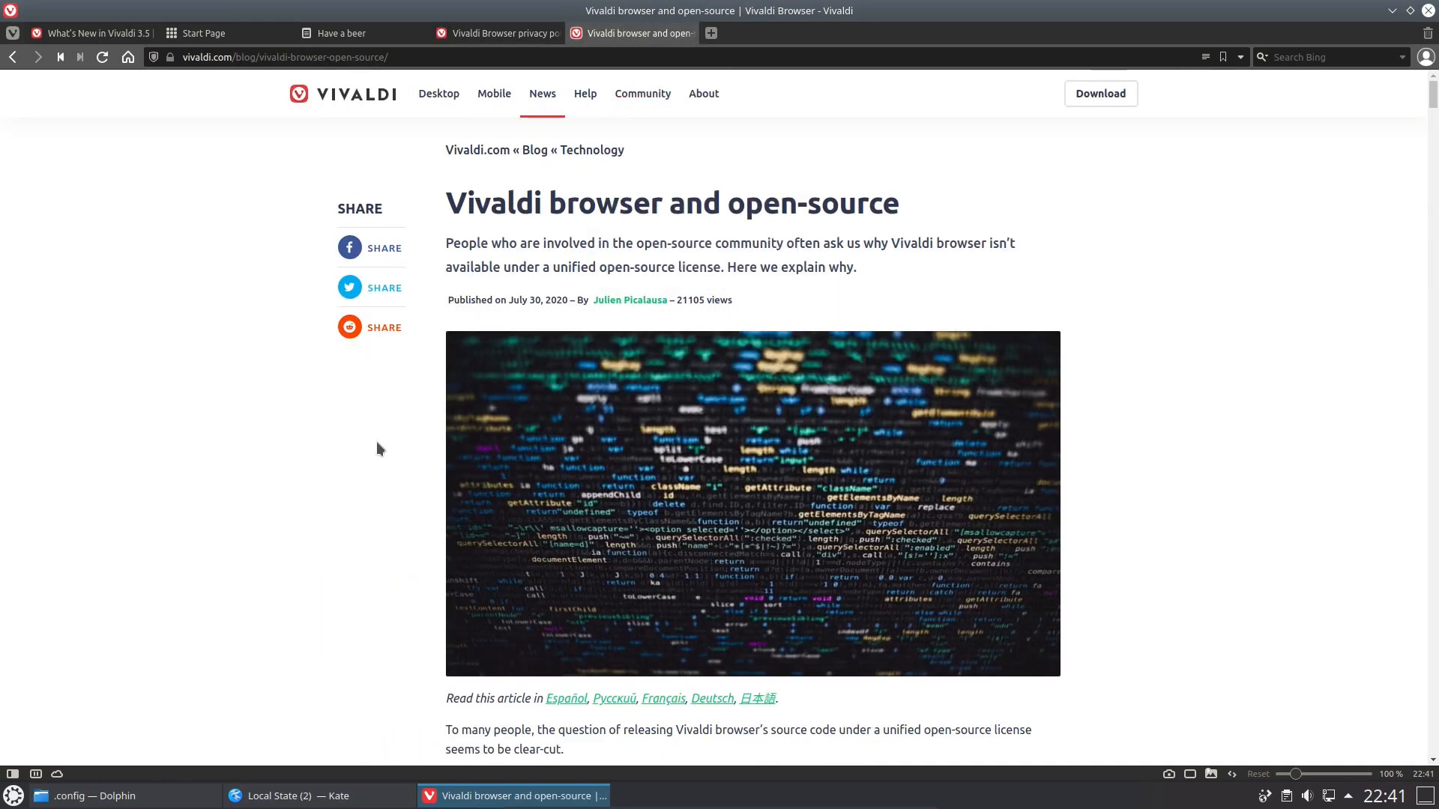
mouse_move(378, 454)
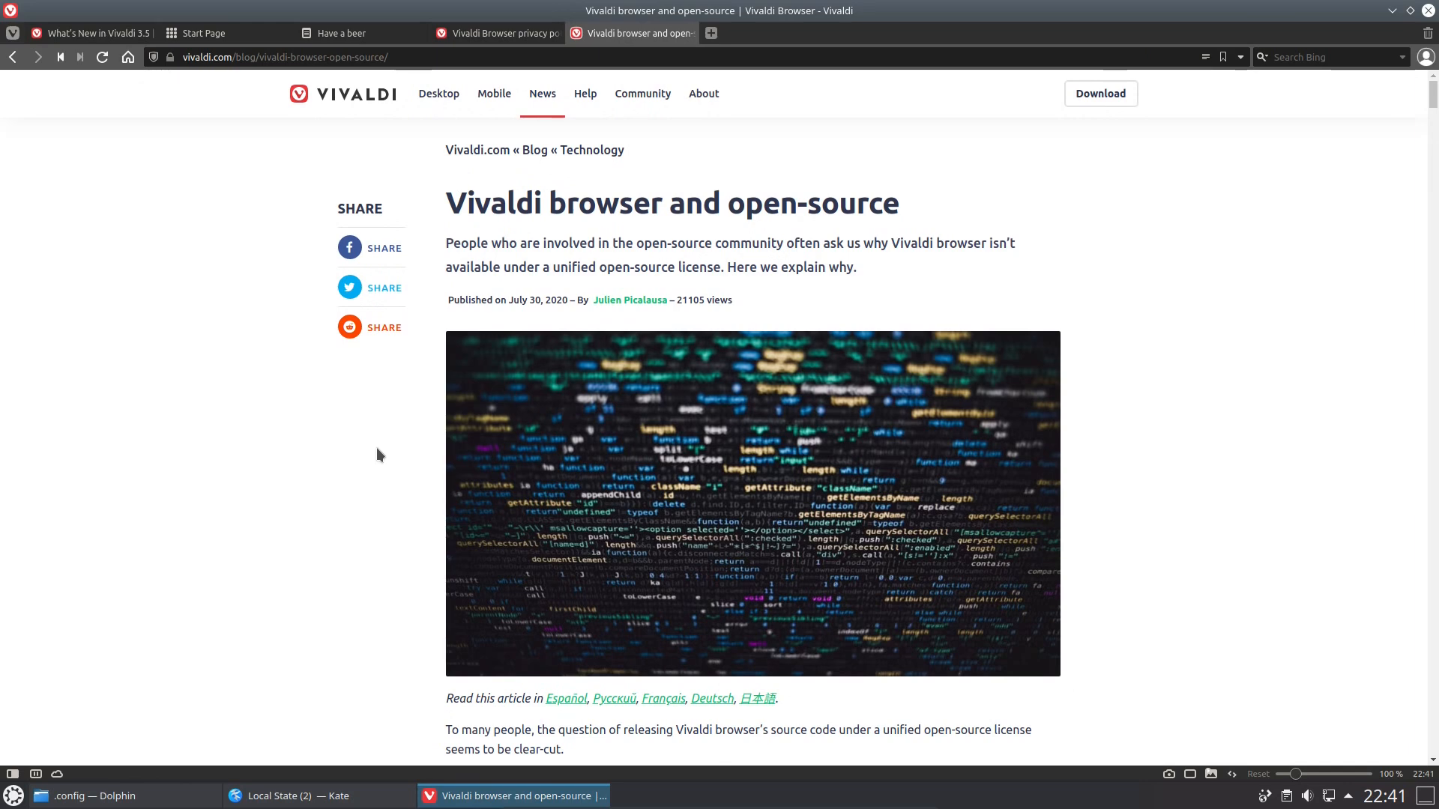
mouse_move(385, 462)
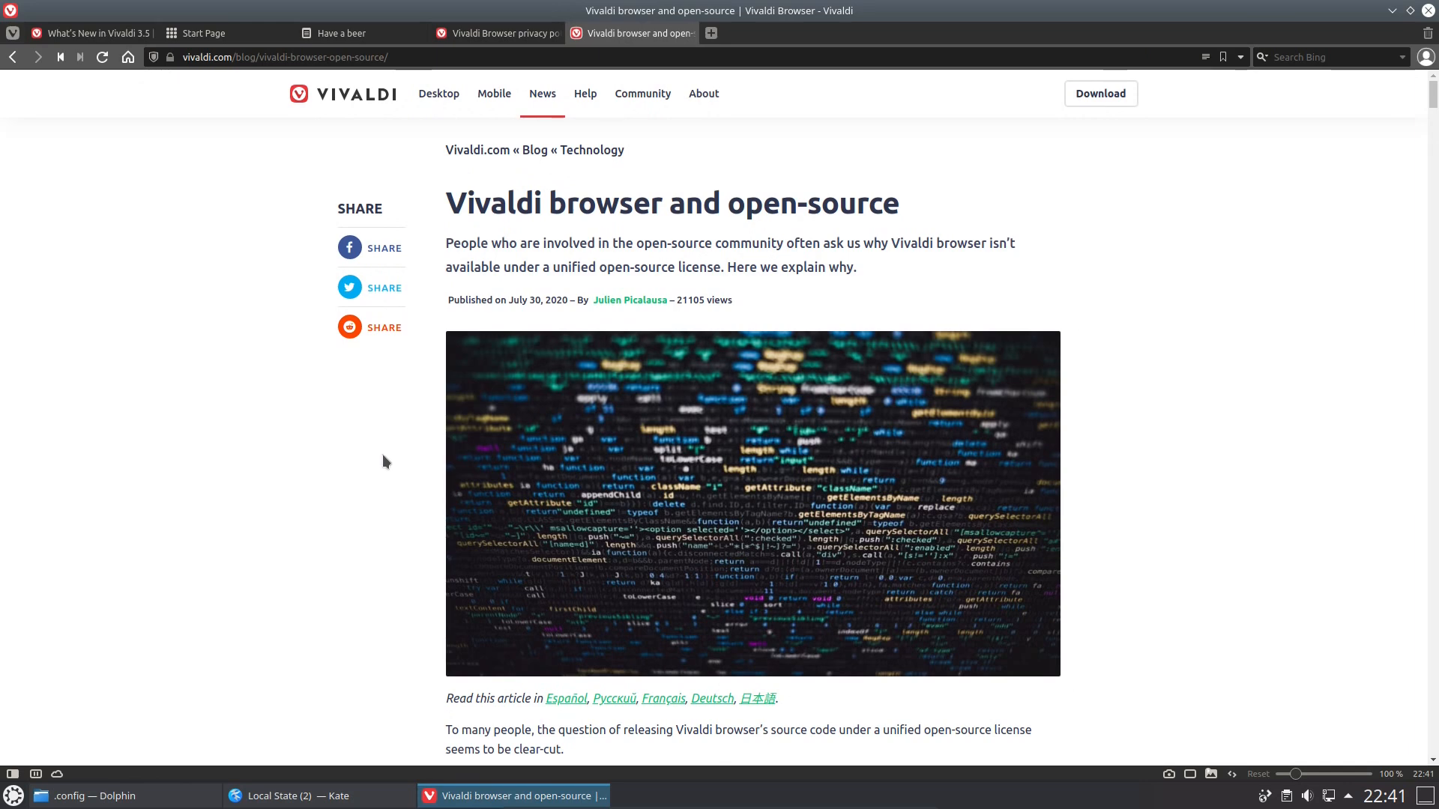
scroll("down", 3)
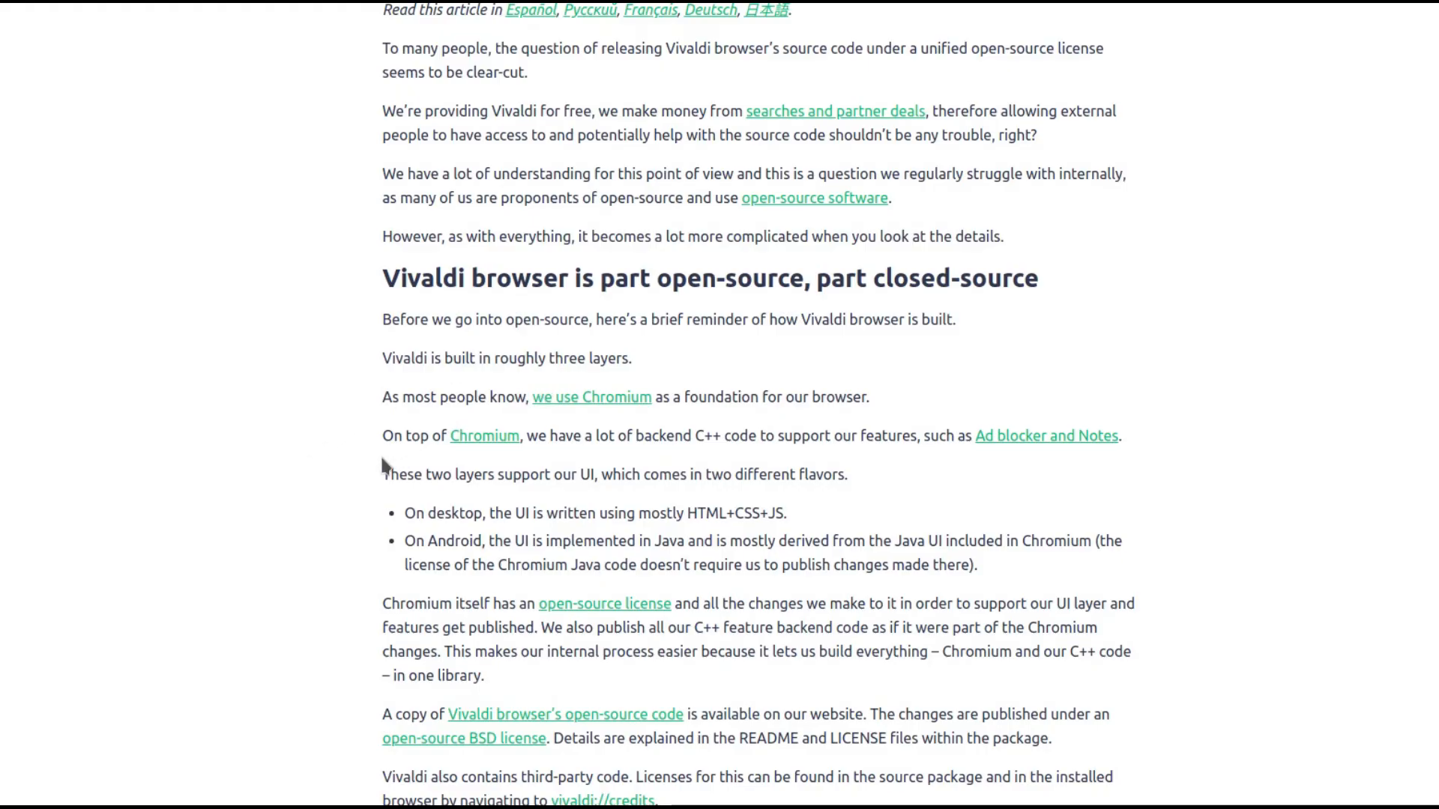
scroll("down", 3)
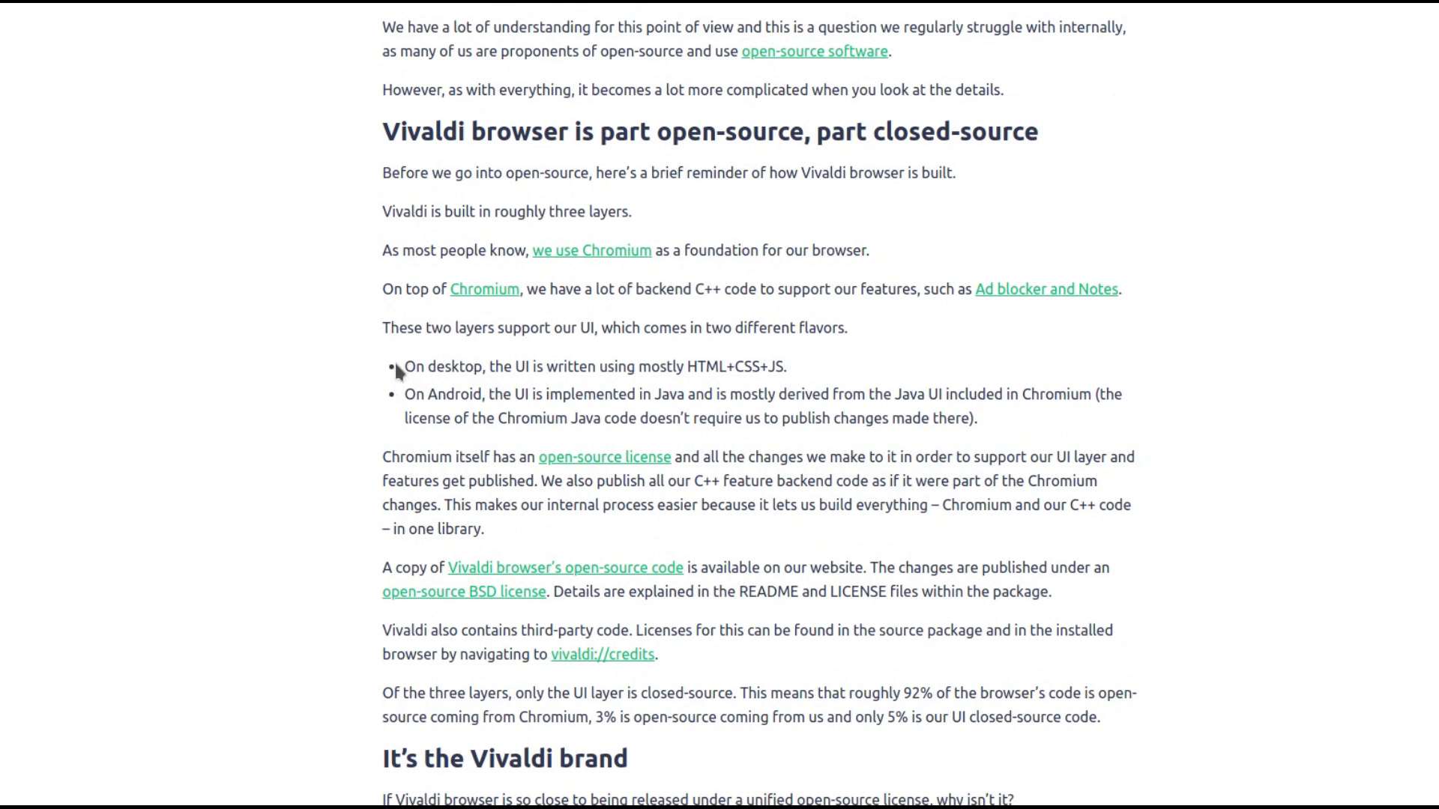
left_click_drag(394, 366, 1033, 457)
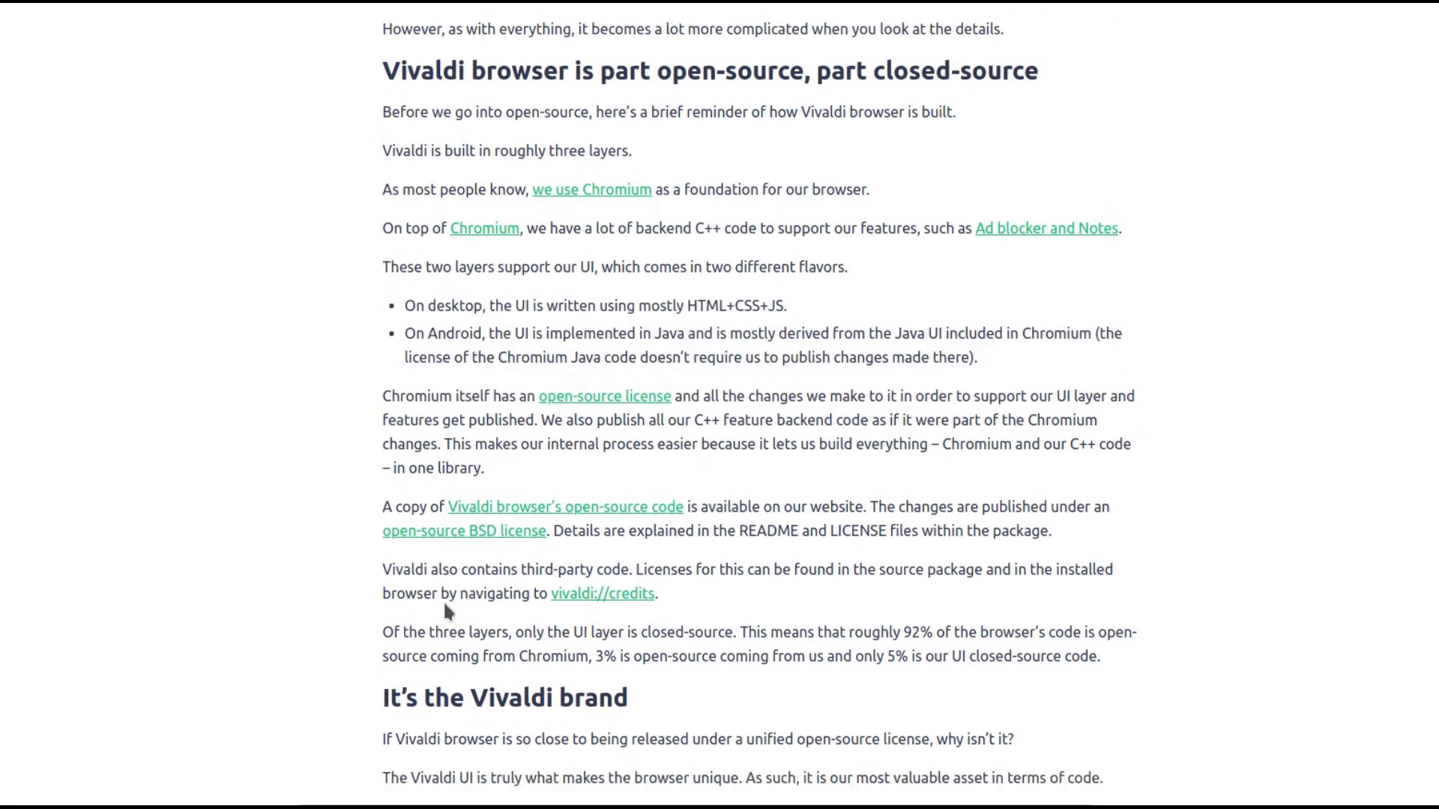
scroll("down", 3)
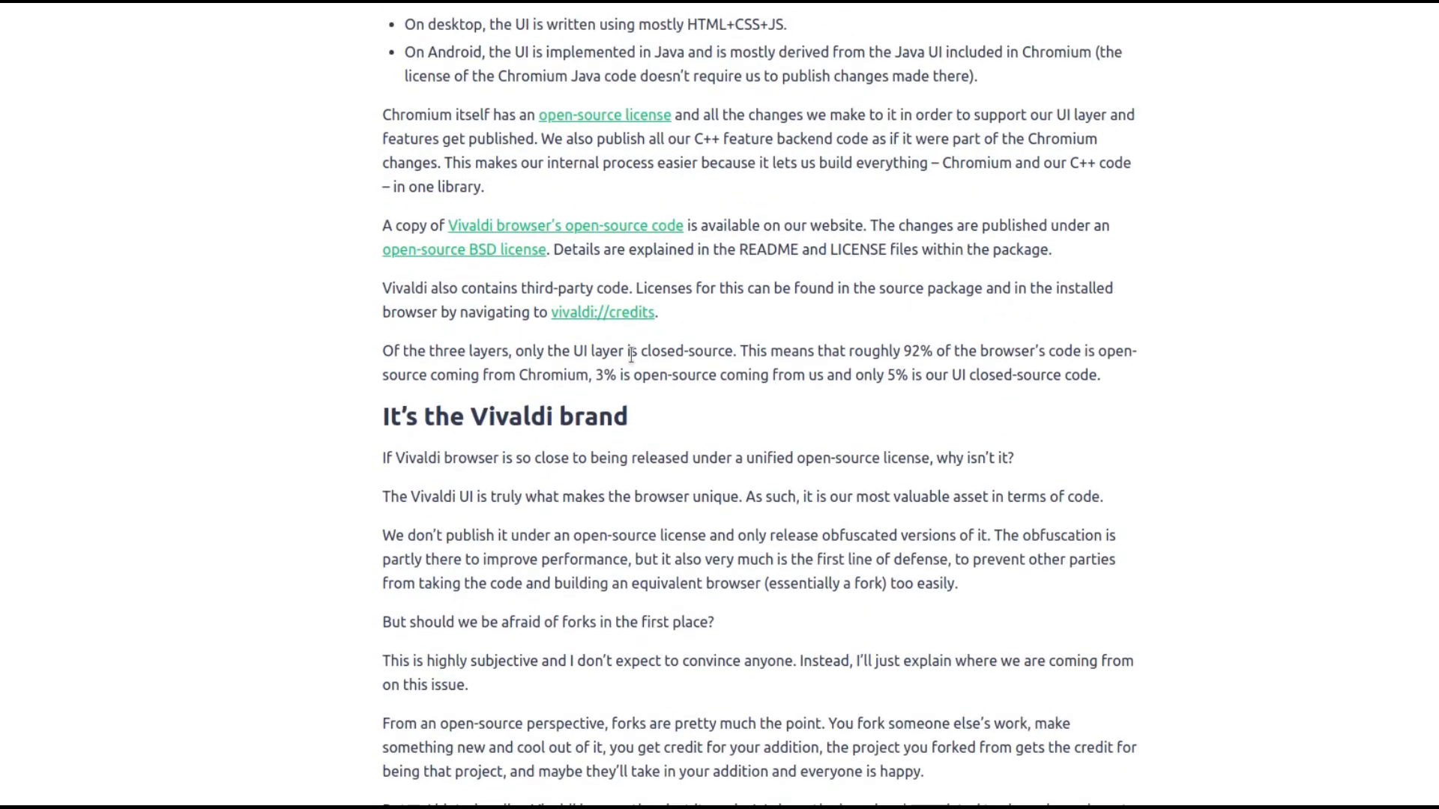
mouse_move(898, 353)
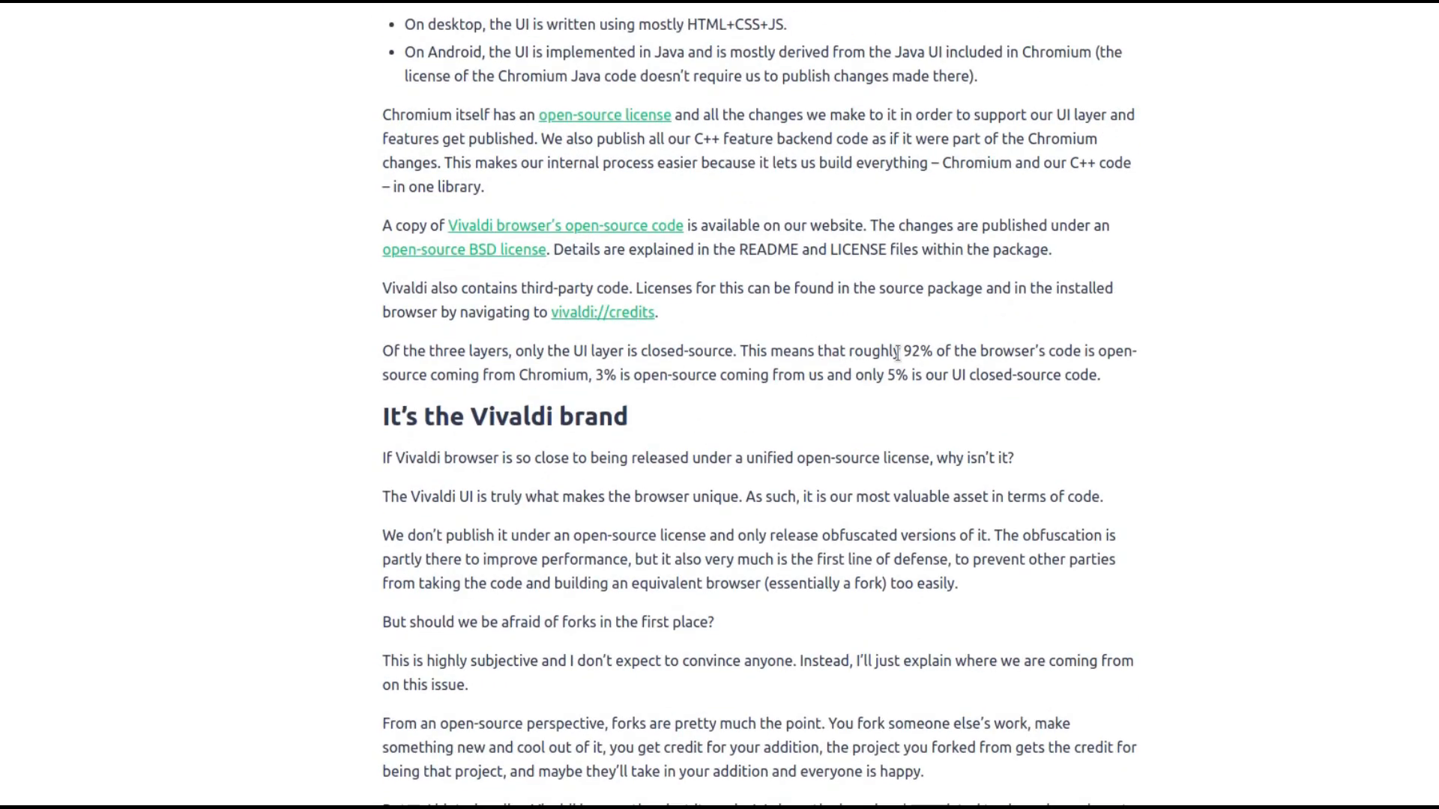
left_click_drag(901, 351, 1015, 375)
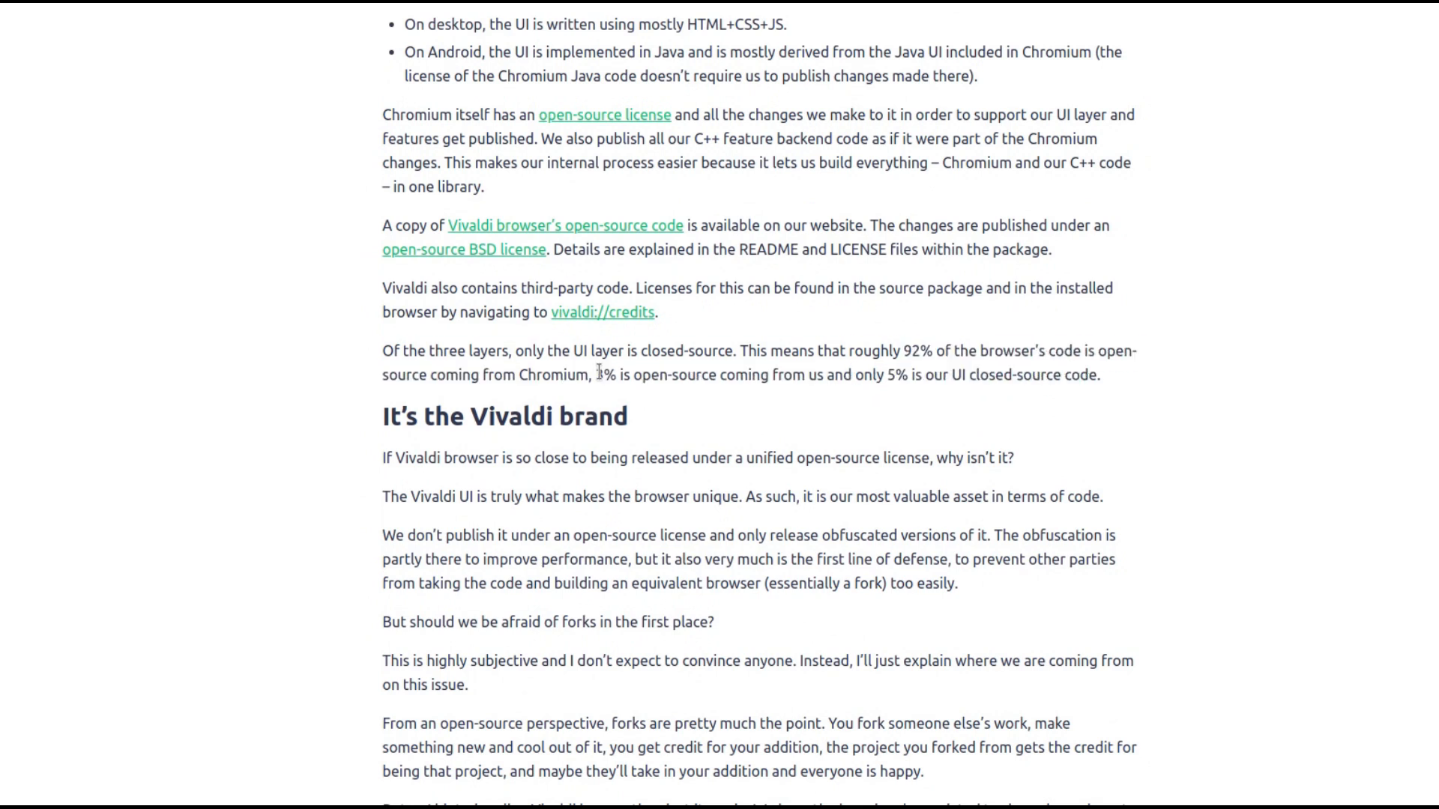
left_click_drag(597, 374, 823, 374)
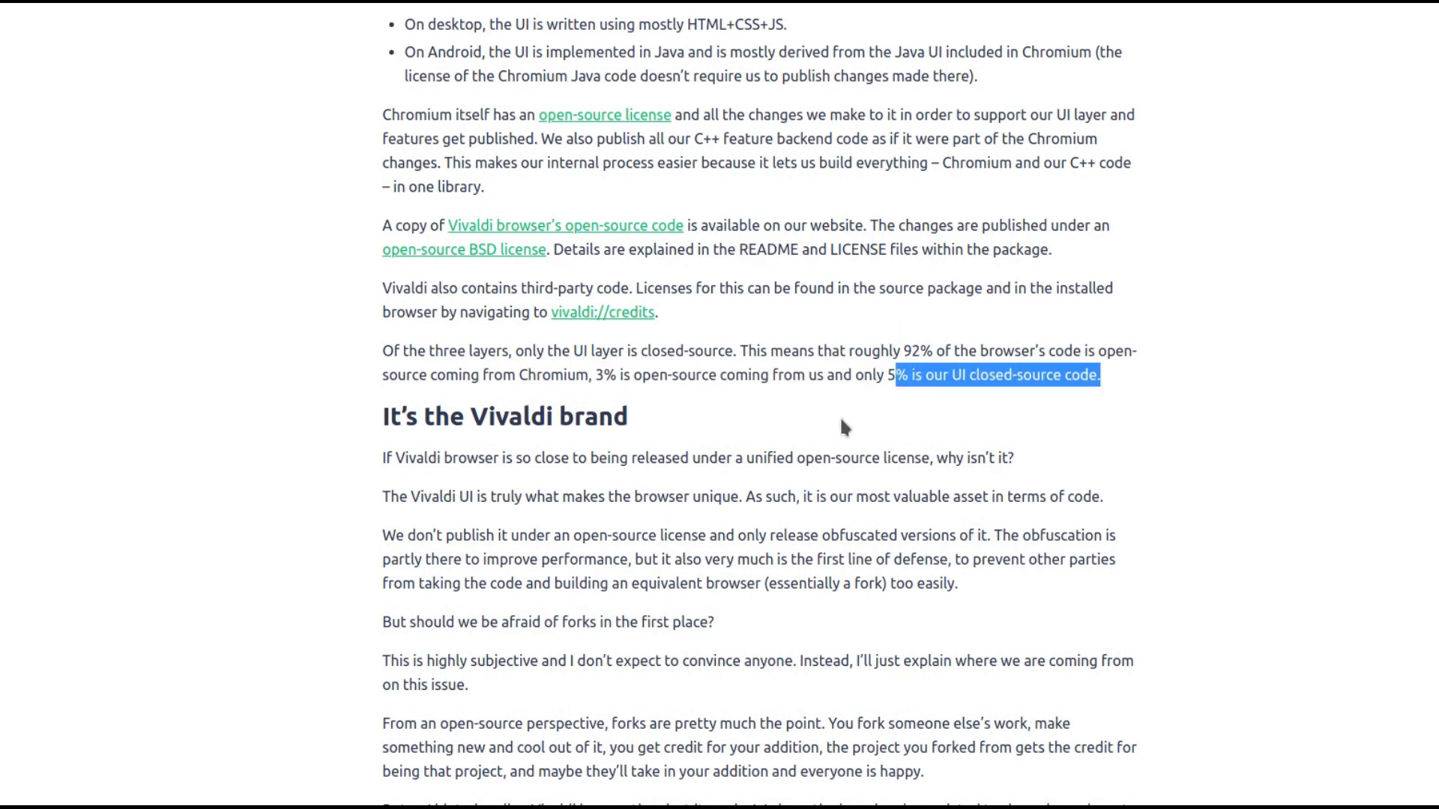
Continue through the article, highlighting the sentence about security-relevant code in Chromium
scroll("down", 3)
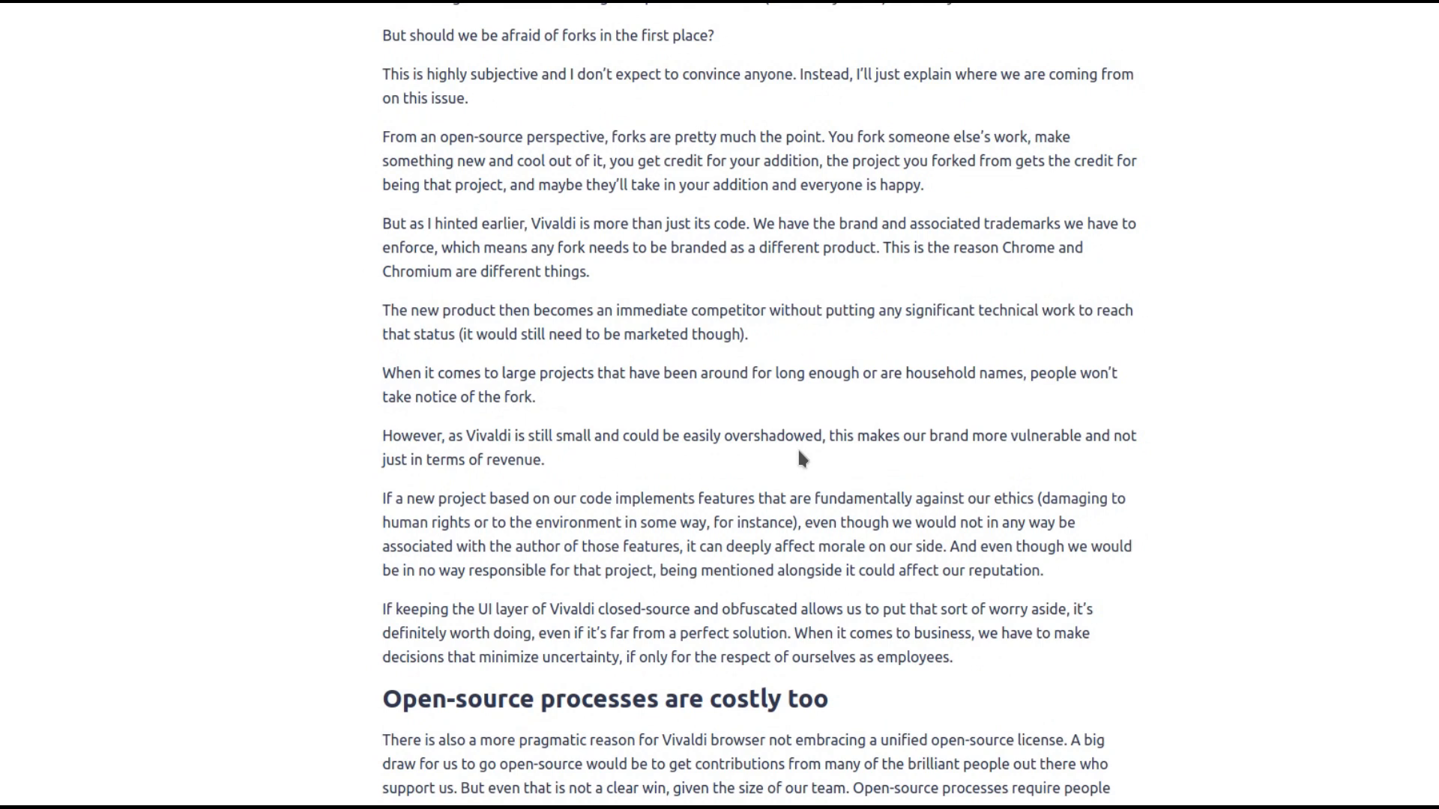
scroll("down", 3)
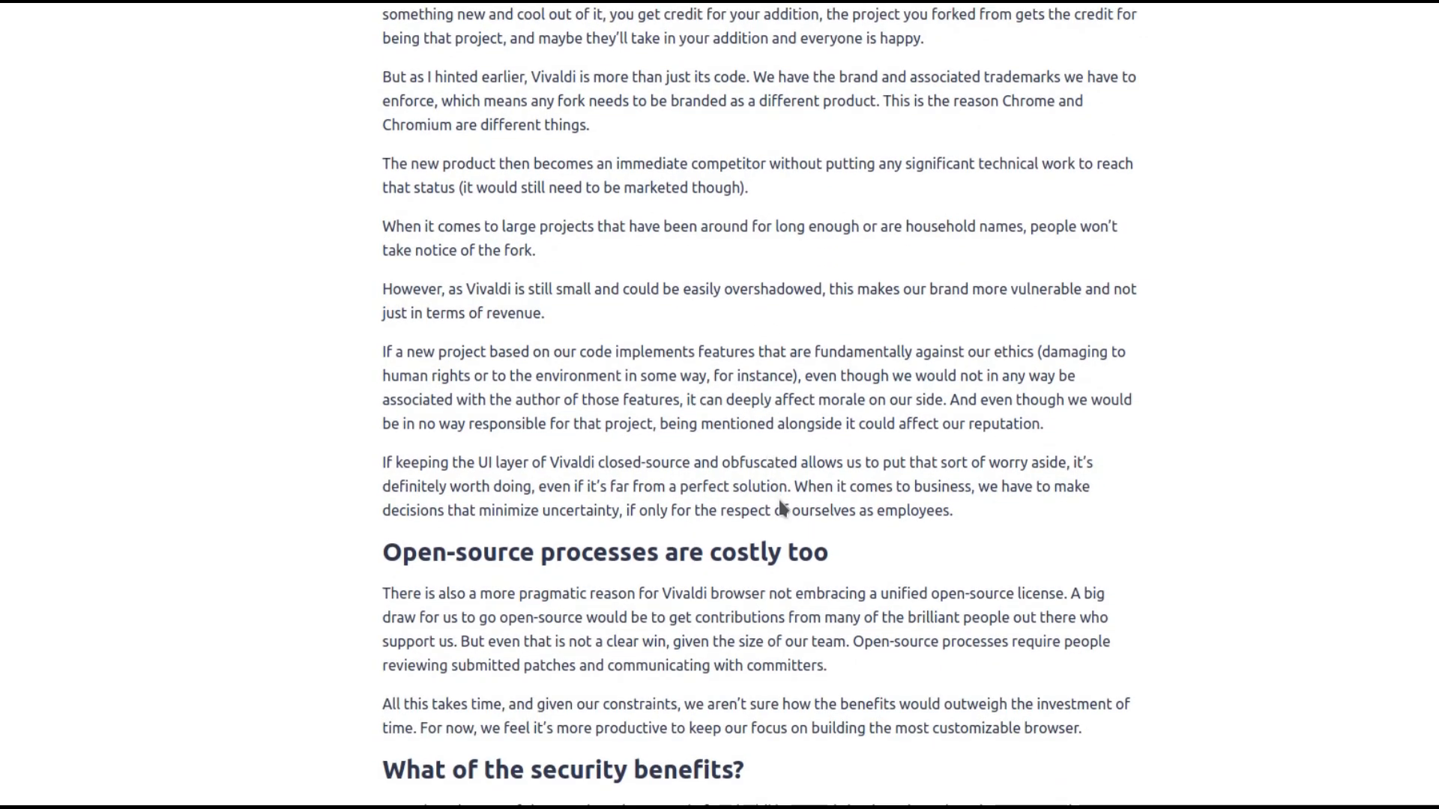
scroll("down", 3)
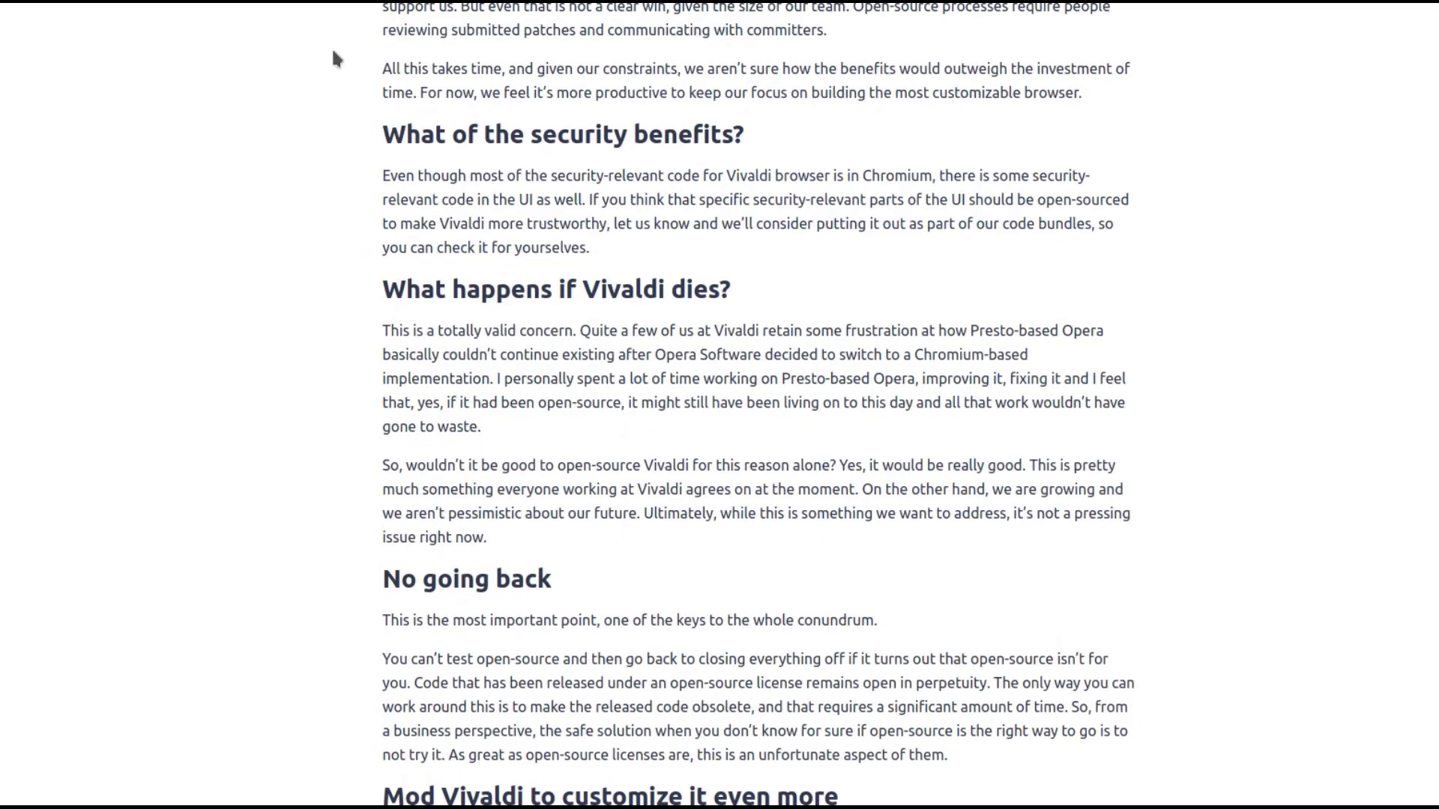
mouse_move(375, 186)
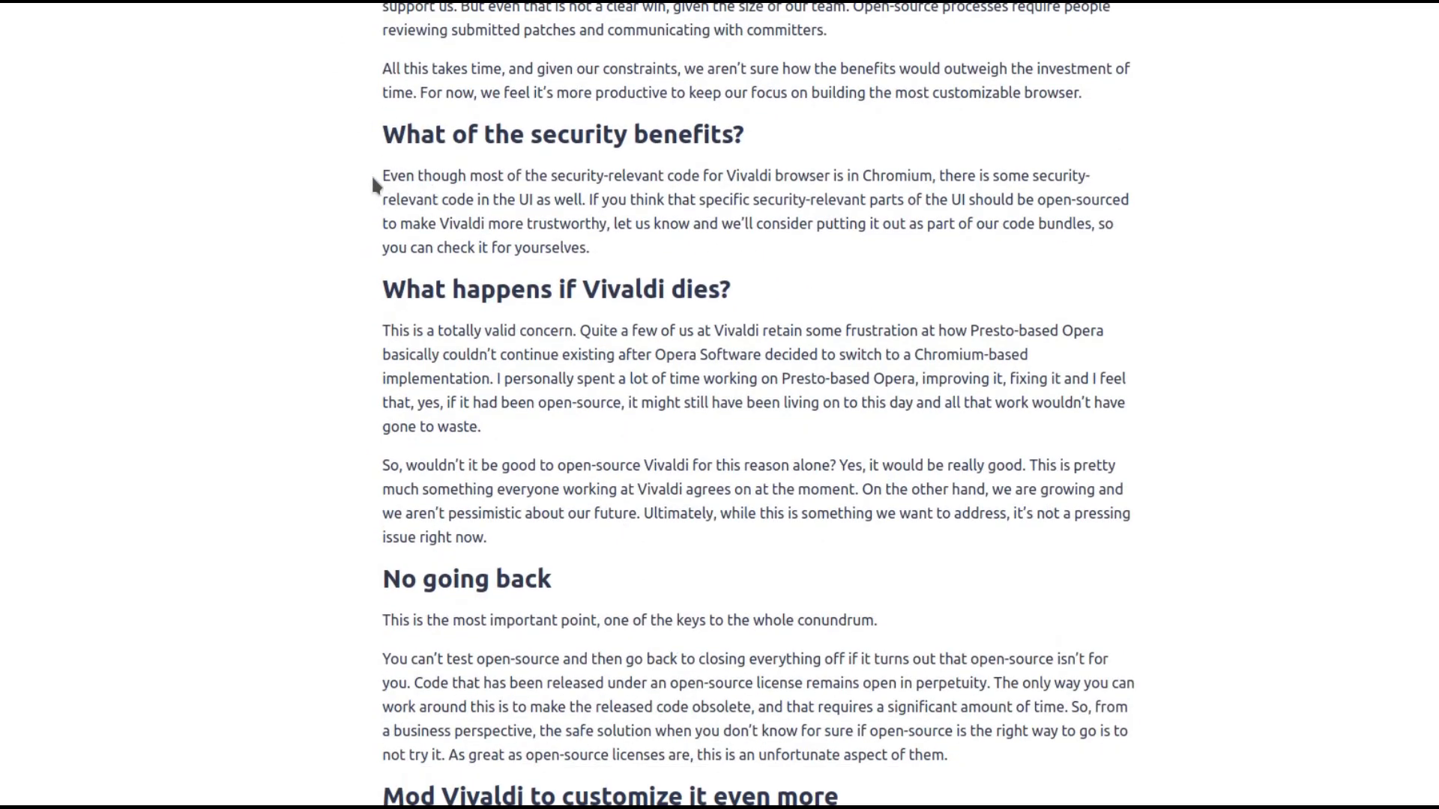
left_click_drag(384, 175, 513, 199)
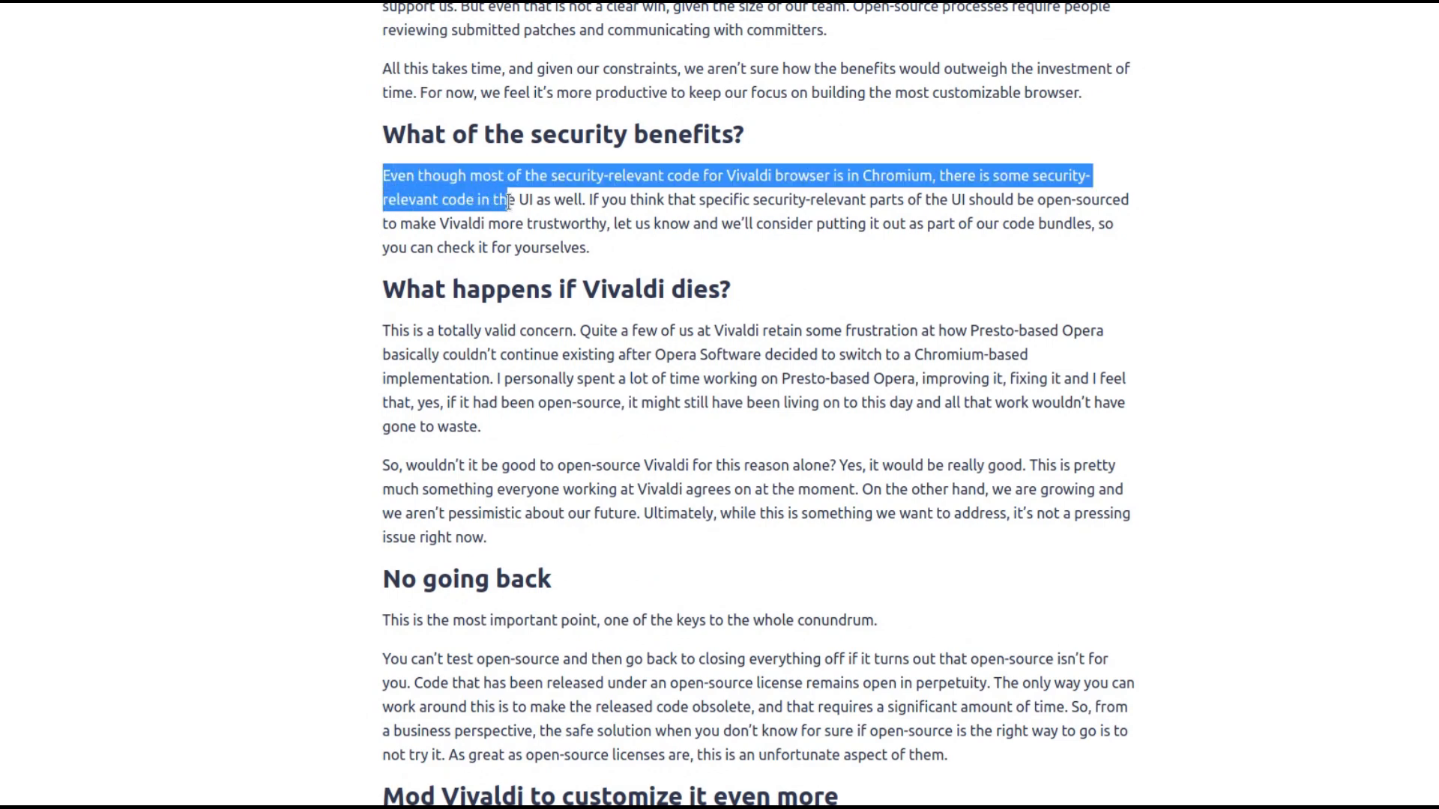
left_click(537, 225)
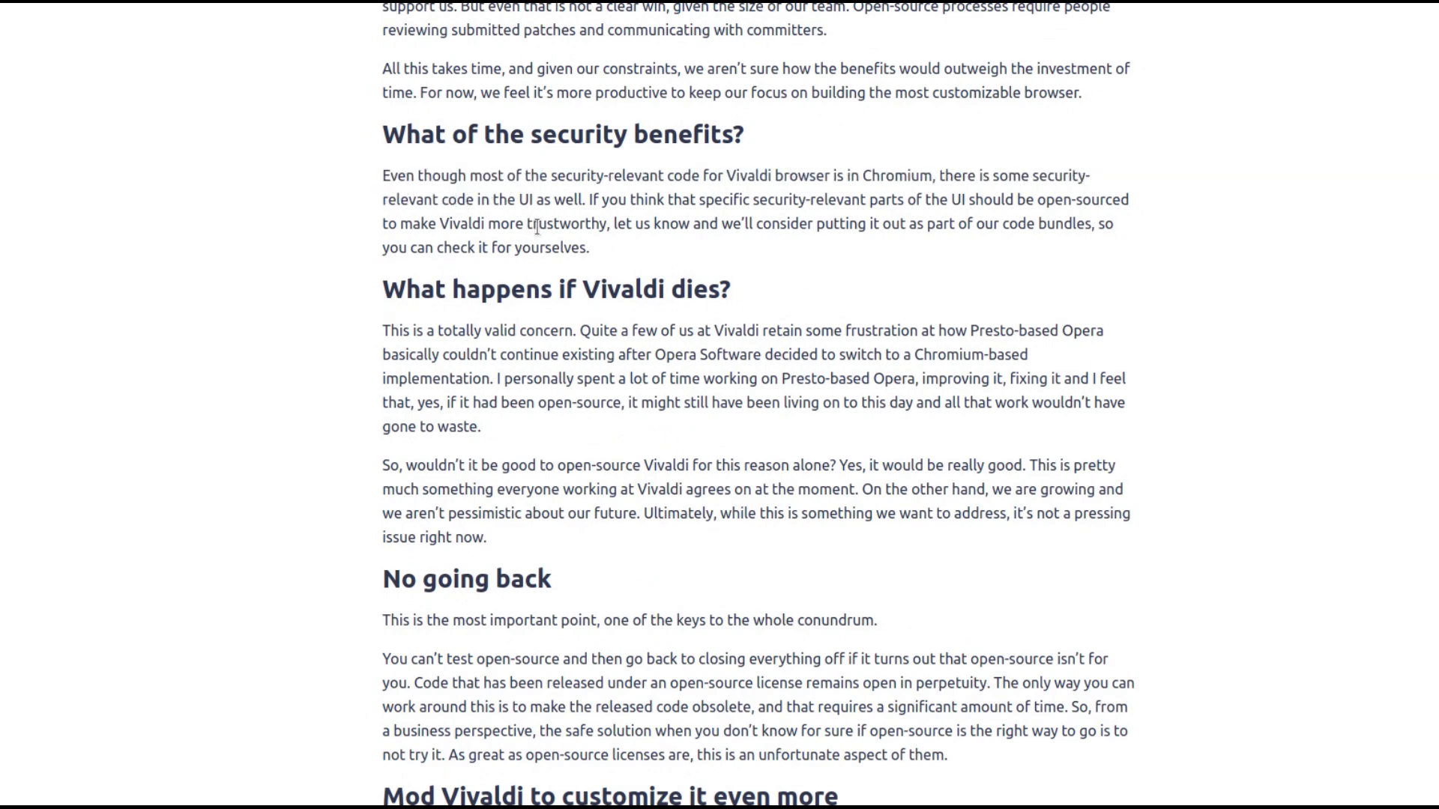
scroll("down", 3)
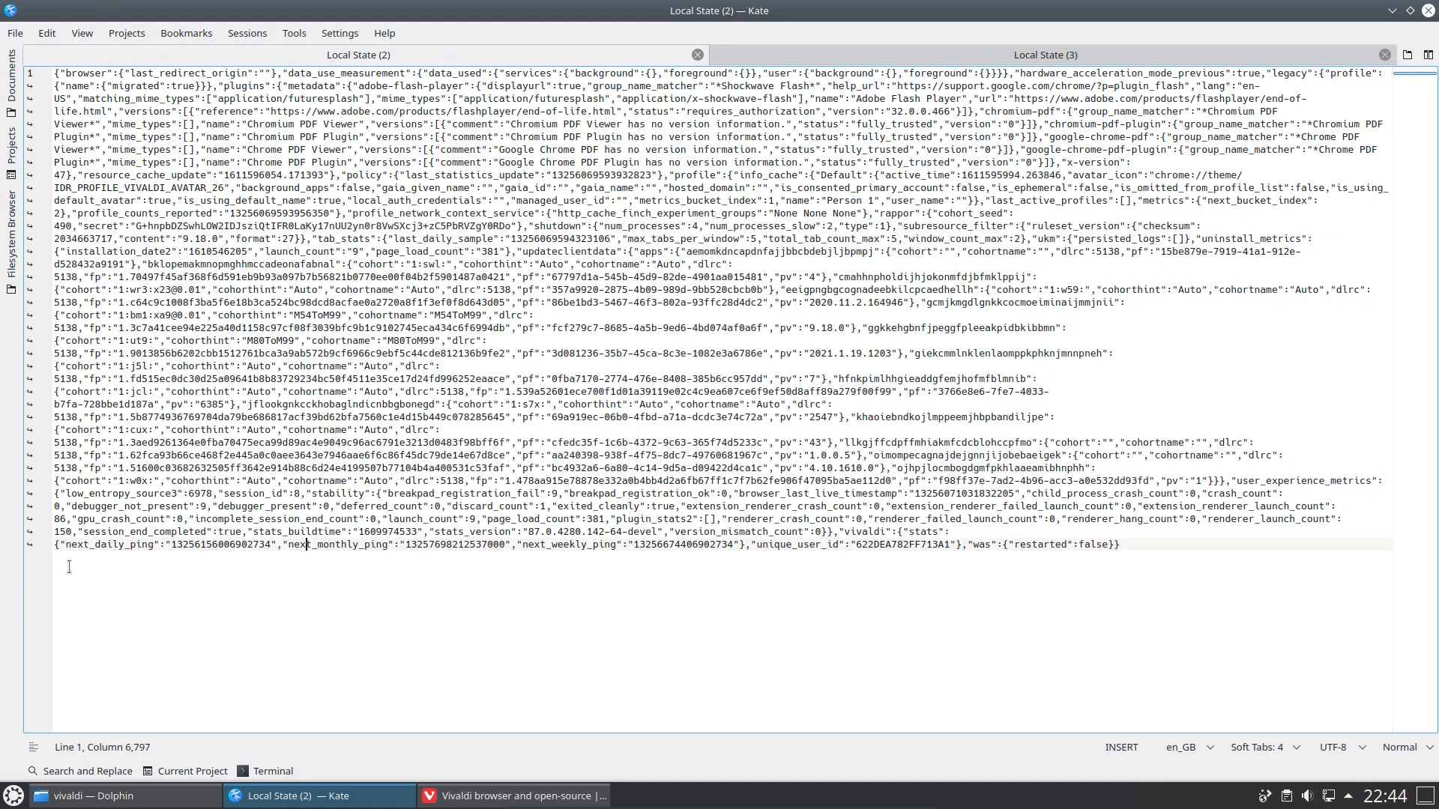
In Kate's Local State file, select the next_daily_ping timestamp value near the unique_user_id entry
double_click(96, 545)
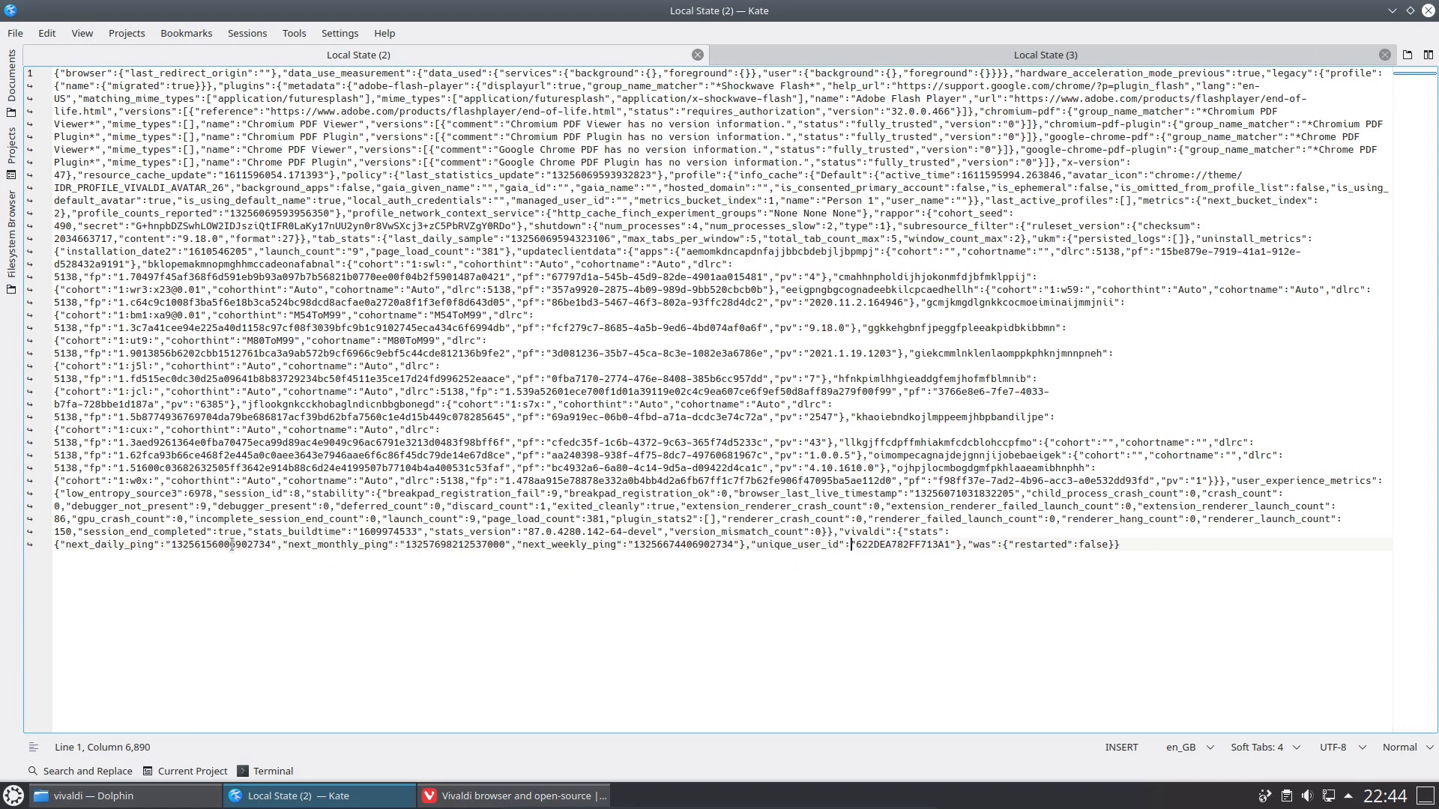
double_click(223, 544)
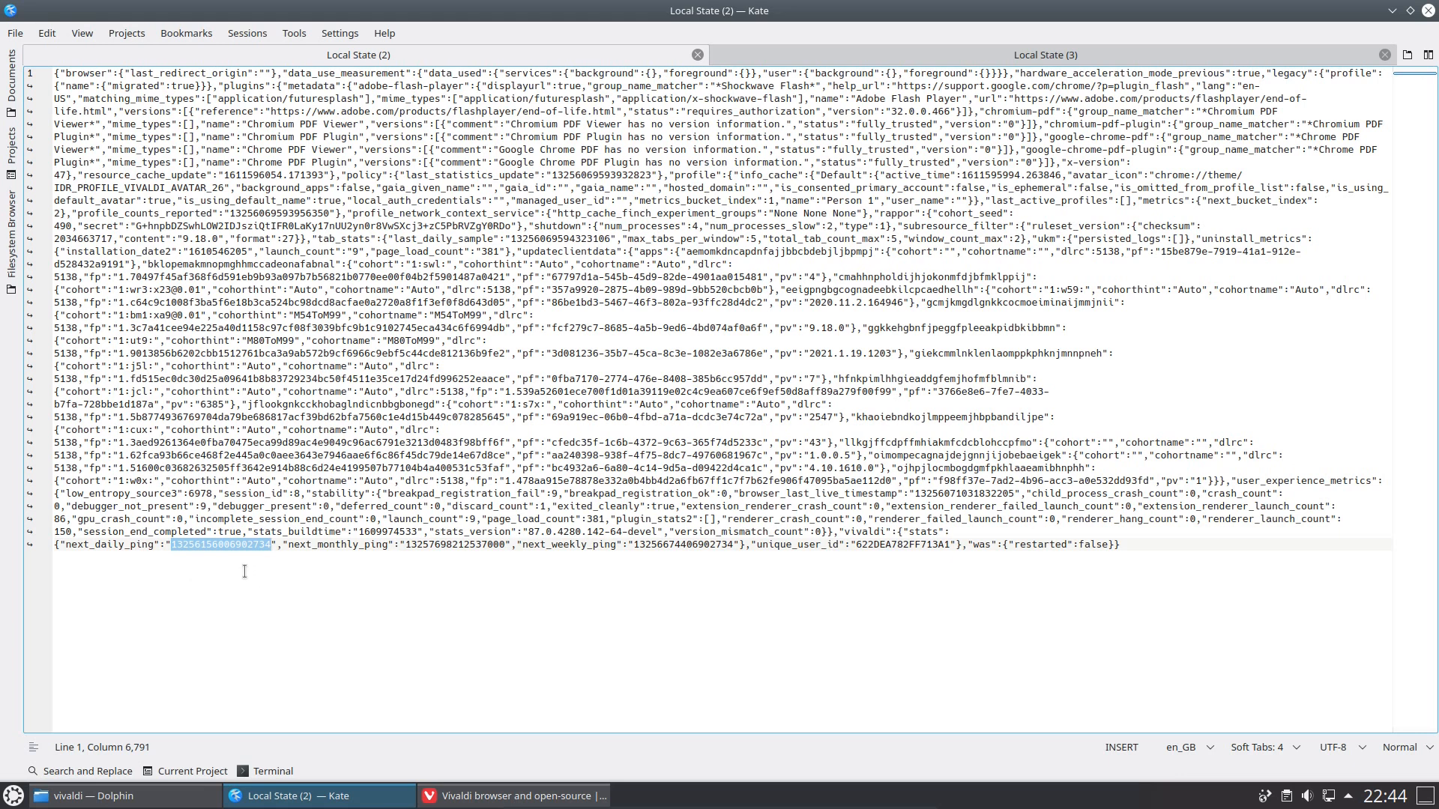
mouse_move(238, 565)
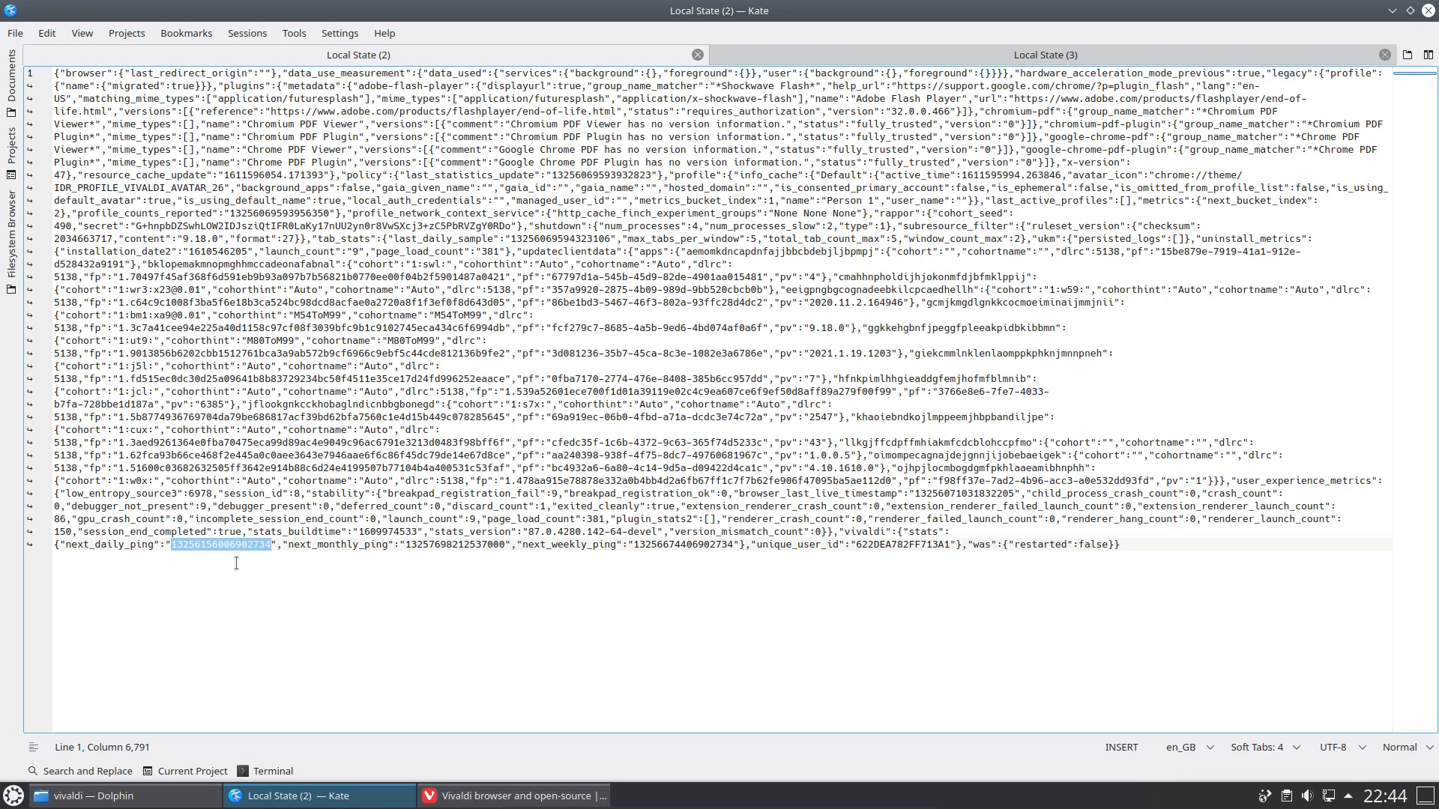